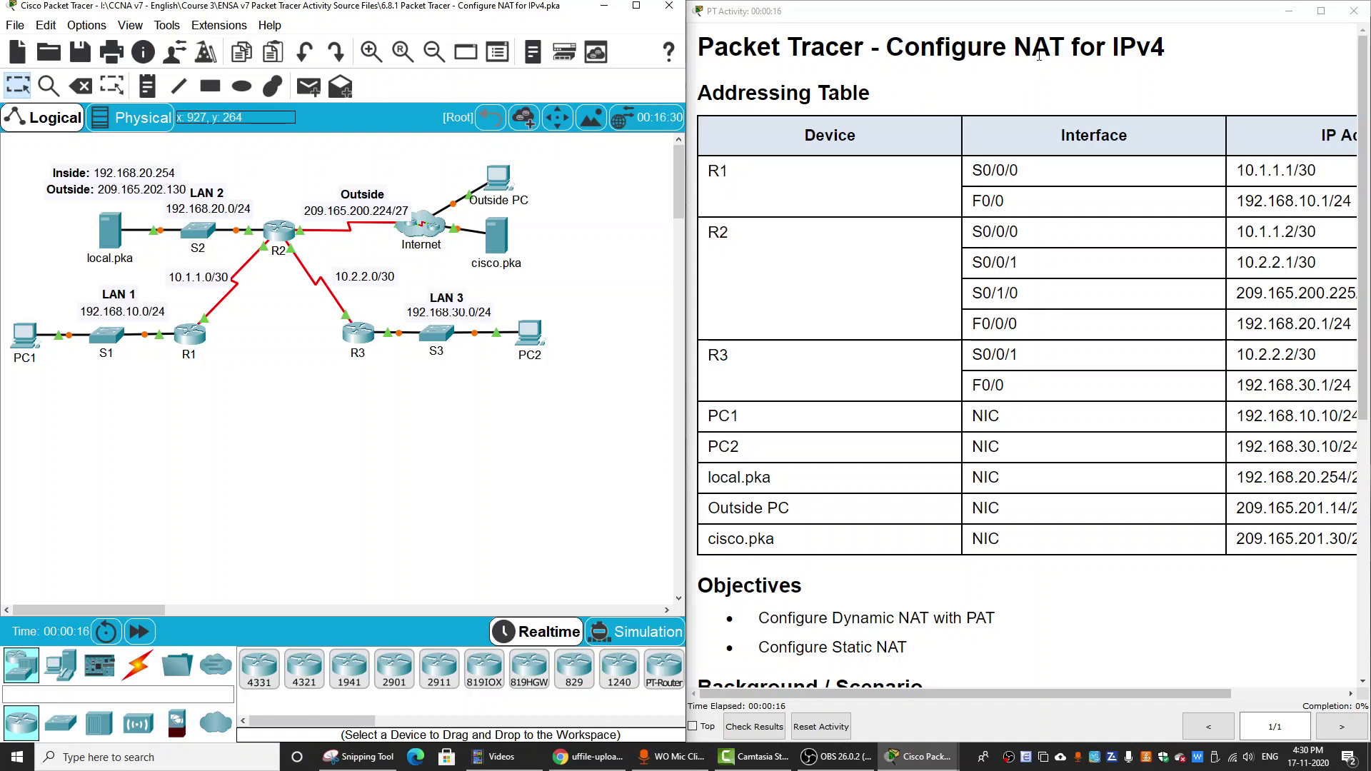
# - Scroll through the NAT activity instructions to read the full list of R2 tasks
pyautogui.scroll(-3)
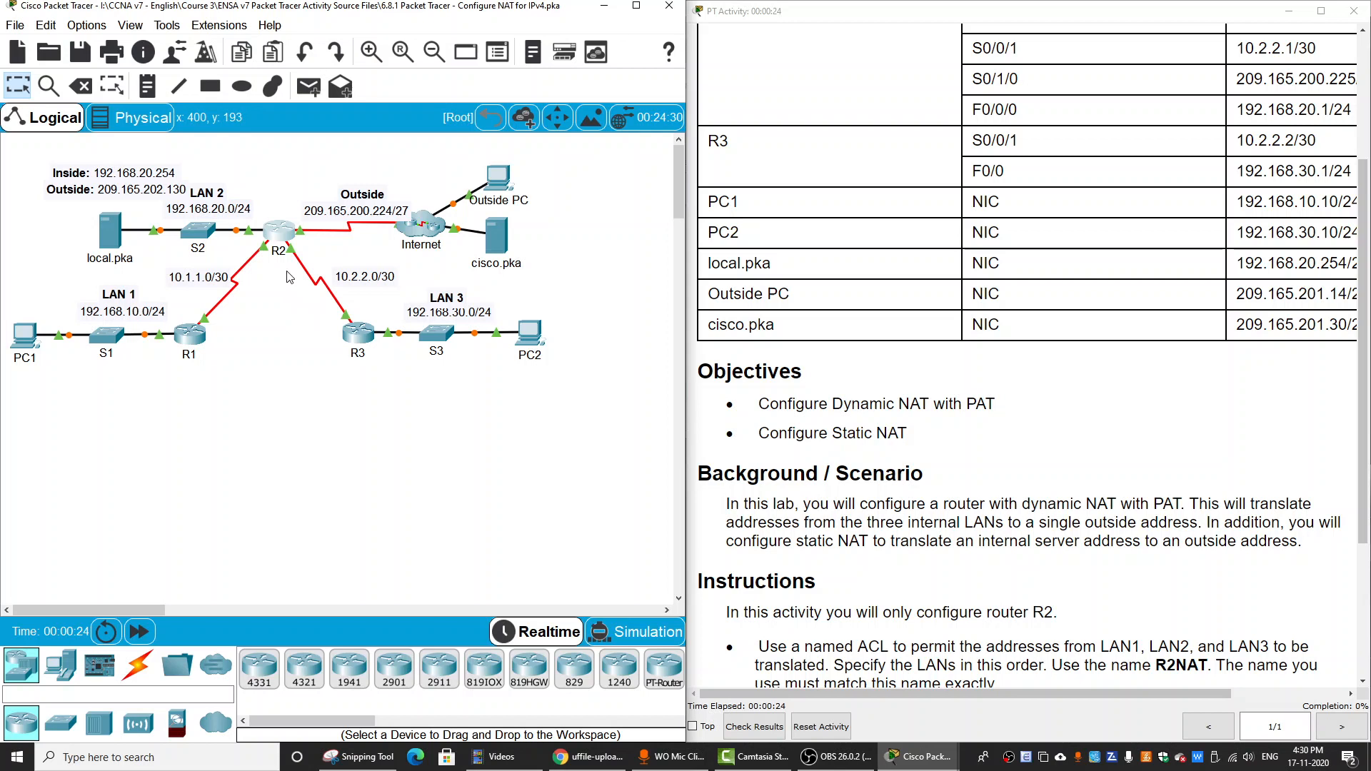
pyautogui.moveTo(137, 287)
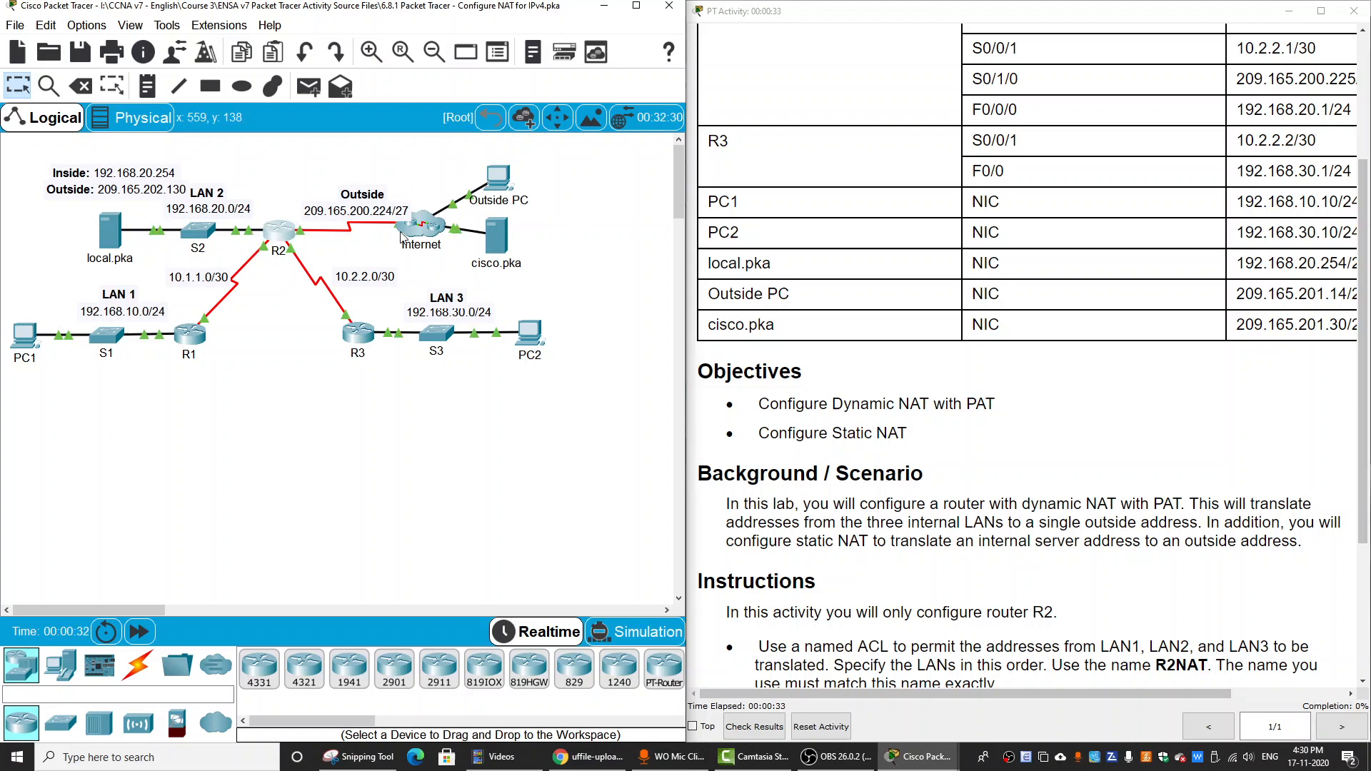
pyautogui.scroll(-3)
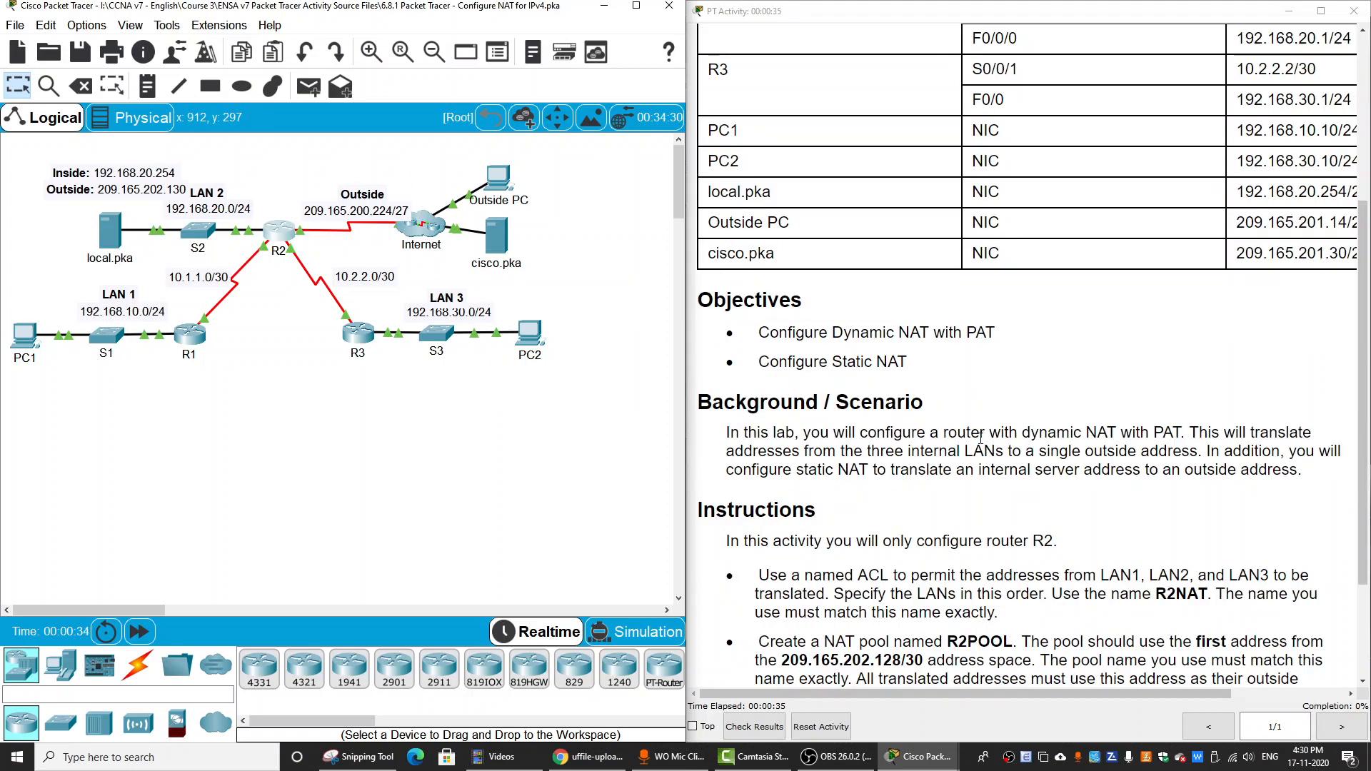
pyautogui.scroll(-3)
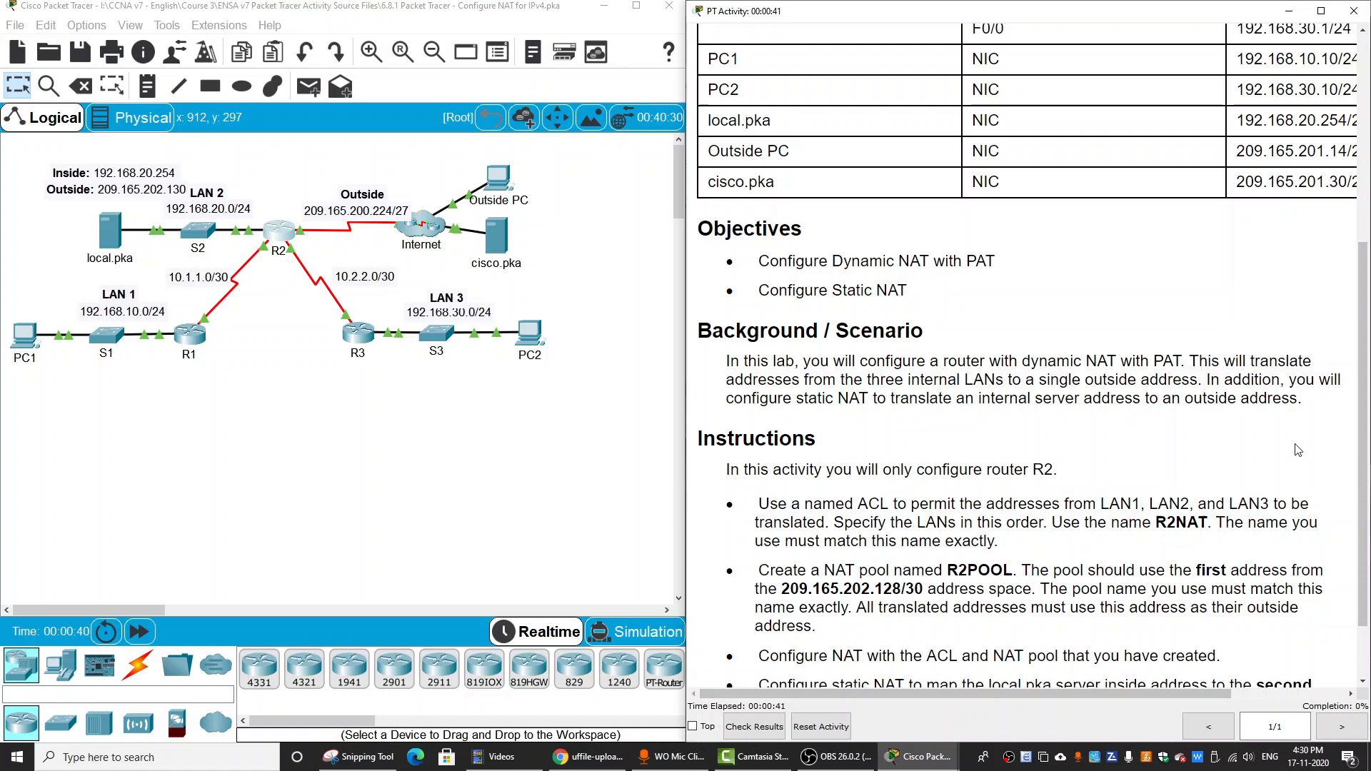
pyautogui.moveTo(315, 369)
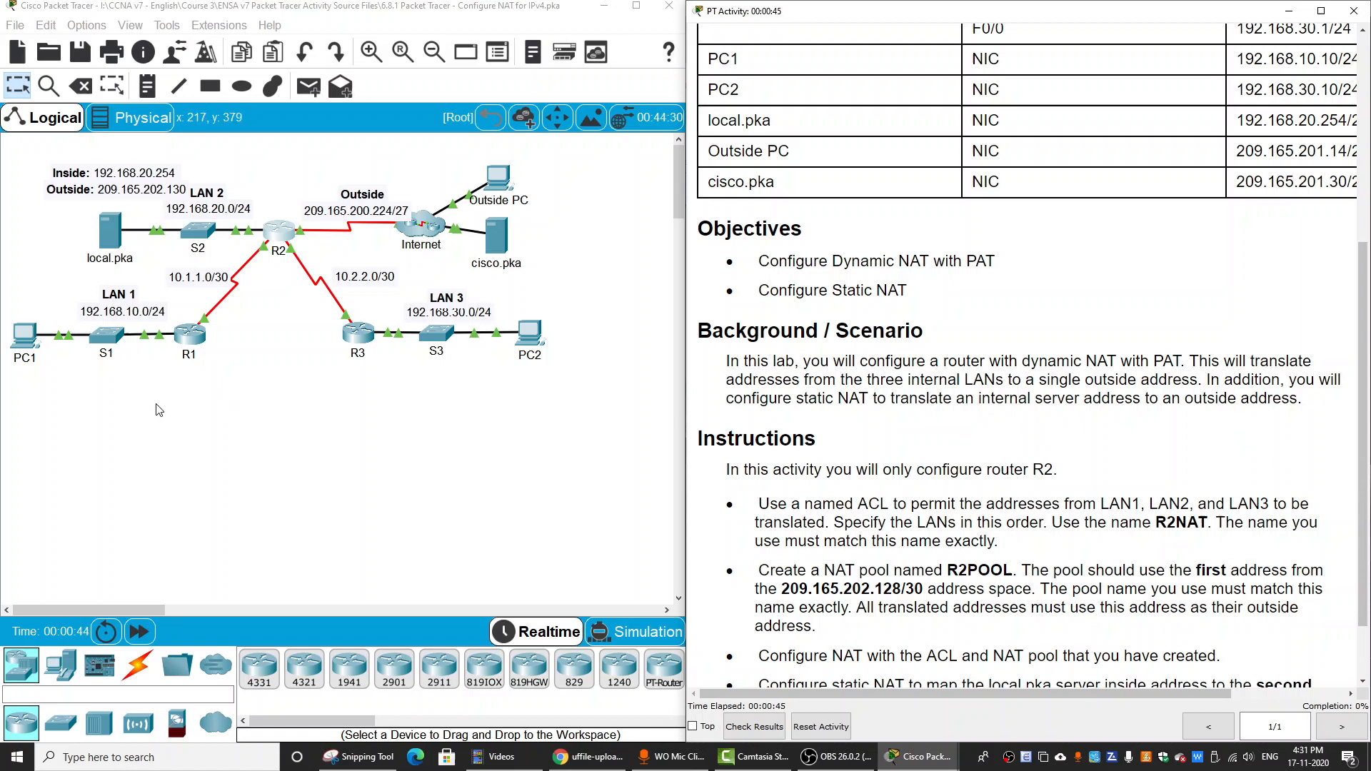
pyautogui.moveTo(214, 394)
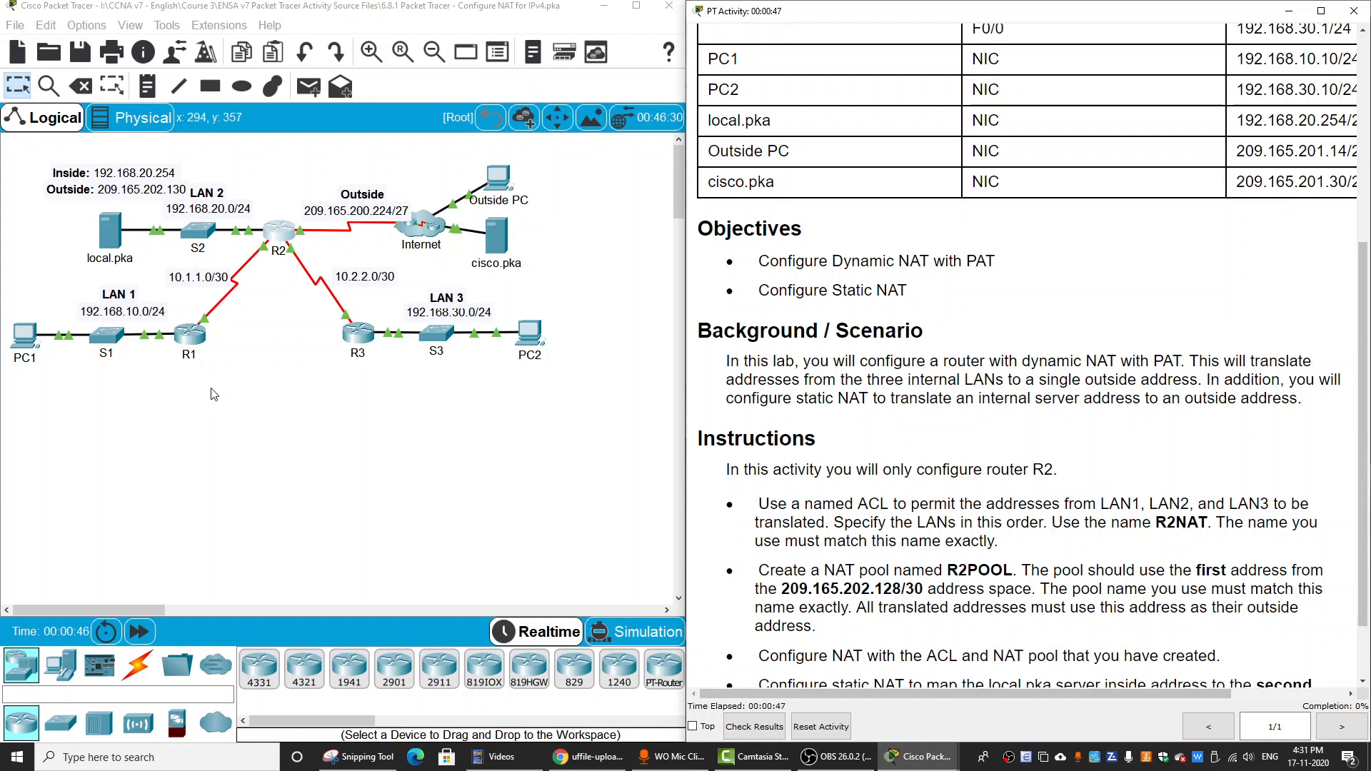
pyautogui.moveTo(231, 400)
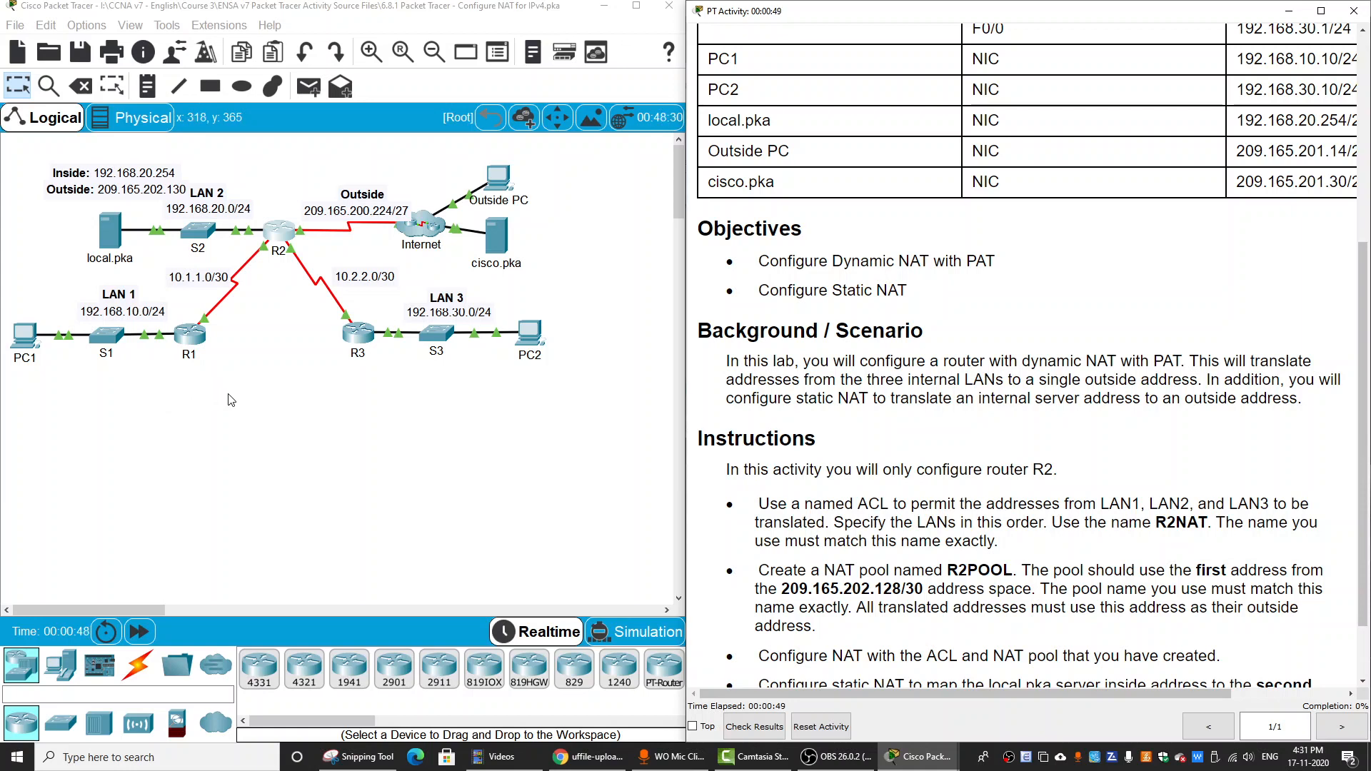
pyautogui.moveTo(293, 418)
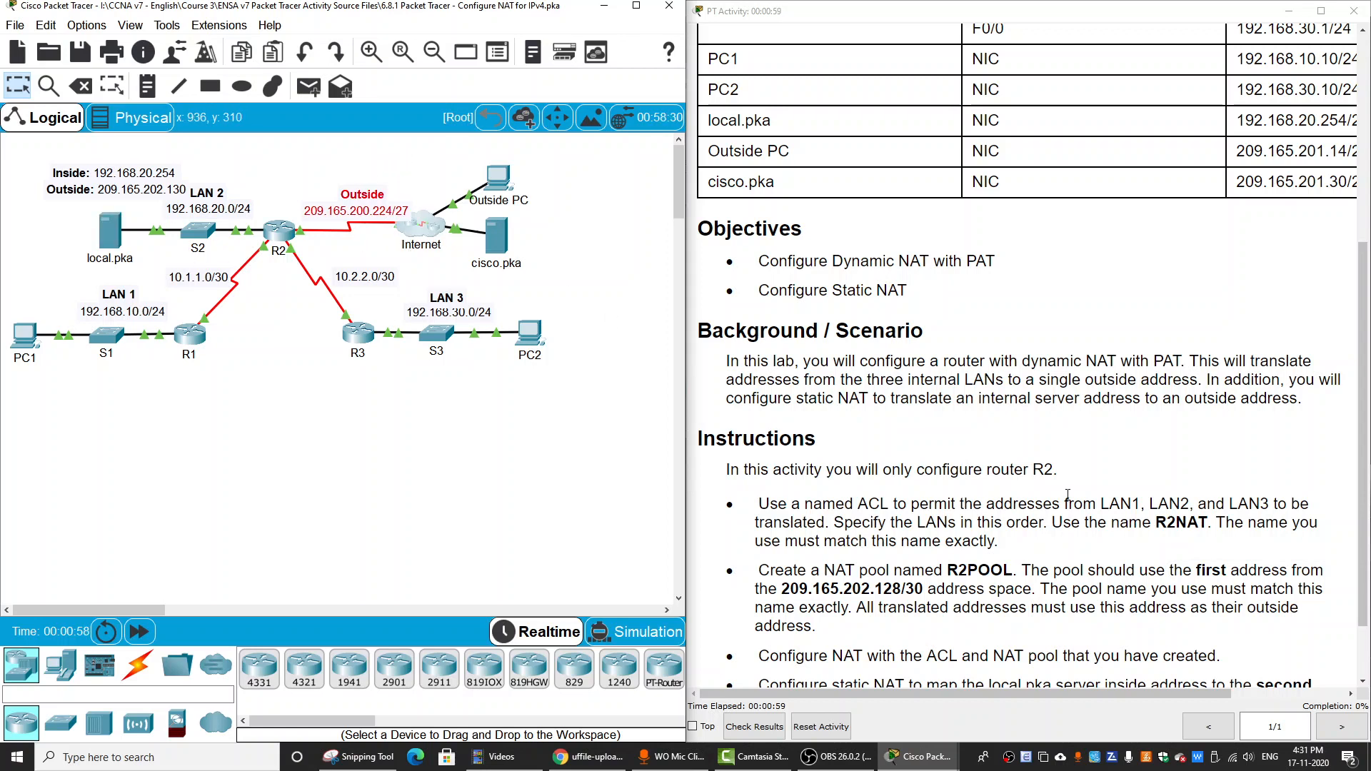
pyautogui.scroll(-3)
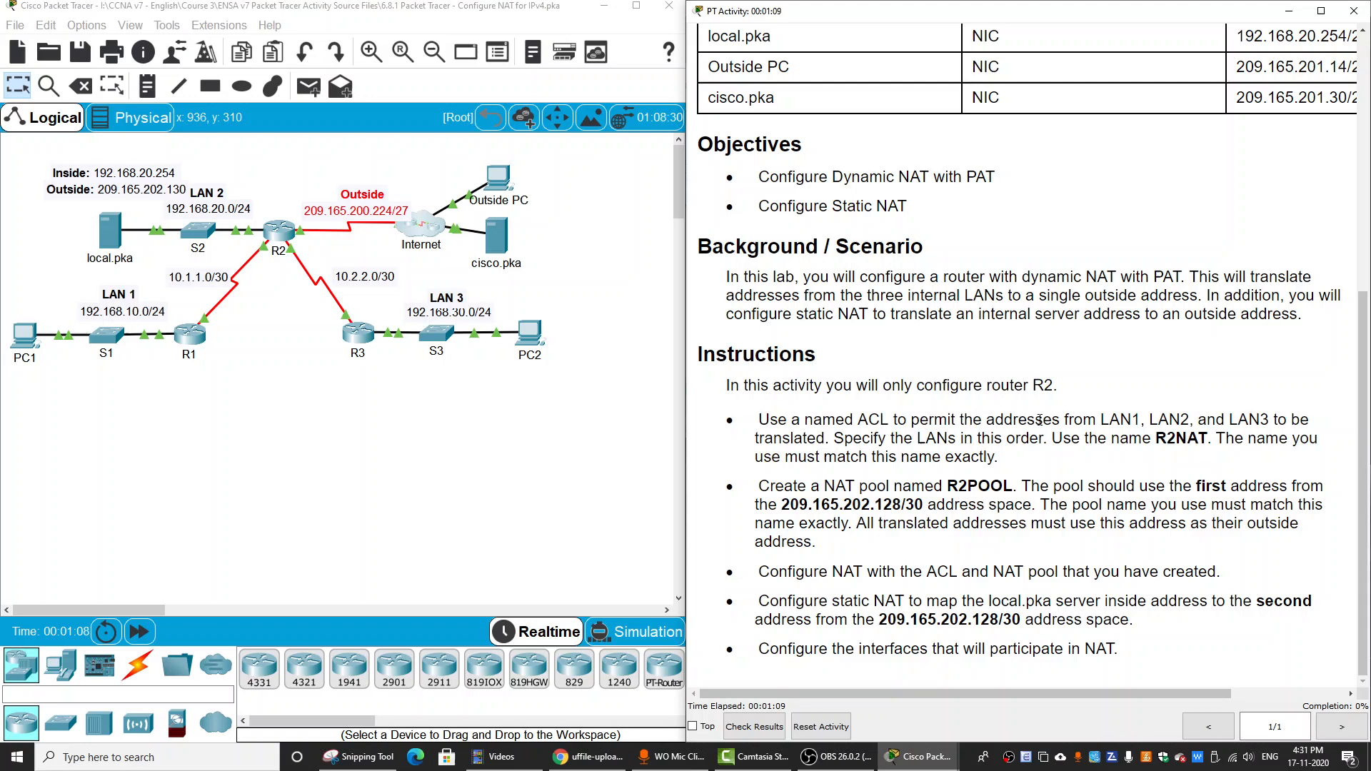
pyautogui.moveTo(375, 374)
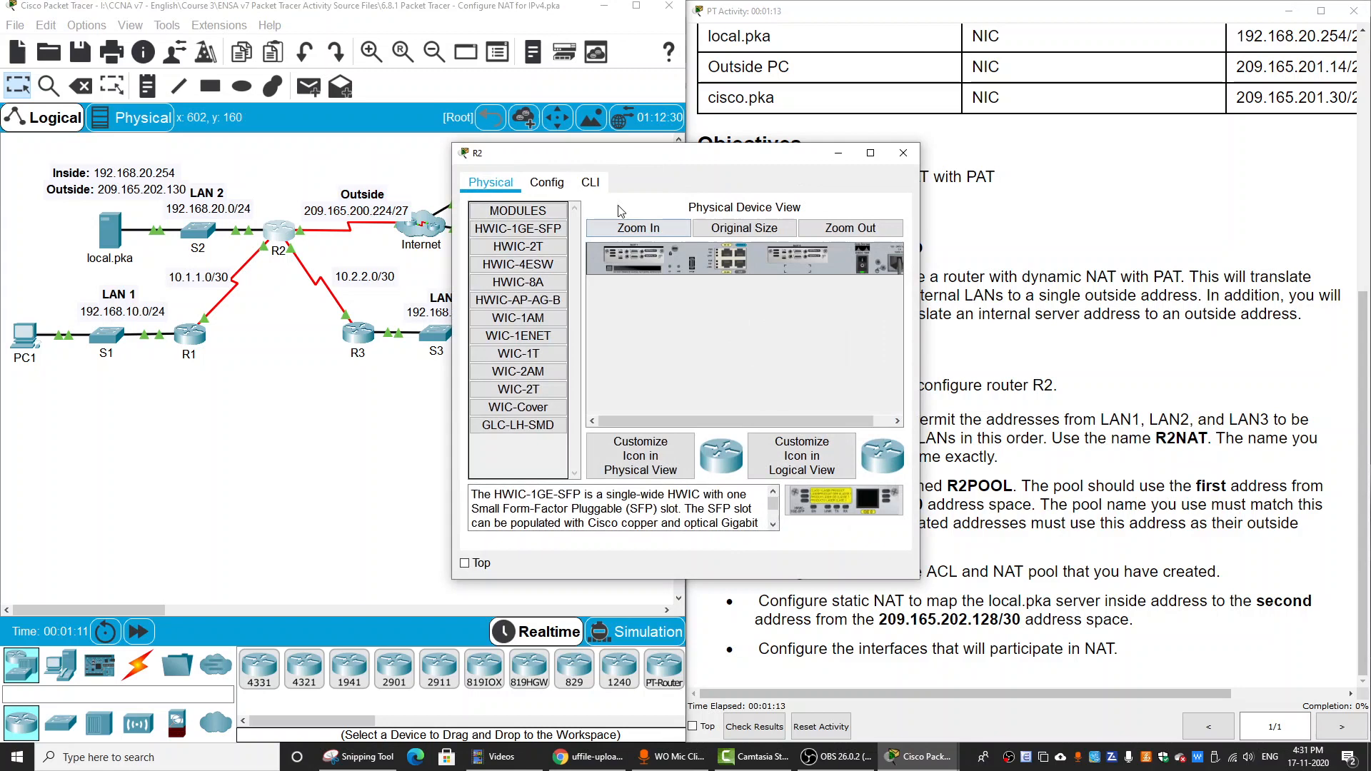
# - From R2's CLI in global configuration, create the standard named access list R2LAN
pyautogui.click(591, 183)
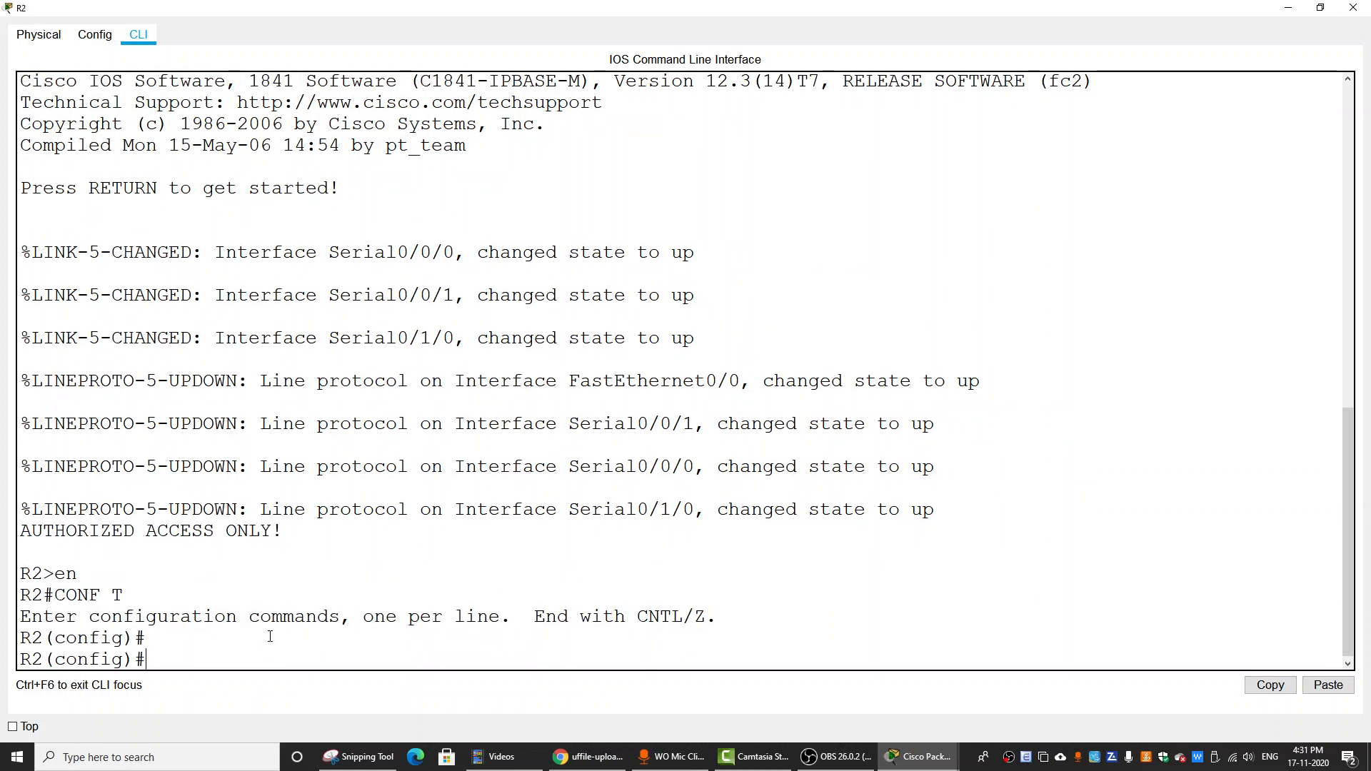
pyautogui.write('i')
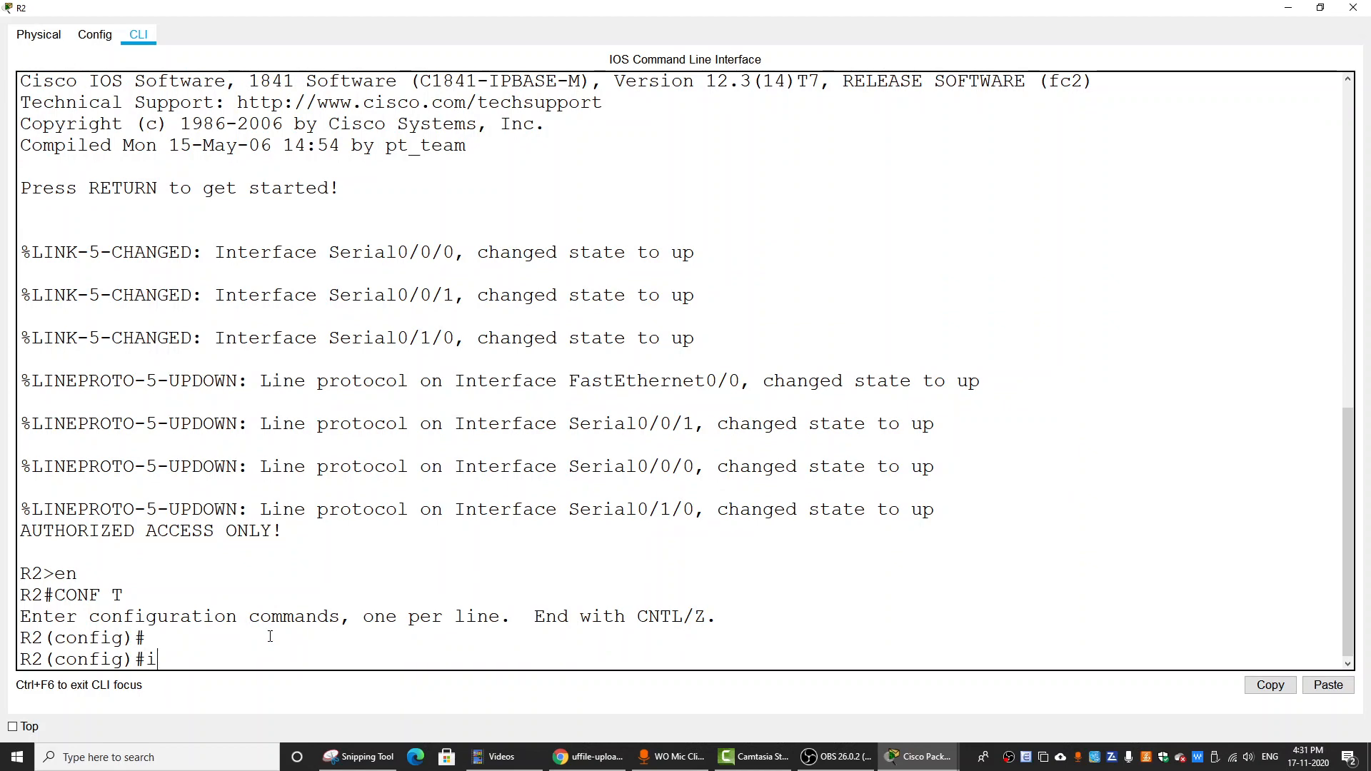
pyautogui.write('p access-list')
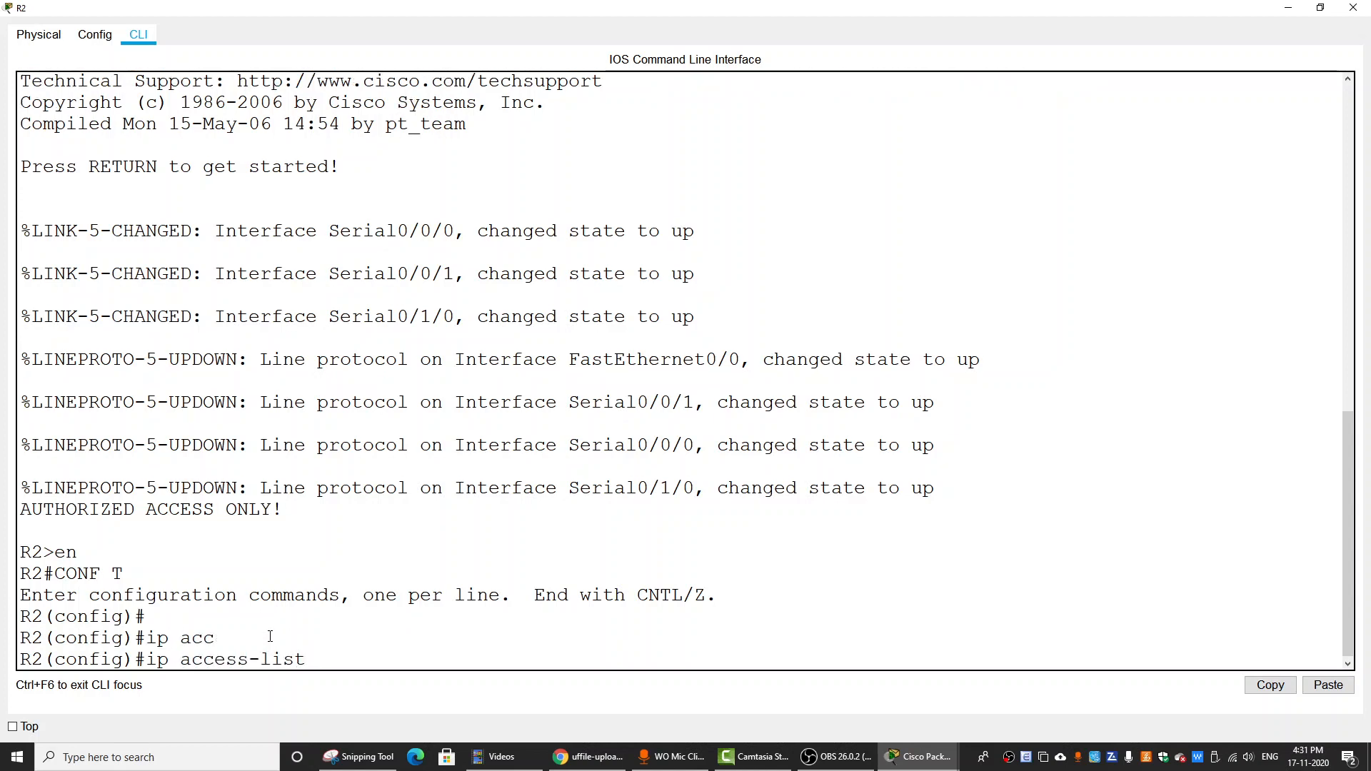
pyautogui.write('R2LAN')
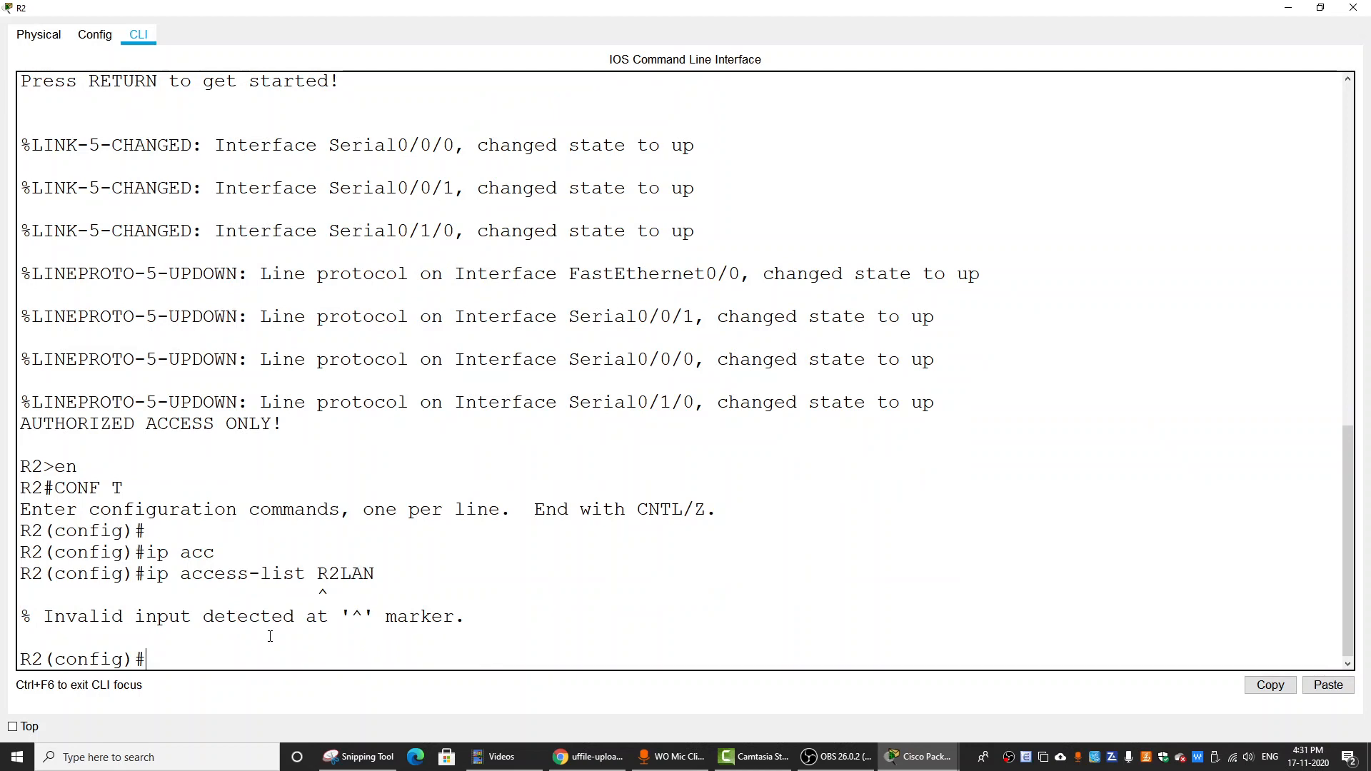
pyautogui.write('ip access-list R2LAN')
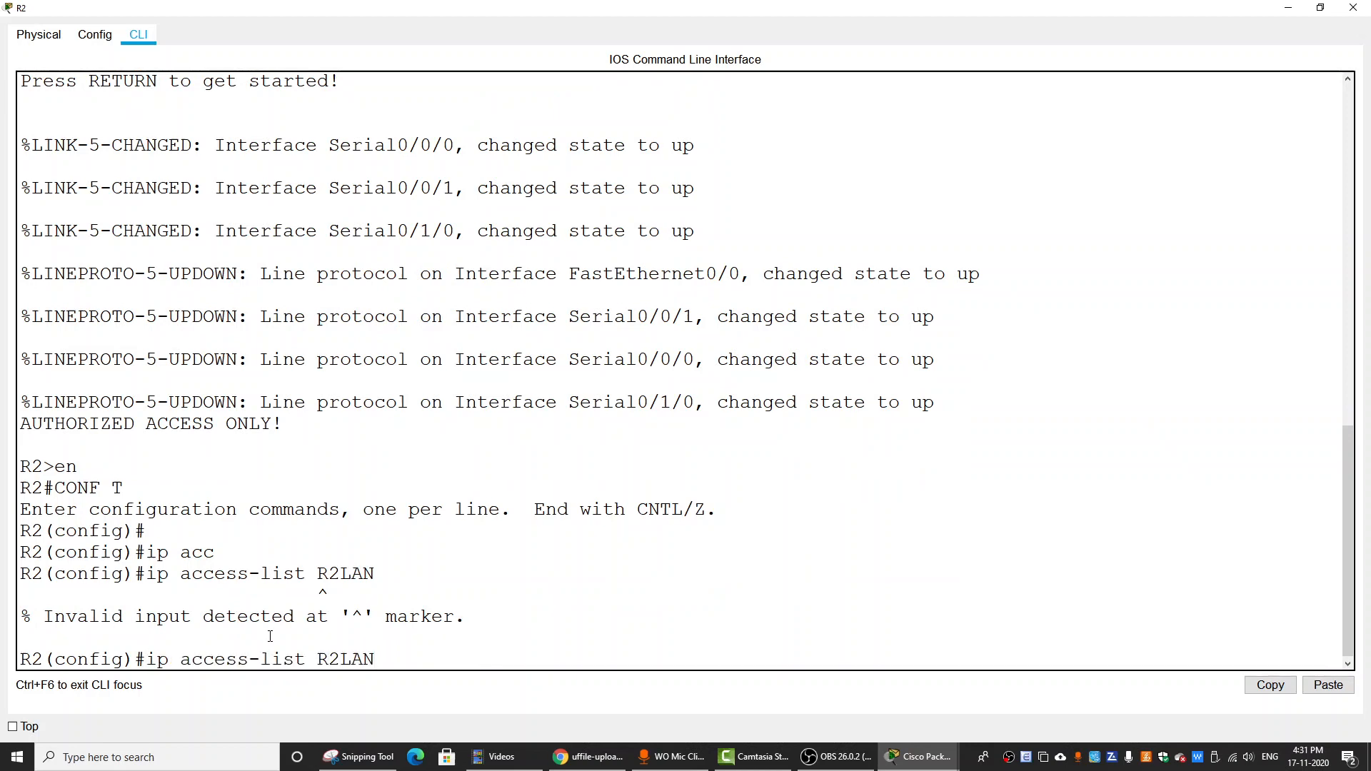
pyautogui.write('standard')
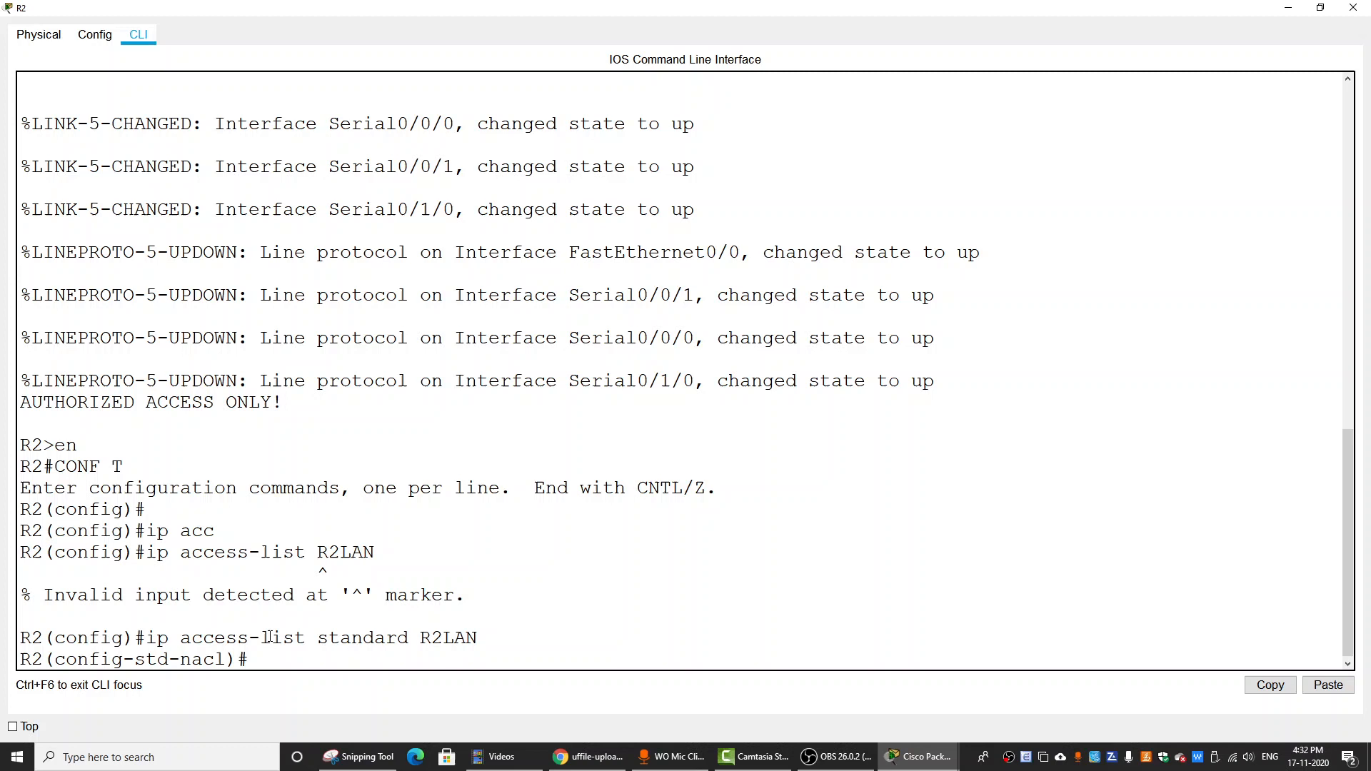
# - Add a permit entry for 192.168.10.0 0.0.0.255 to the R2LAN access list
pyautogui.press('enter')
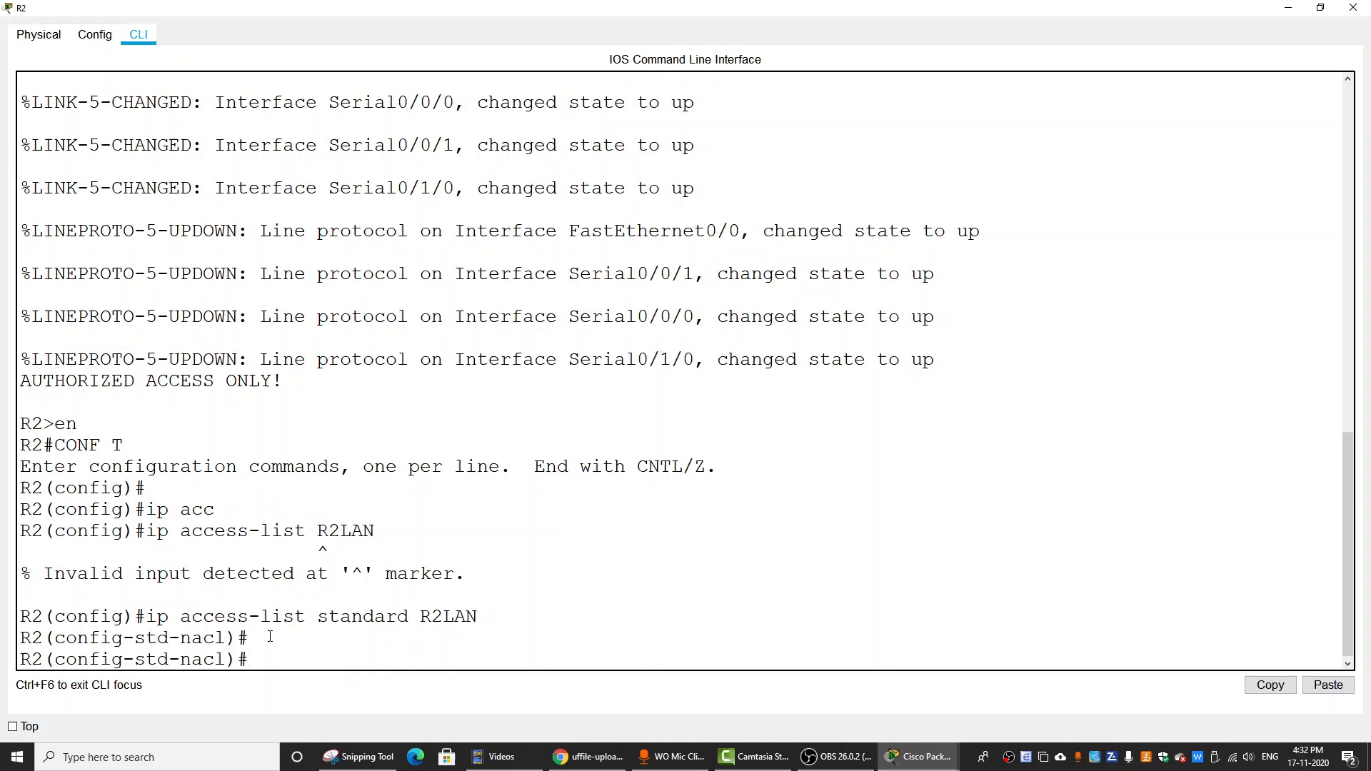
pyautogui.write('permi')
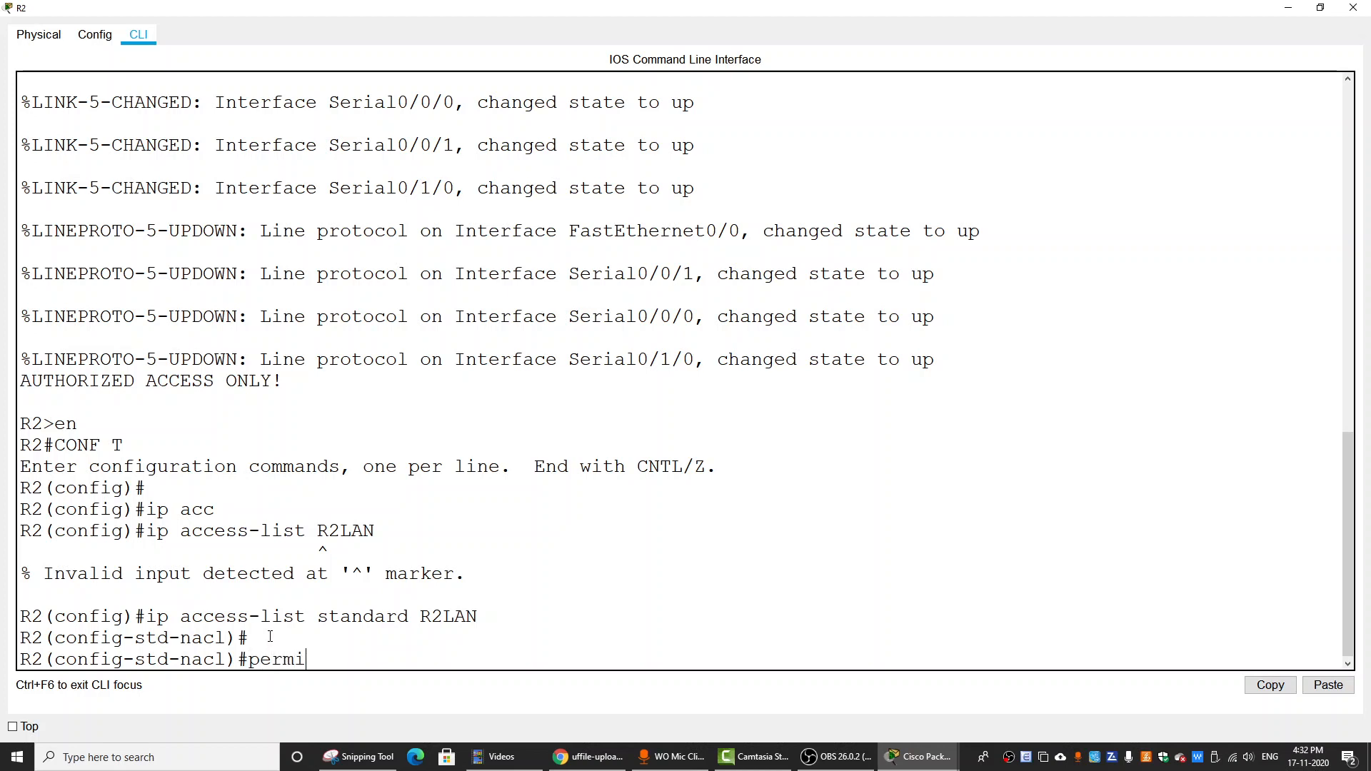
pyautogui.write('t ip')
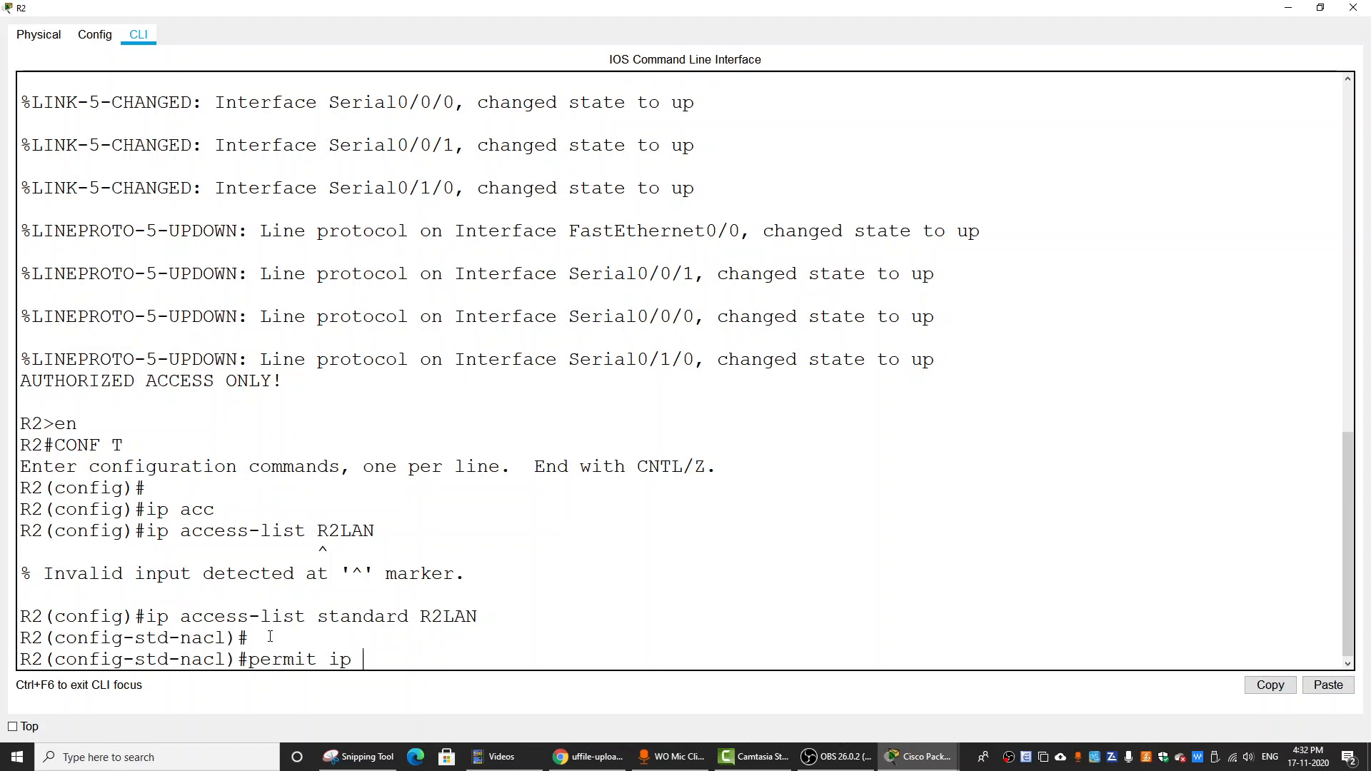
pyautogui.write('192')
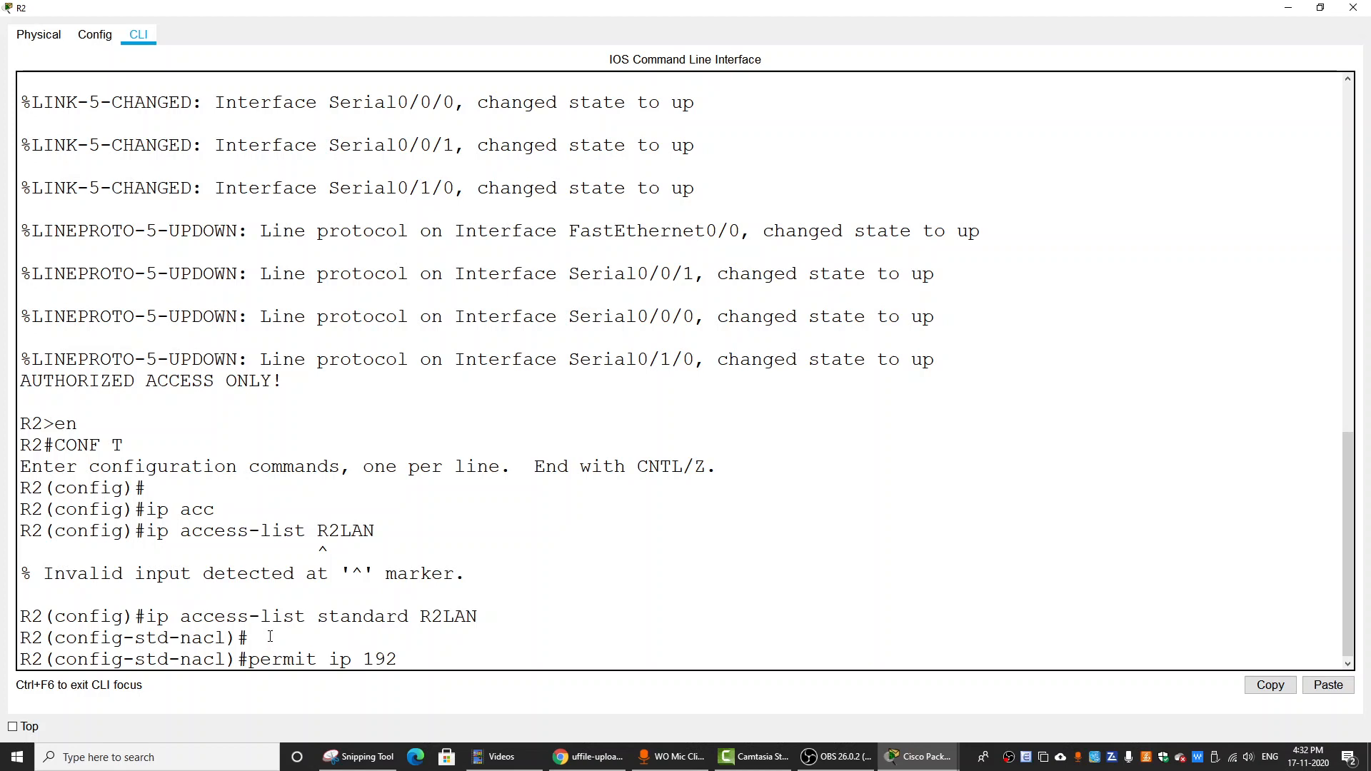
pyautogui.write('.168.10.')
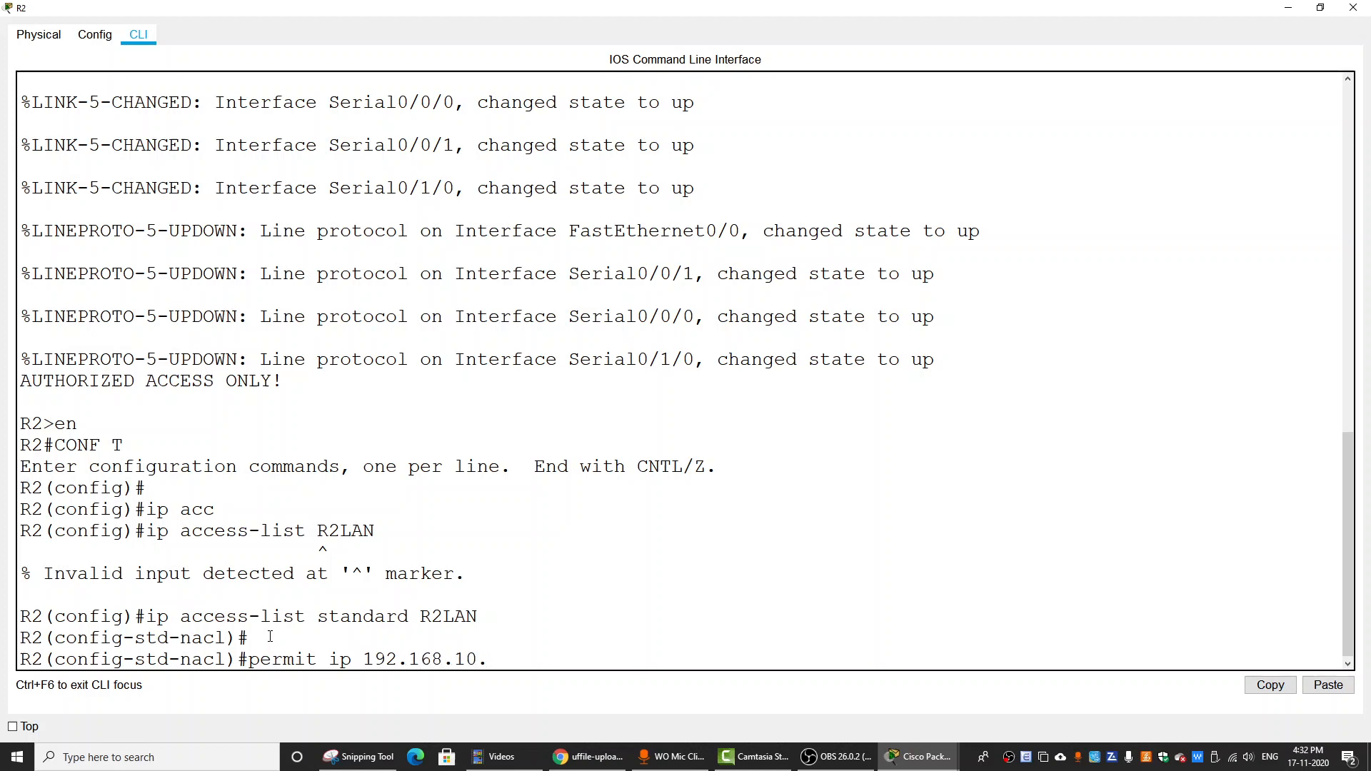
pyautogui.write('0')
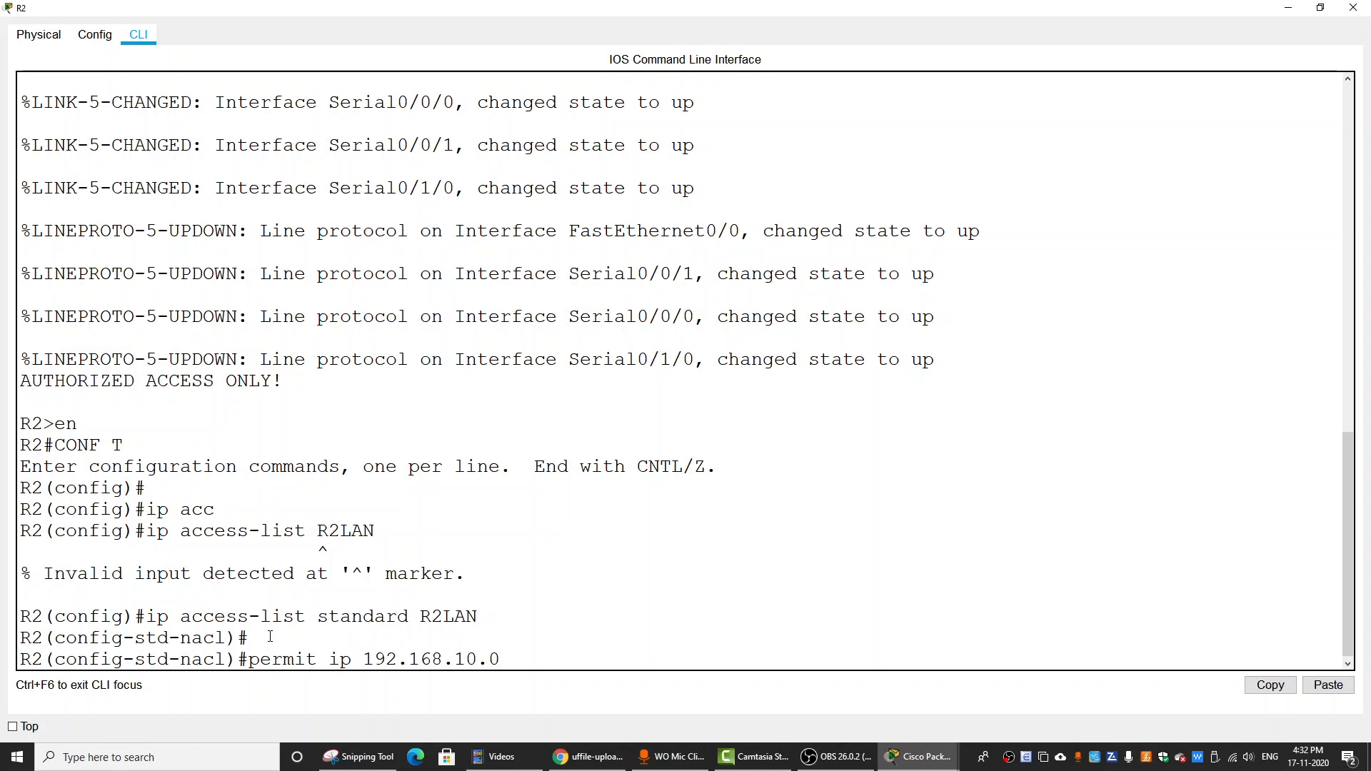
pyautogui.write('0.0.0.255')
pyautogui.write('permit ip')
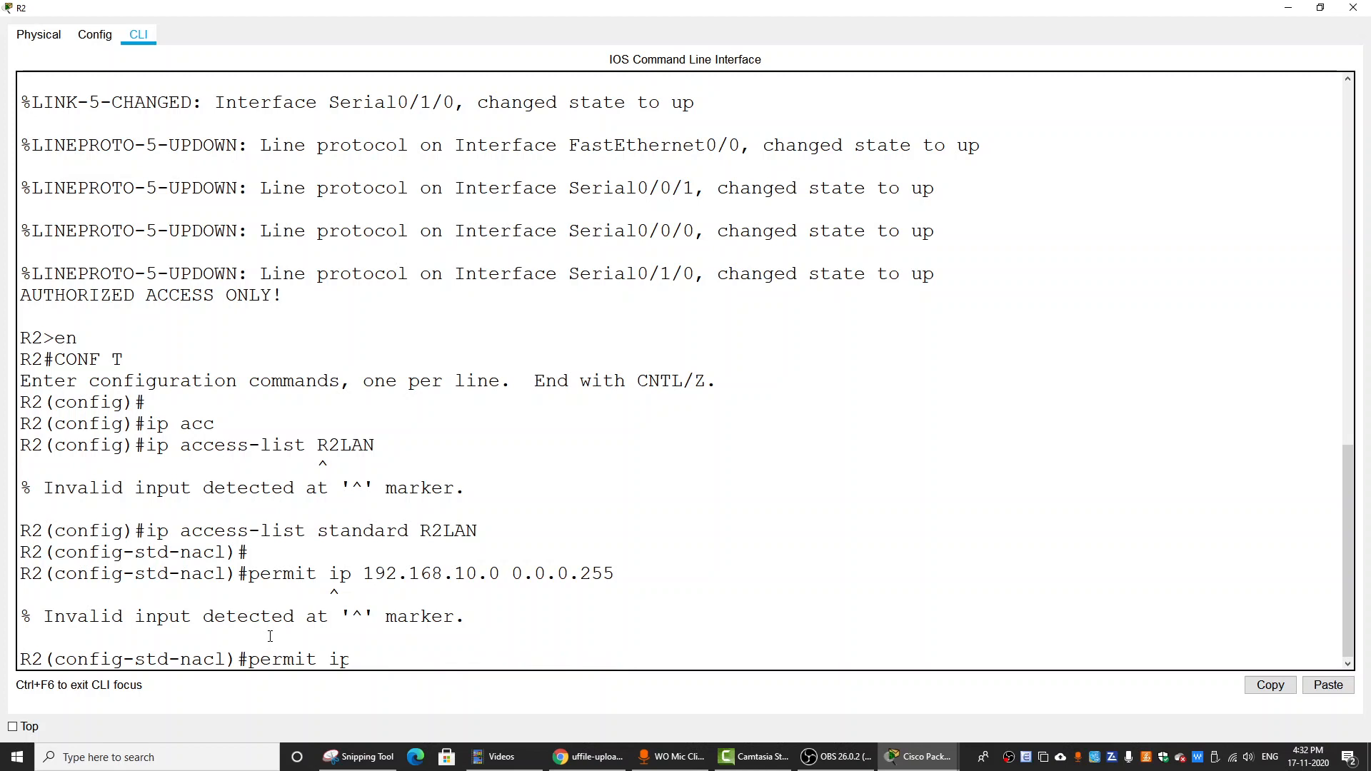
pyautogui.write('?')
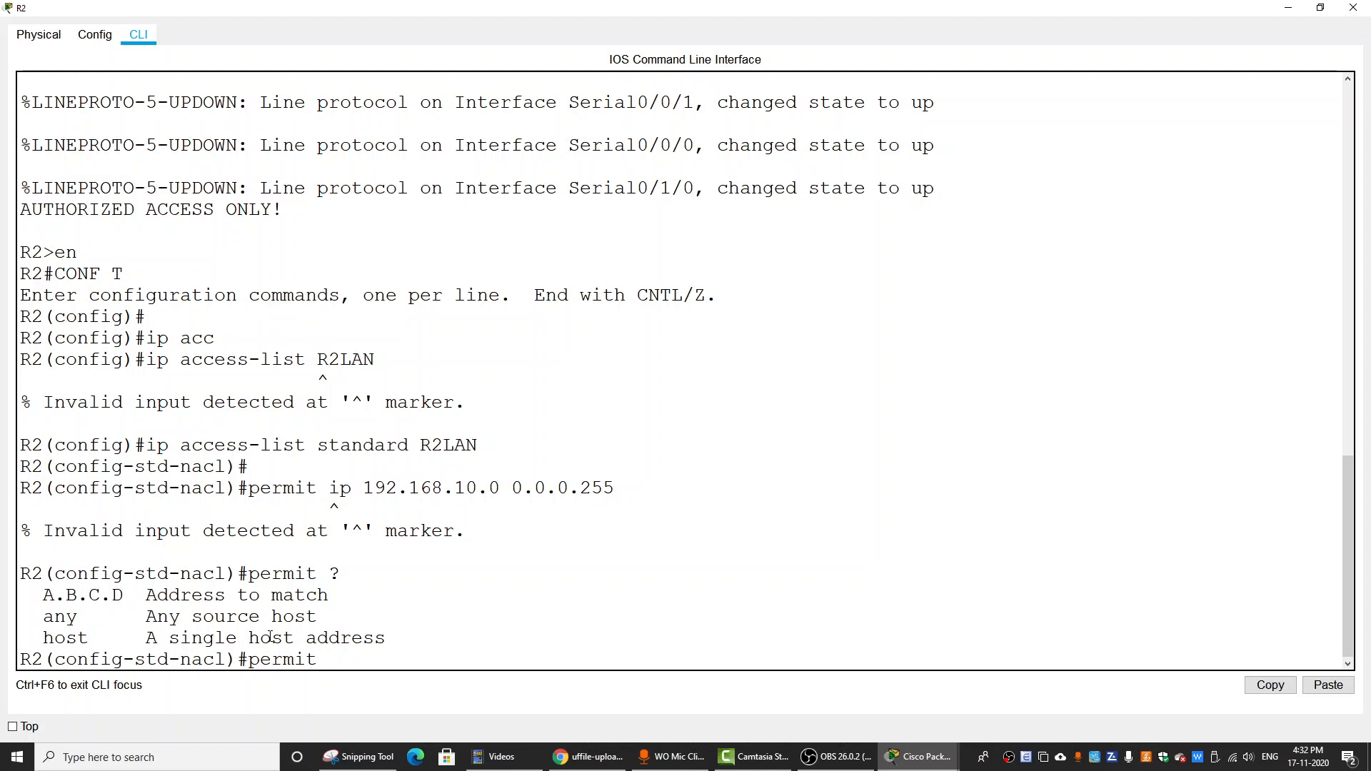
# - Add the permit entry for 192.168.20.0 0.0.0.255 to the R2LAN access list
pyautogui.write('192.168.')
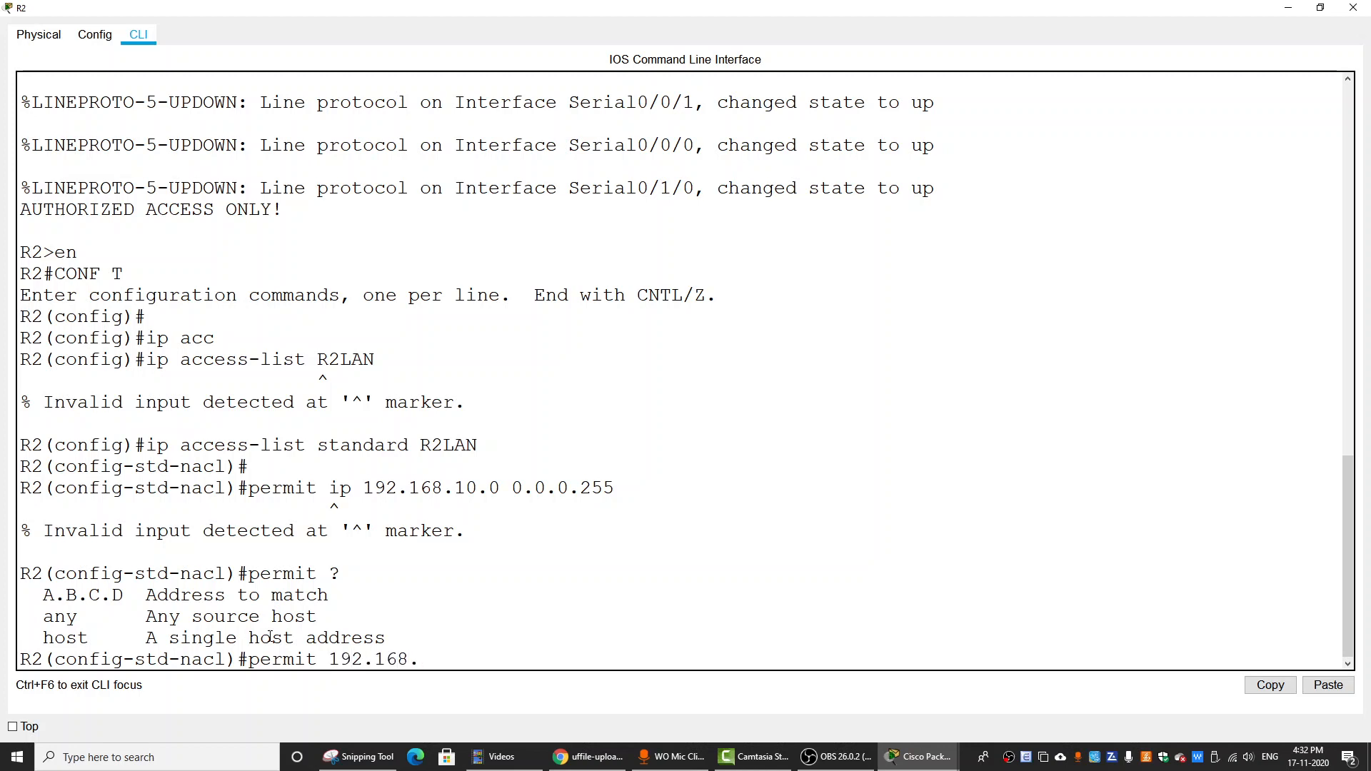
pyautogui.write('.10.0')
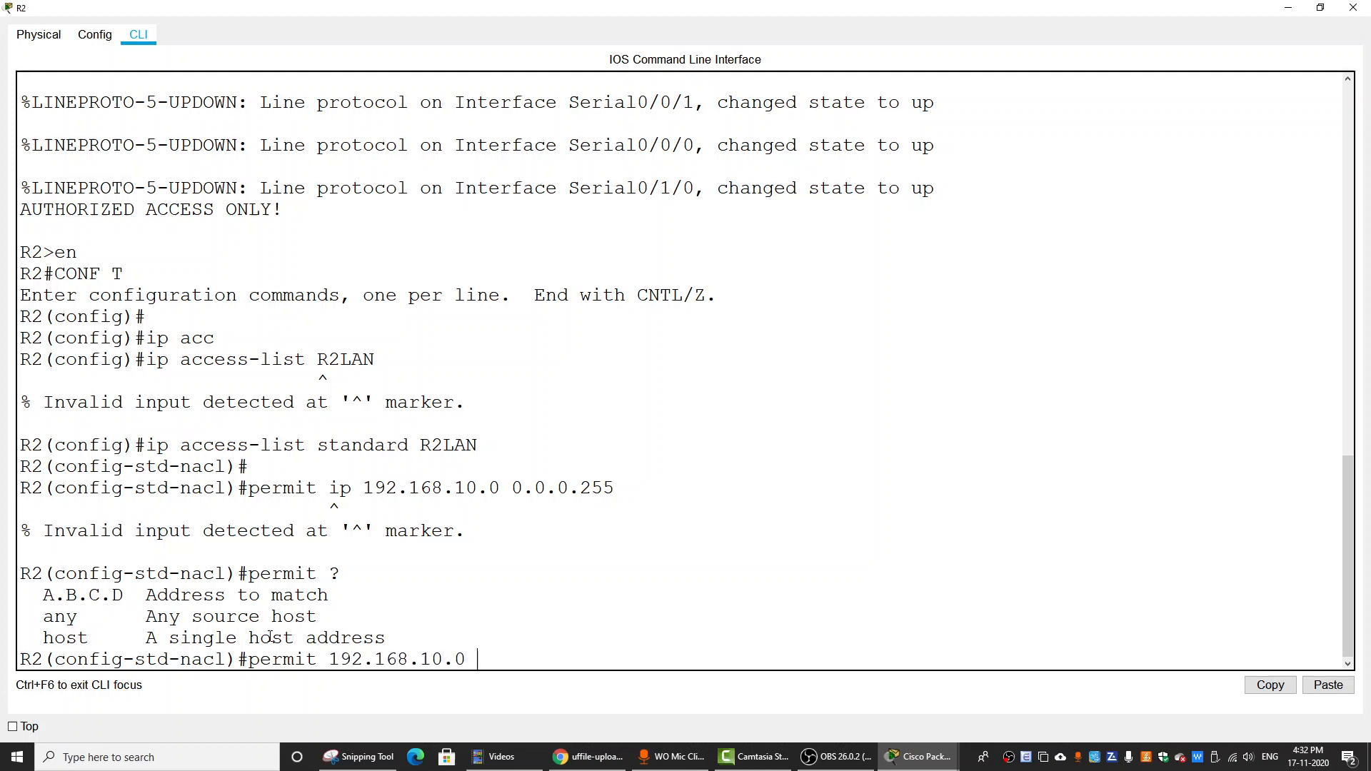
pyautogui.write('0.0.0.255')
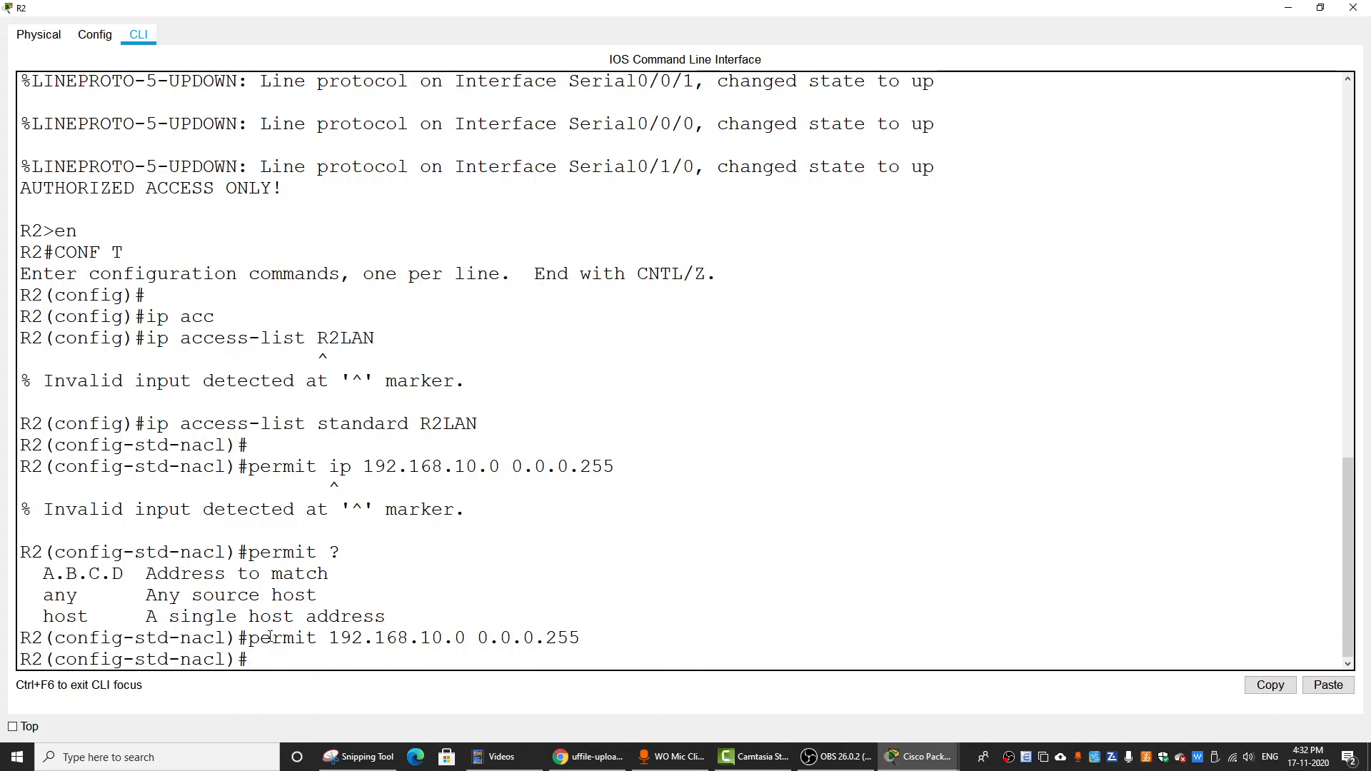
pyautogui.write('permit 192.168.10.0 0.0.0.255')
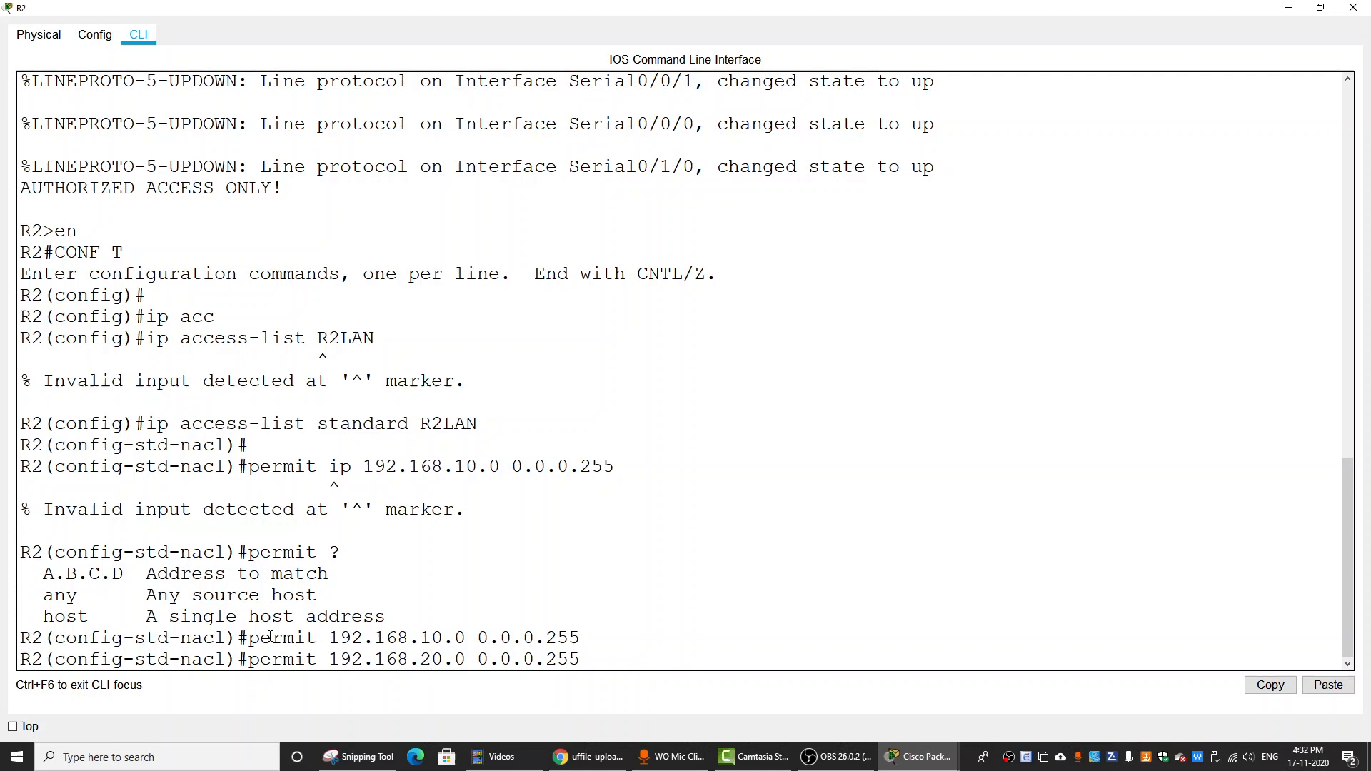
pyautogui.press('Enter')
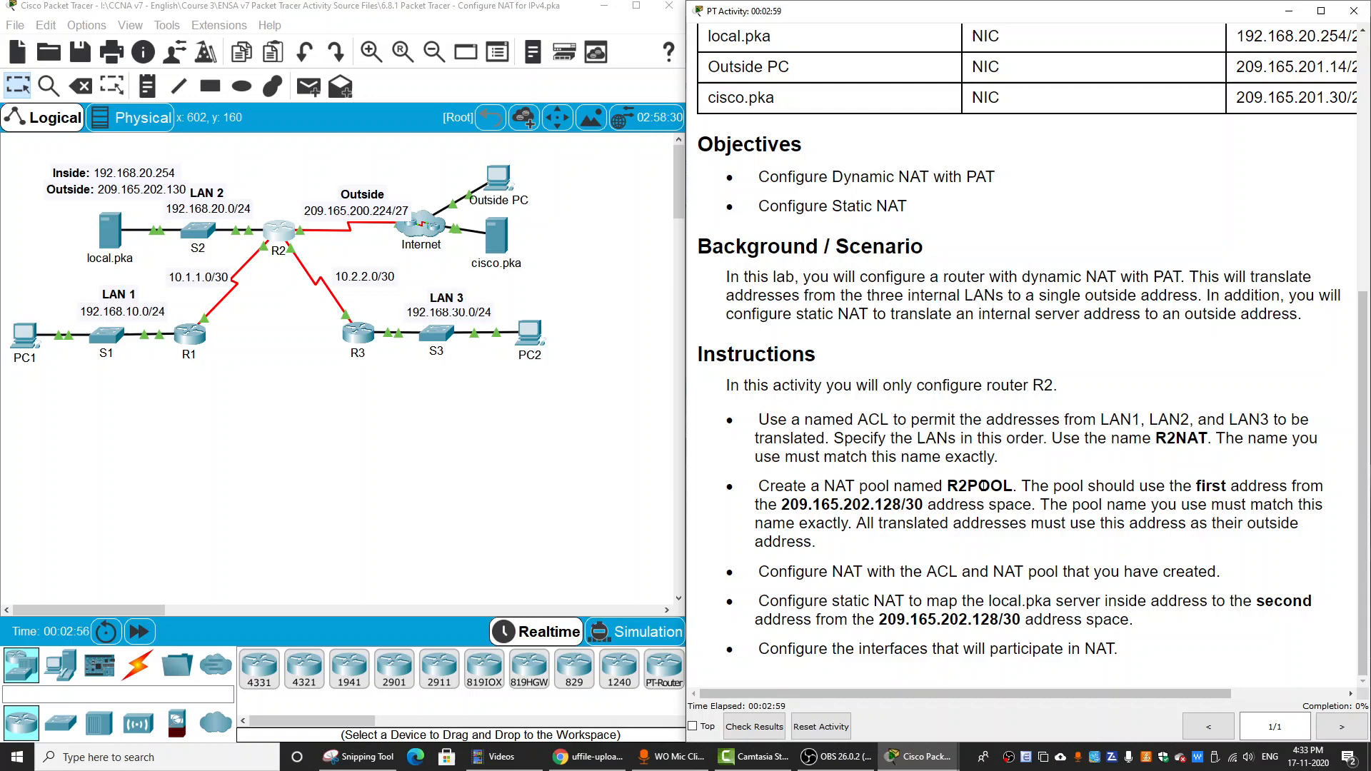
pyautogui.moveTo(1211, 486)
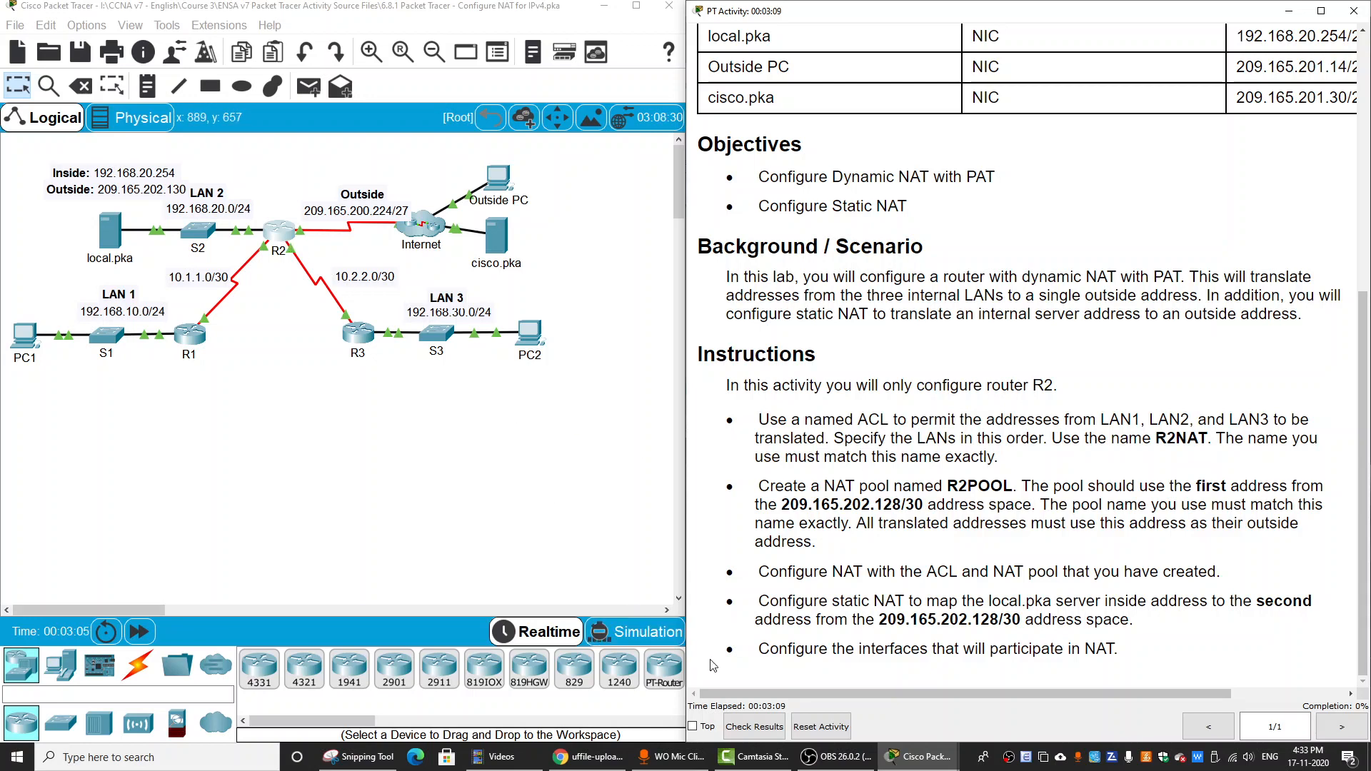
# - Bring R2's command line back into view showing R2LAN's three LAN permits
pyautogui.click(276, 230)
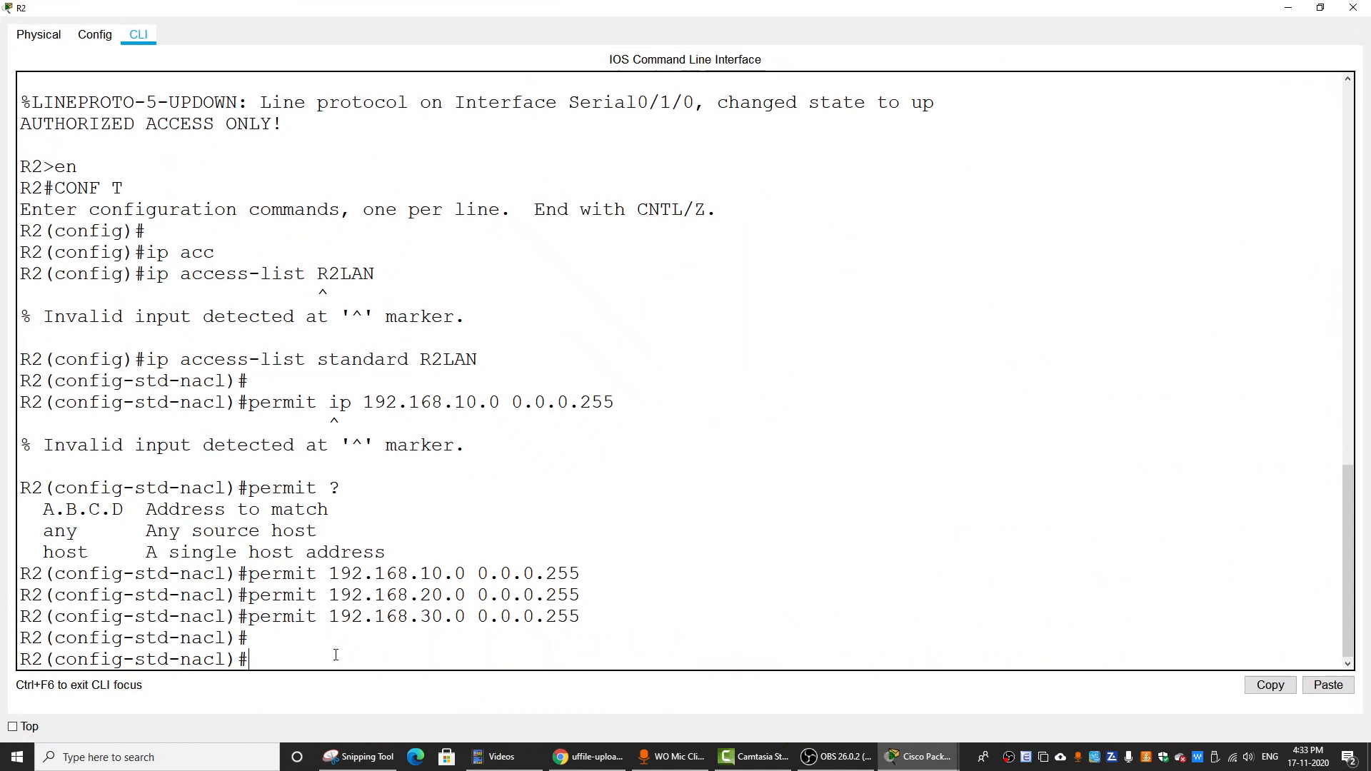
# - Exit the access list and begin NAT pool R2POOL starting at 209.165.202.129
pyautogui.write('exit')
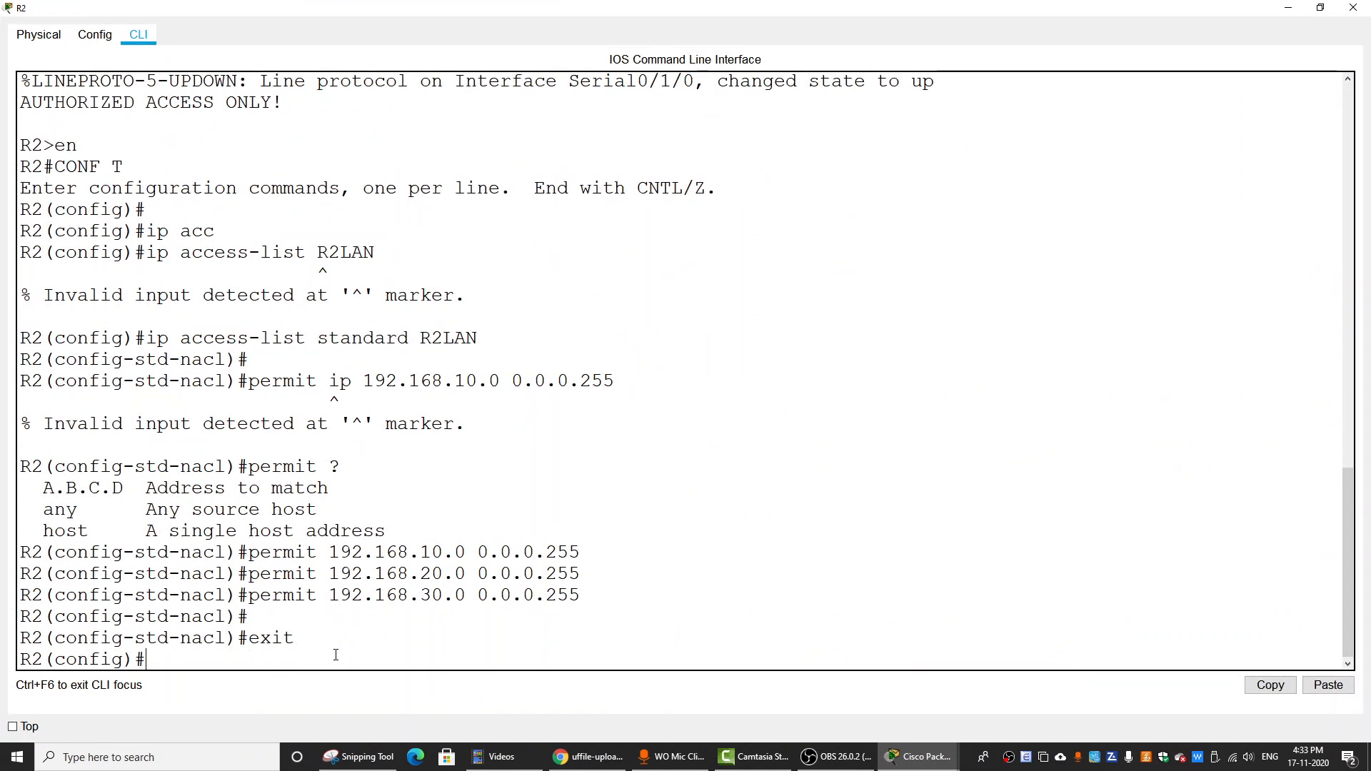
pyautogui.write('ip')
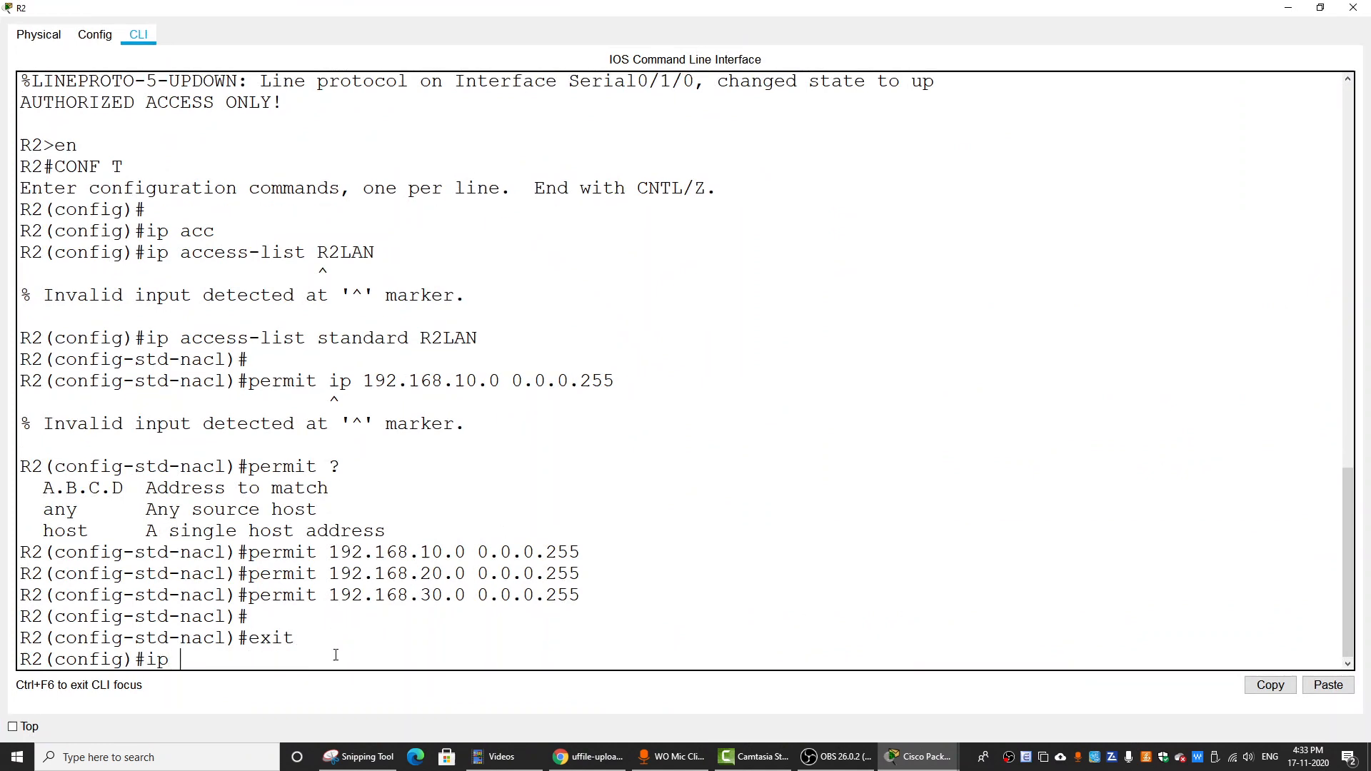
pyautogui.write('nat')
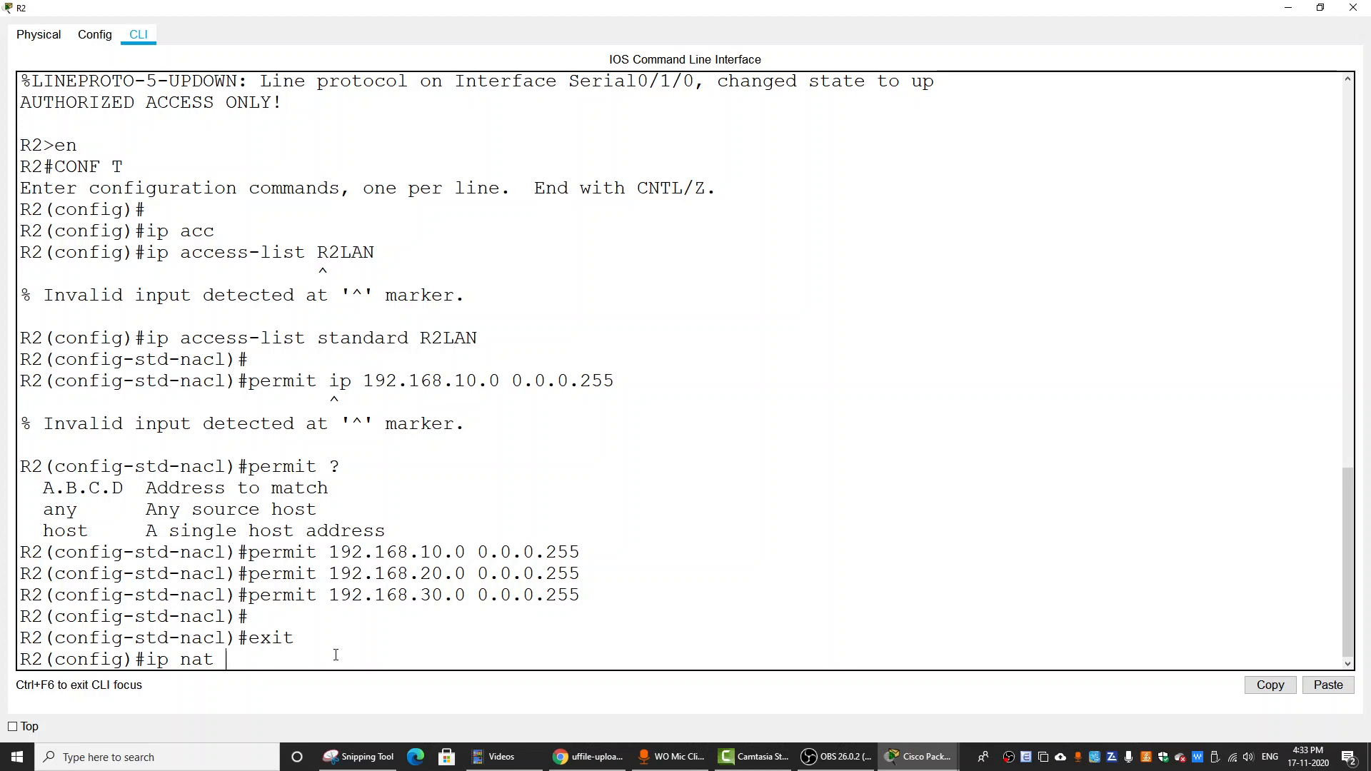
pyautogui.write('pool')
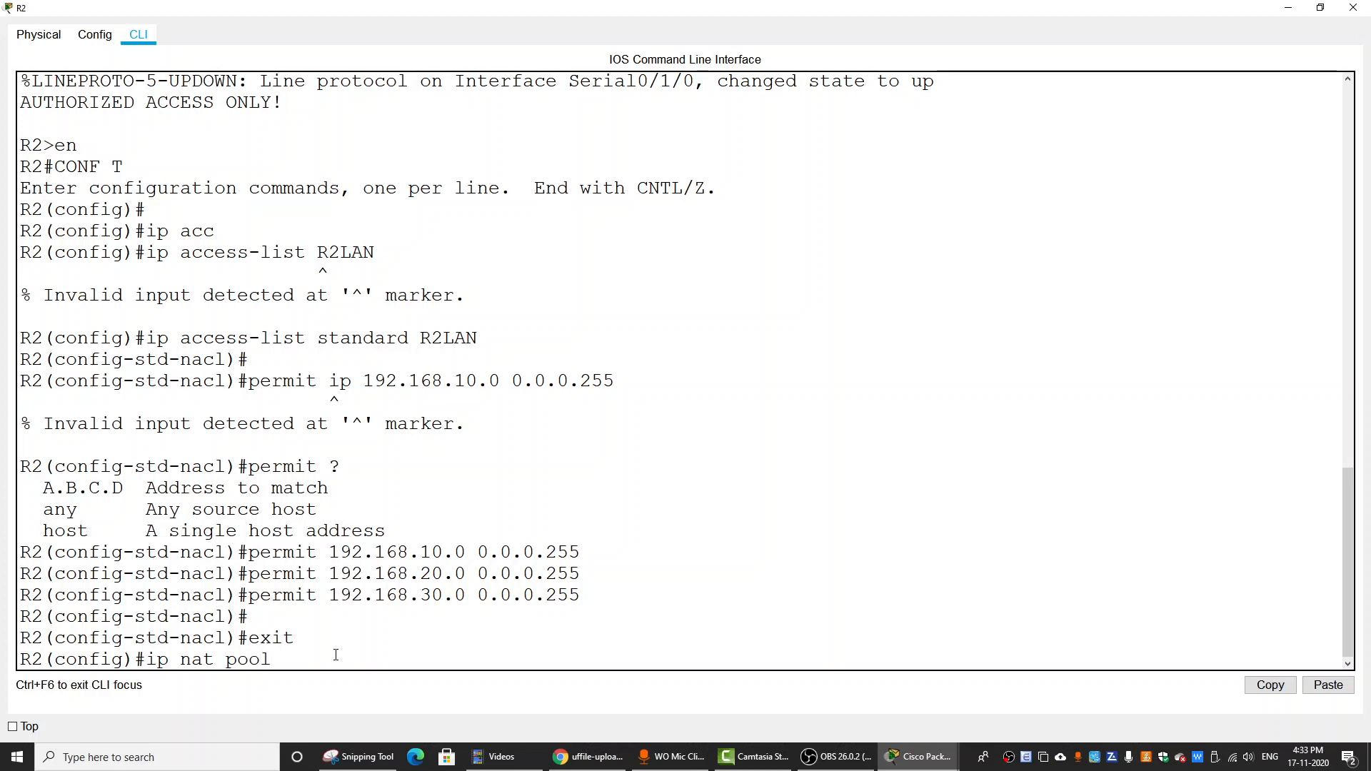
pyautogui.write('R2P')
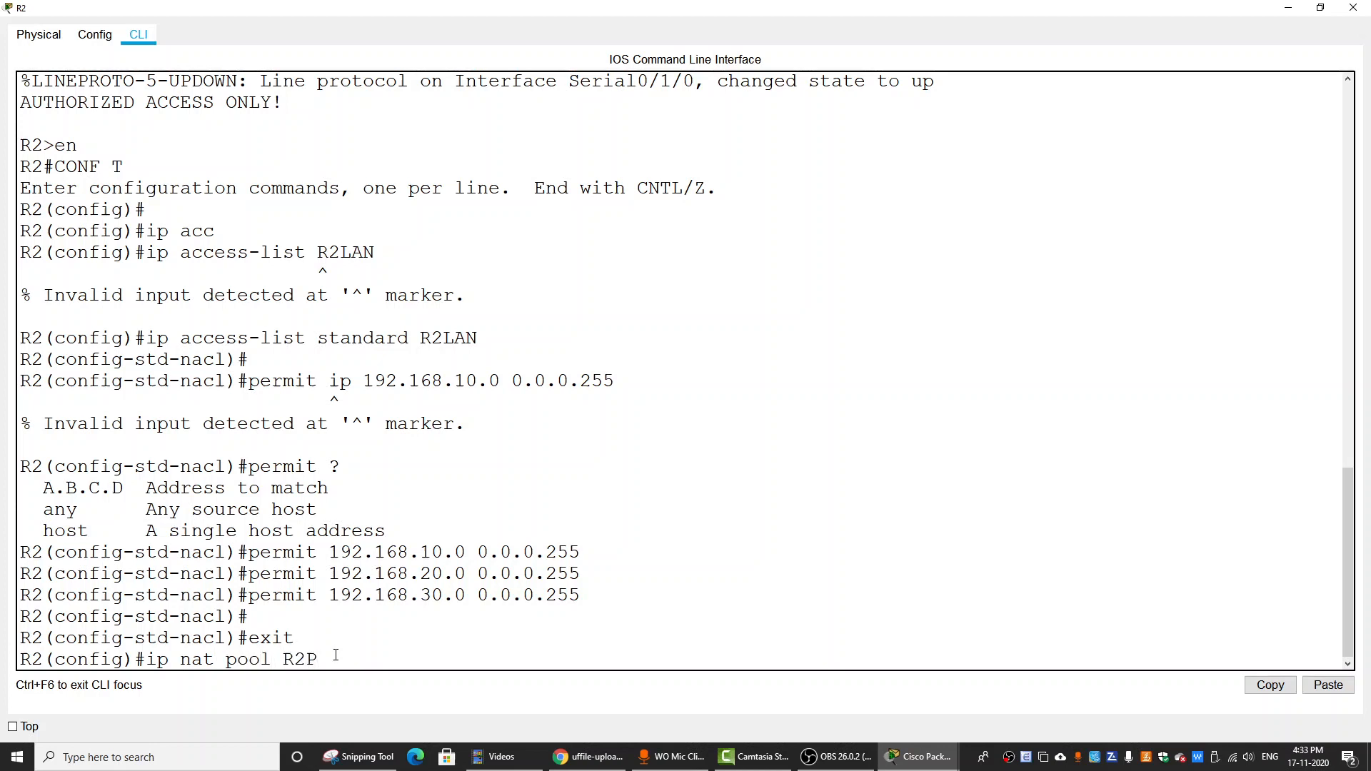
pyautogui.write('OOL')
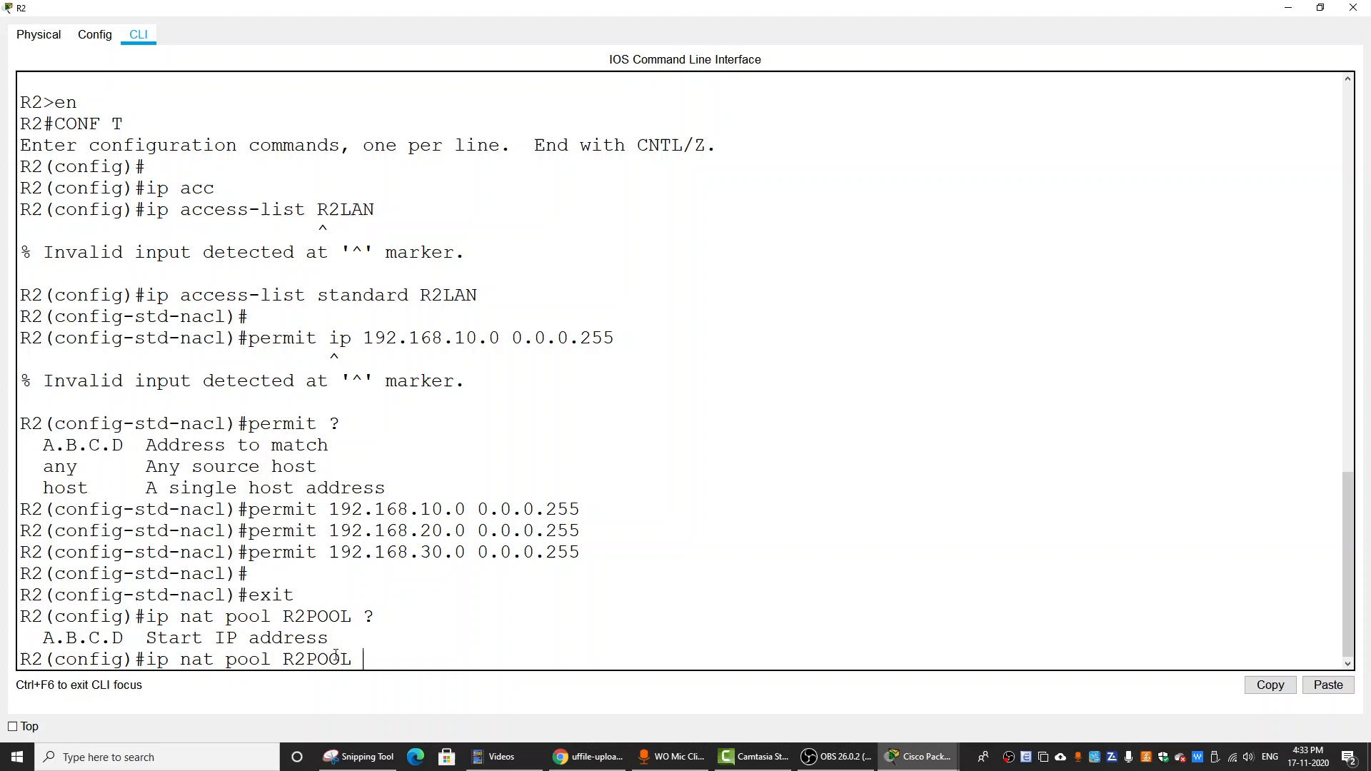
pyautogui.write('1')
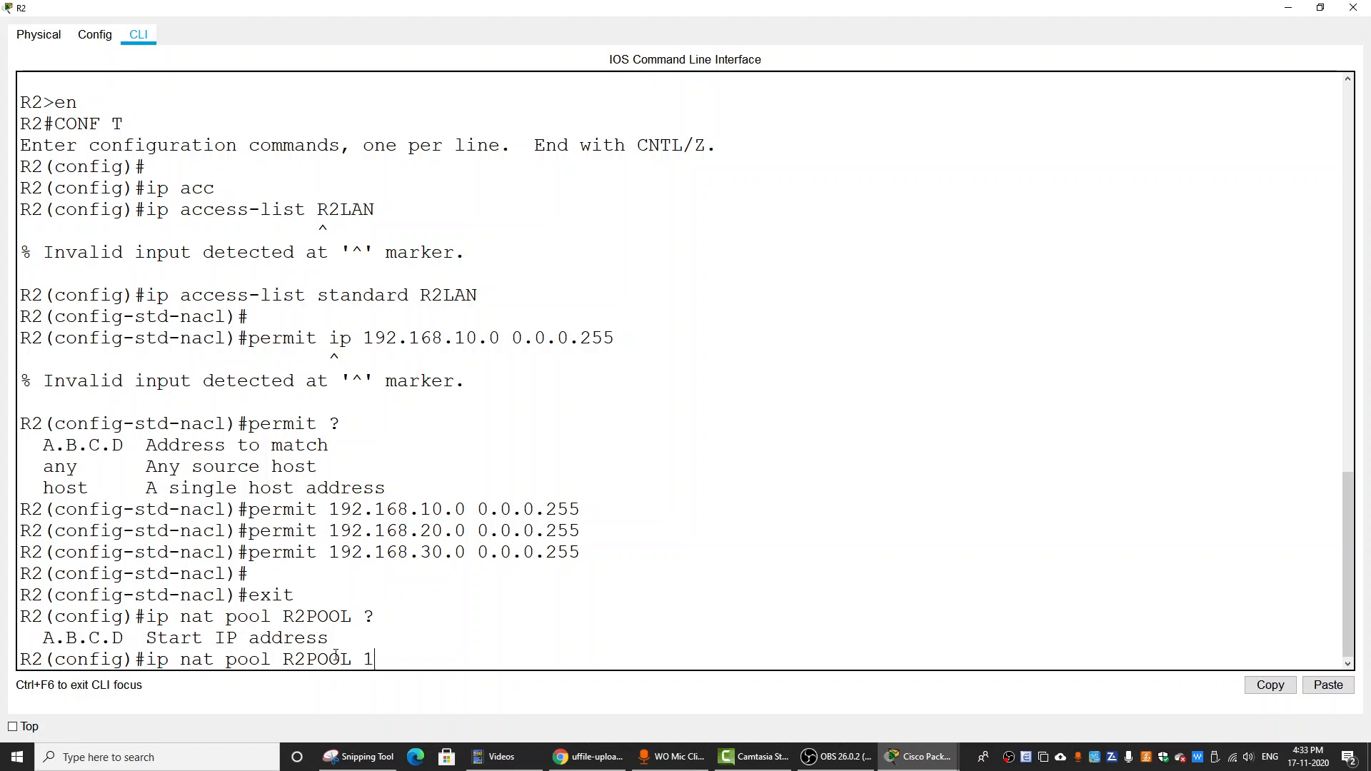
pyautogui.write('209.')
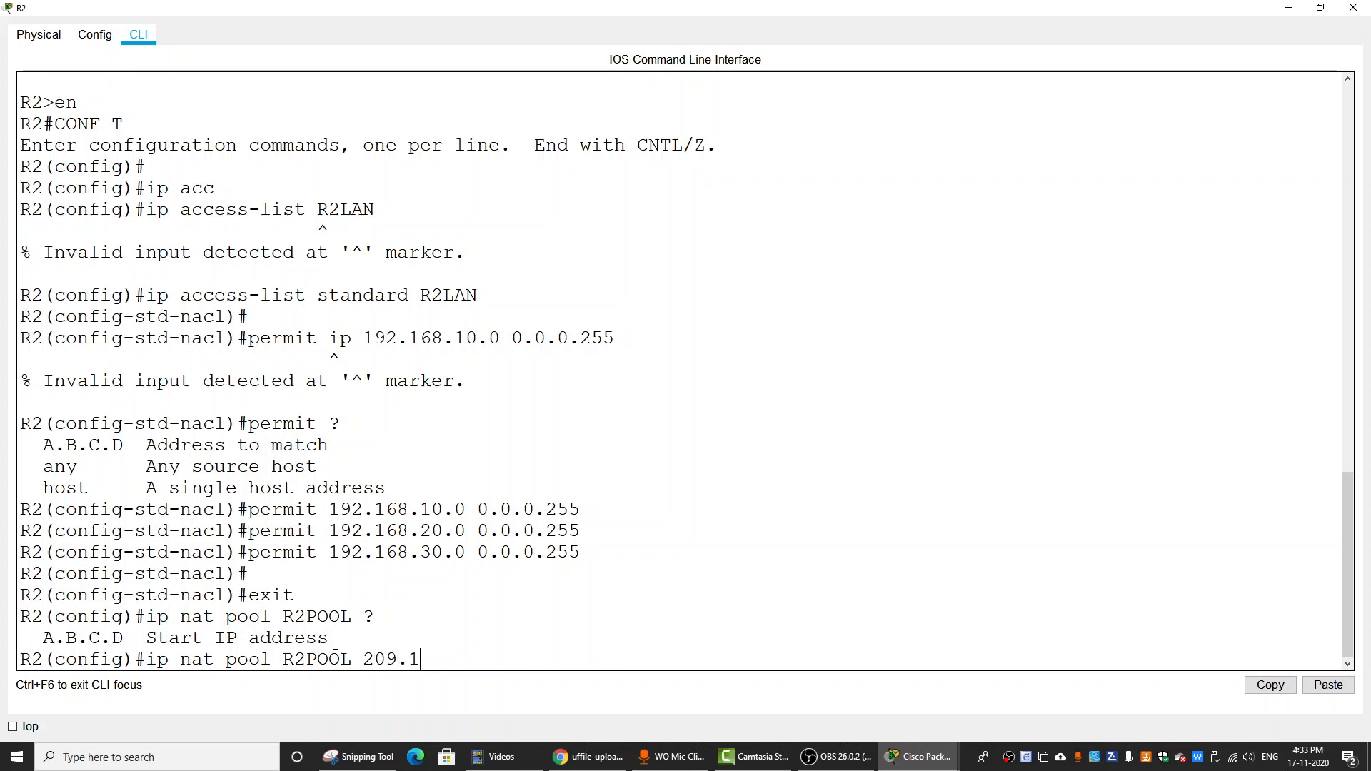
pyautogui.write('65.202.1')
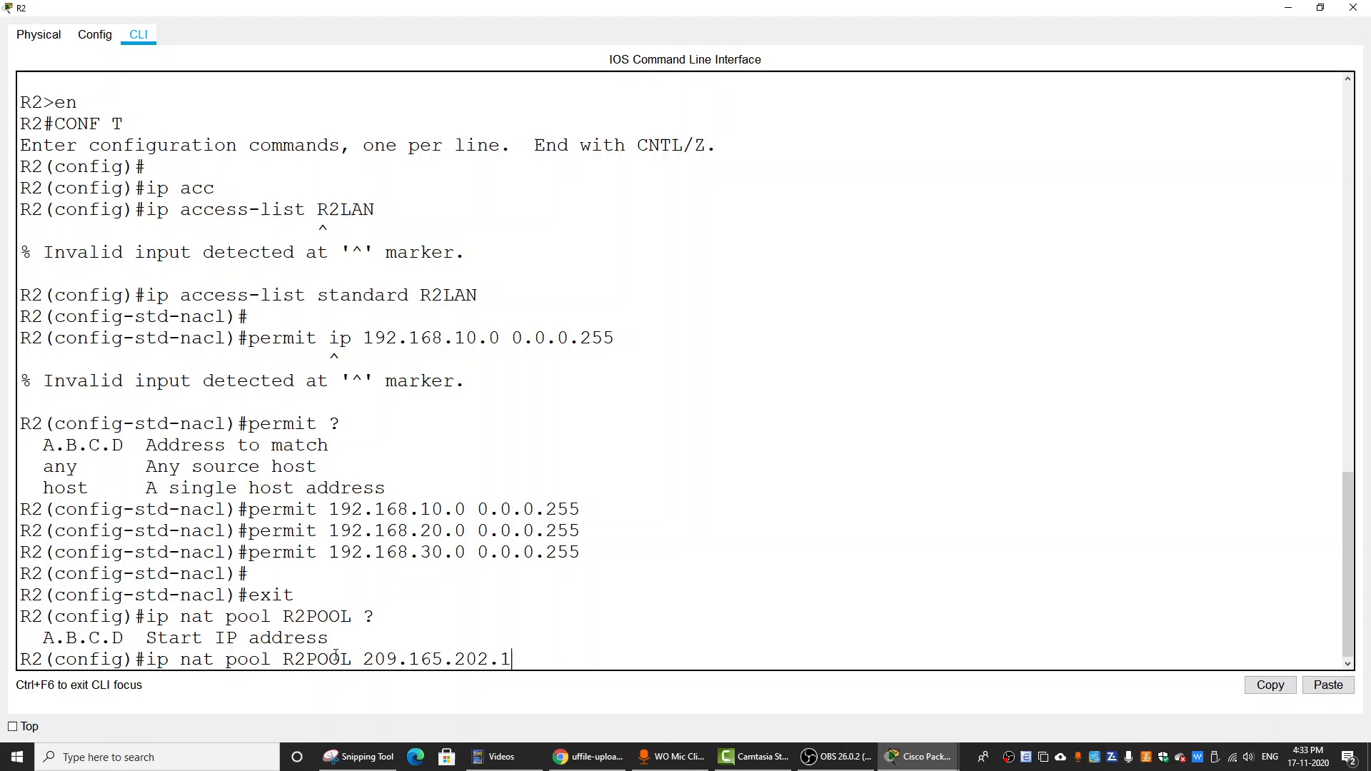
pyautogui.write('29')
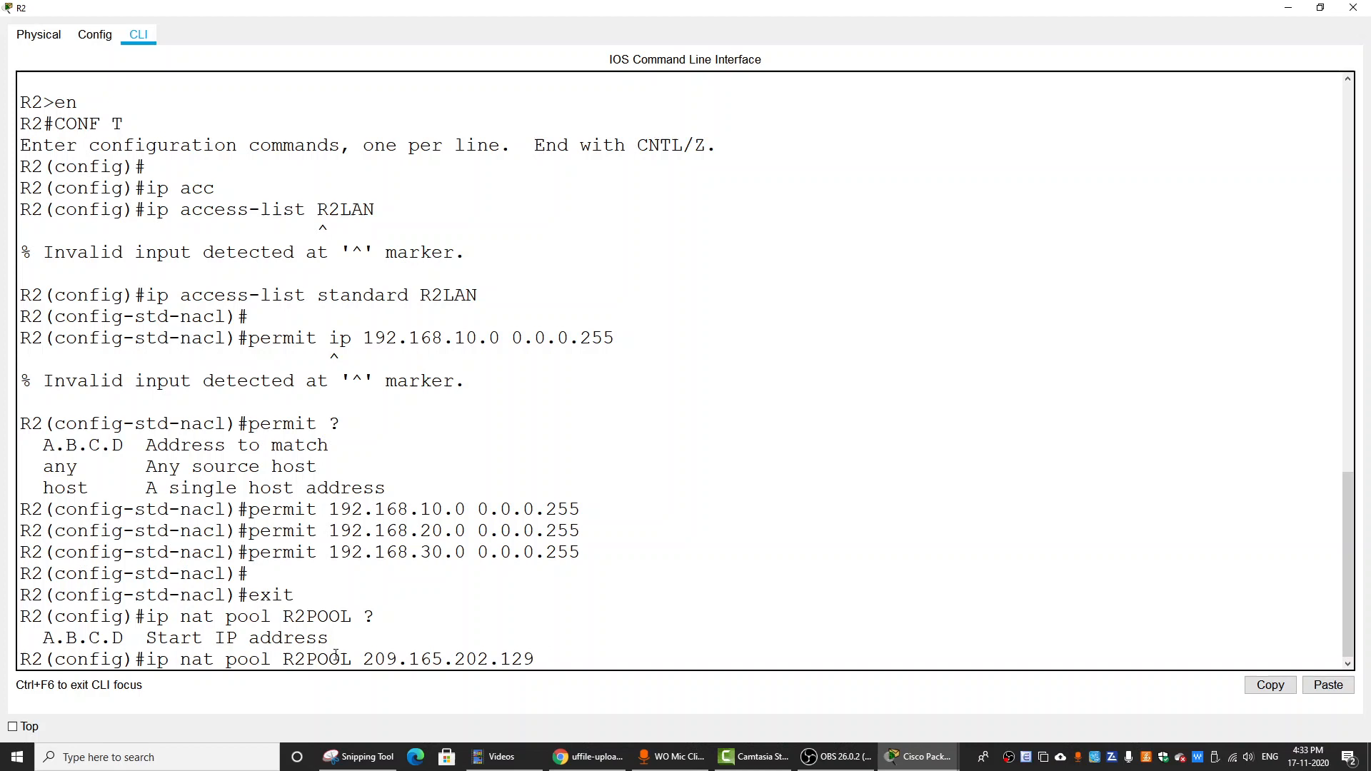
# - Finish R2POOL with end address 209.165.202.129 and netmask 255.255.255.252, and submit it
pyautogui.write('209')
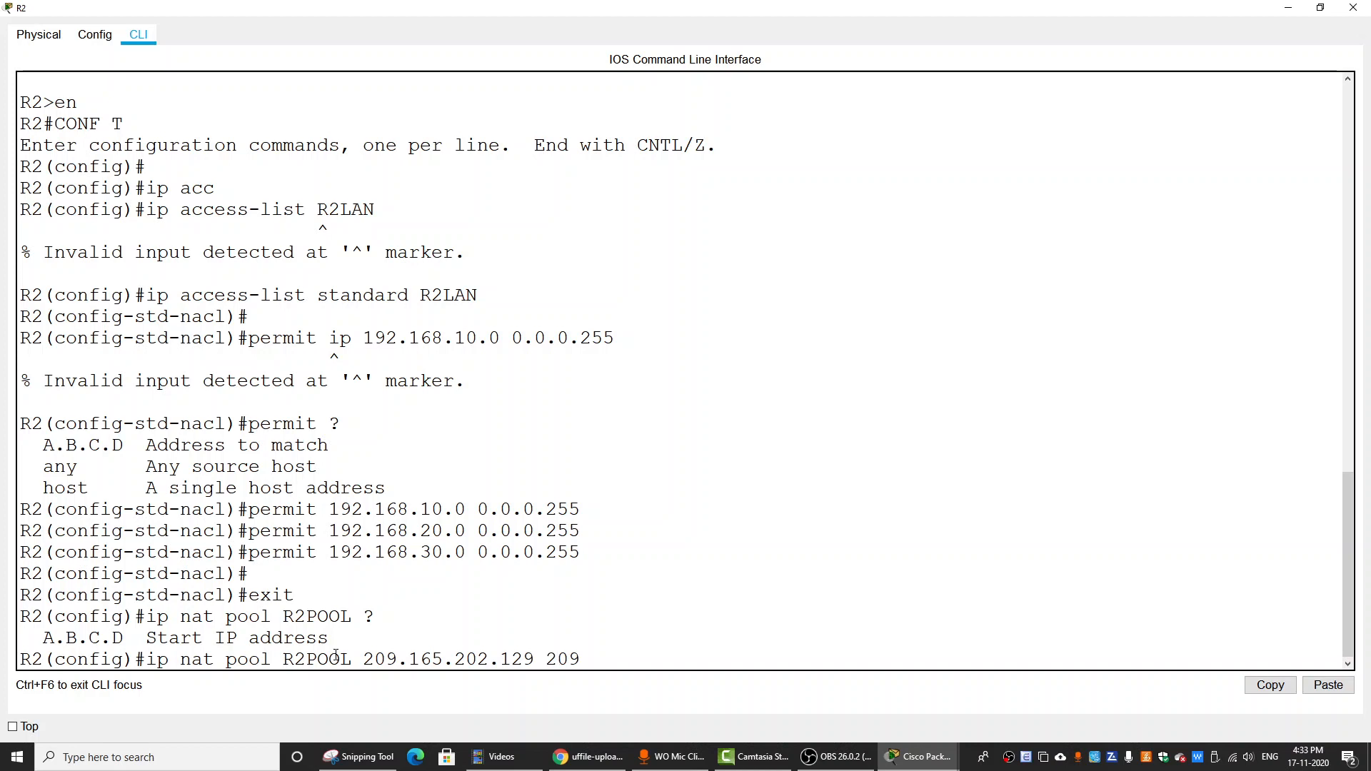
pyautogui.write('.165.202.129')
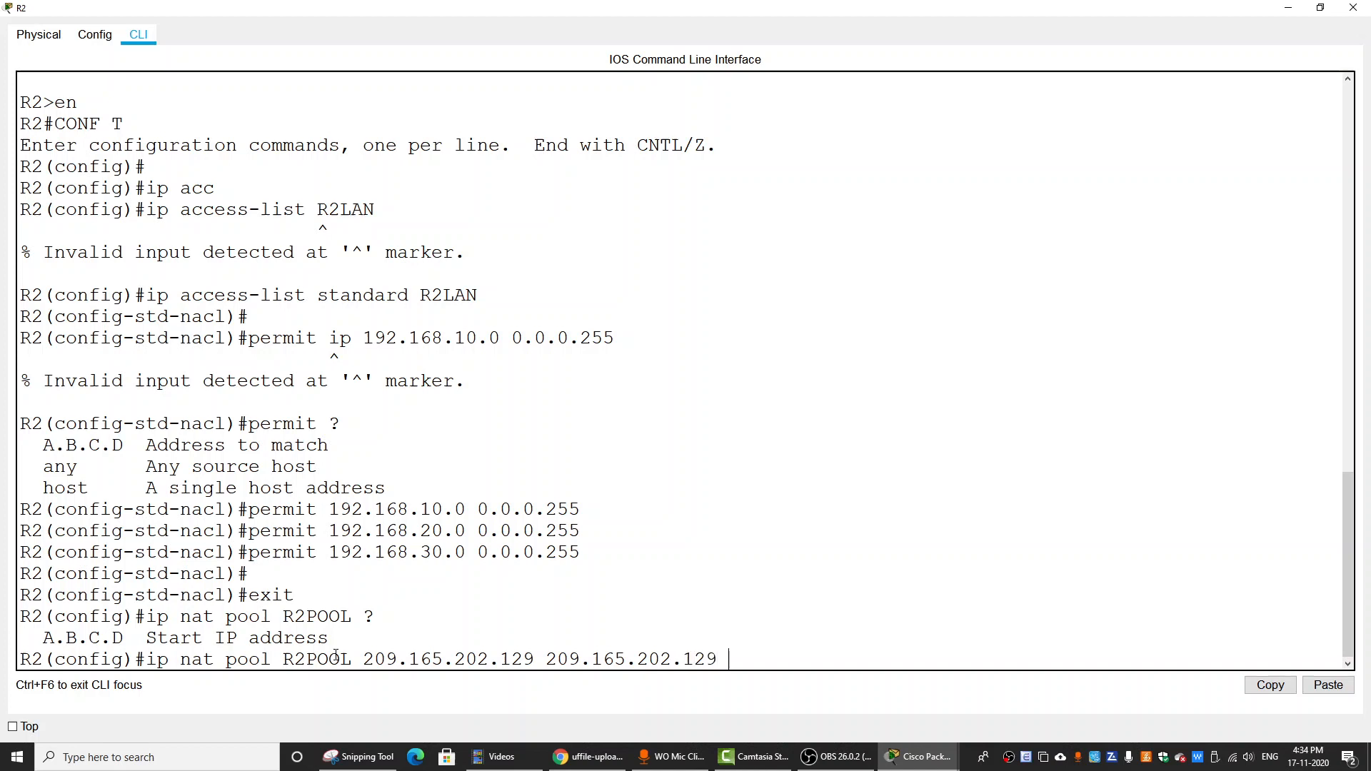
pyautogui.write('net')
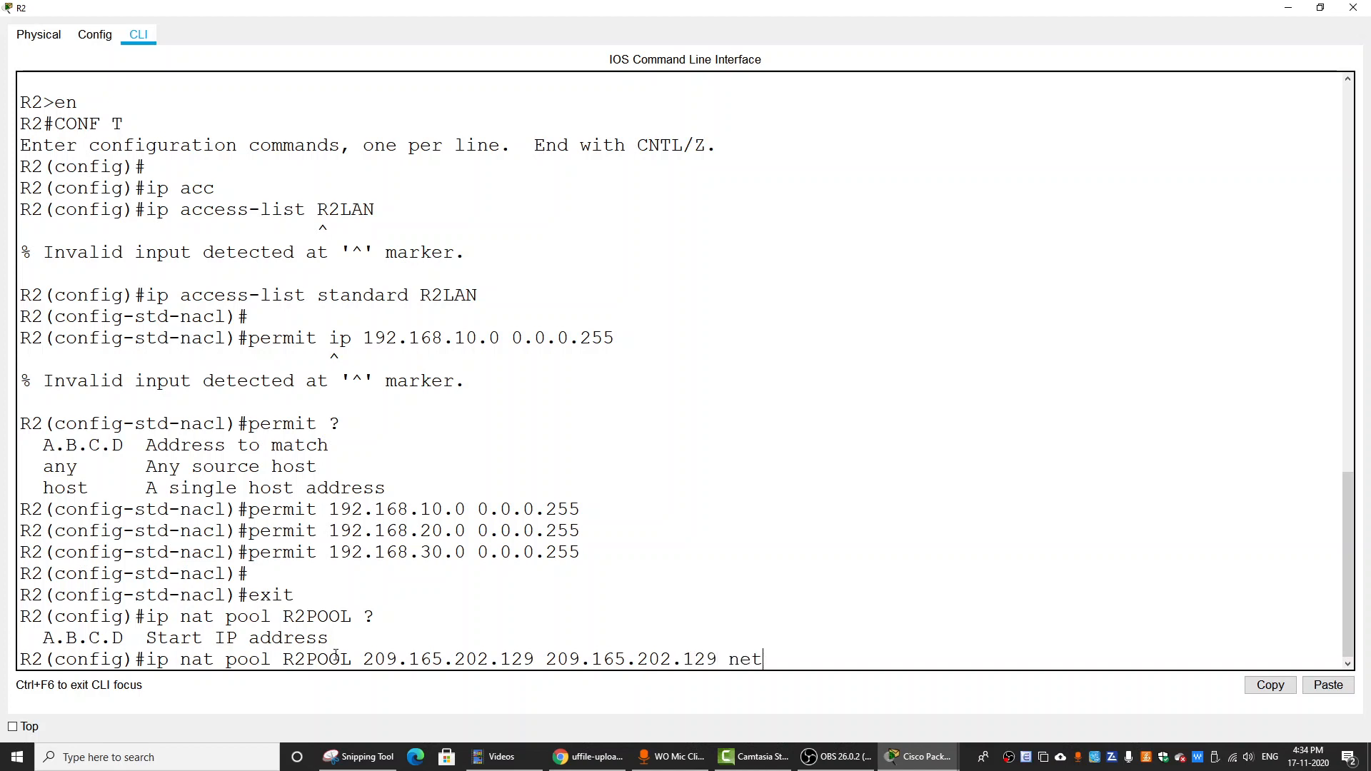
pyautogui.write('mask')
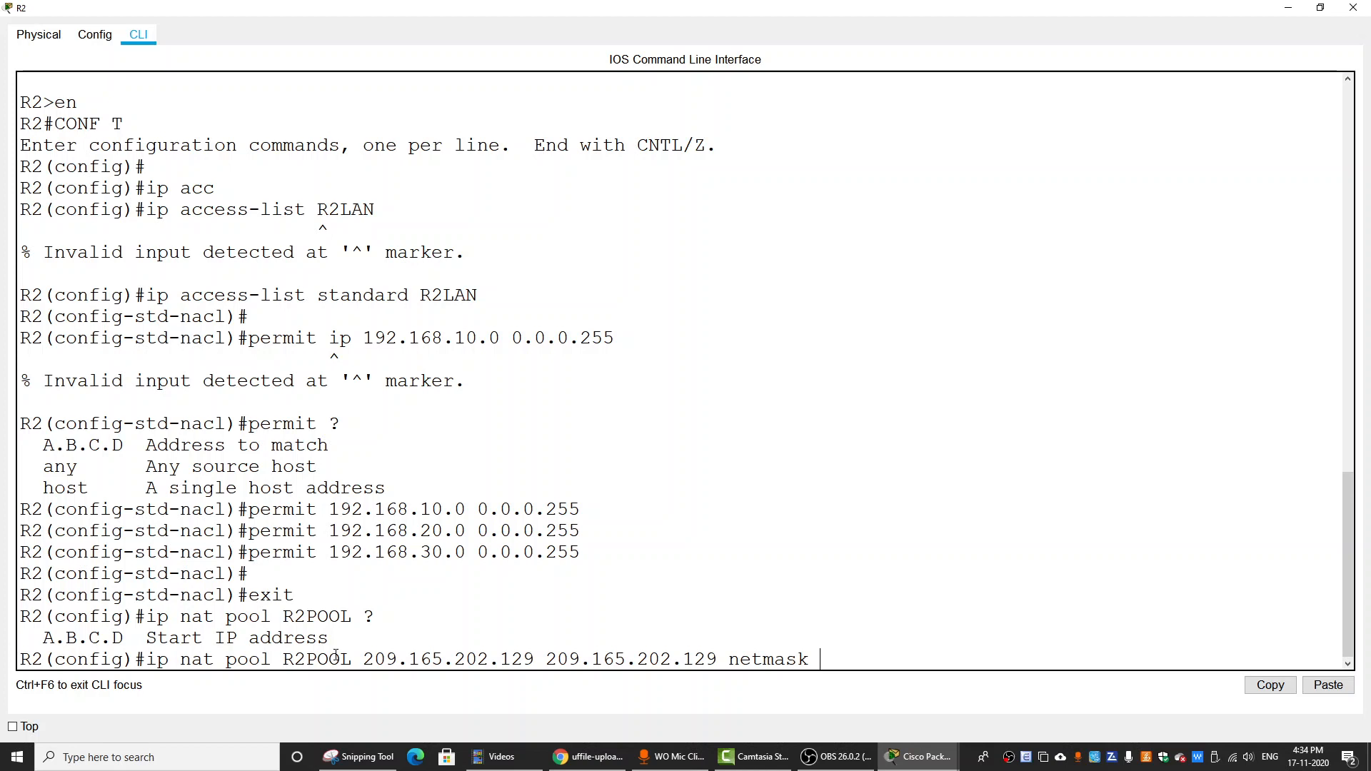
pyautogui.write('255.2')
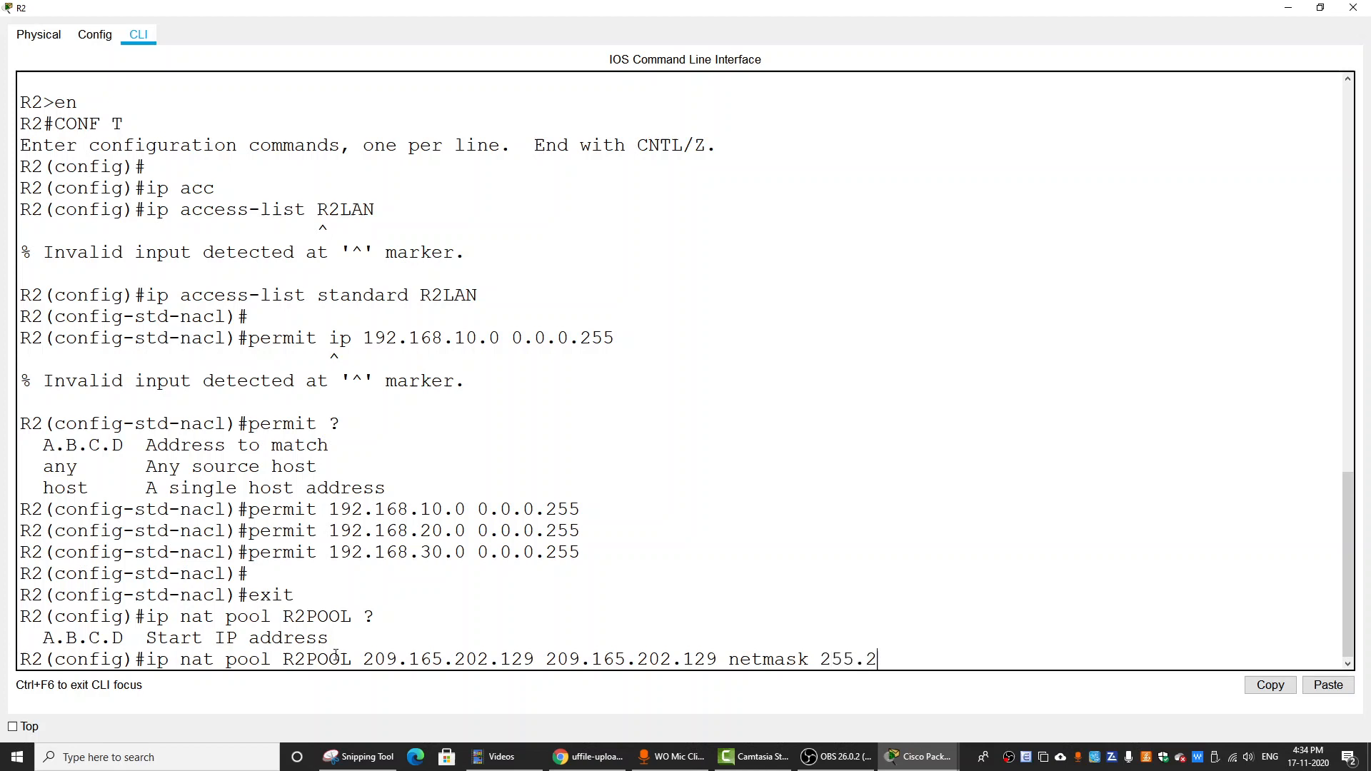
pyautogui.write('55.255.25')
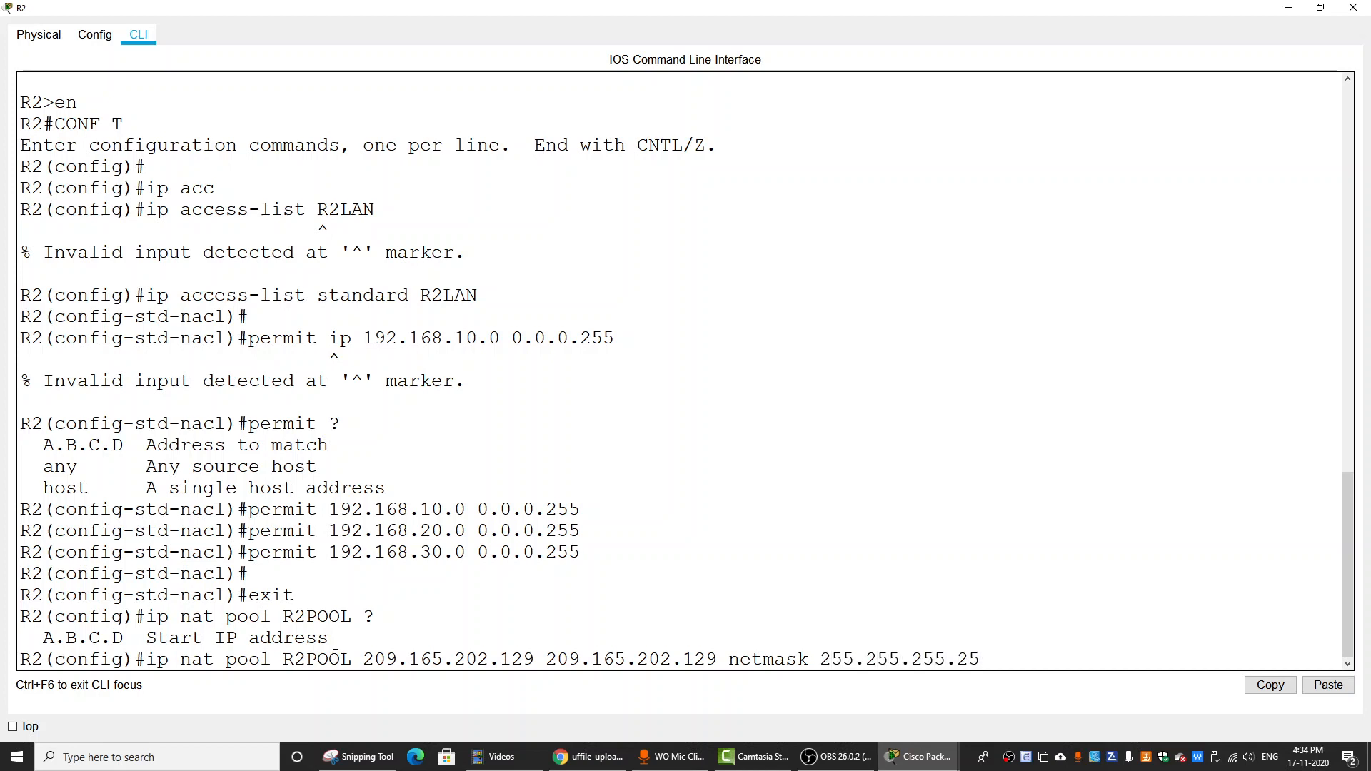
pyautogui.press('Enter')
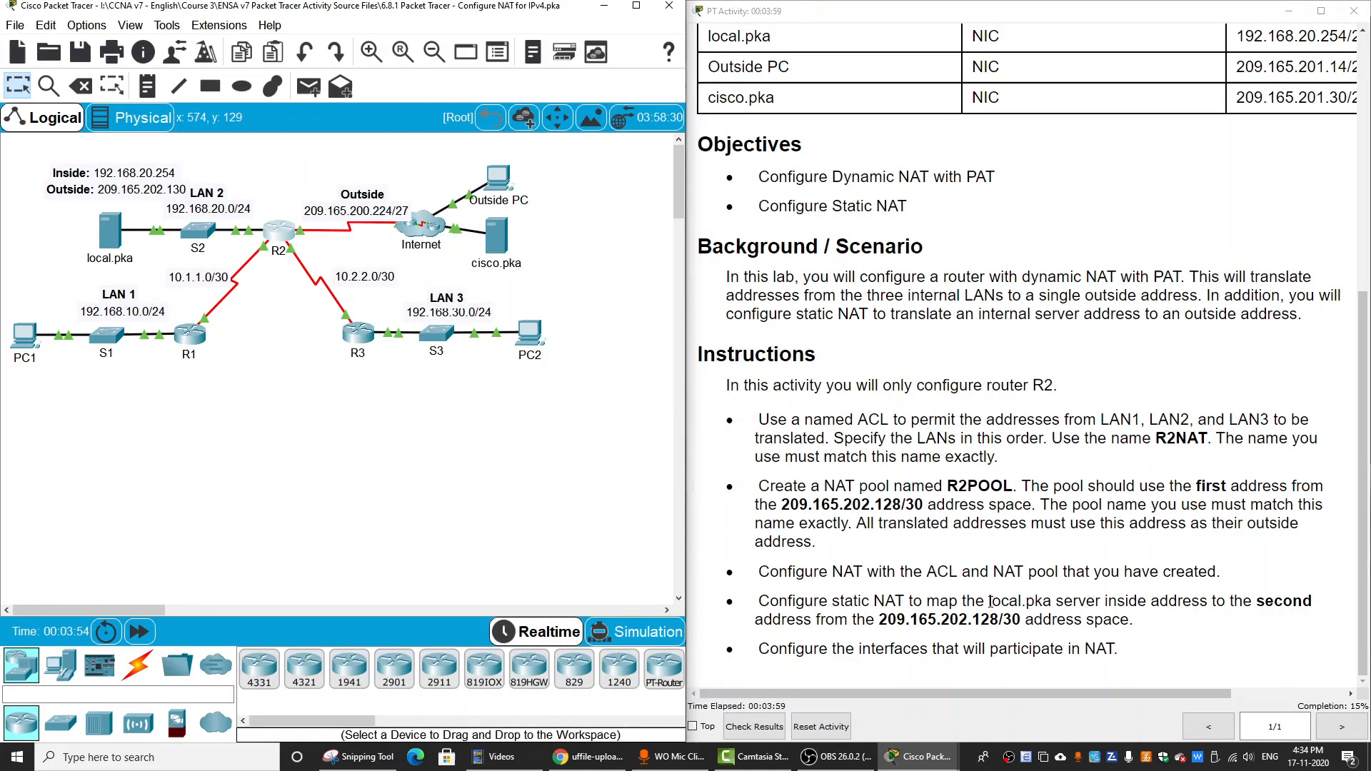
pyautogui.moveTo(963, 563)
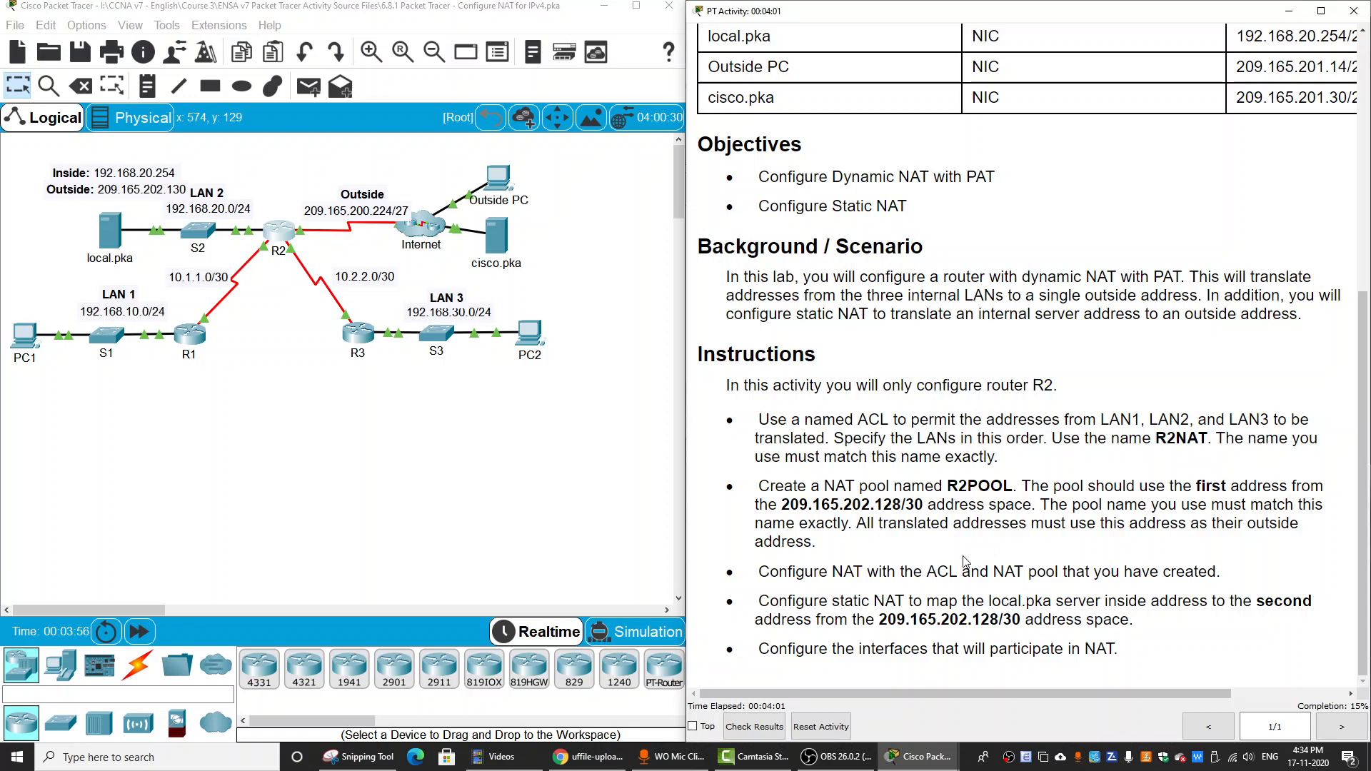
# - Reopen R2's command-line window after reviewing the NAT instructions
pyautogui.doubleClick(783, 572)
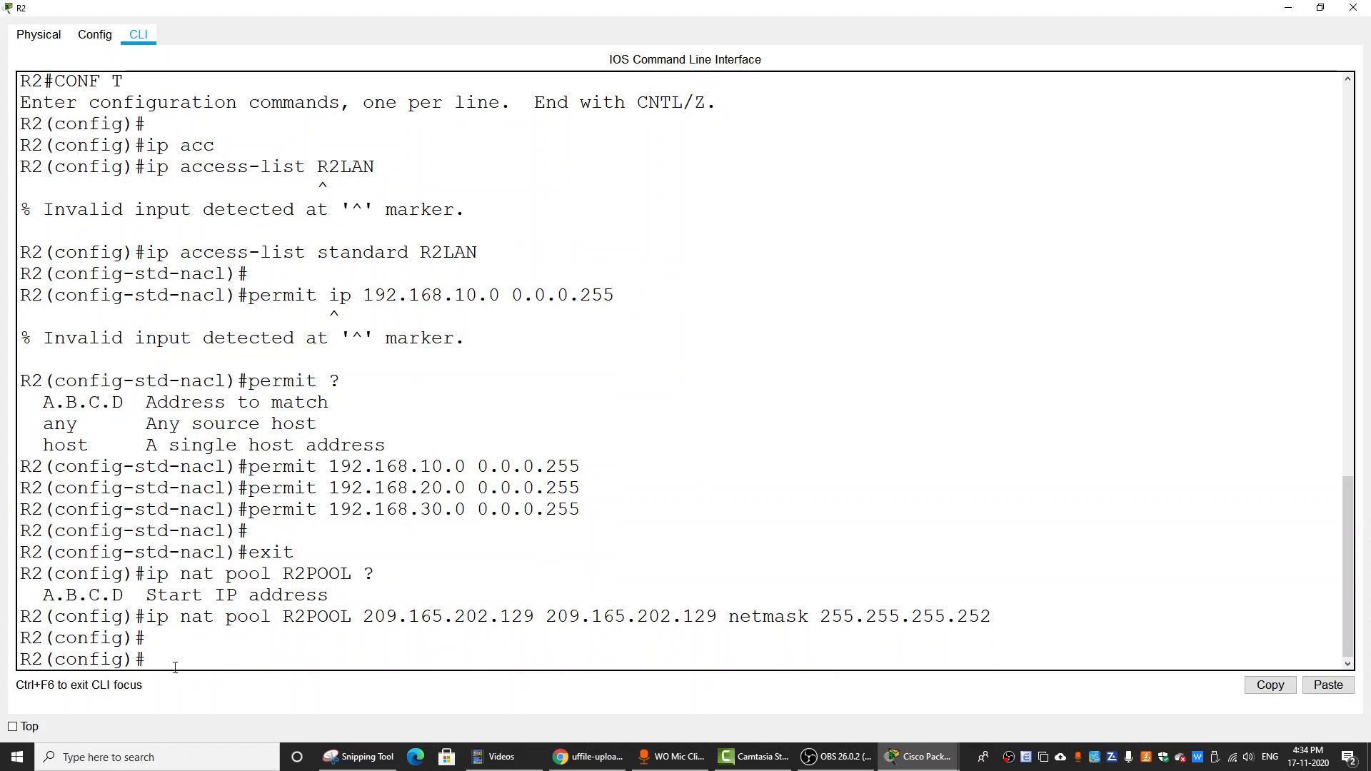
# - Enter 'ip nat inside source list R2NAT pool R2POOL overload' on R2
pyautogui.write('ip nat inside source')
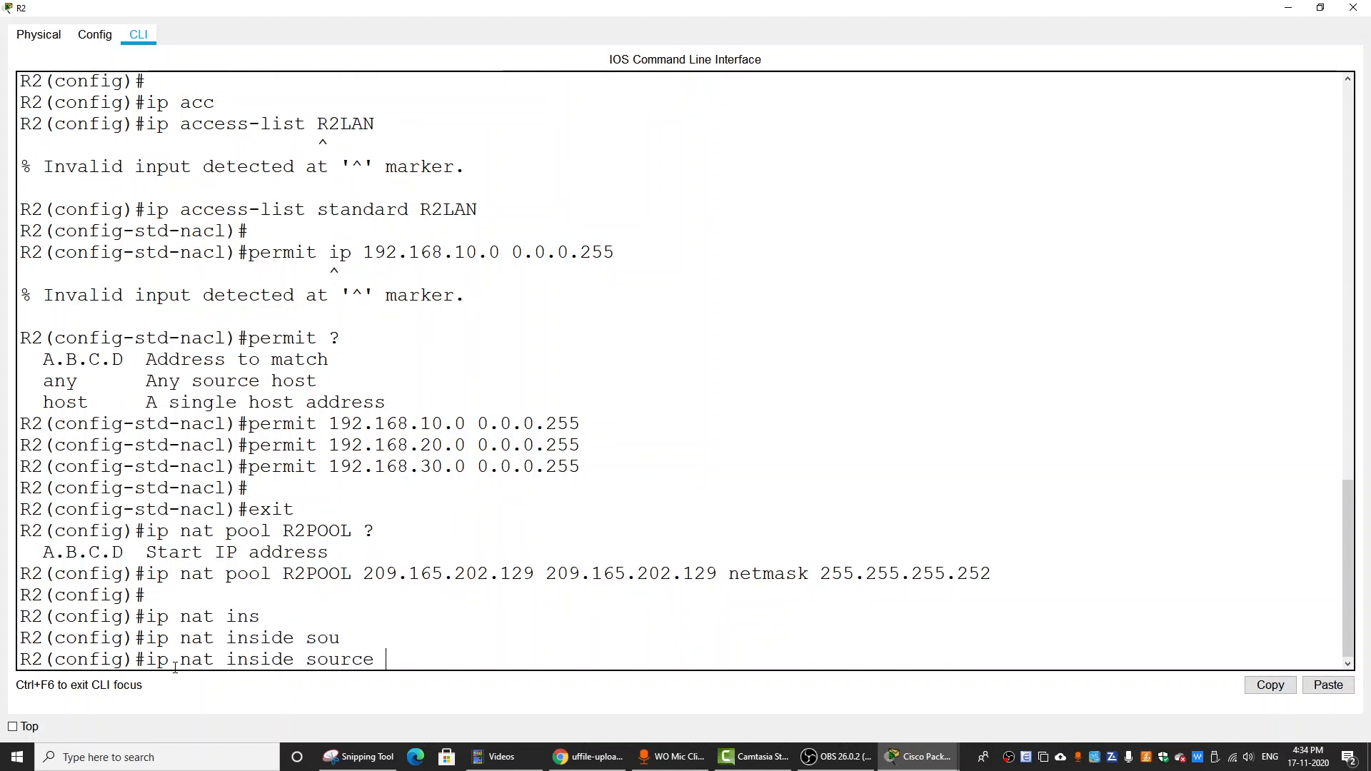
pyautogui.write('R')
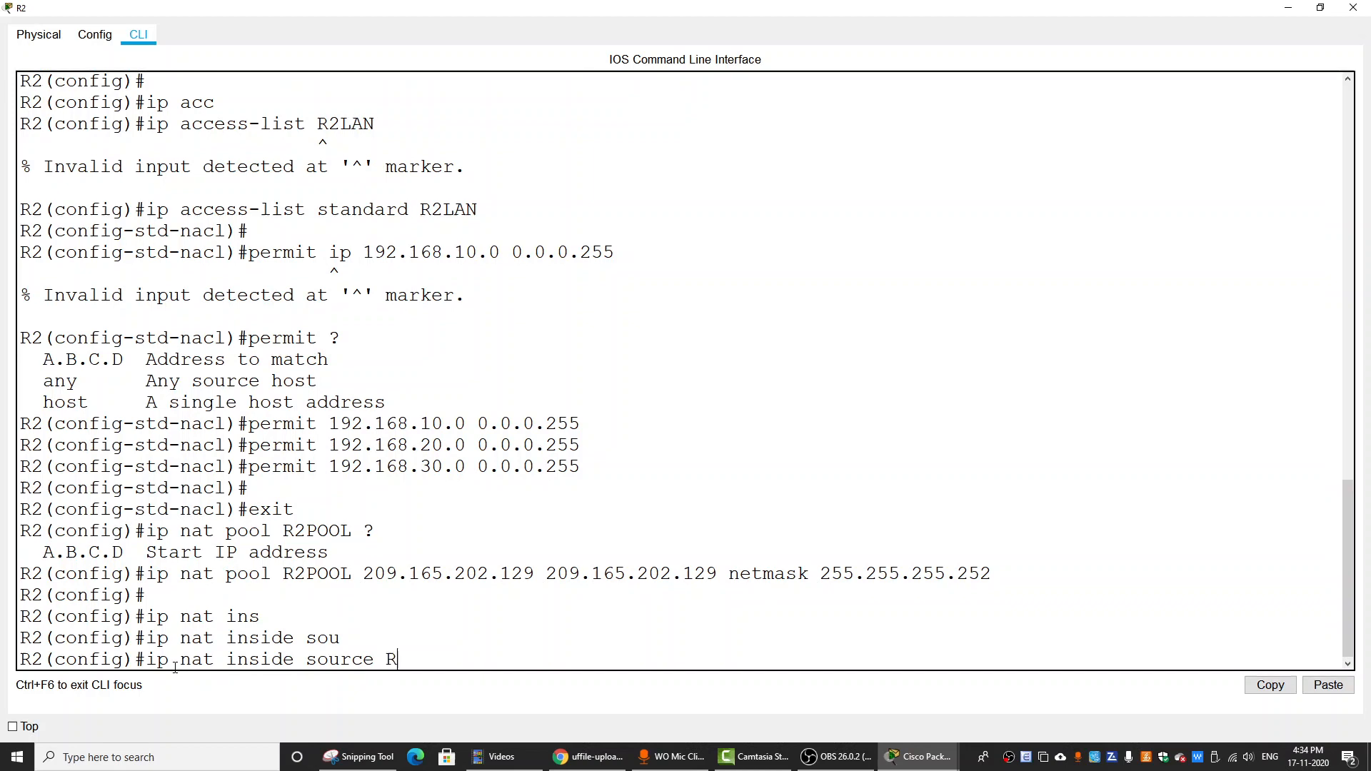
pyautogui.write('2')
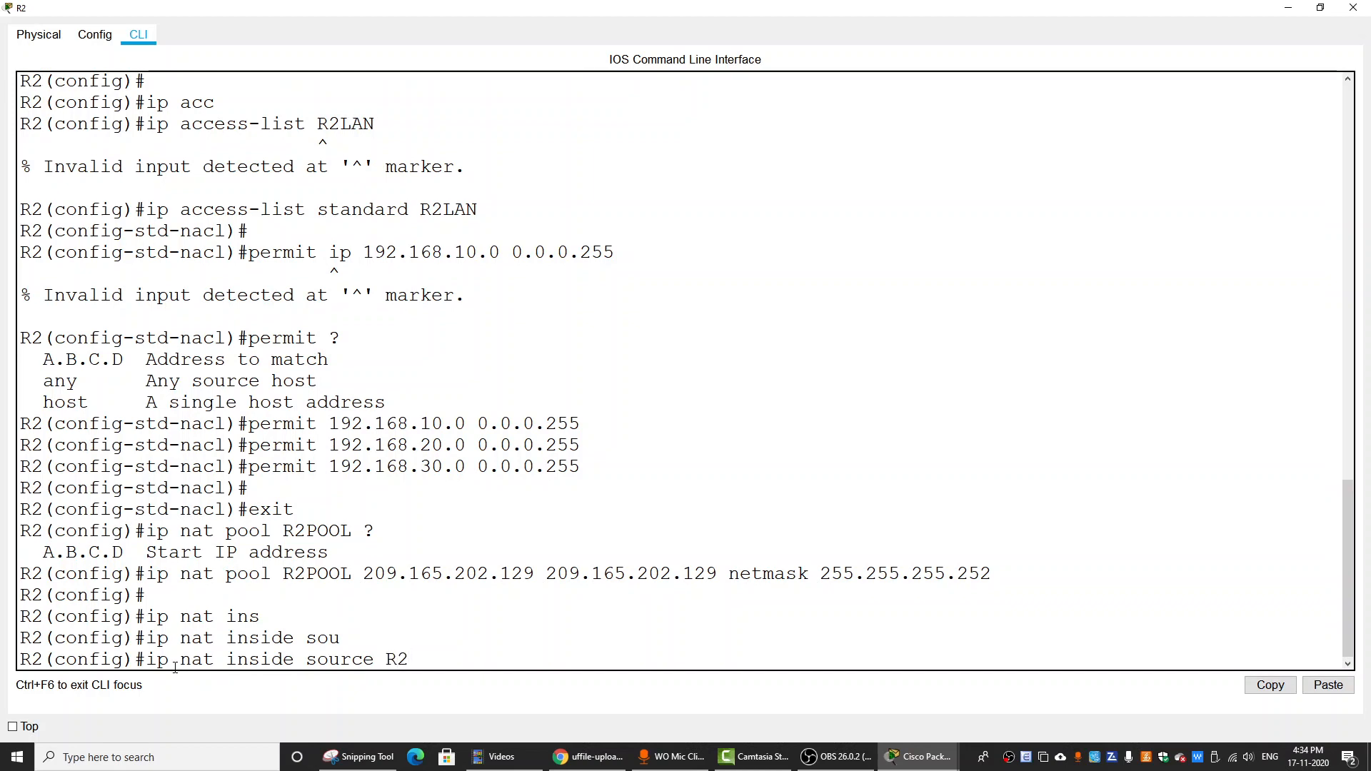
pyautogui.write('NAT')
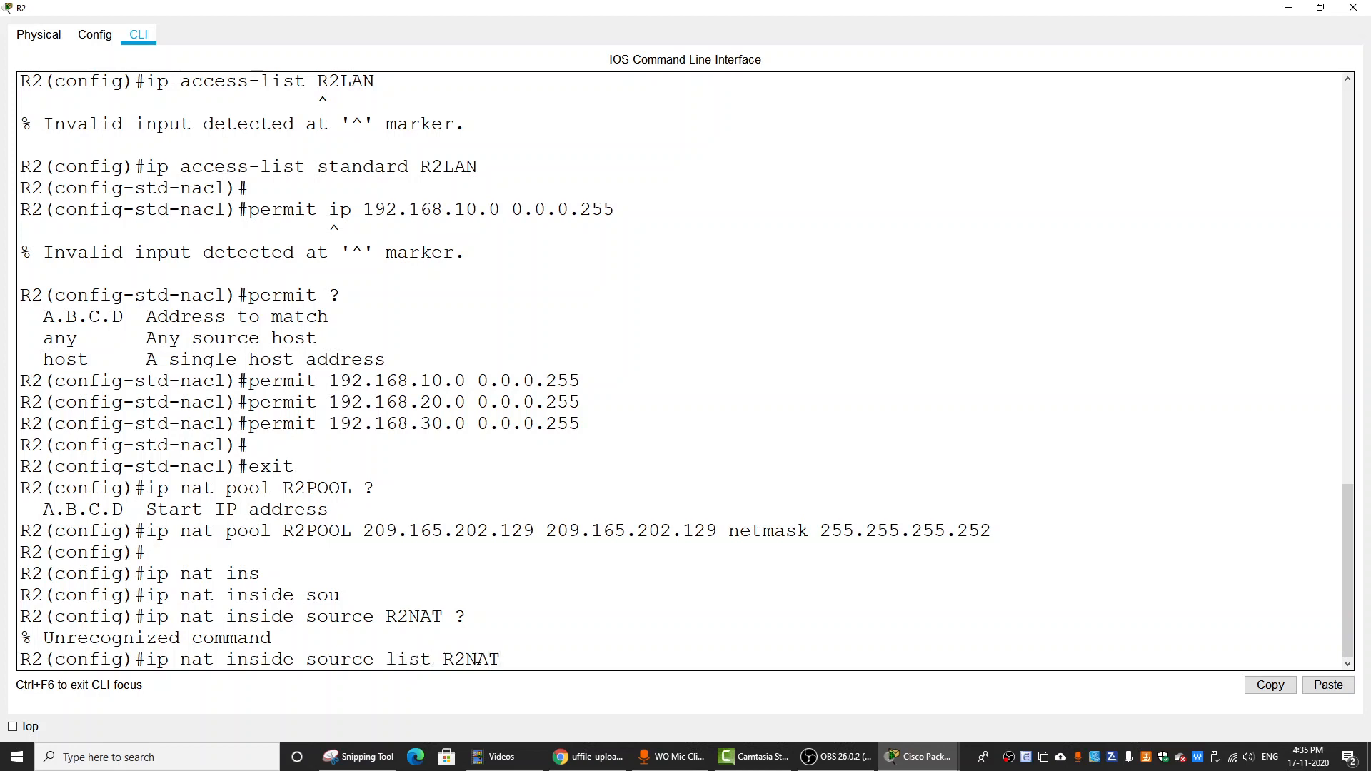
pyautogui.write('?')
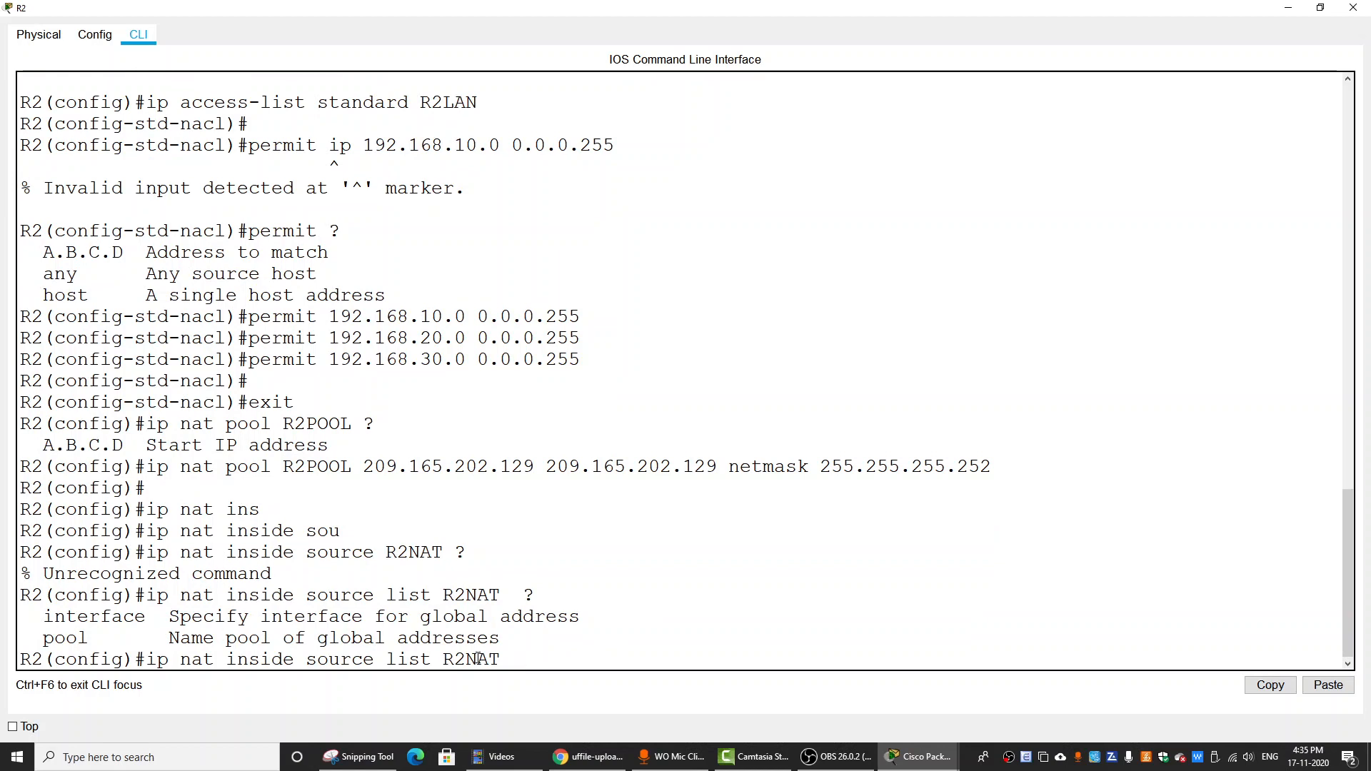
pyautogui.write('pool')
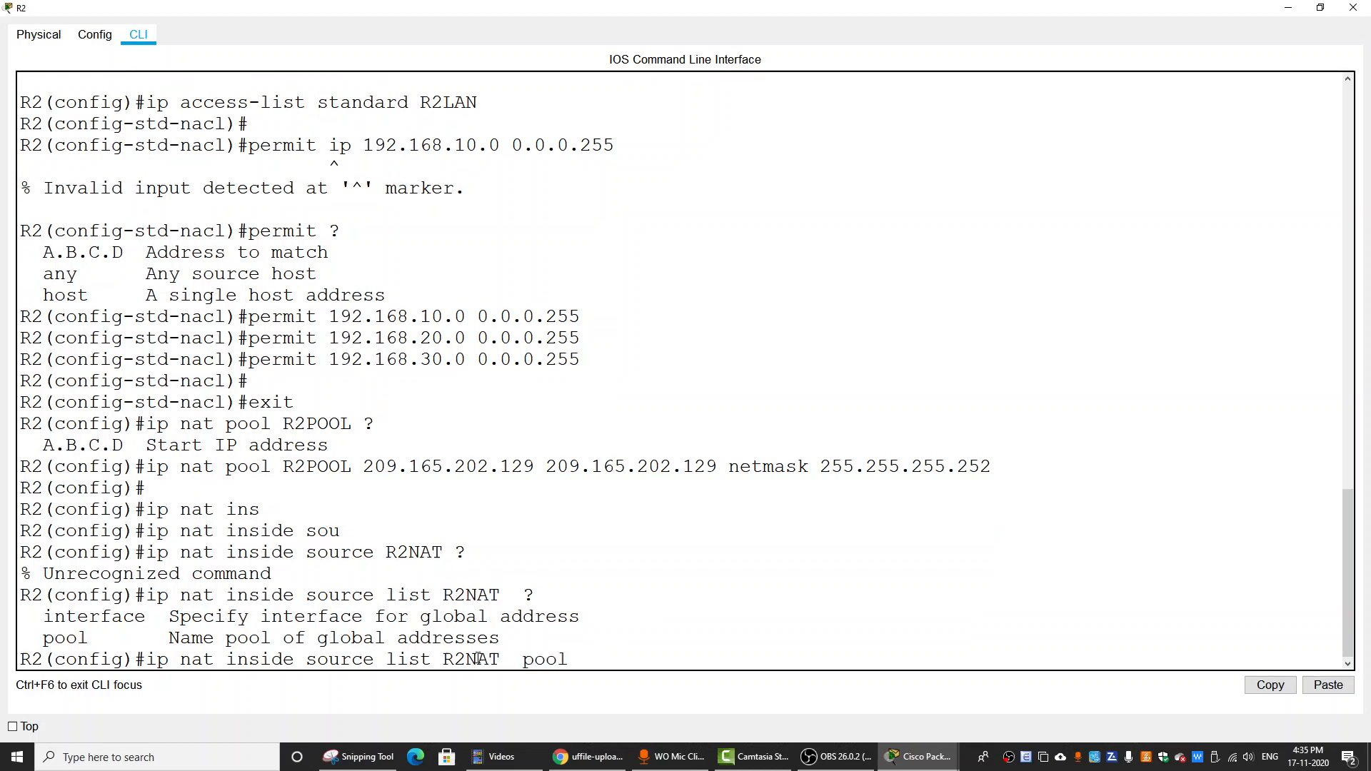
pyautogui.write('R')
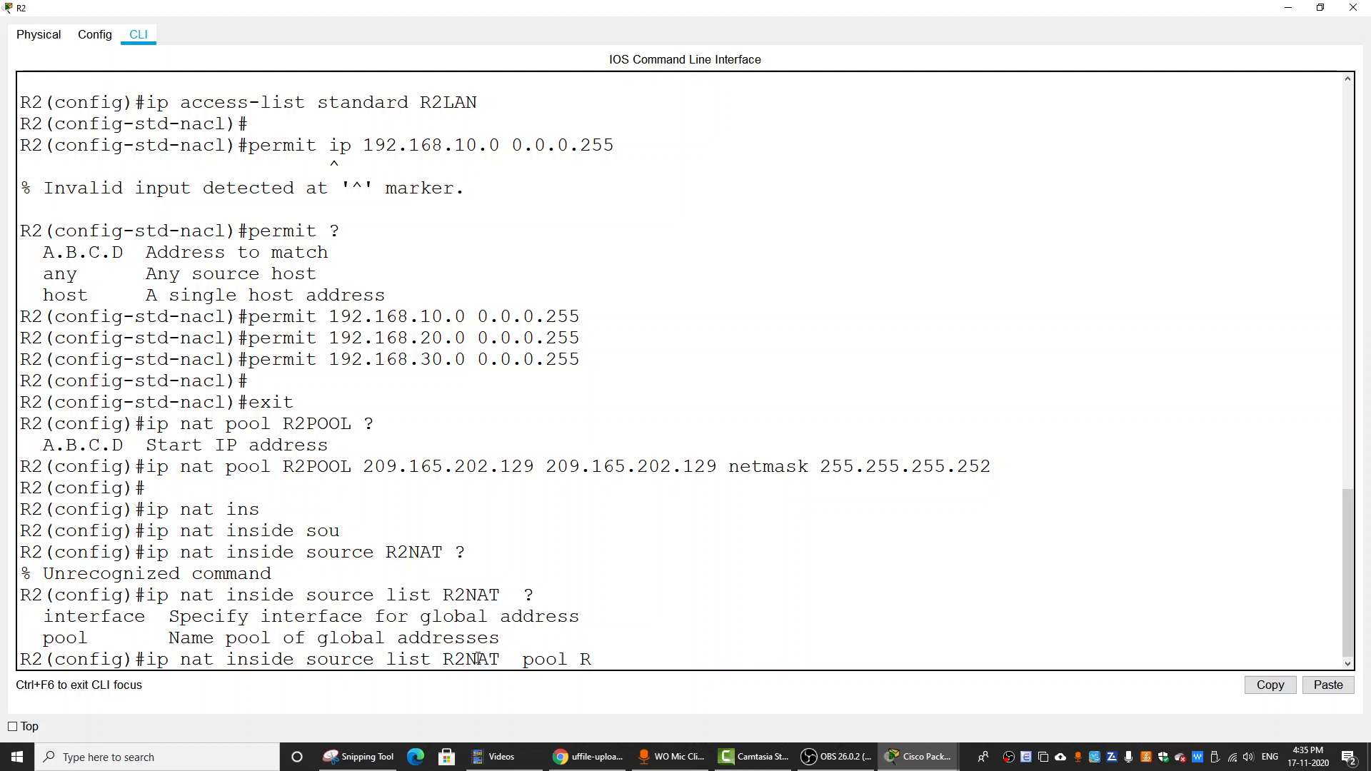
pyautogui.write('2POOL')
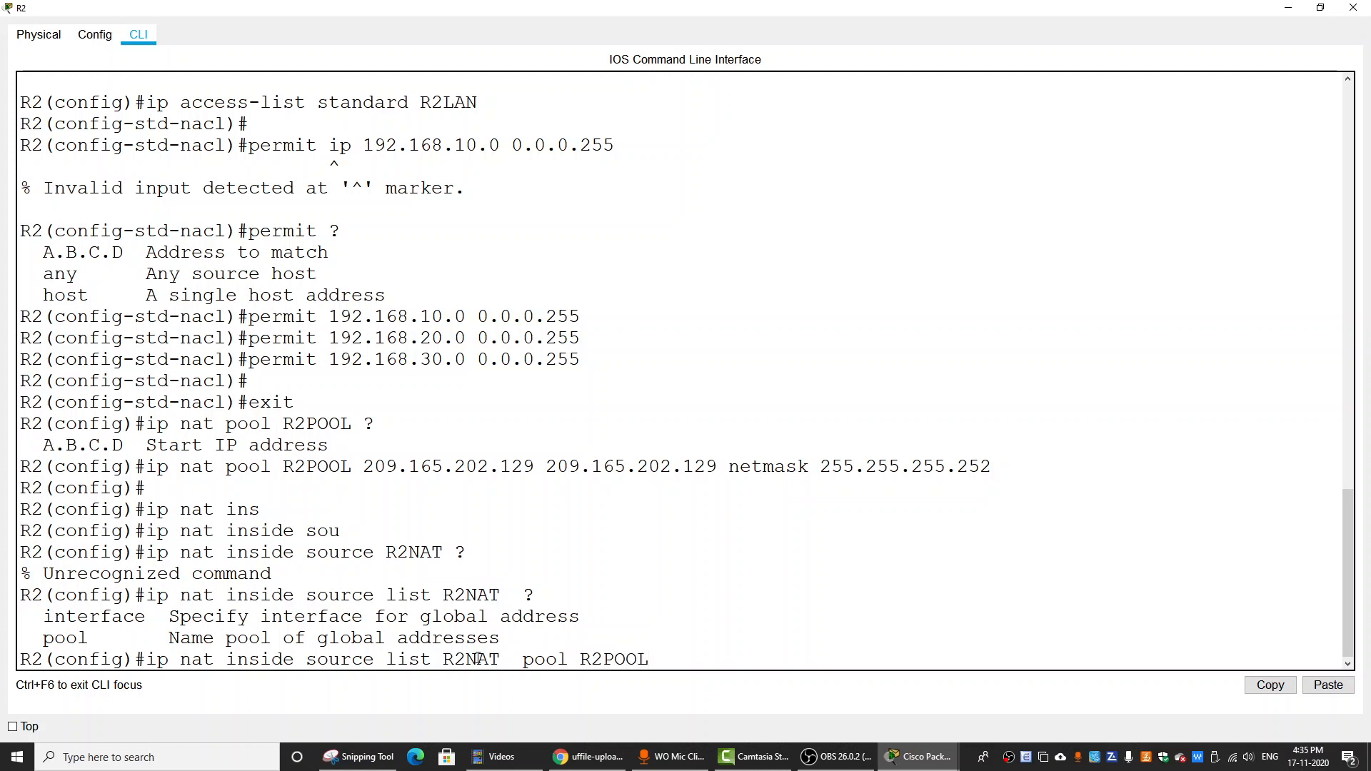
pyautogui.write('?')
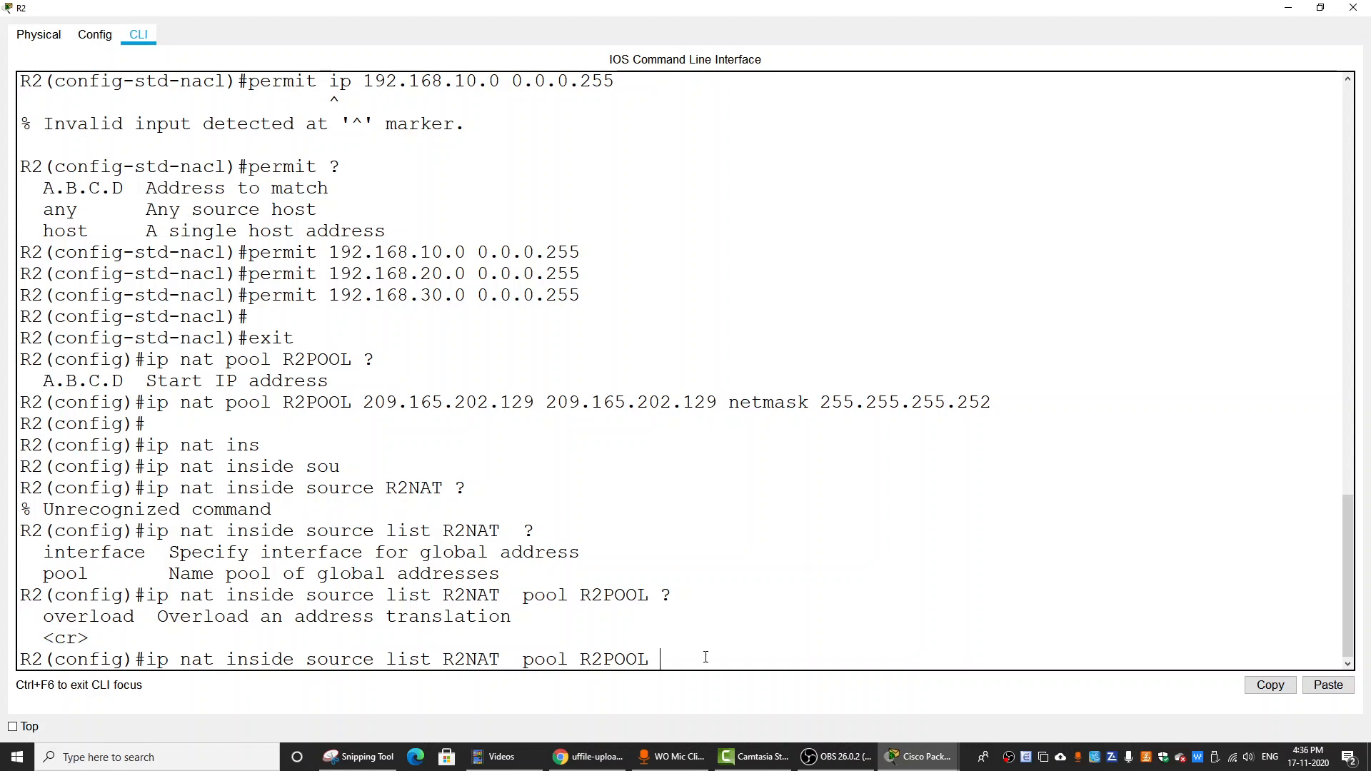
pyautogui.write('over')
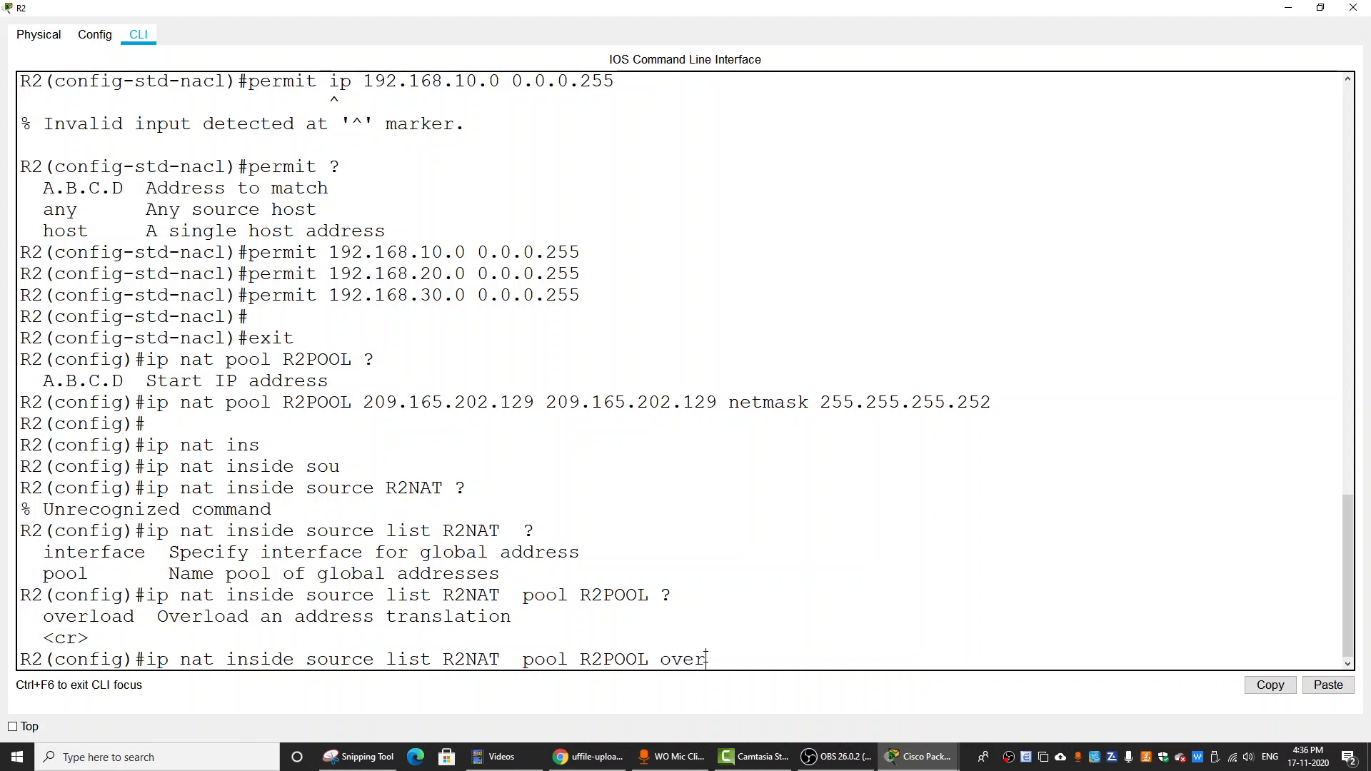
pyautogui.write('load')
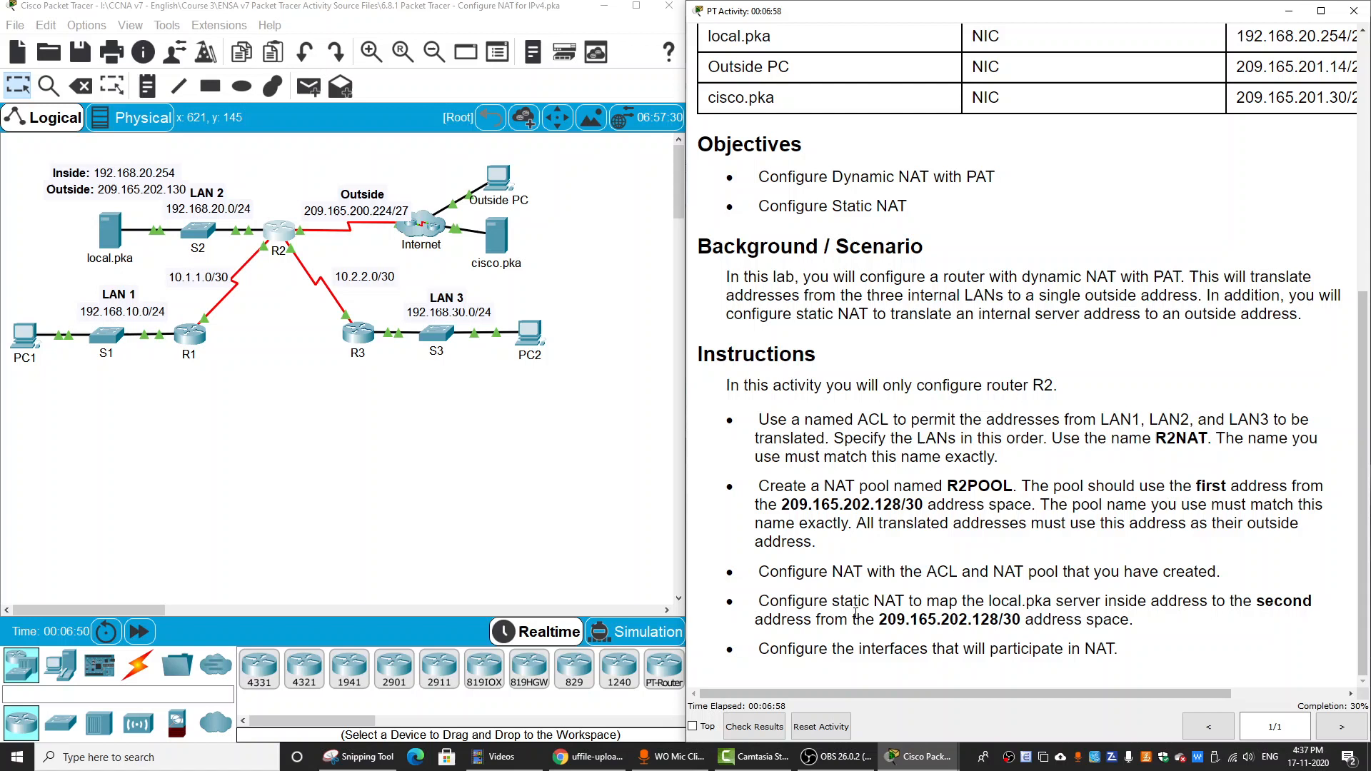
pyautogui.moveTo(763, 601)
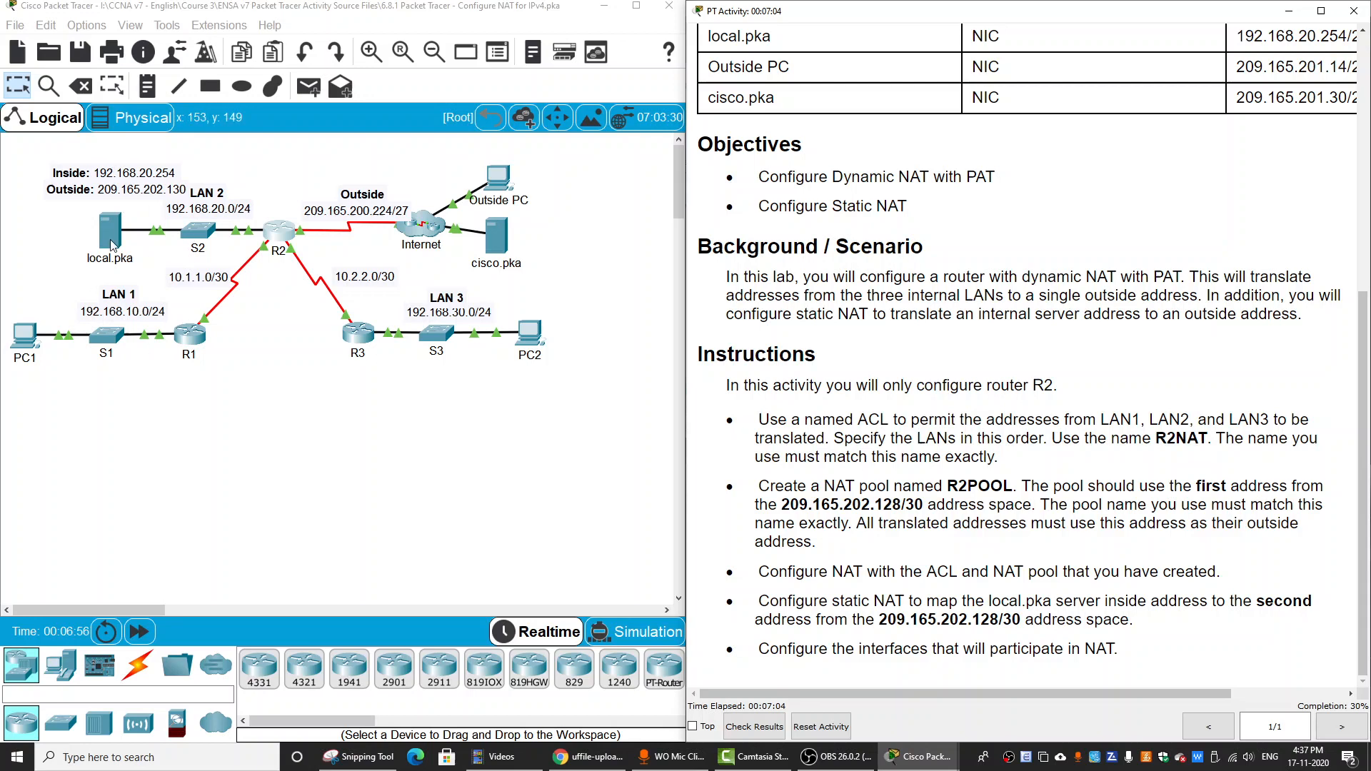
pyautogui.moveTo(1109, 601)
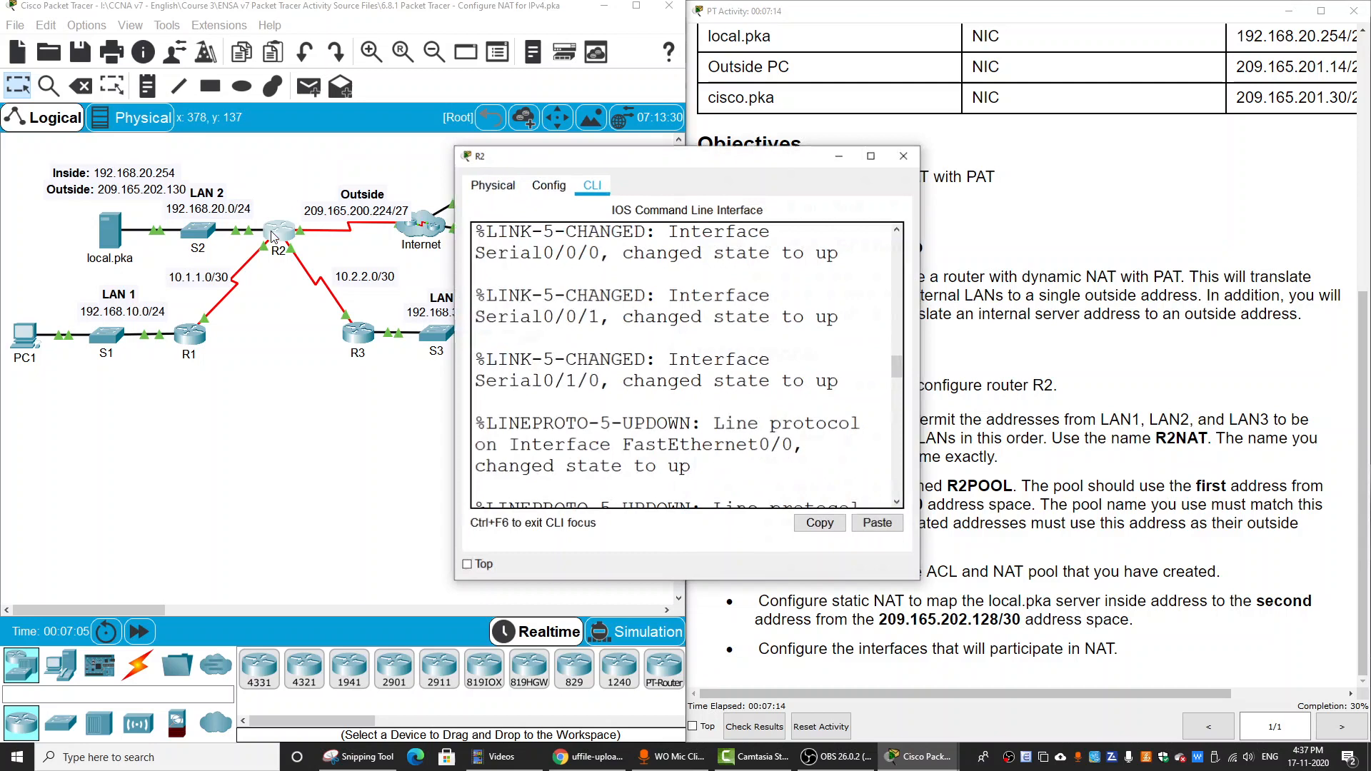
# - Maximize R2's CLI window and begin the next 'ip nat inside source' command
pyautogui.click(871, 156)
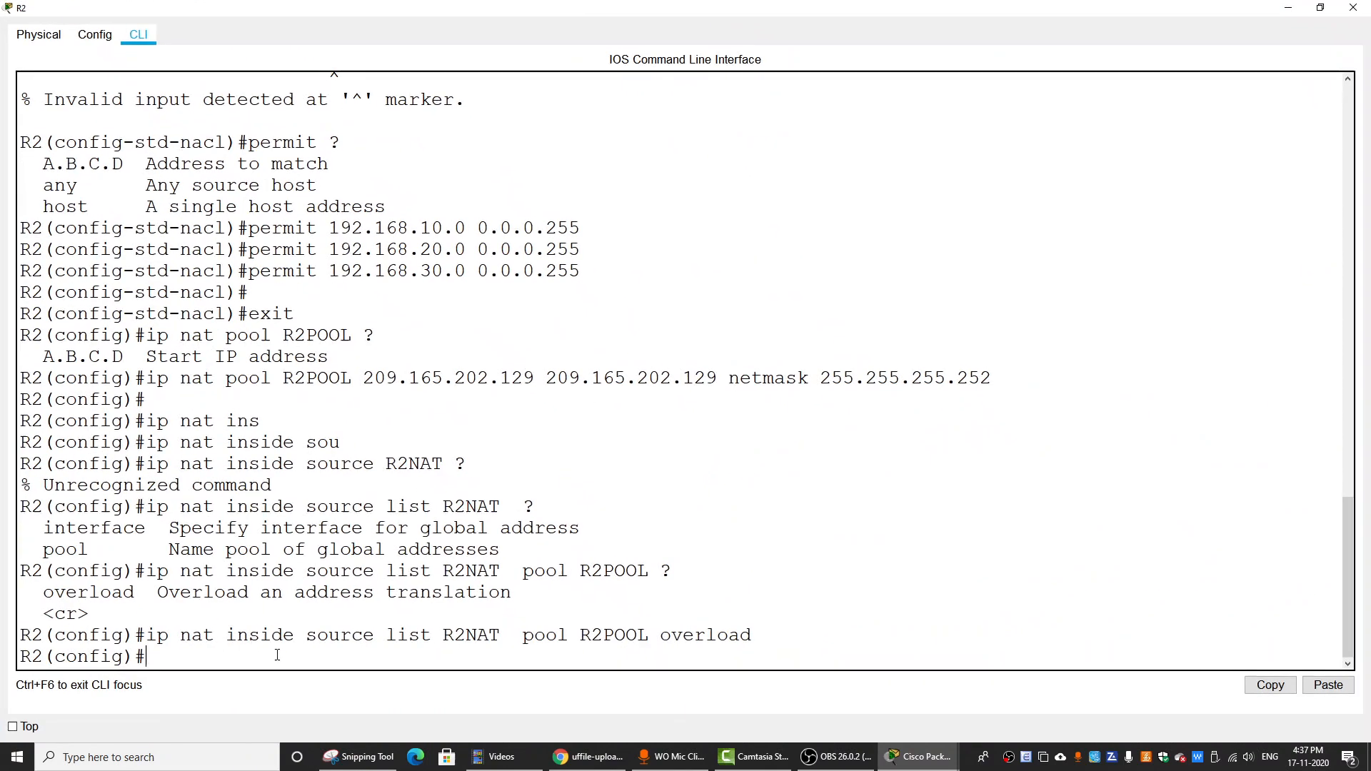
pyautogui.write('ip')
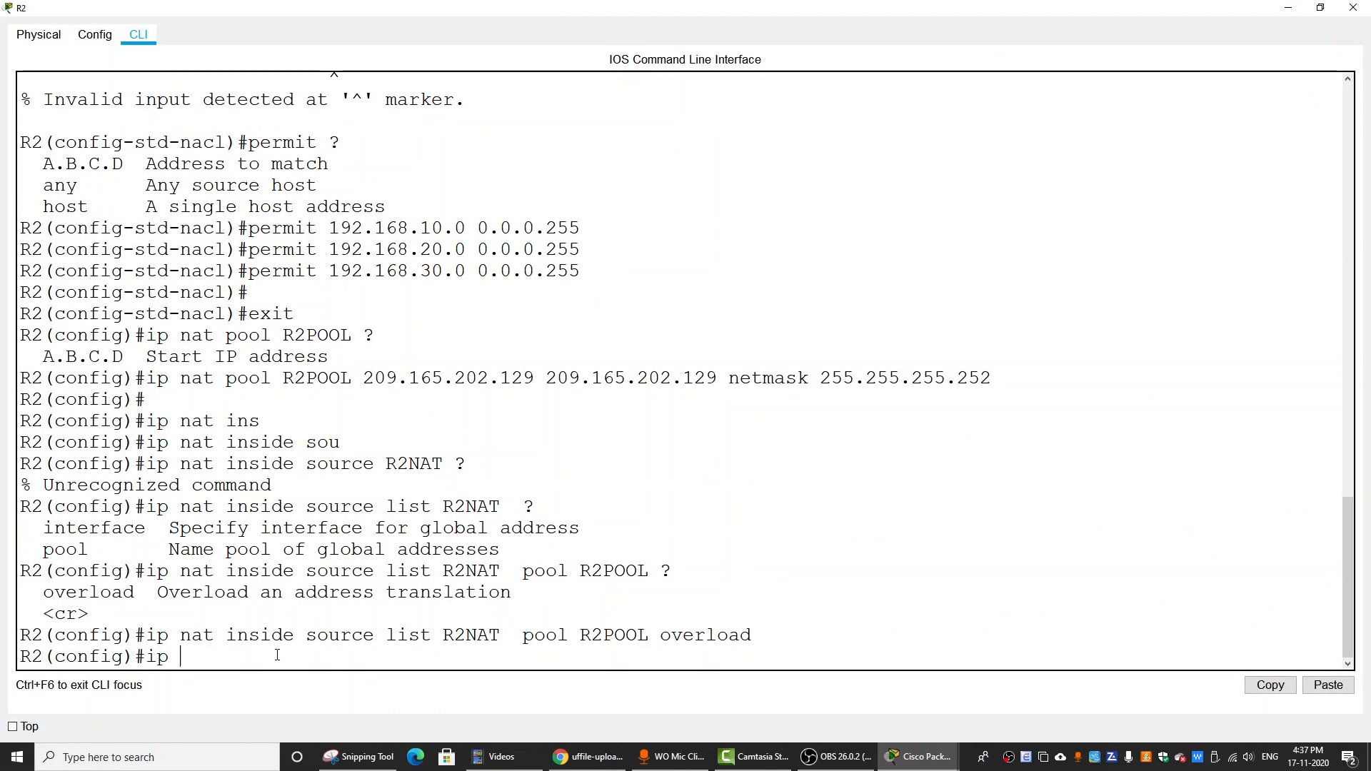
pyautogui.write('nat insi')
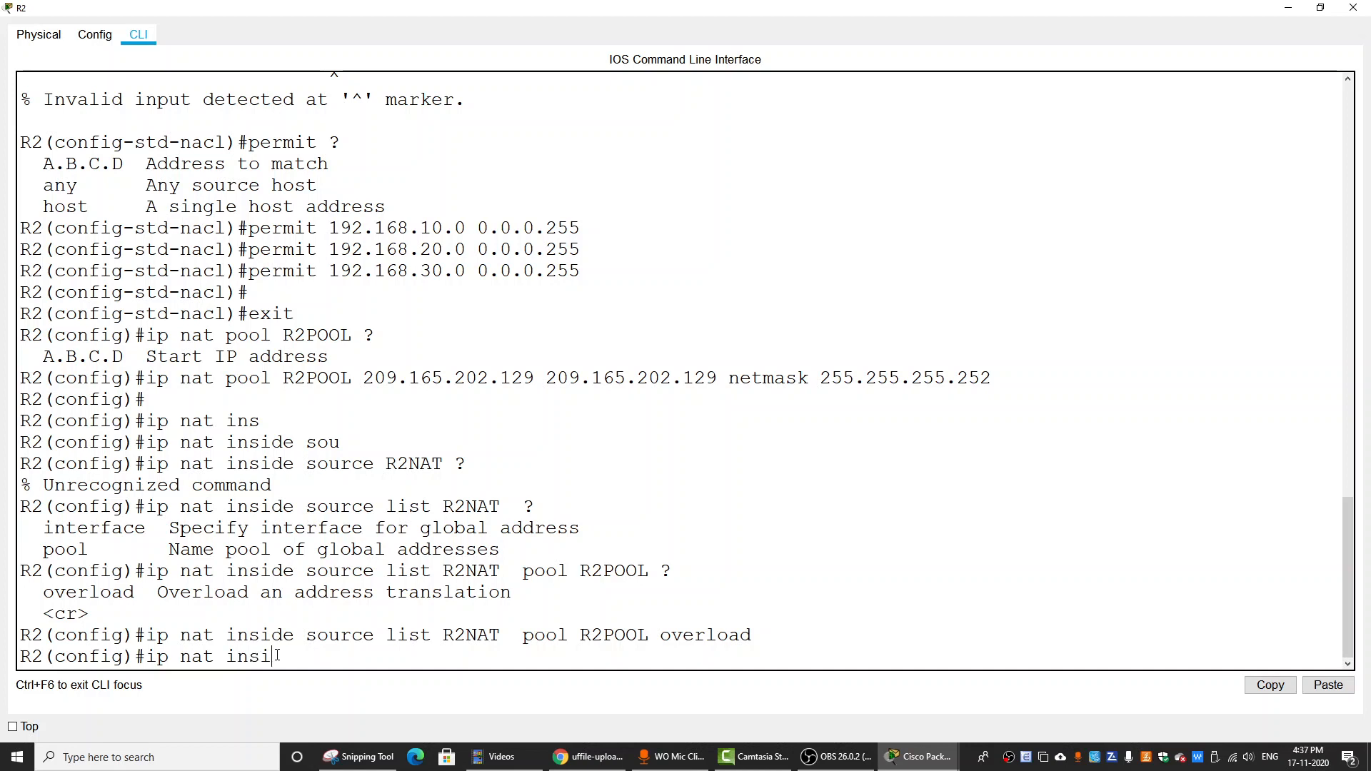
pyautogui.write('de sour')
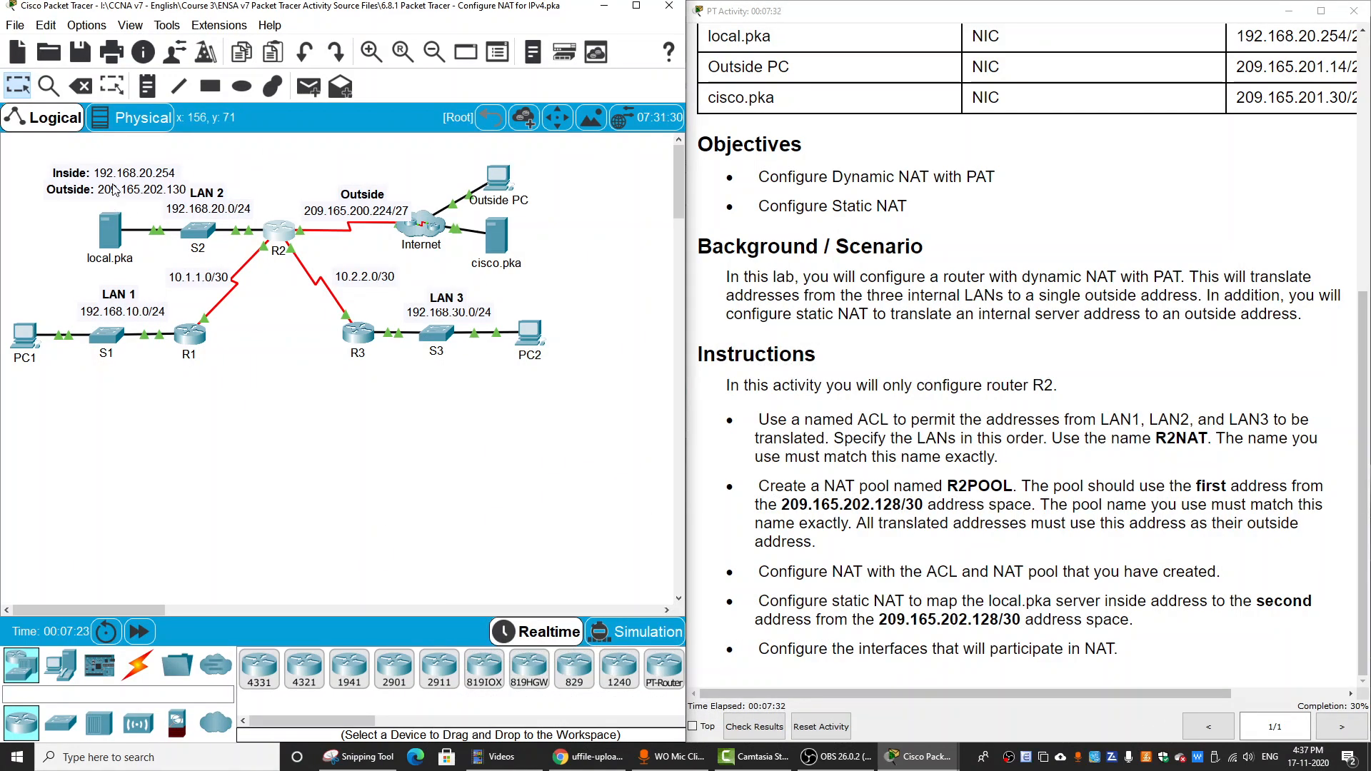
pyautogui.moveTo(300, 217)
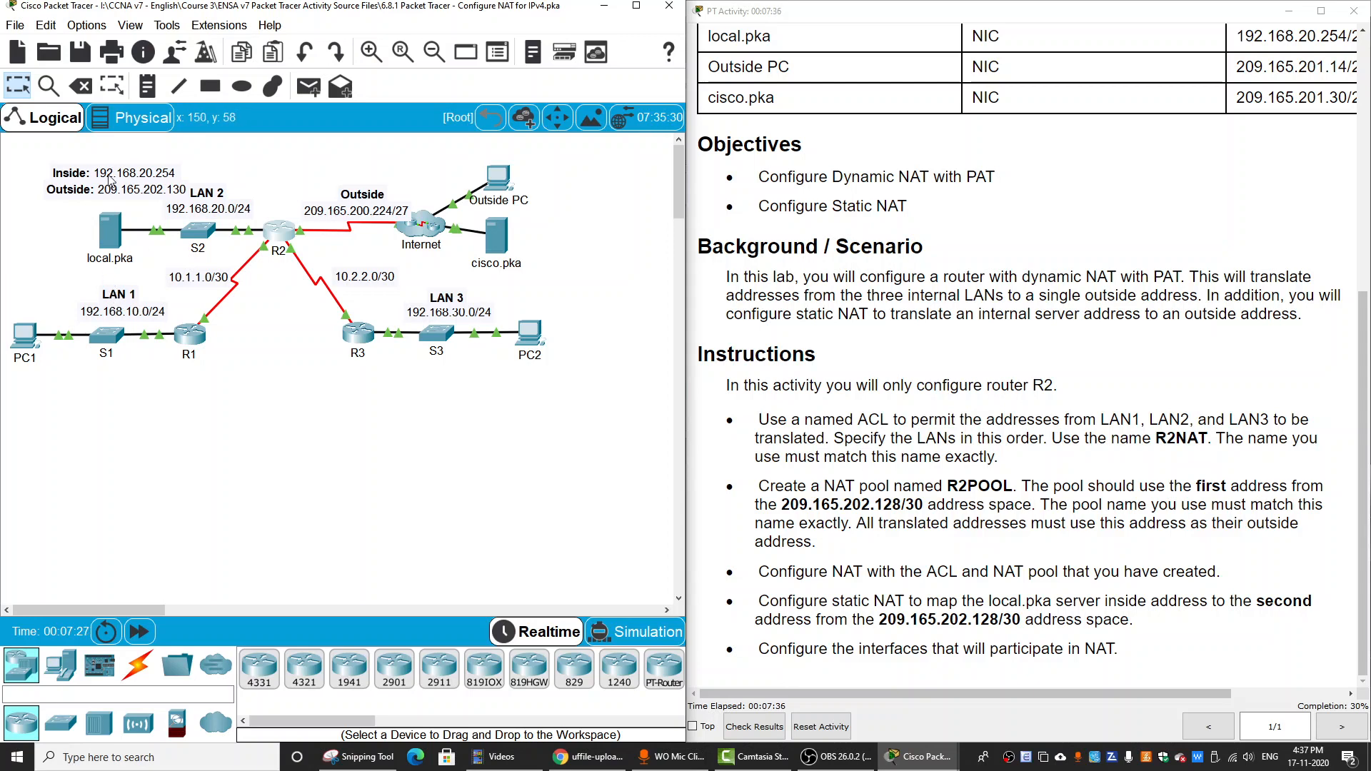
pyautogui.moveTo(212, 208)
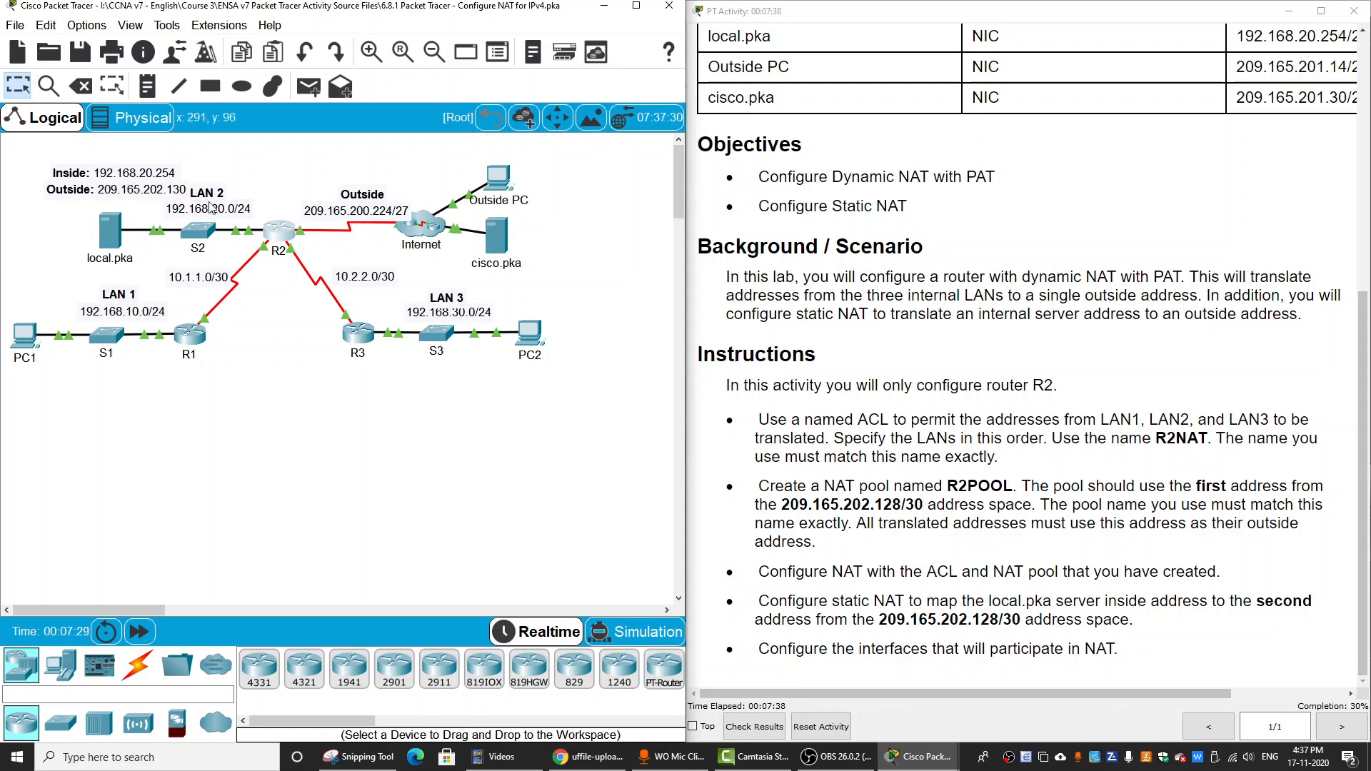
pyautogui.moveTo(280, 234)
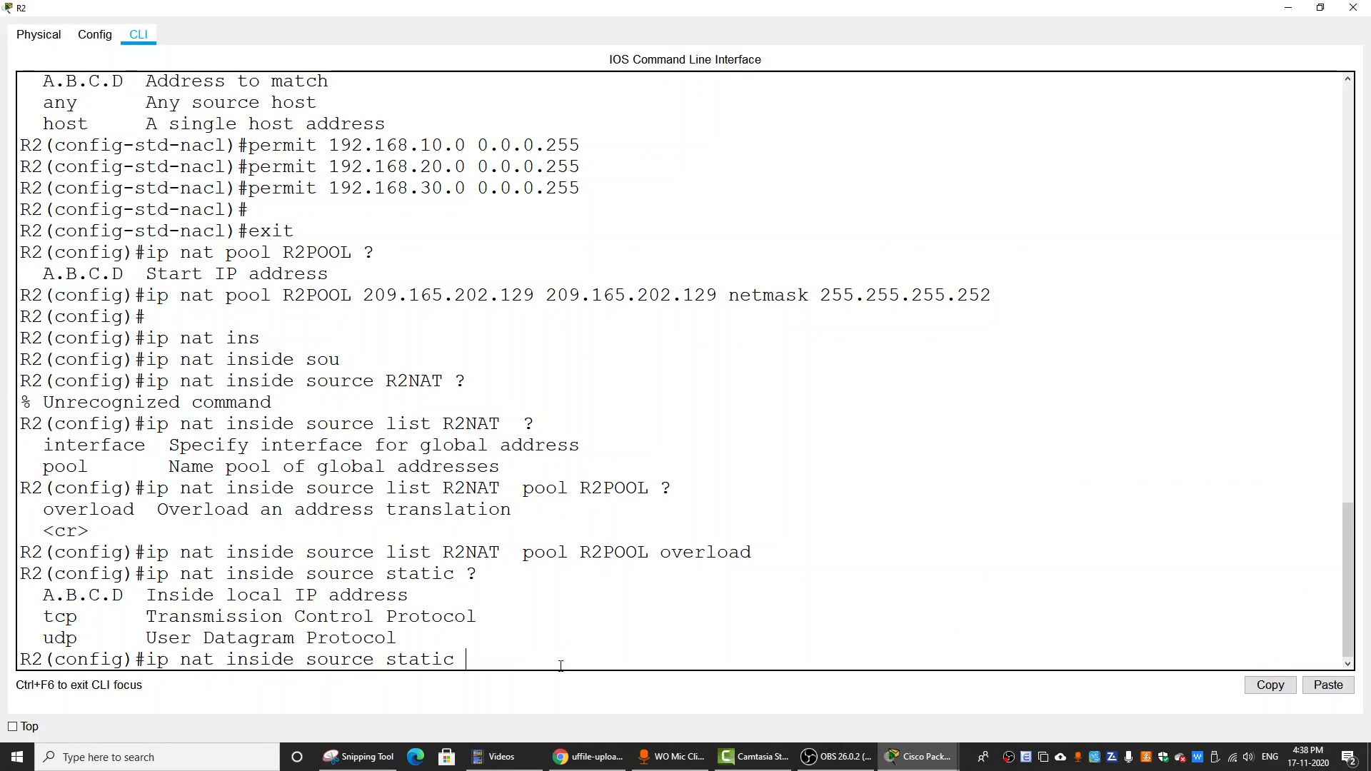
# - Statically map inside address 192.168.20.254 to outside address 209.165.202.130 on R2
pyautogui.write('192')
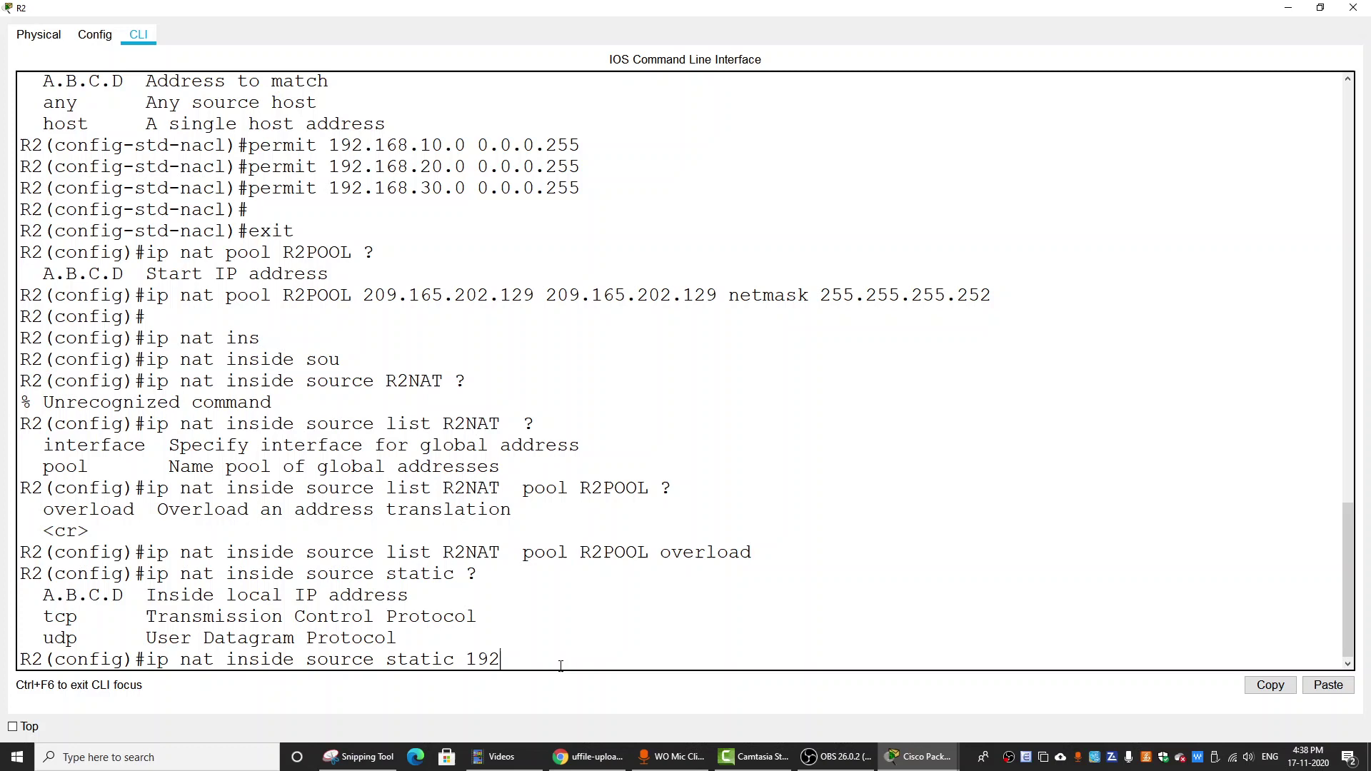
pyautogui.write('.168.20.')
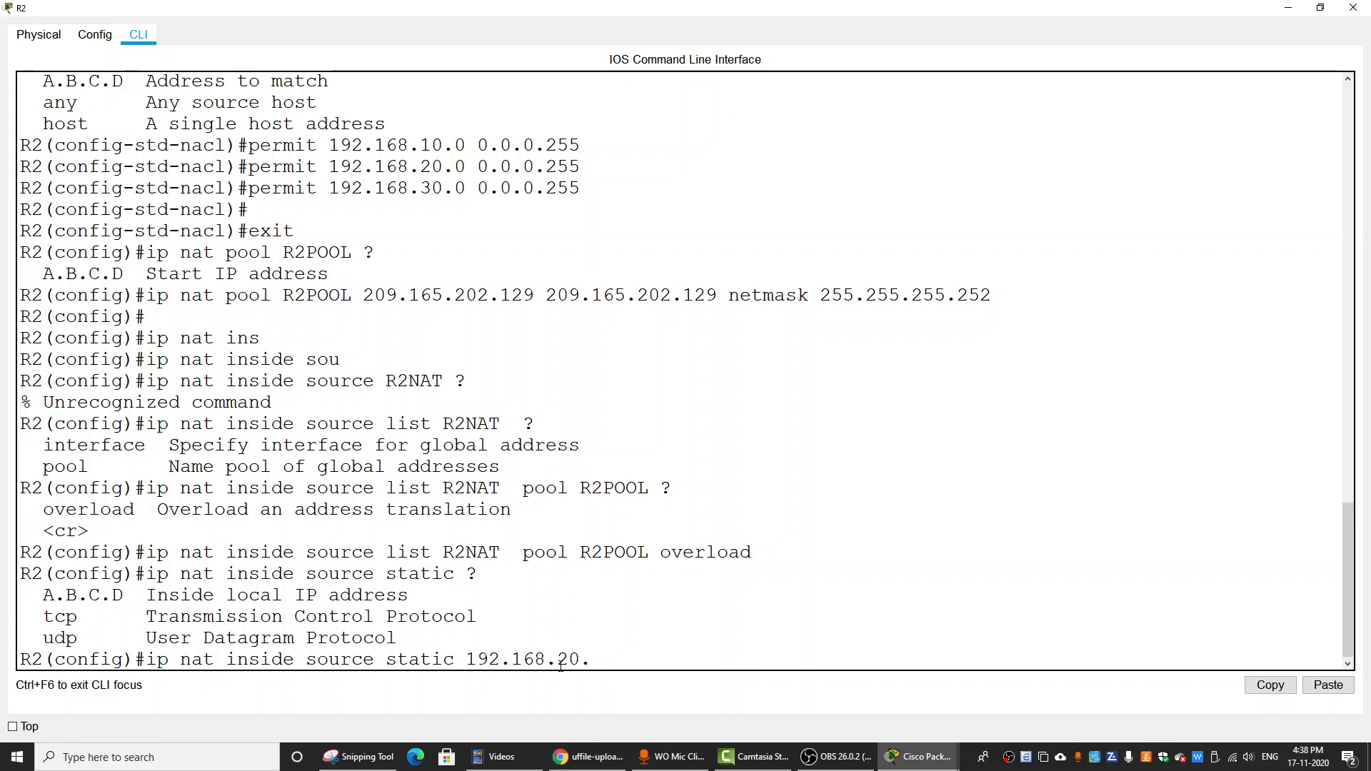
pyautogui.write('254 ?')
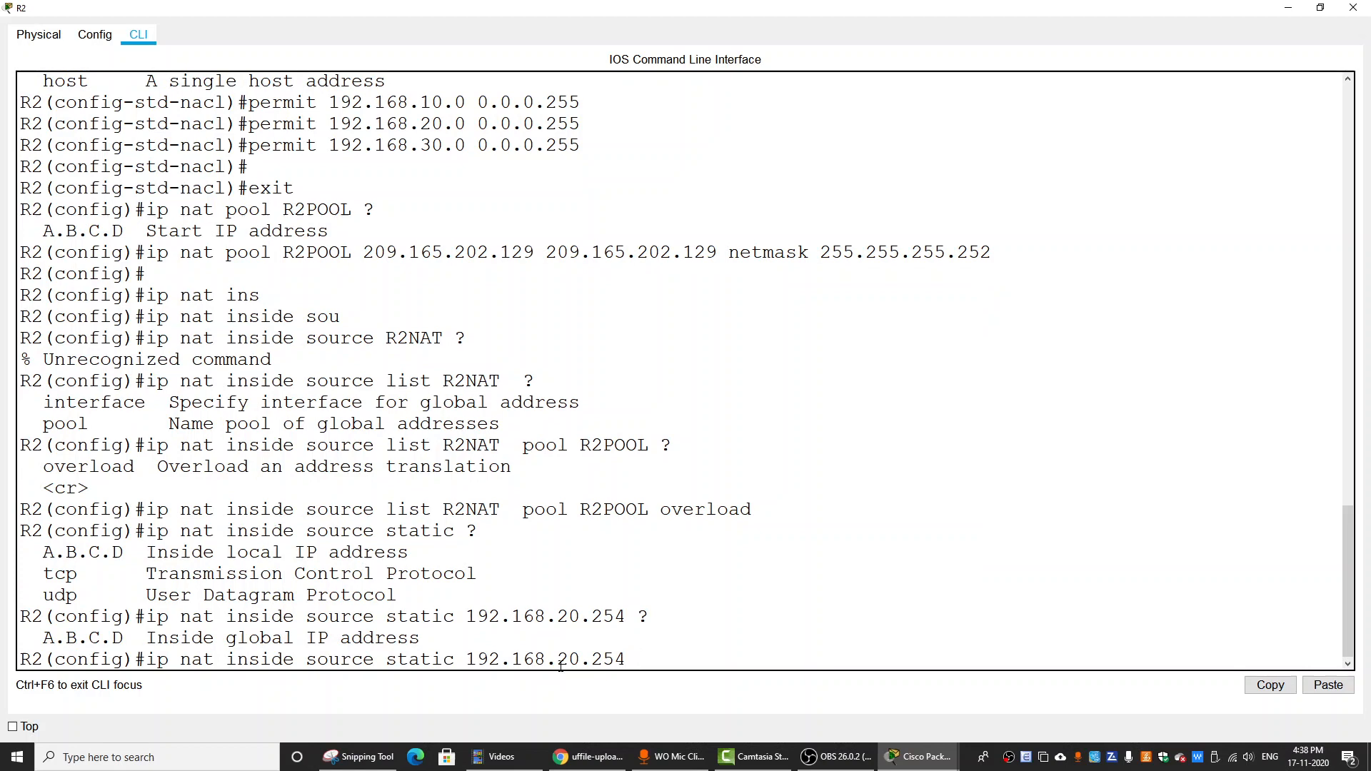
pyautogui.write('2')
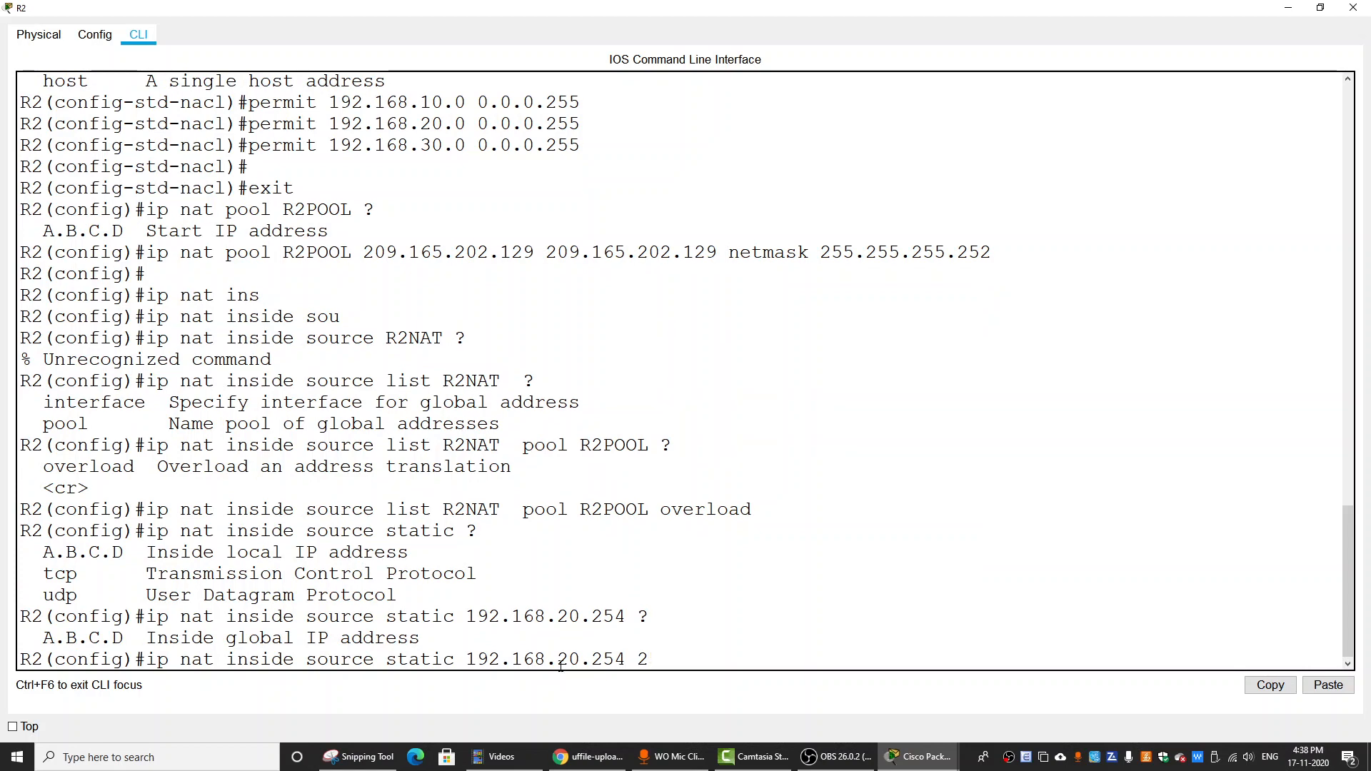
pyautogui.write('09.165')
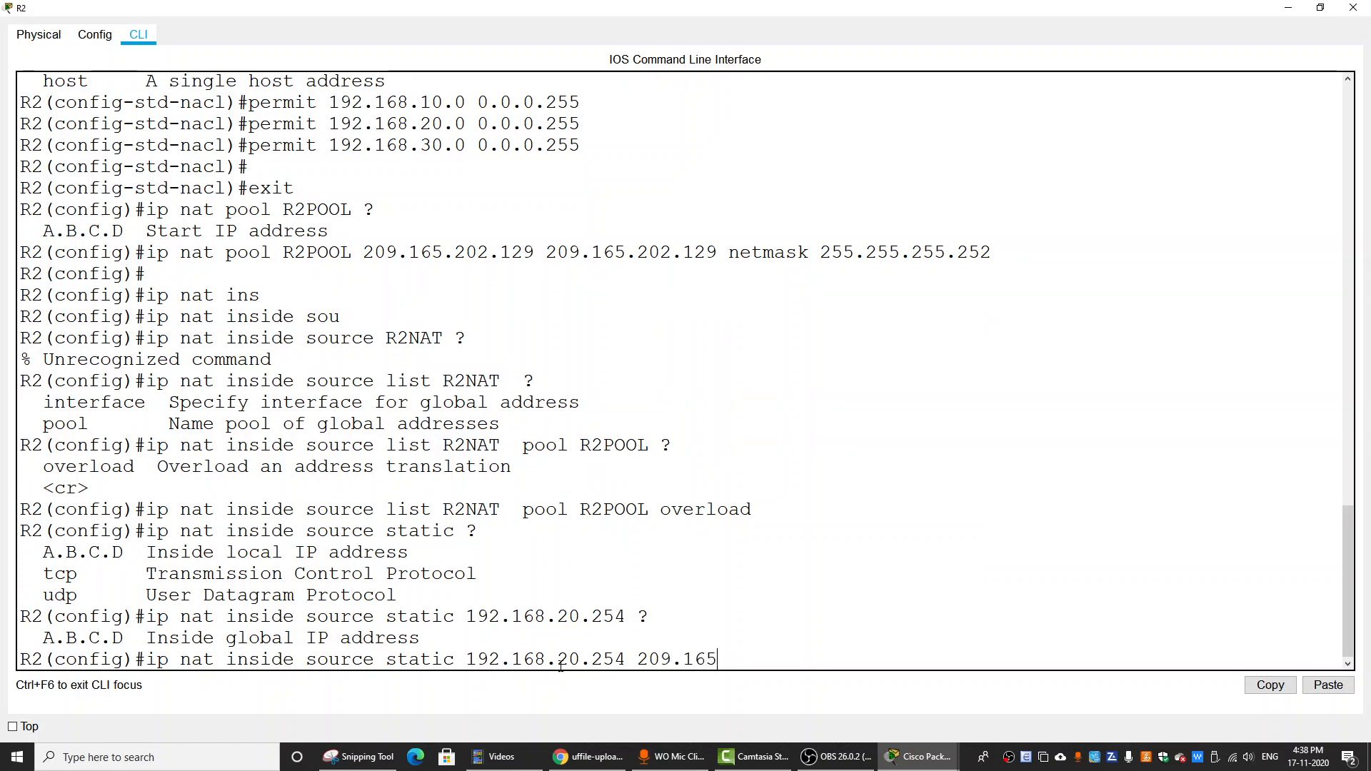
pyautogui.write('.20')
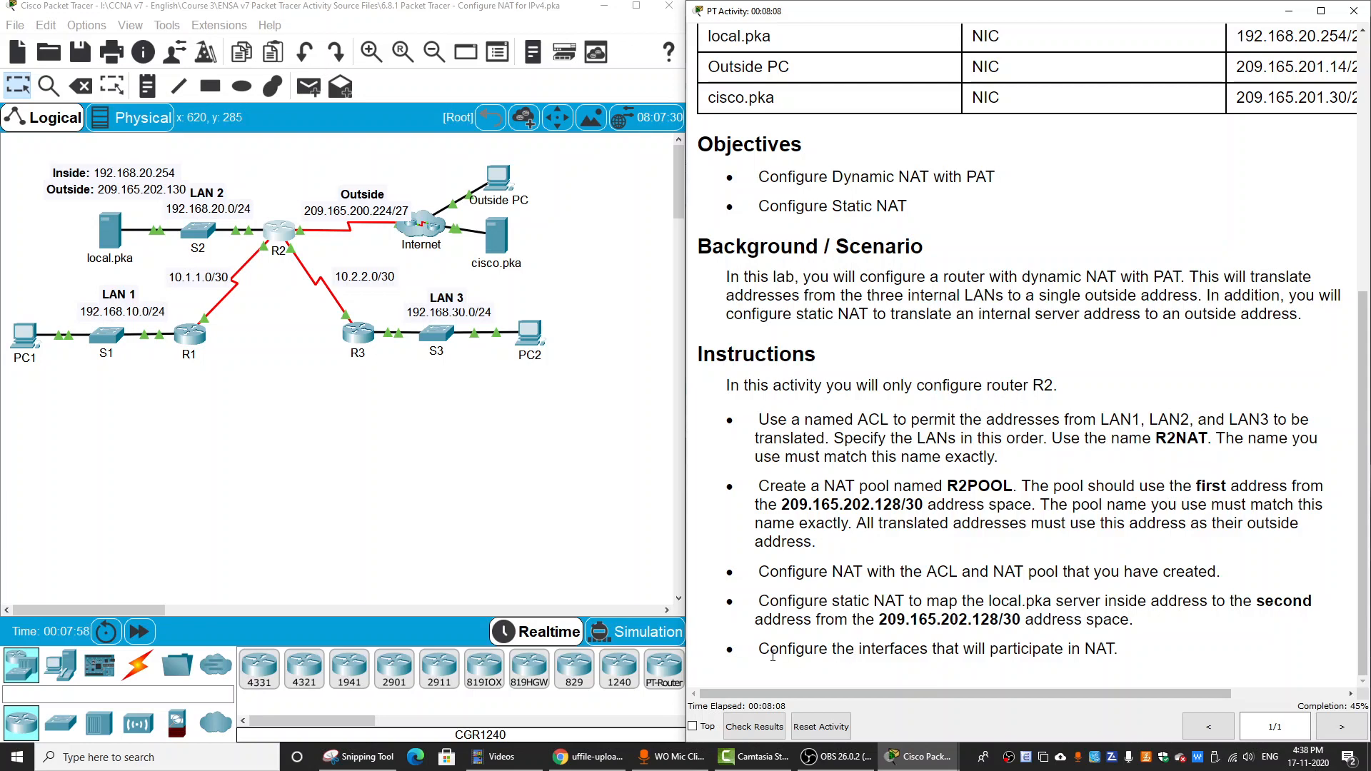
pyautogui.moveTo(759, 648); pyautogui.dragTo(1006, 648)
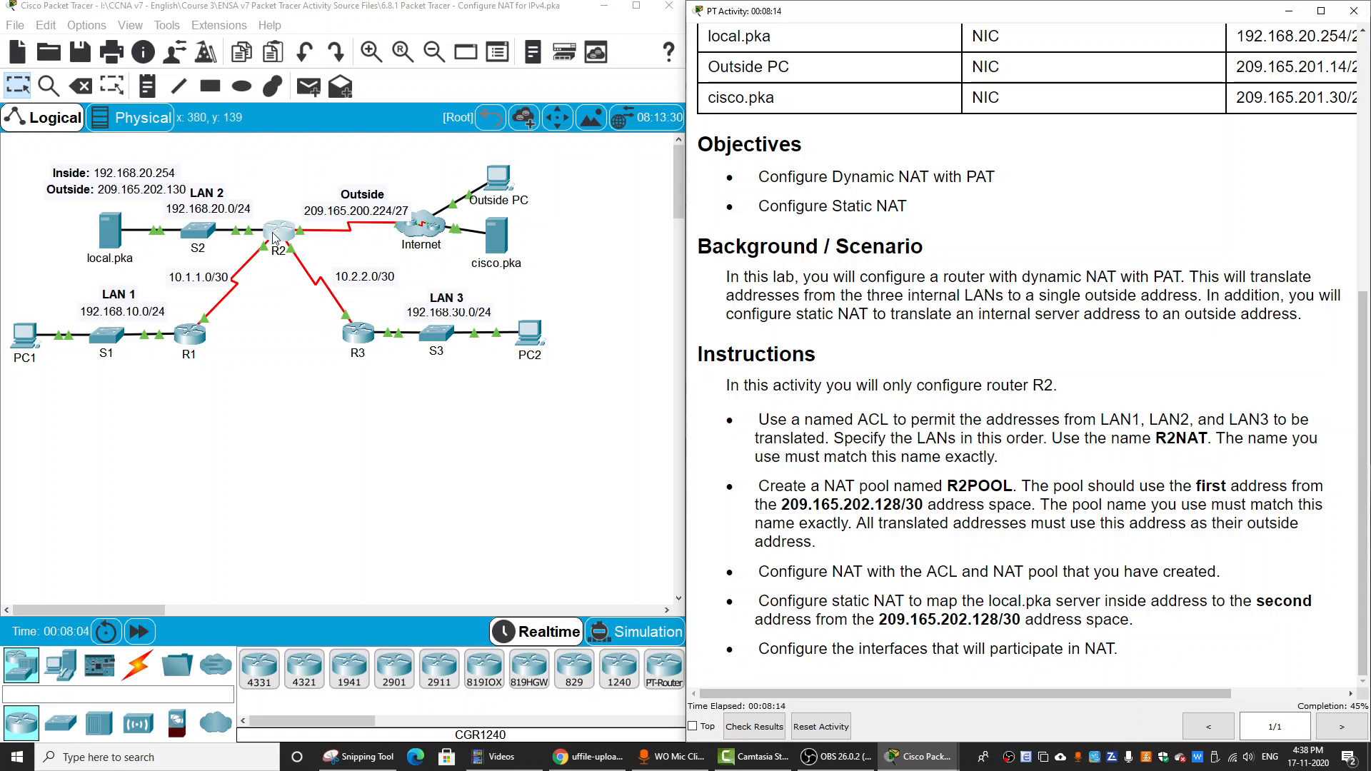
pyautogui.moveTo(330, 254)
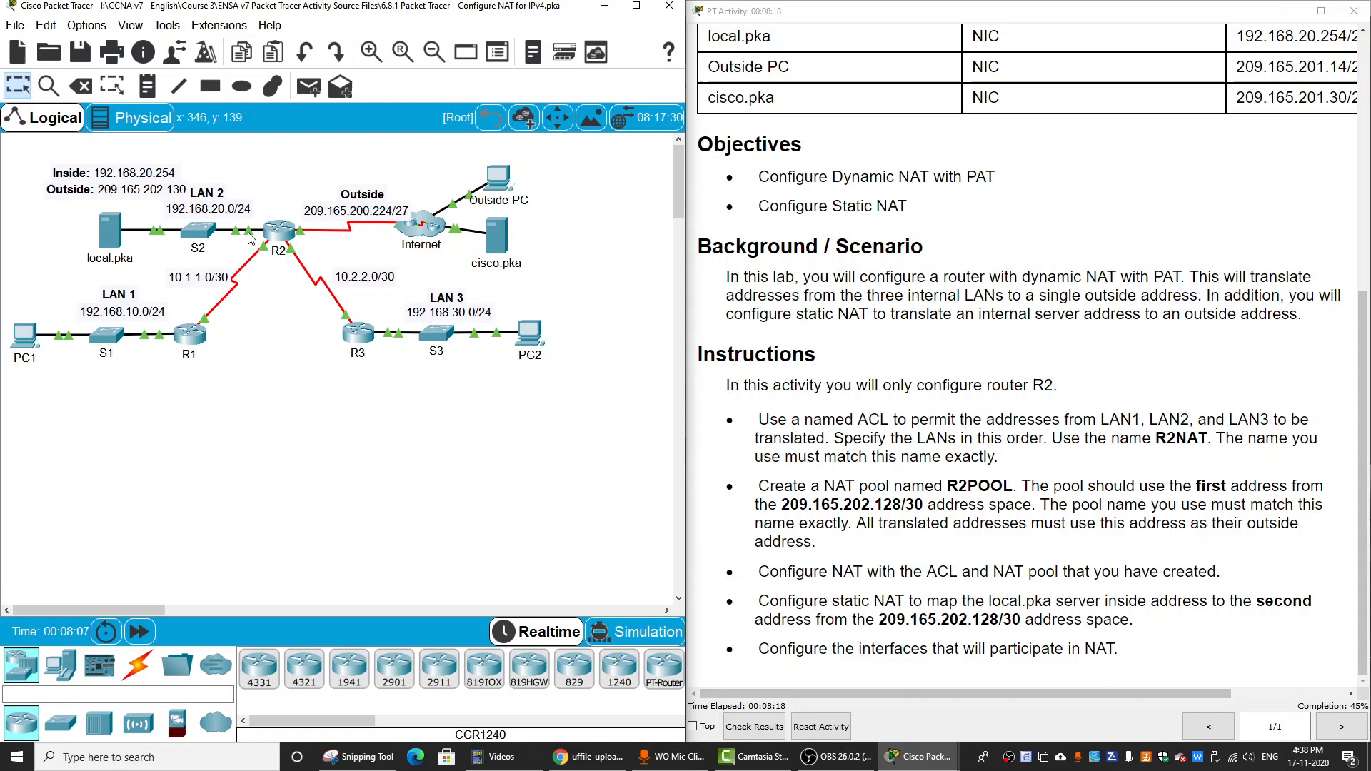
pyautogui.moveTo(309, 254)
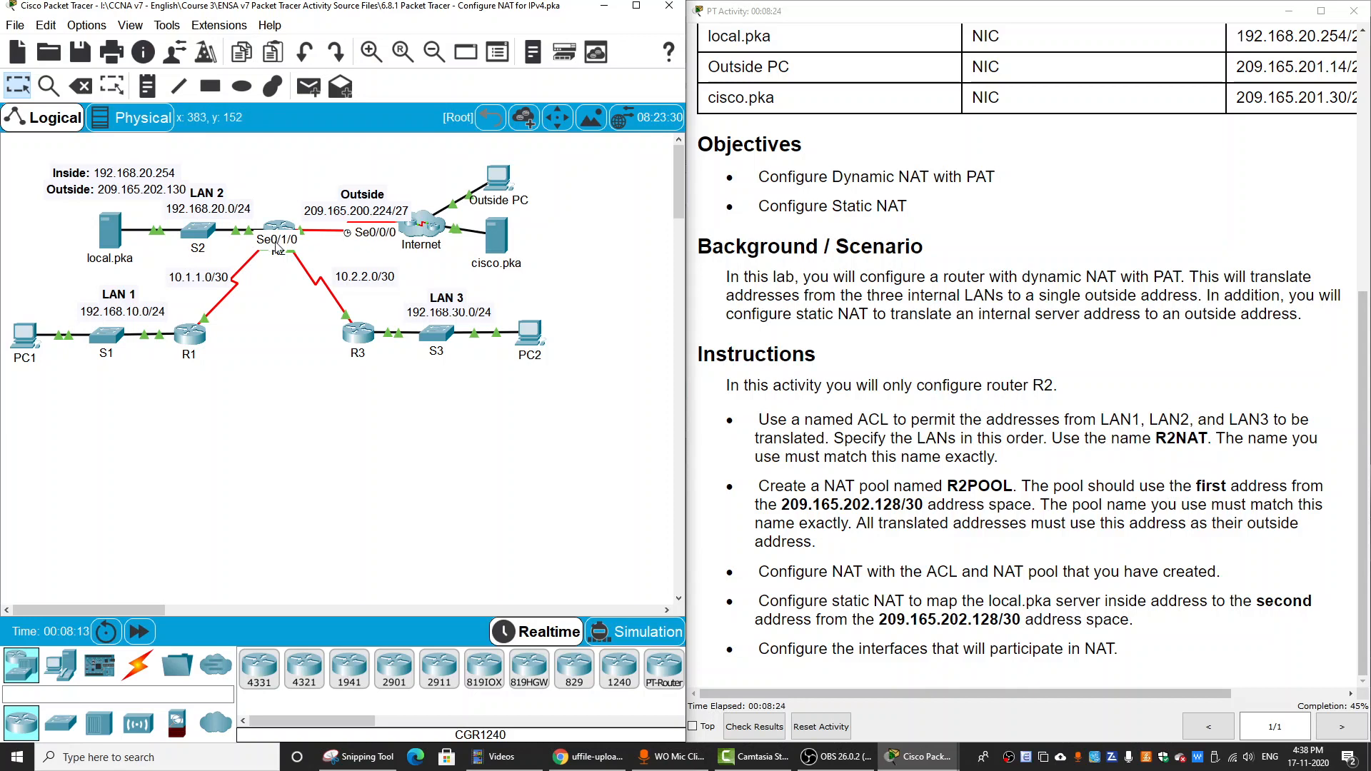
pyautogui.moveTo(288, 342)
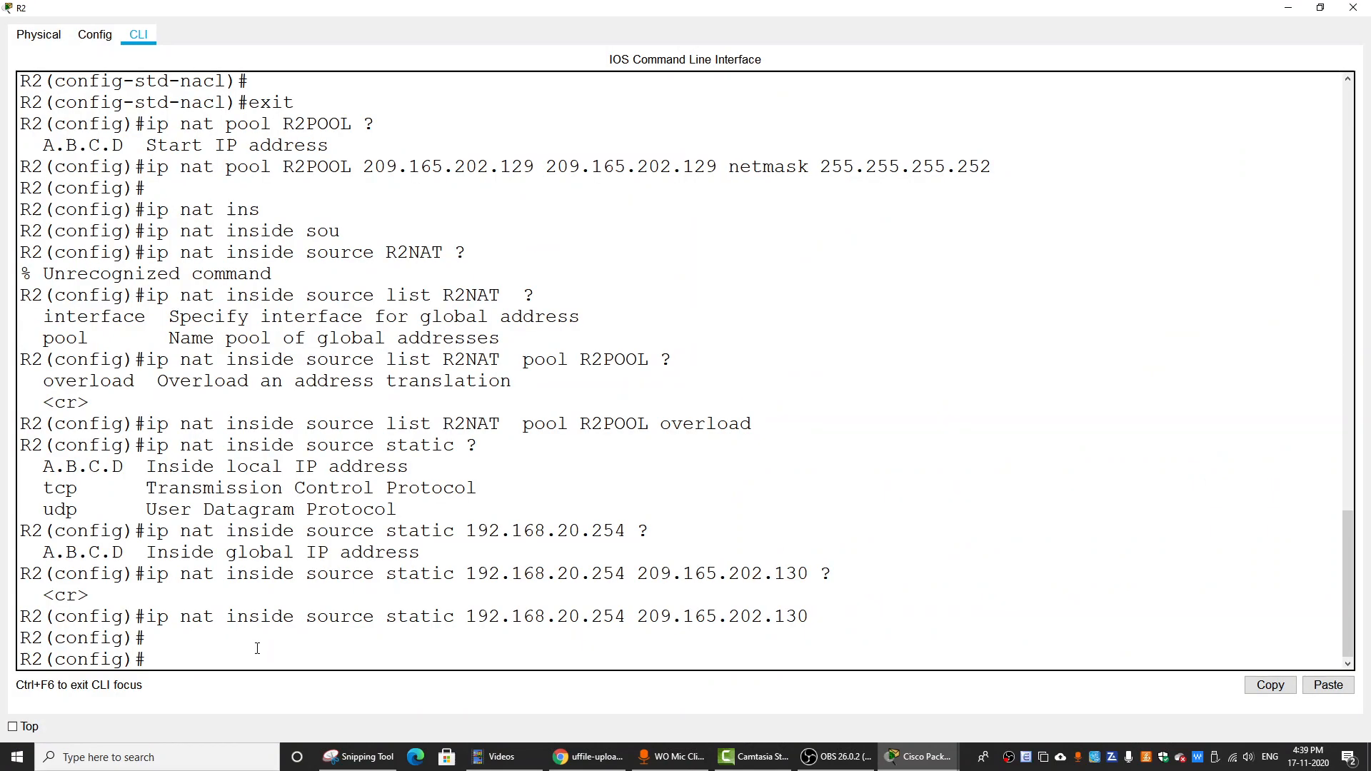
pyautogui.moveTo(299, 656)
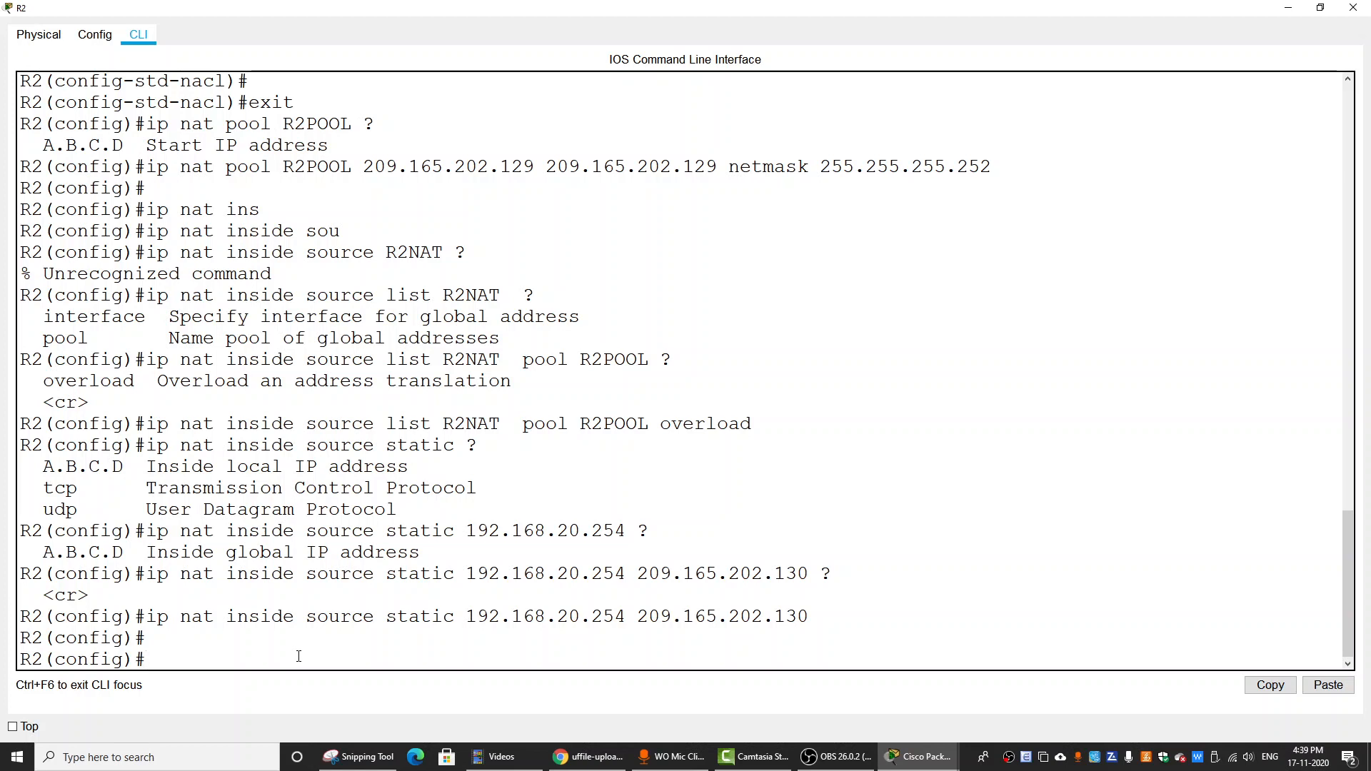
# - Enter interface s0/1/0 on R2 and mark it as the NAT outside interface
pyautogui.write('int s0/1/0')
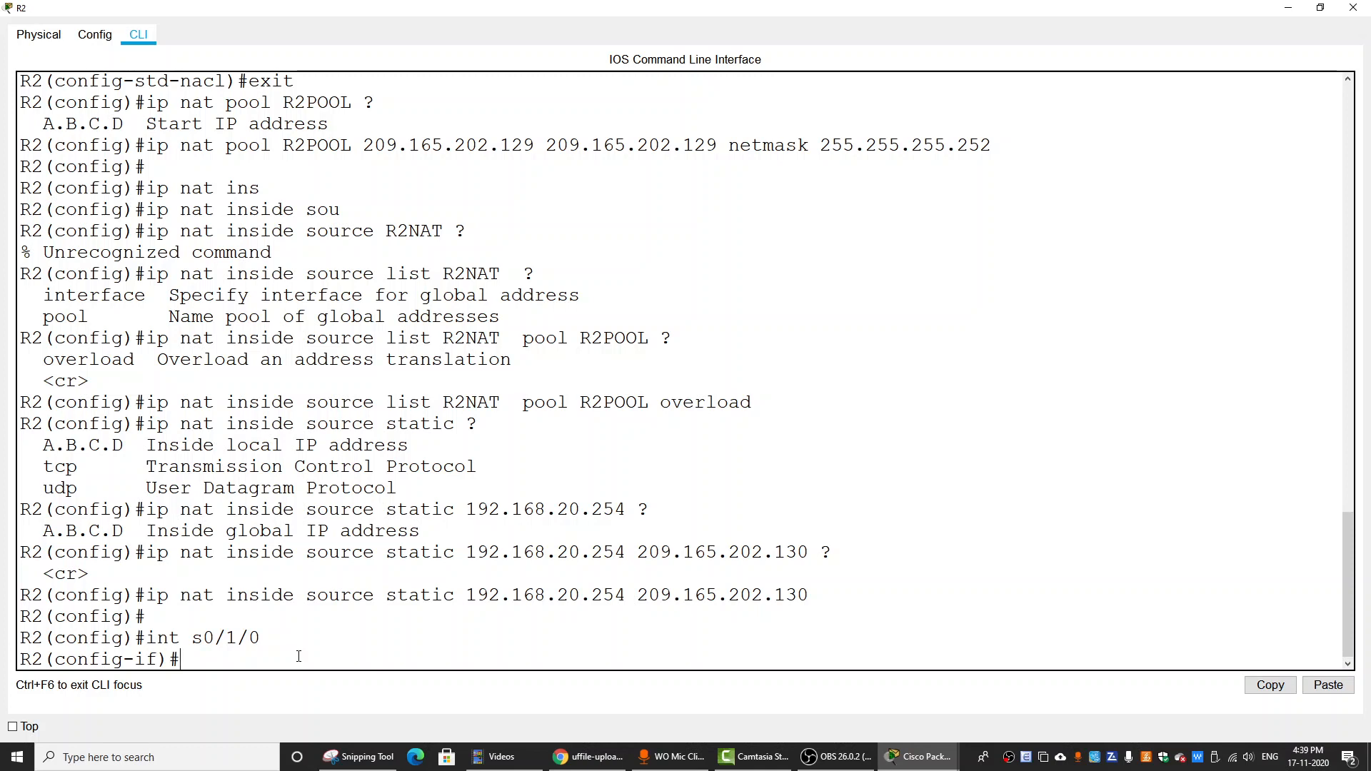
pyautogui.write('i')
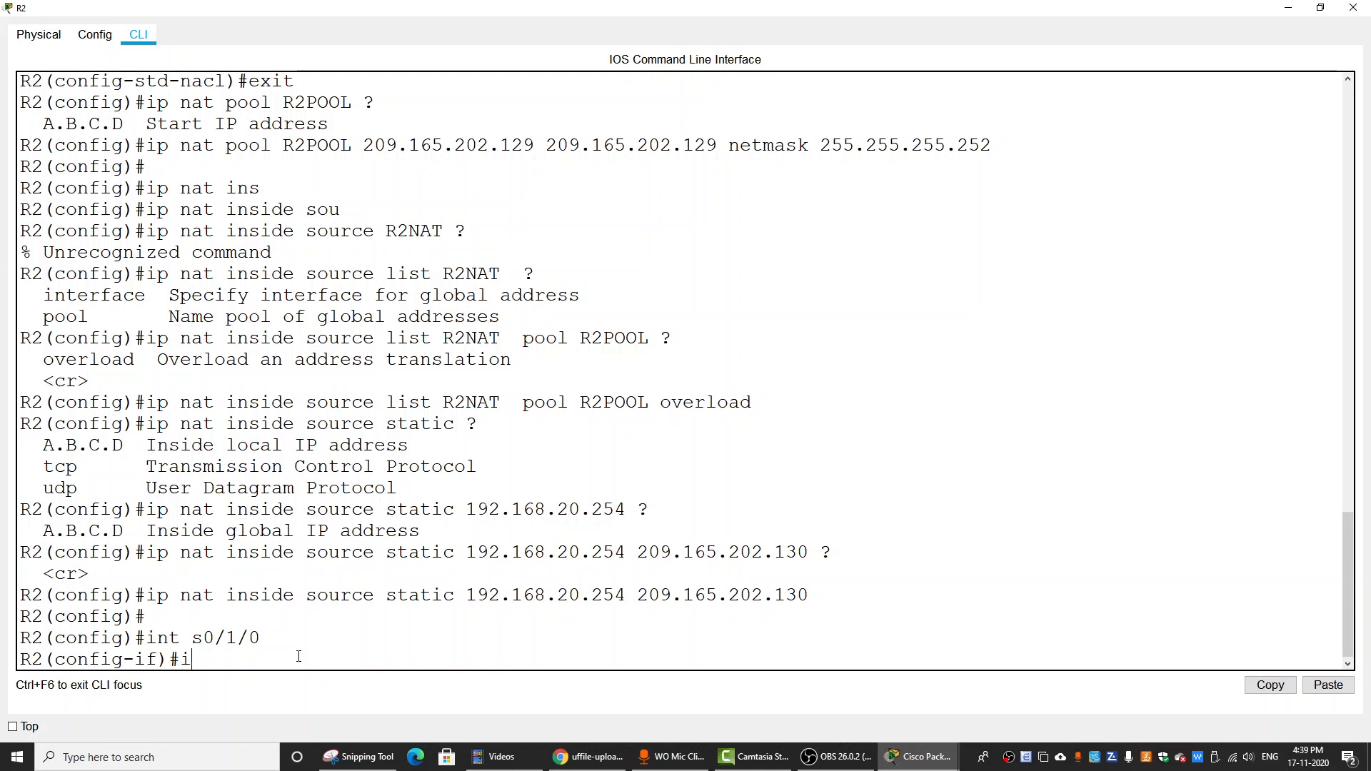
pyautogui.write('p nat ou')
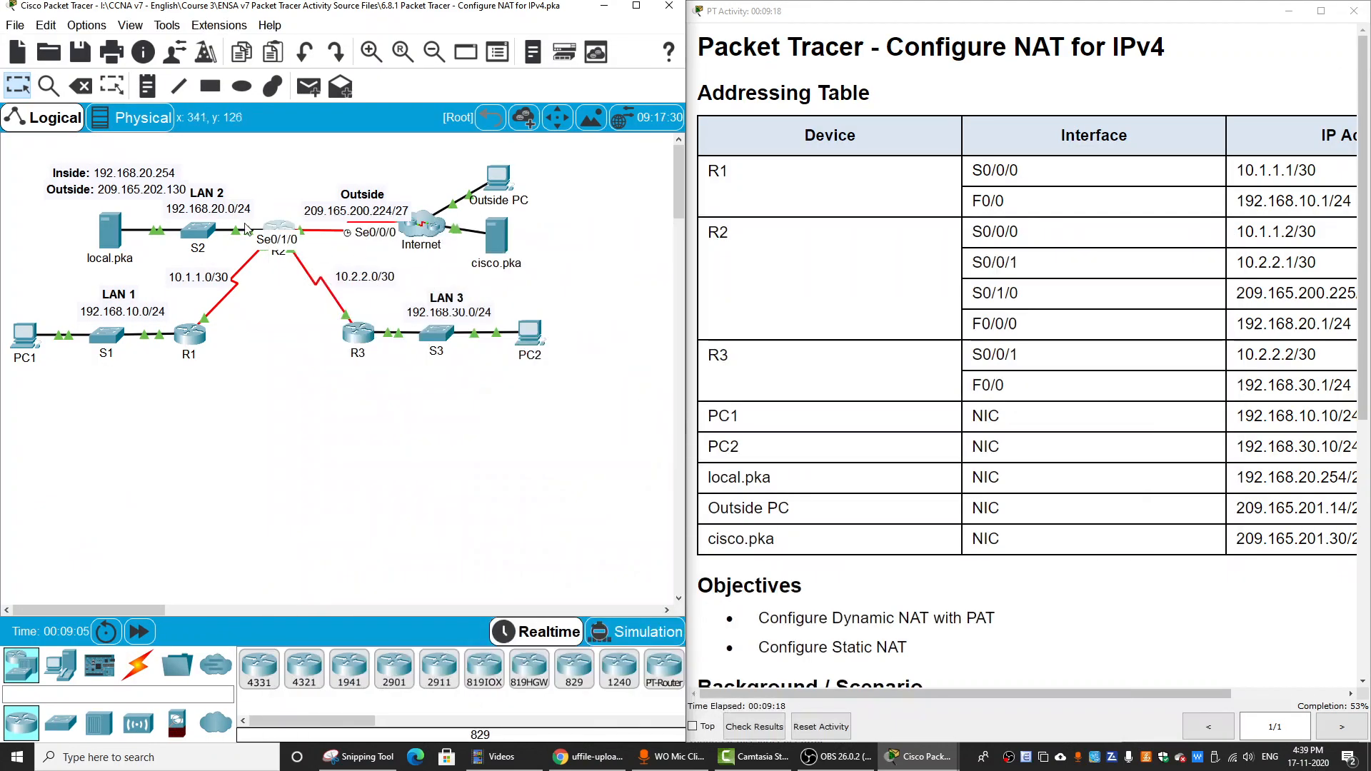
pyautogui.moveTo(251, 186)
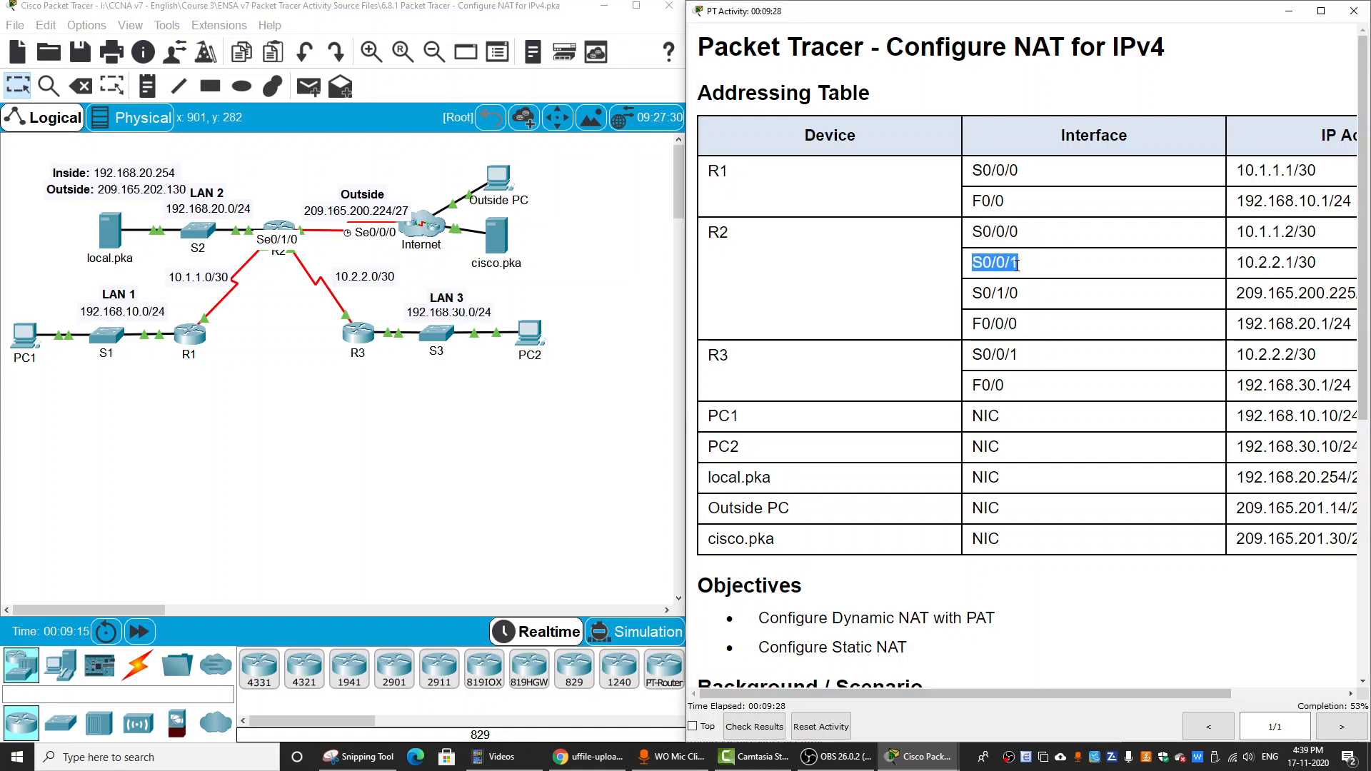
pyautogui.moveTo(326, 250)
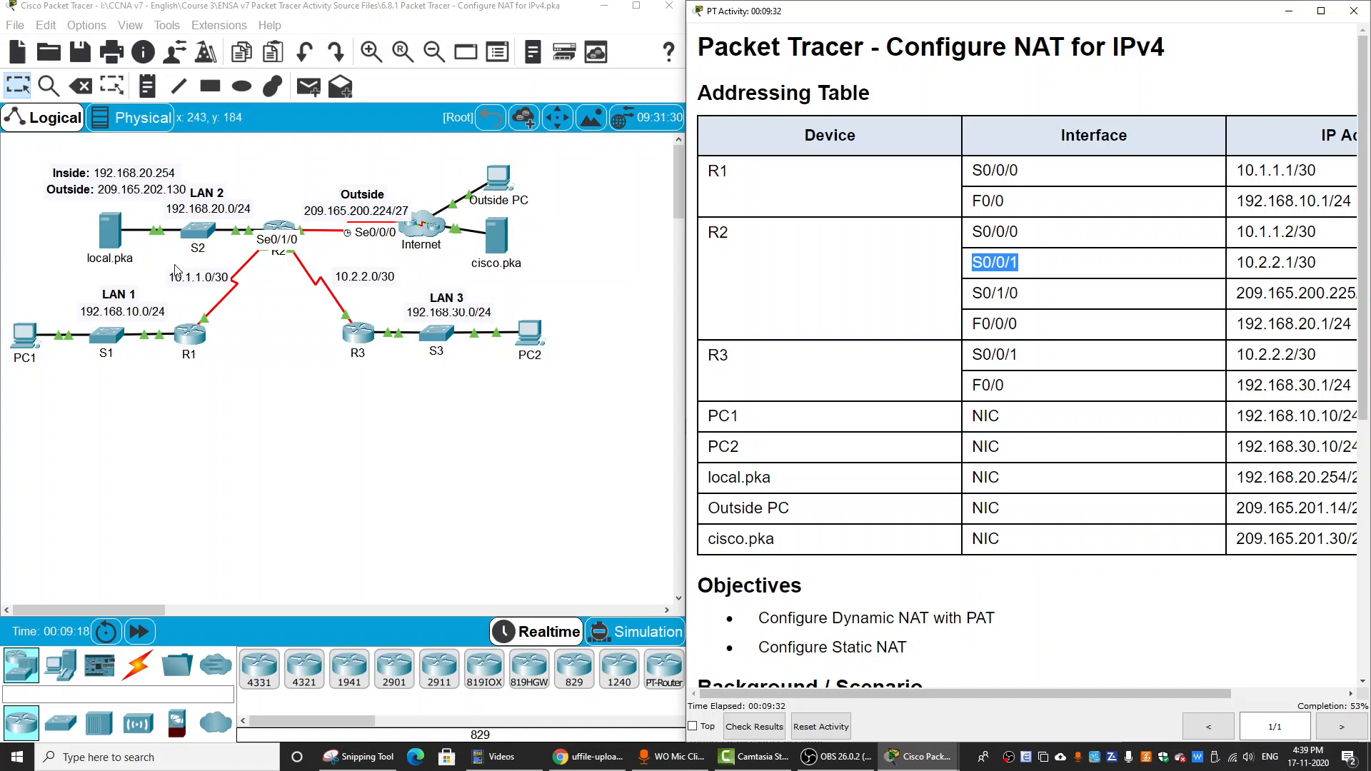
pyautogui.moveTo(317, 306)
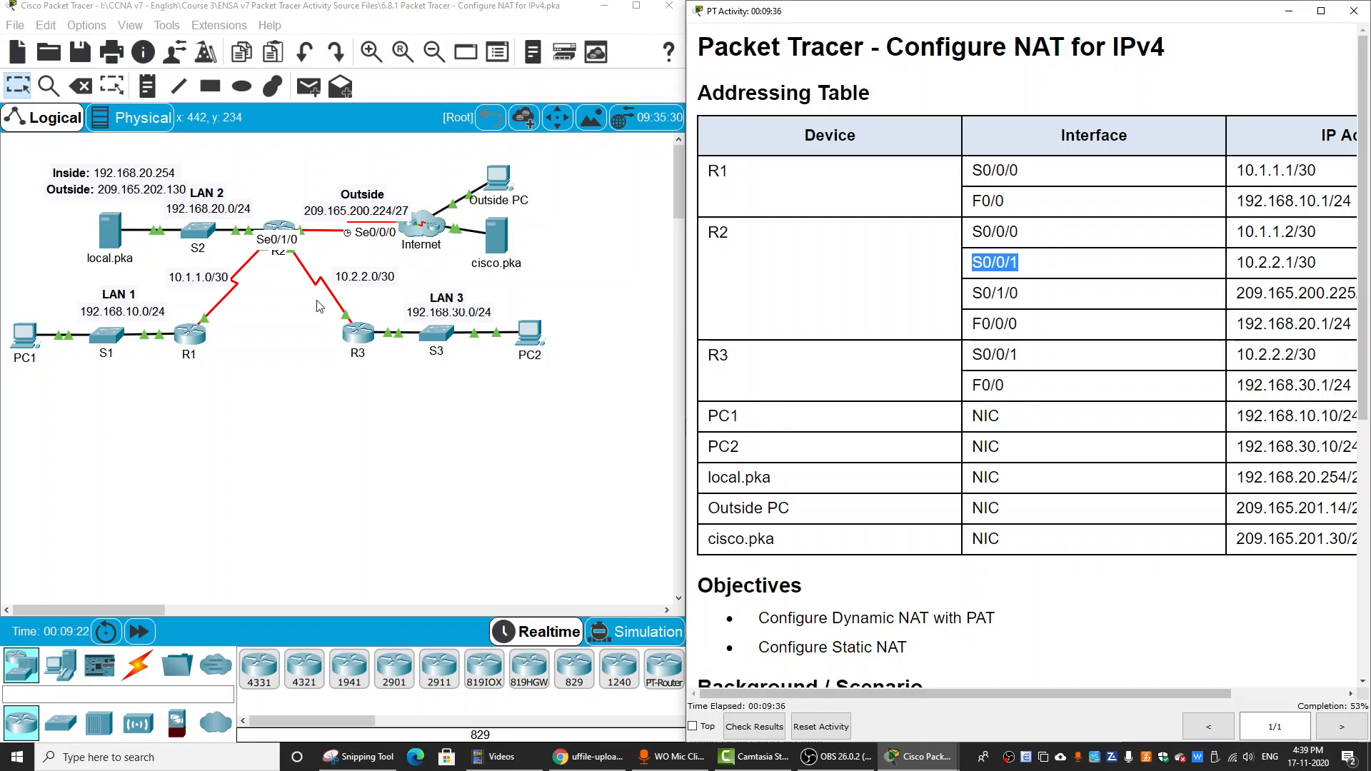
# - Bring R2's command line window back to the front
pyautogui.click(274, 240)
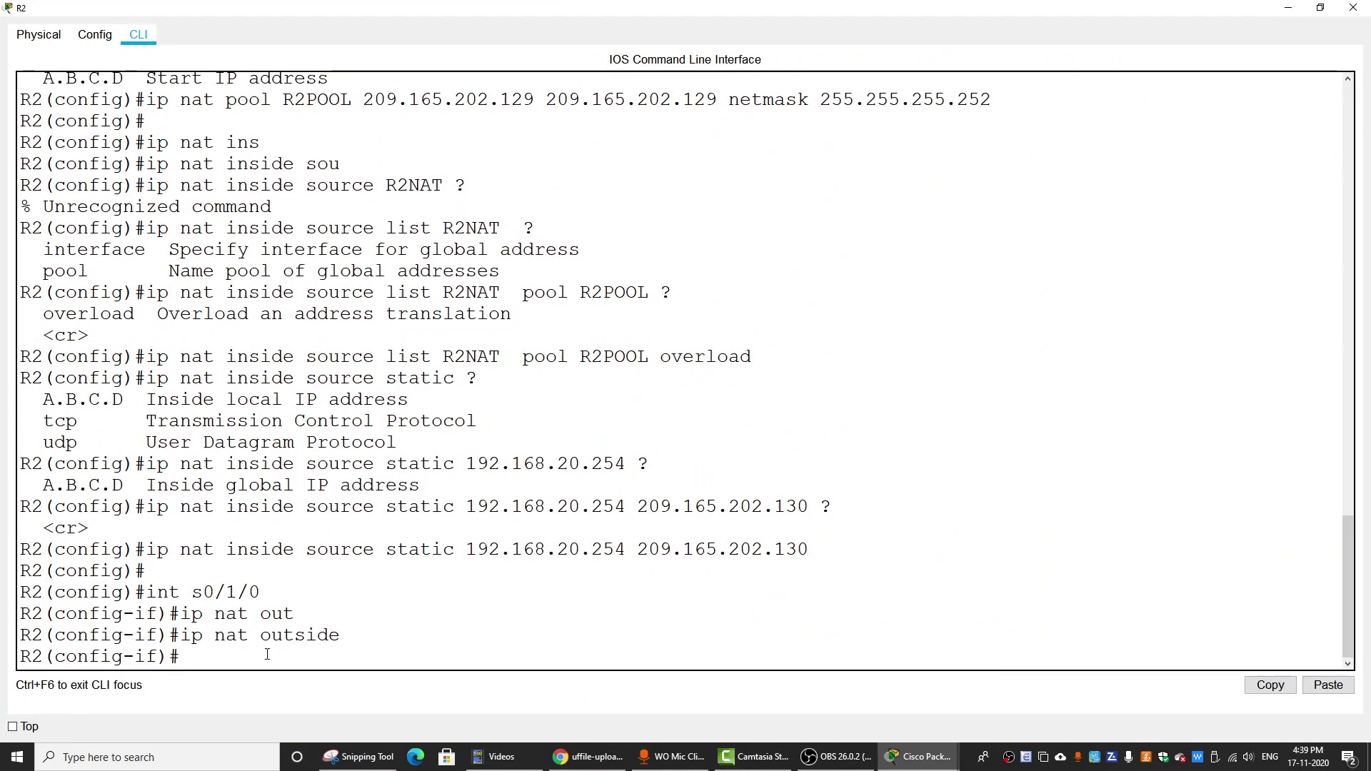
# - Configure ip nat inside on R2's f0/0, s0/0/0 and s0/0/1 interfaces, then start a show run
pyautogui.write('int')
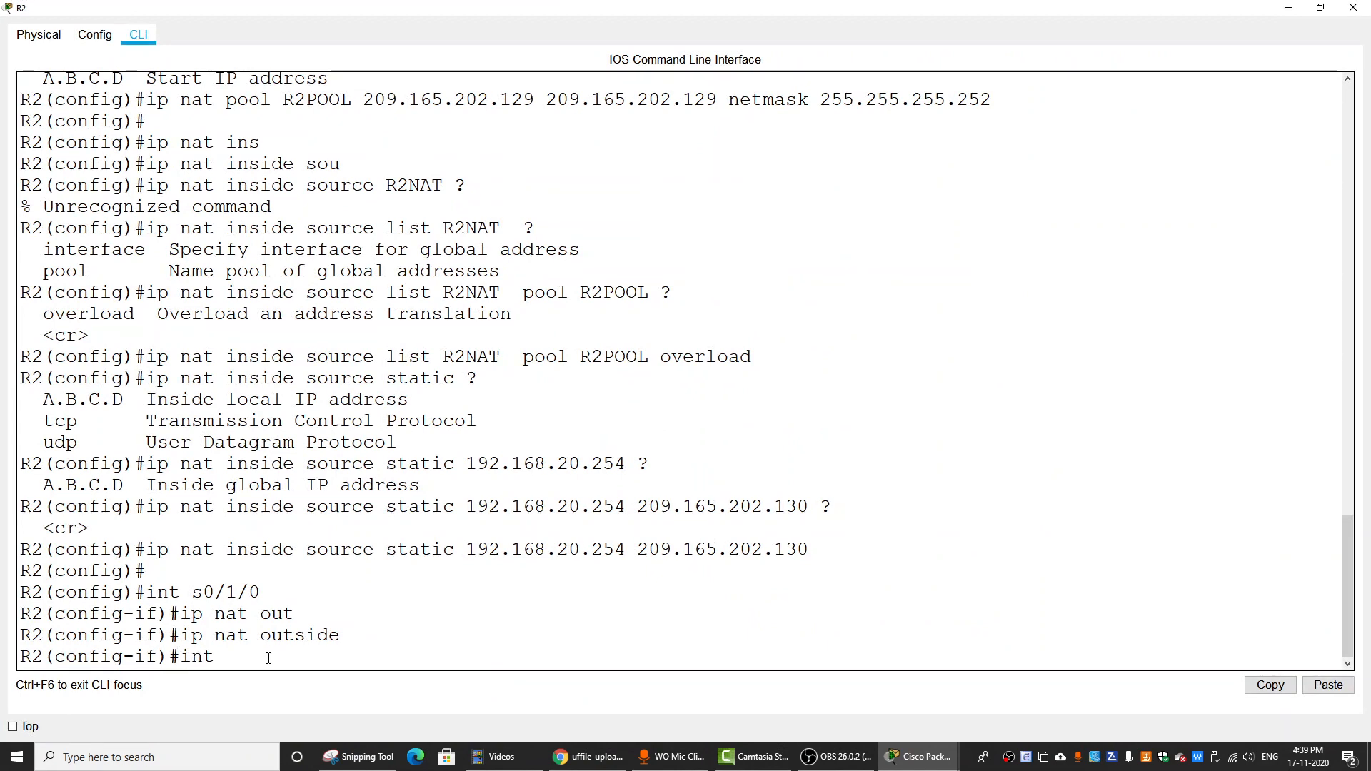
pyautogui.write('f0/0/0')
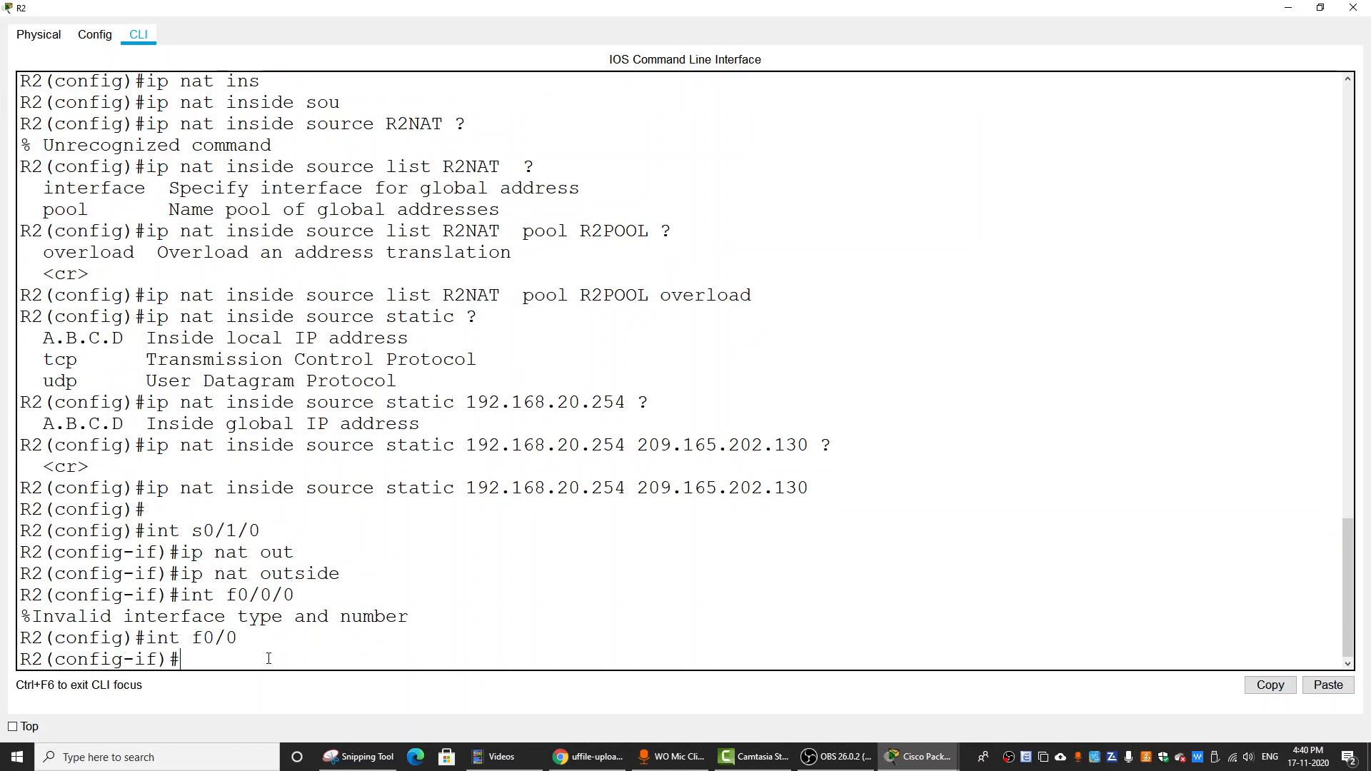
pyautogui.write('ip nat ins')
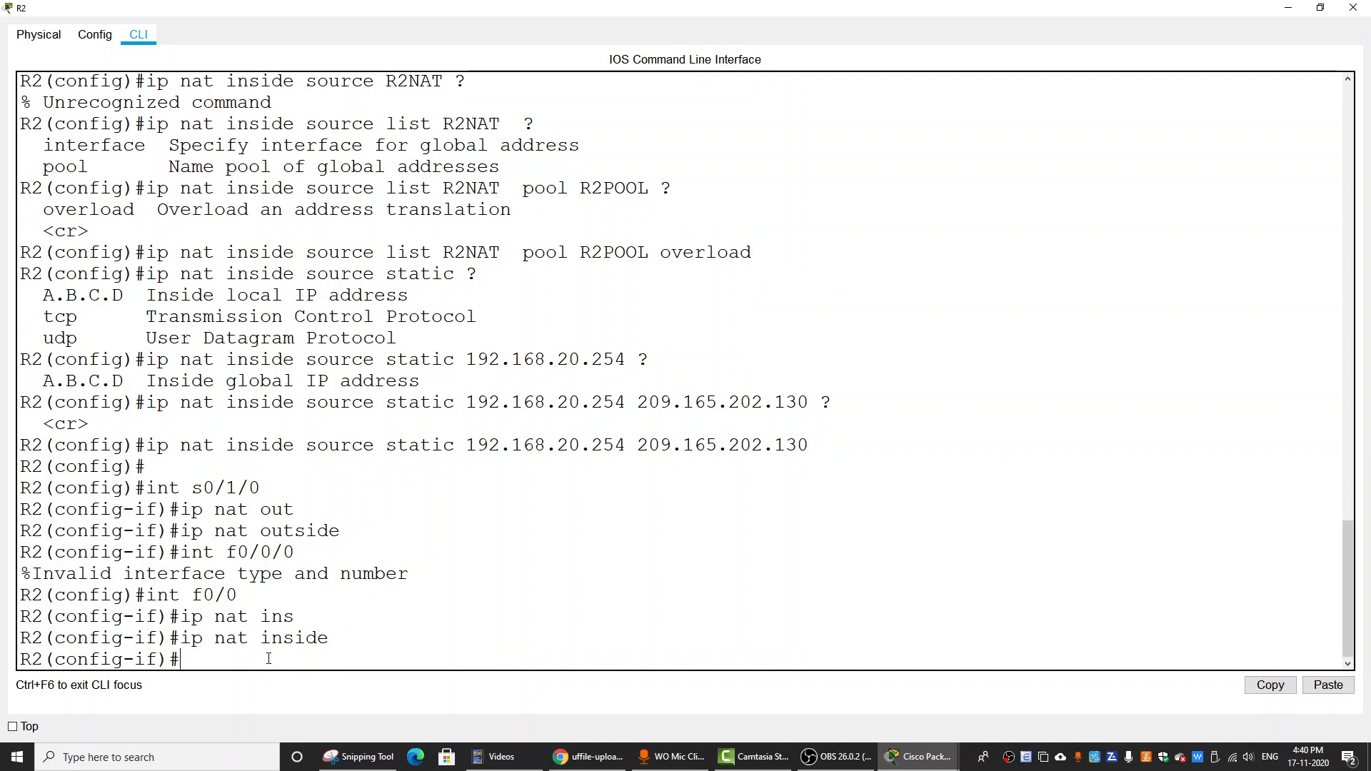
pyautogui.moveTo(283, 664)
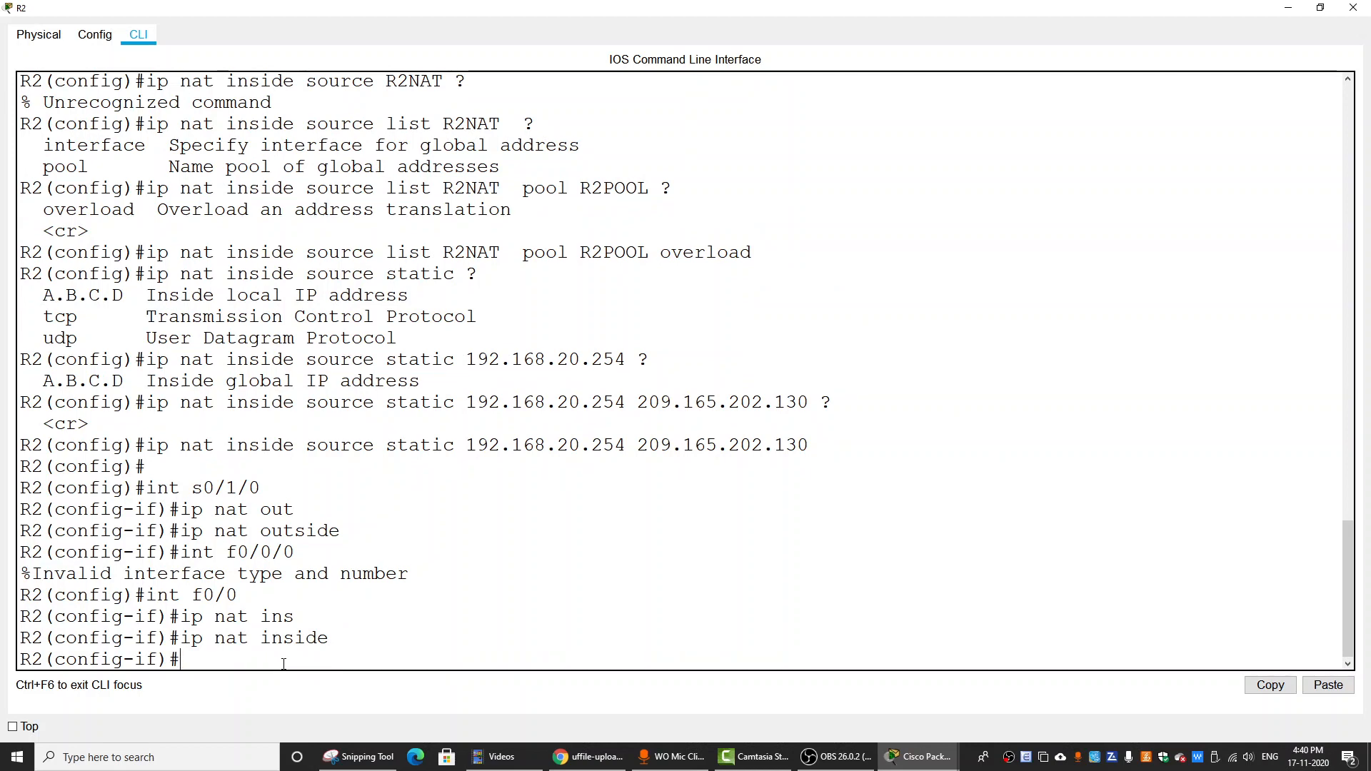
pyautogui.write('int s0/0/0')
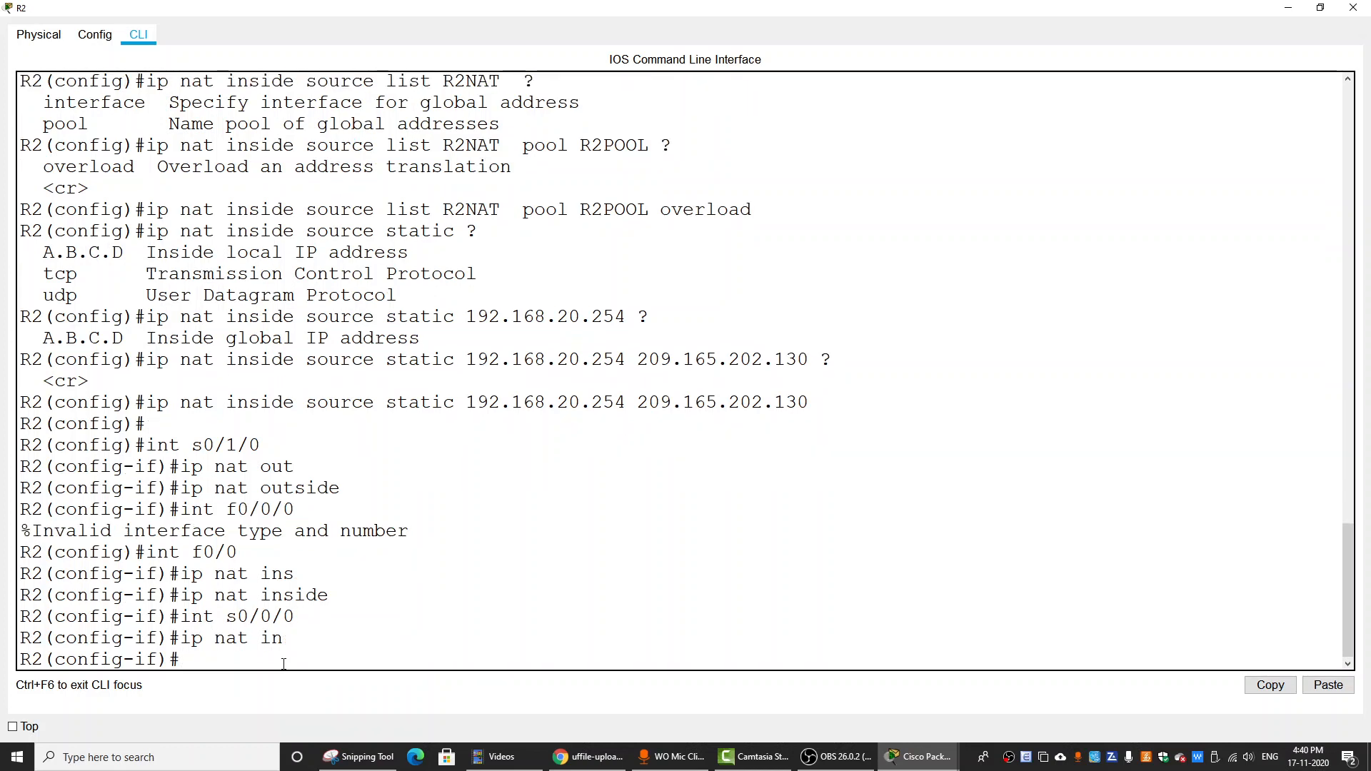
pyautogui.write('int')
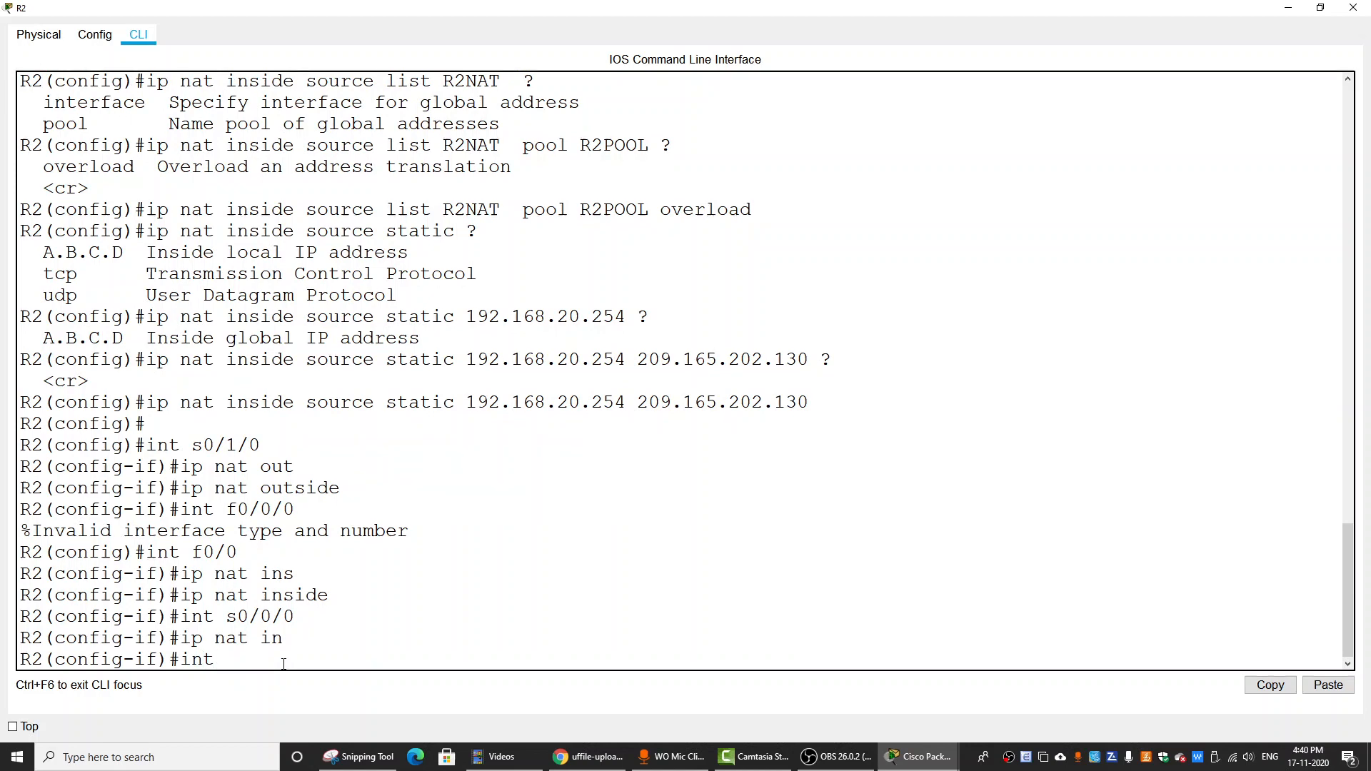
pyautogui.write('s0/0/1')
pyautogui.write('ip')
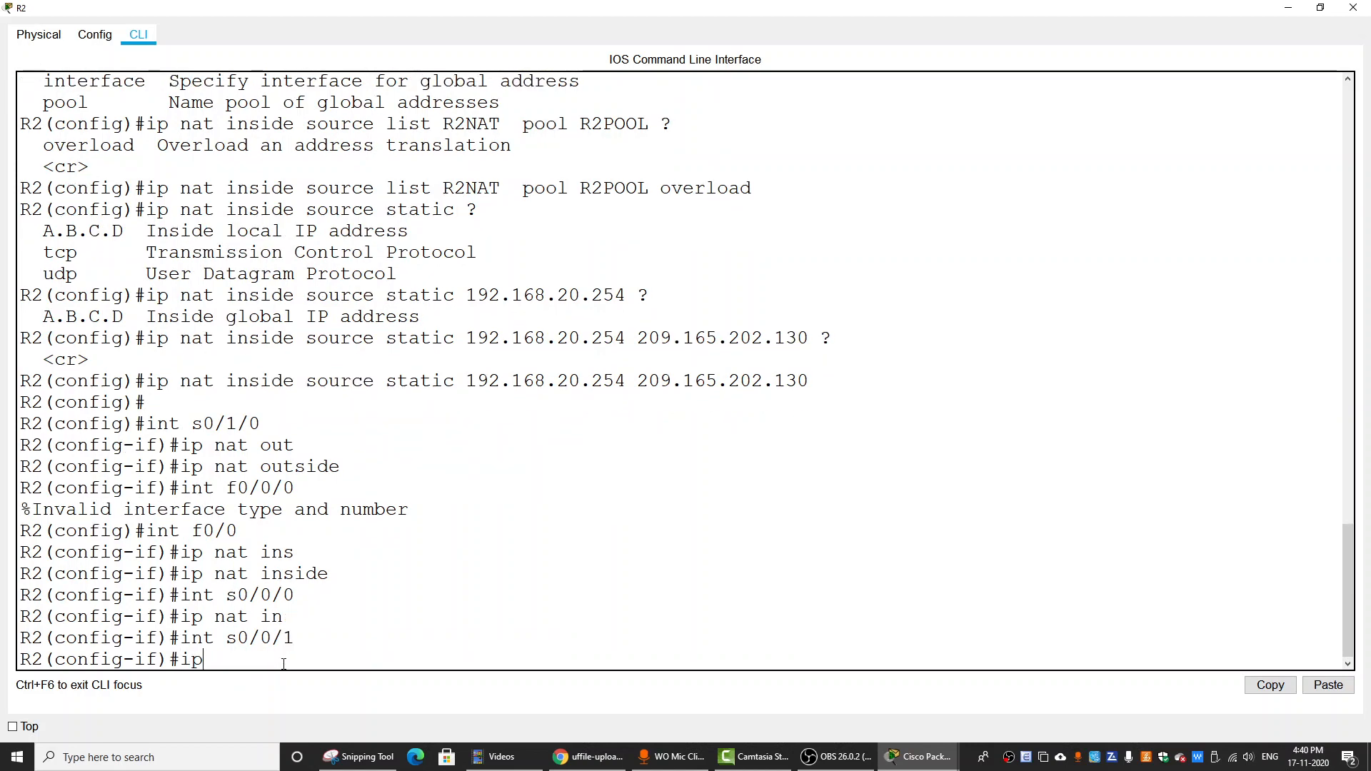
pyautogui.write('nat in')
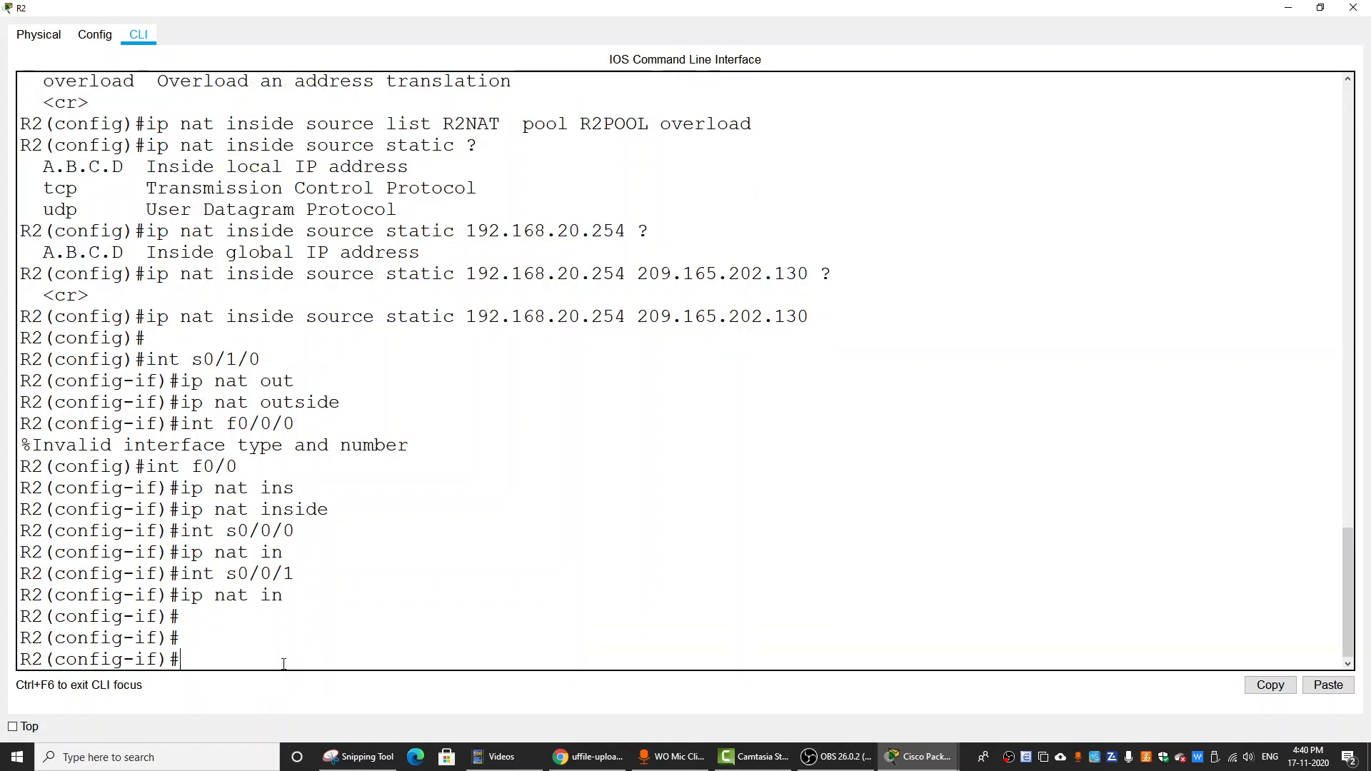
pyautogui.moveTo(275, 658)
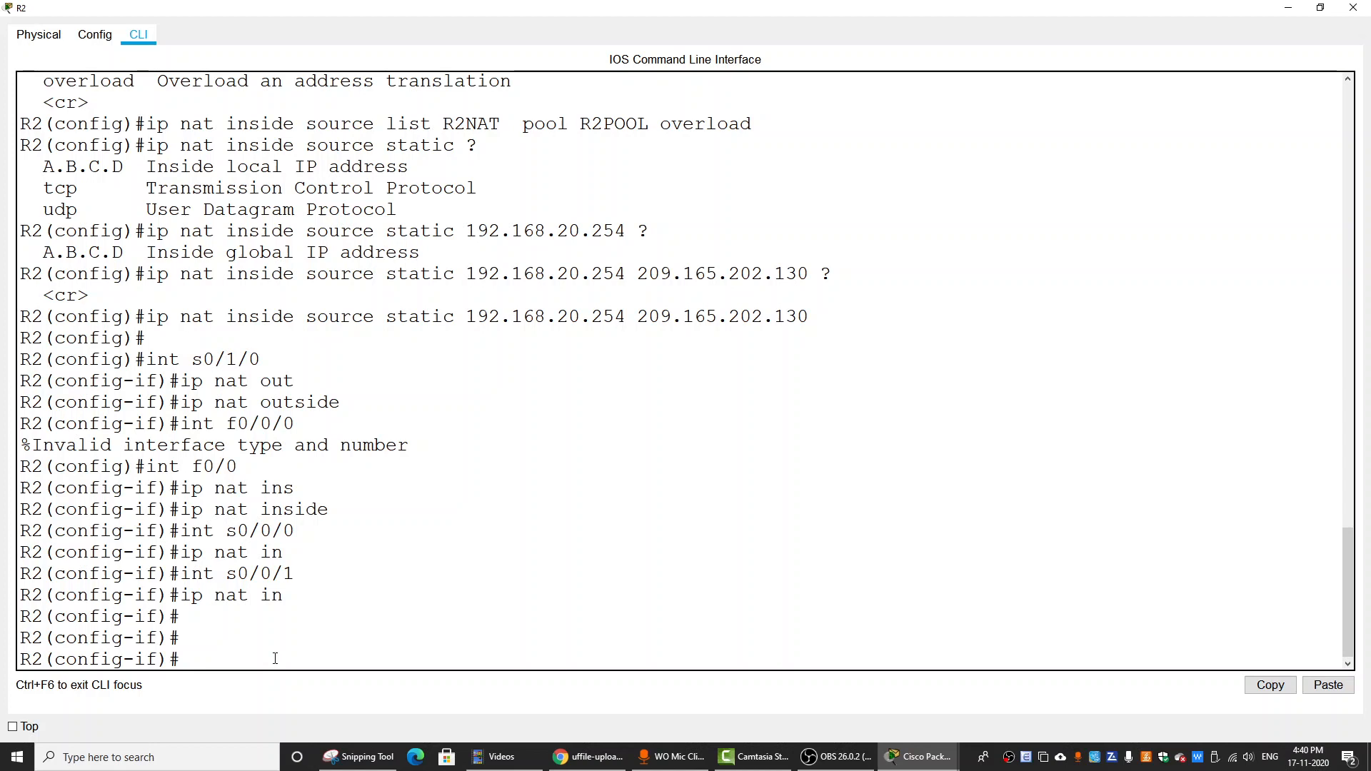
pyautogui.write('do show run')
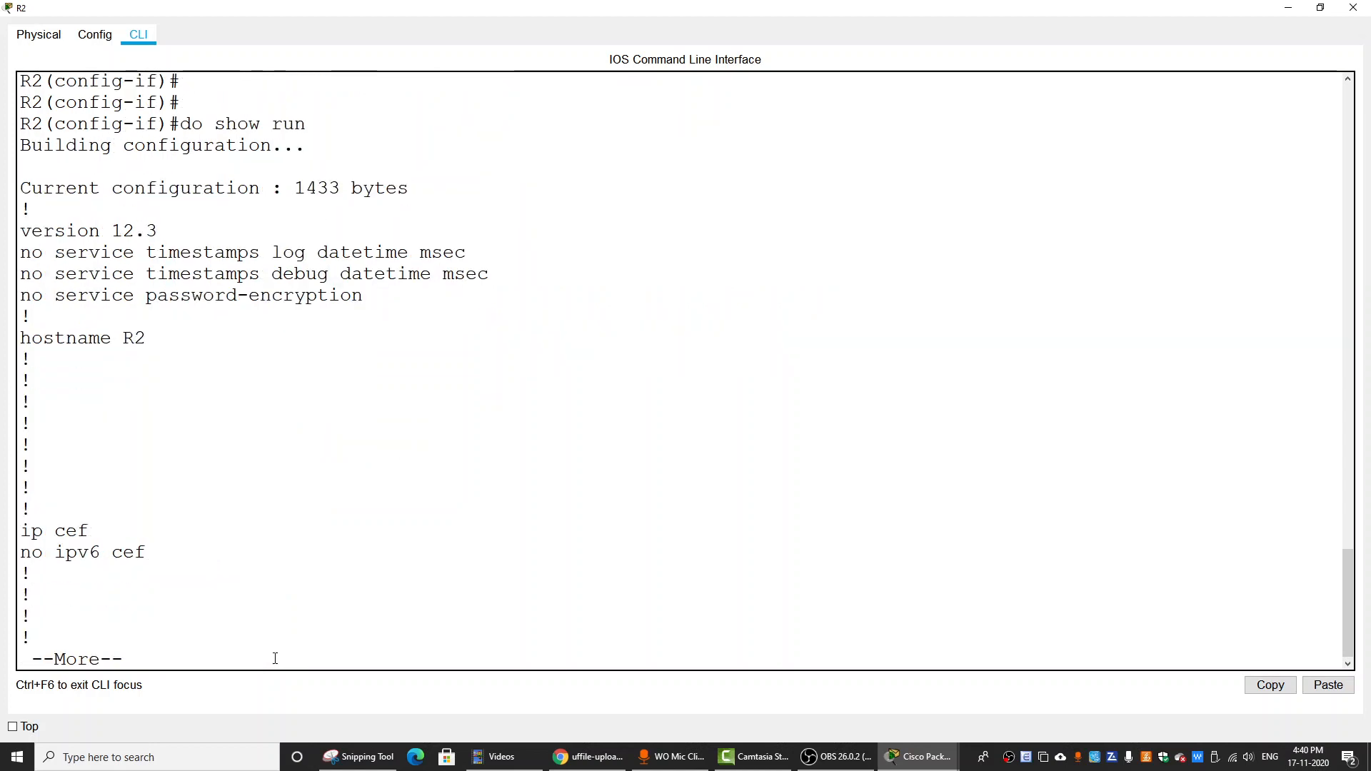
# - Page through R2's running configuration and highlight the NAT interface settings
pyautogui.press('space')
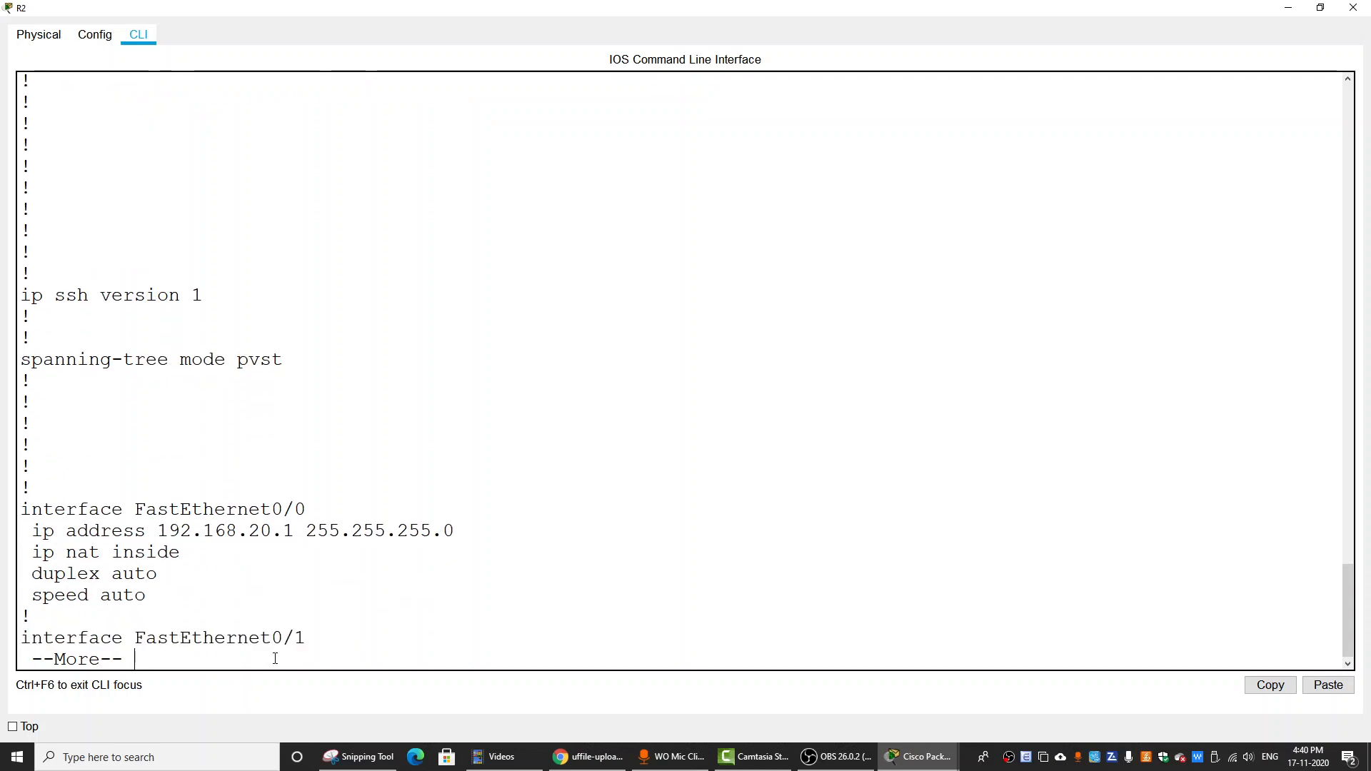
pyautogui.press('space')
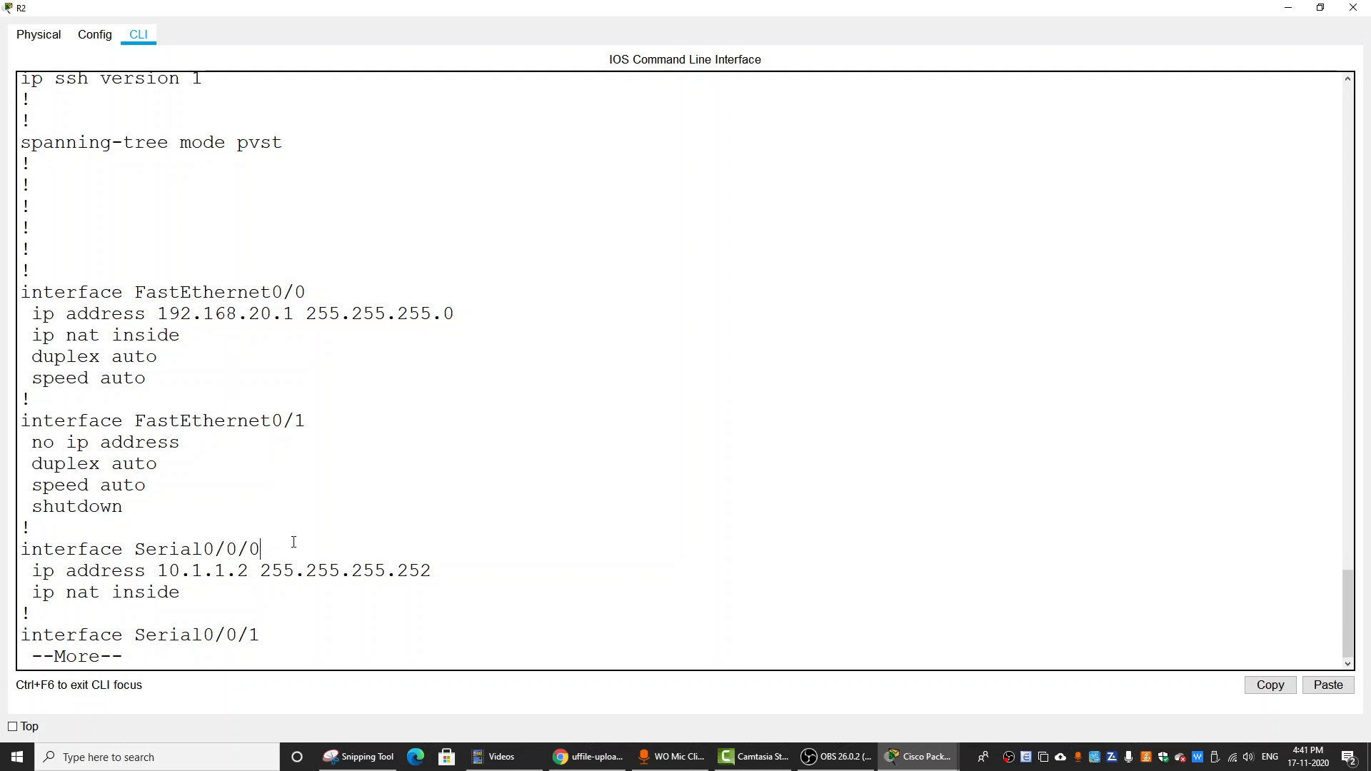
pyautogui.press('space')
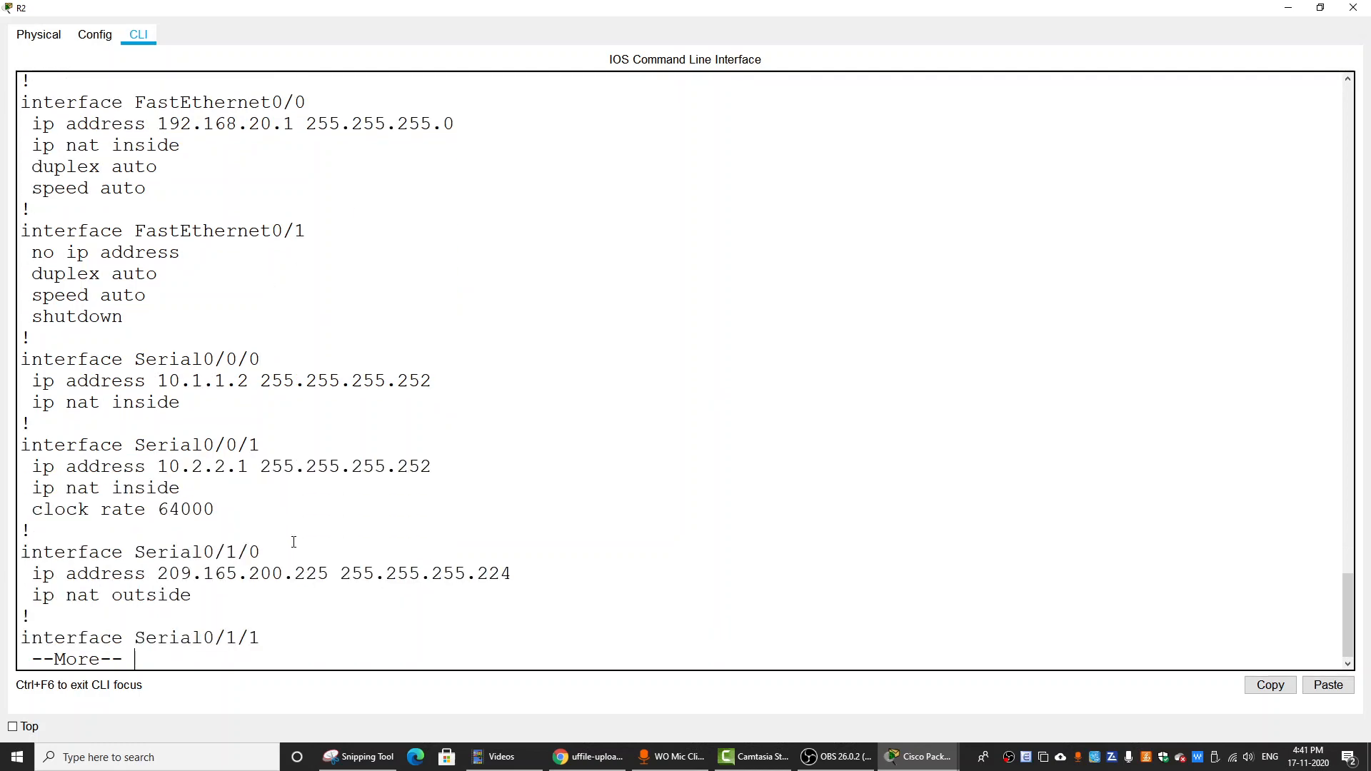
pyautogui.press('Space')
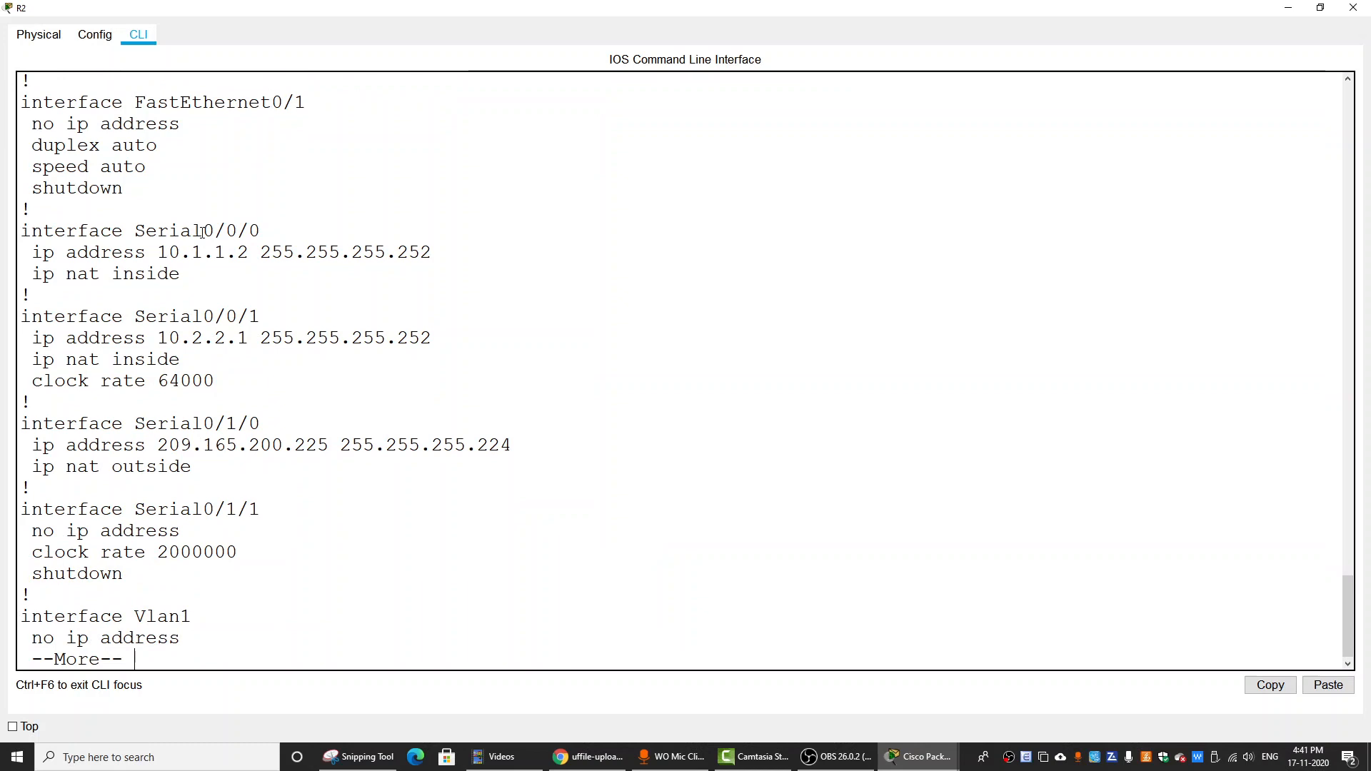
pyautogui.doubleClick(232, 232)
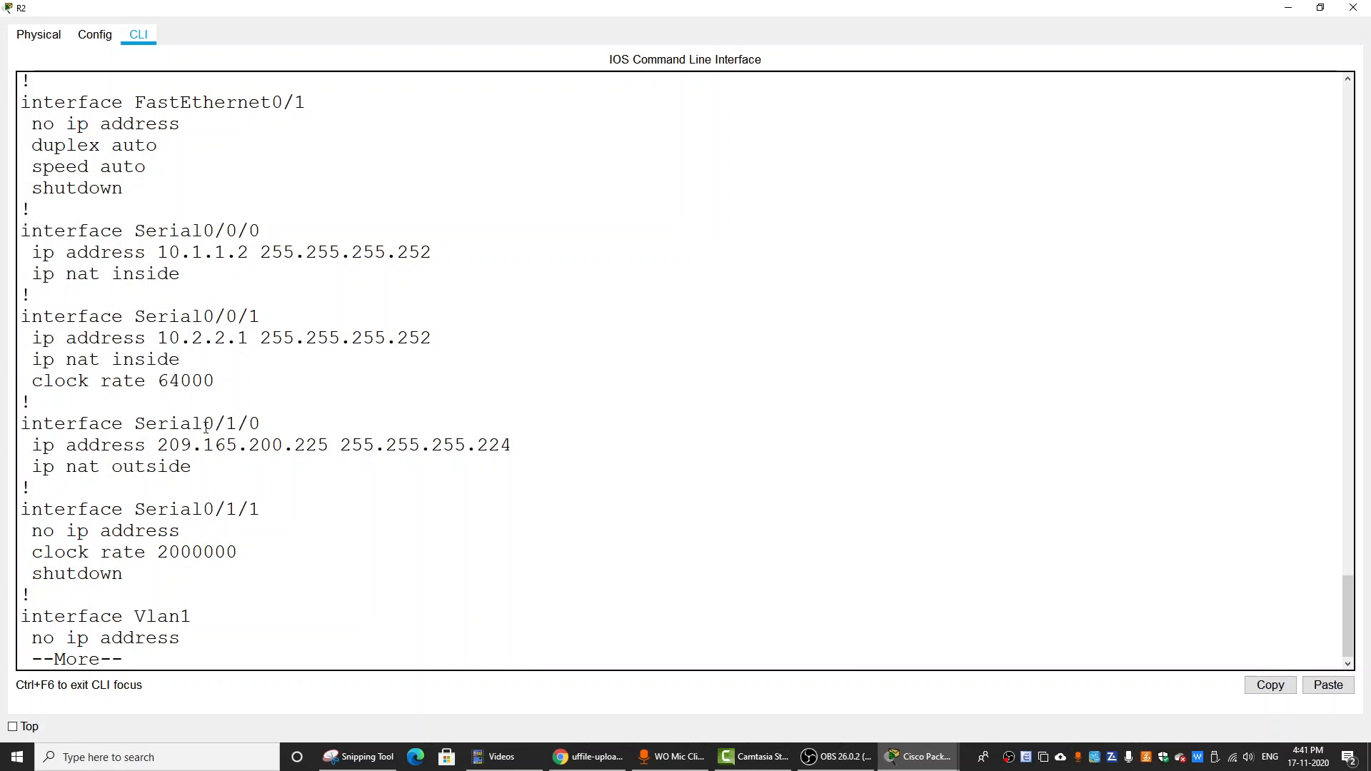
pyautogui.moveTo(41, 466); pyautogui.dragTo(190, 466)
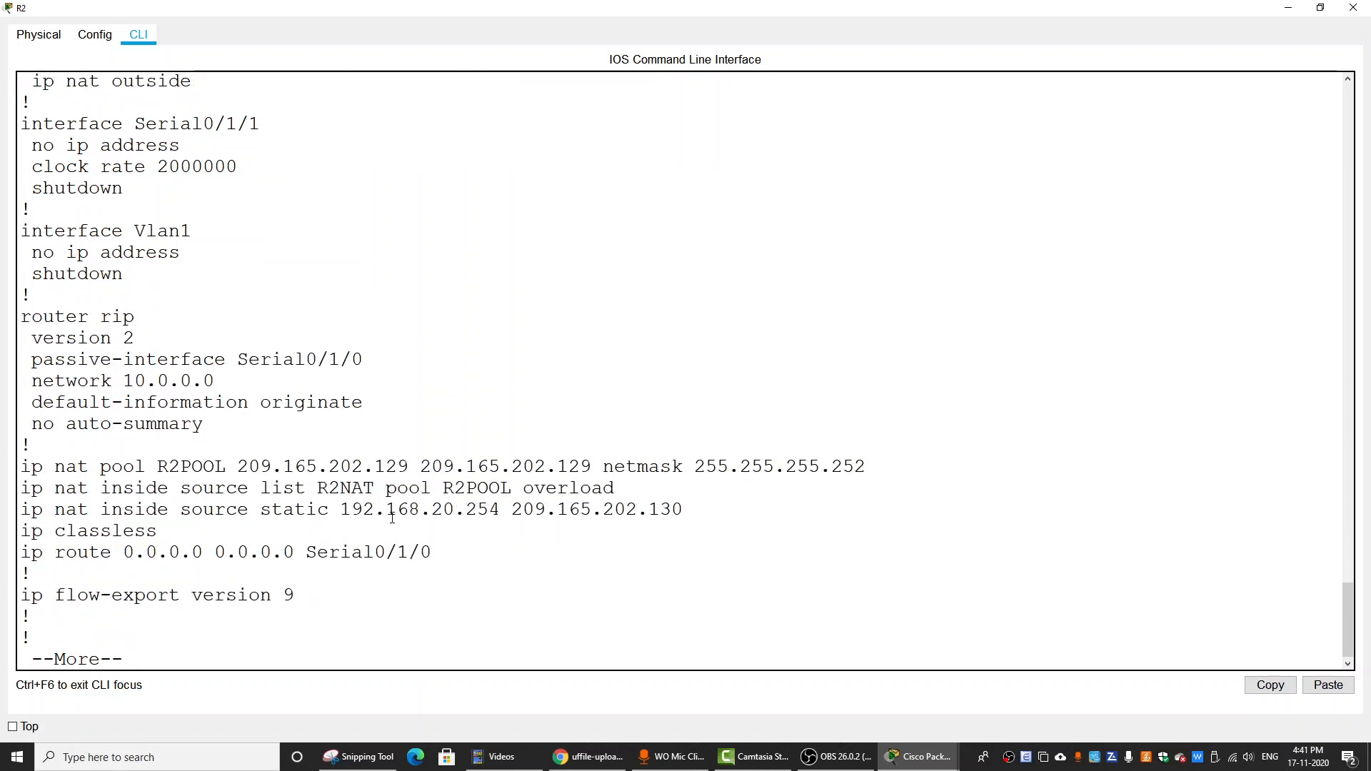
# - Highlight the R2POOL definition, the overload and static translation rules, and the R2LAN permits
pyautogui.press('space')
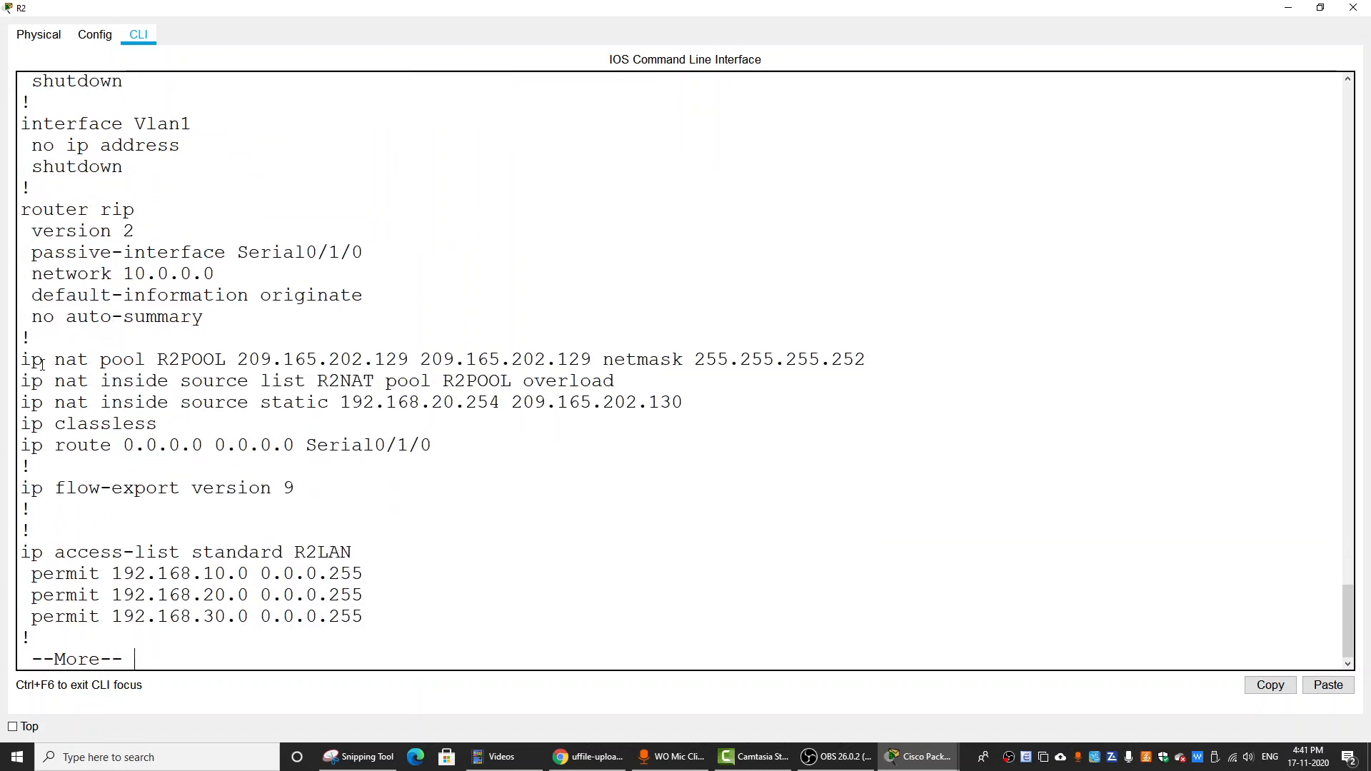
pyautogui.moveTo(26, 359); pyautogui.dragTo(231, 359)
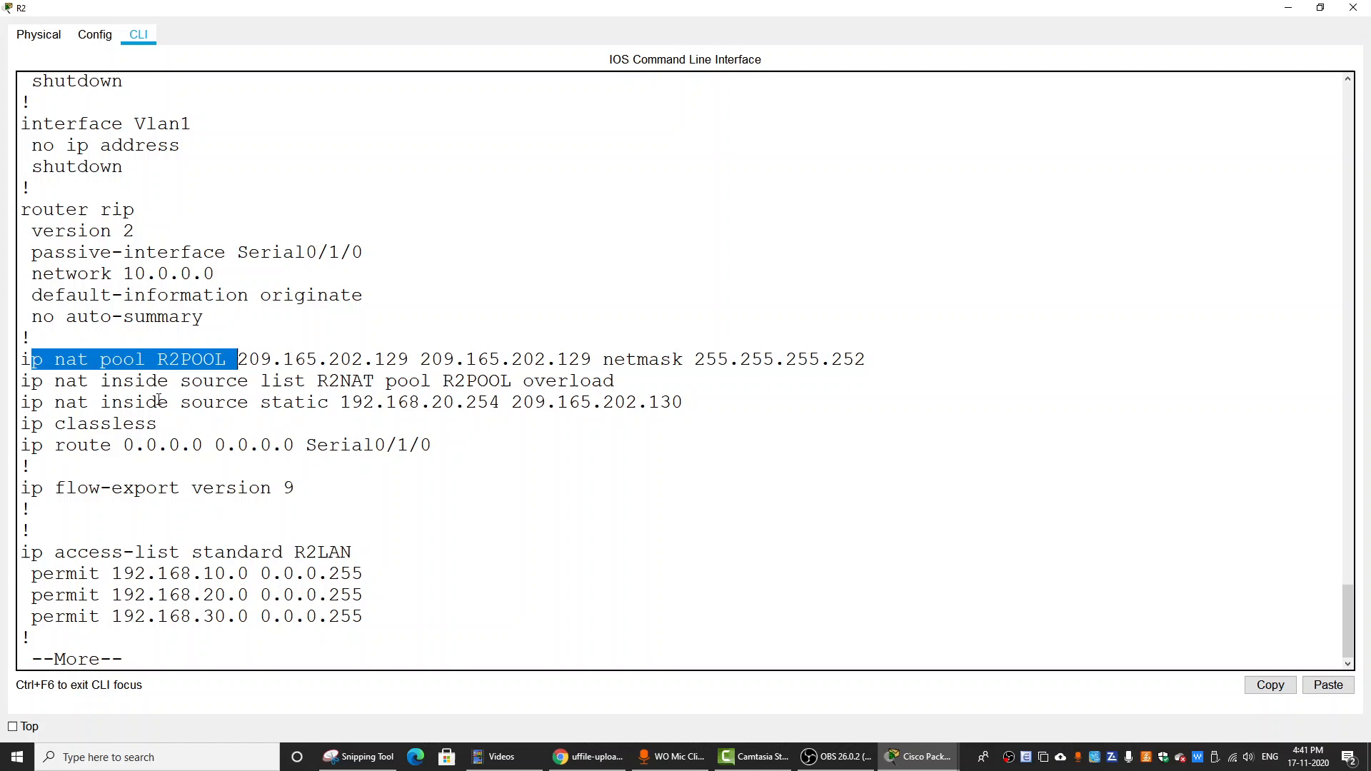
pyautogui.moveTo(26, 380); pyautogui.dragTo(480, 403)
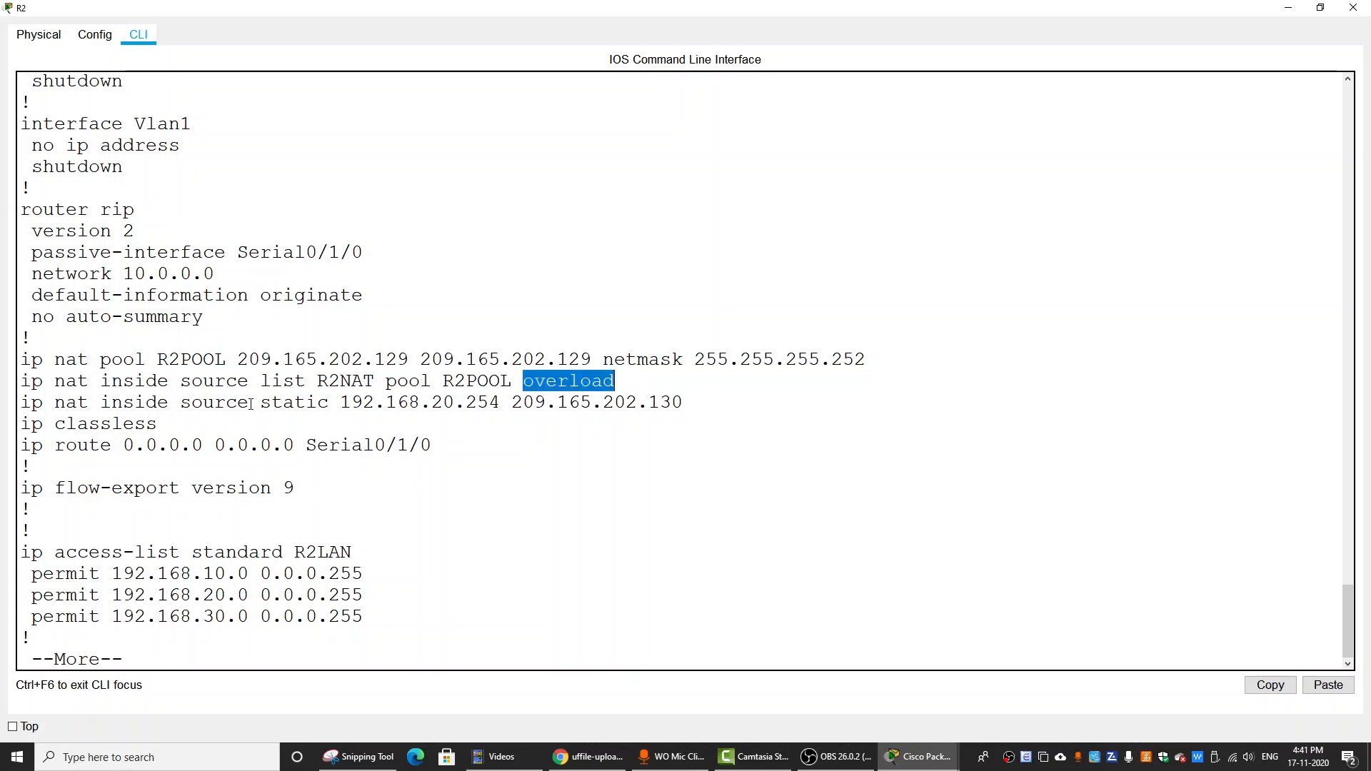
pyautogui.doubleClick(295, 403)
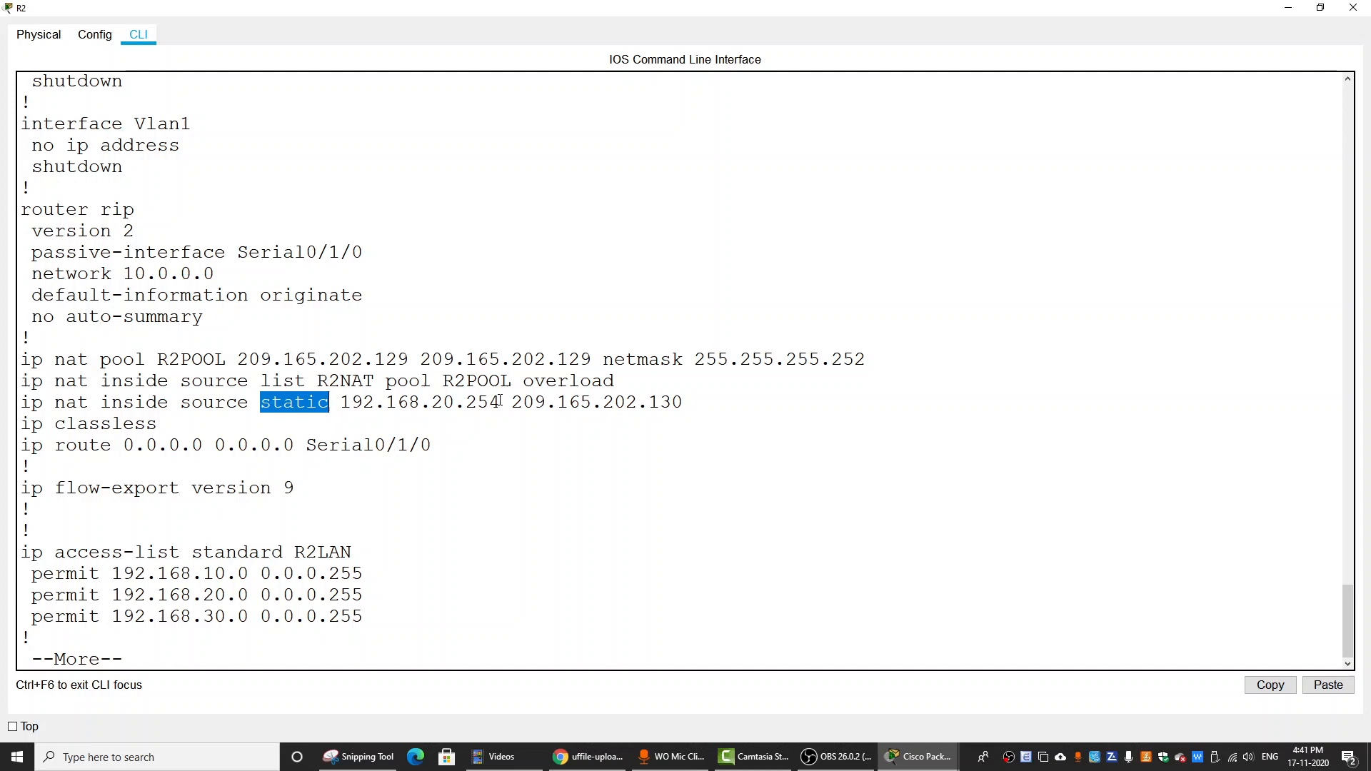
pyautogui.doubleClick(600, 403)
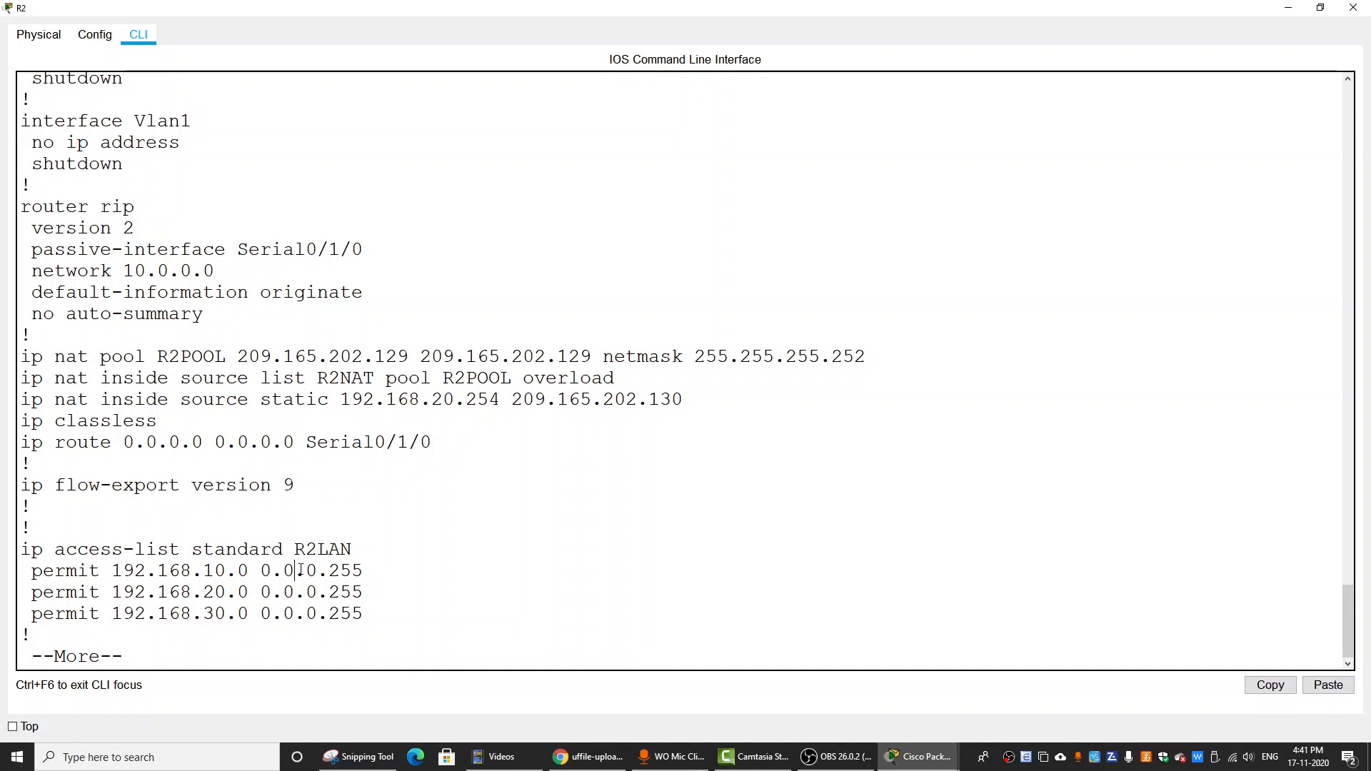
pyautogui.moveTo(51, 549); pyautogui.dragTo(368, 598)
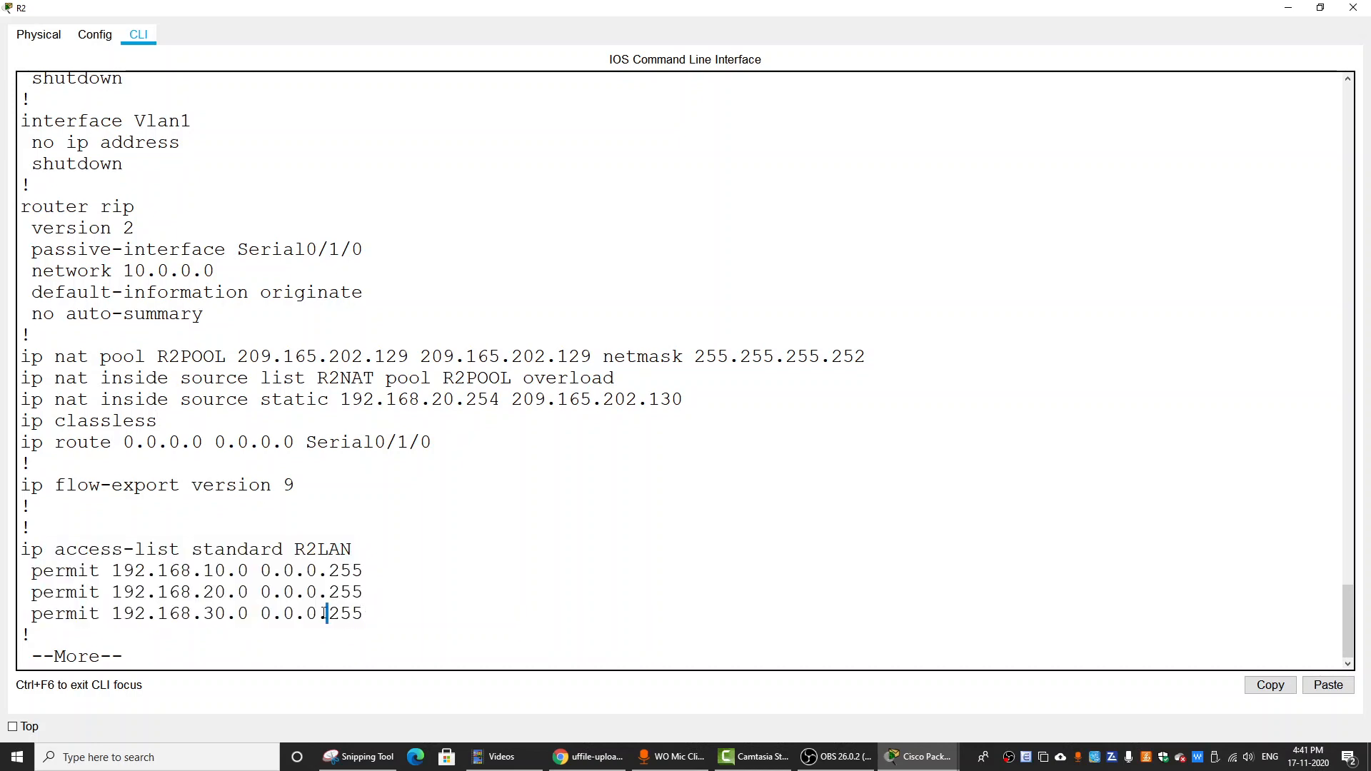
pyautogui.moveTo(434, 572)
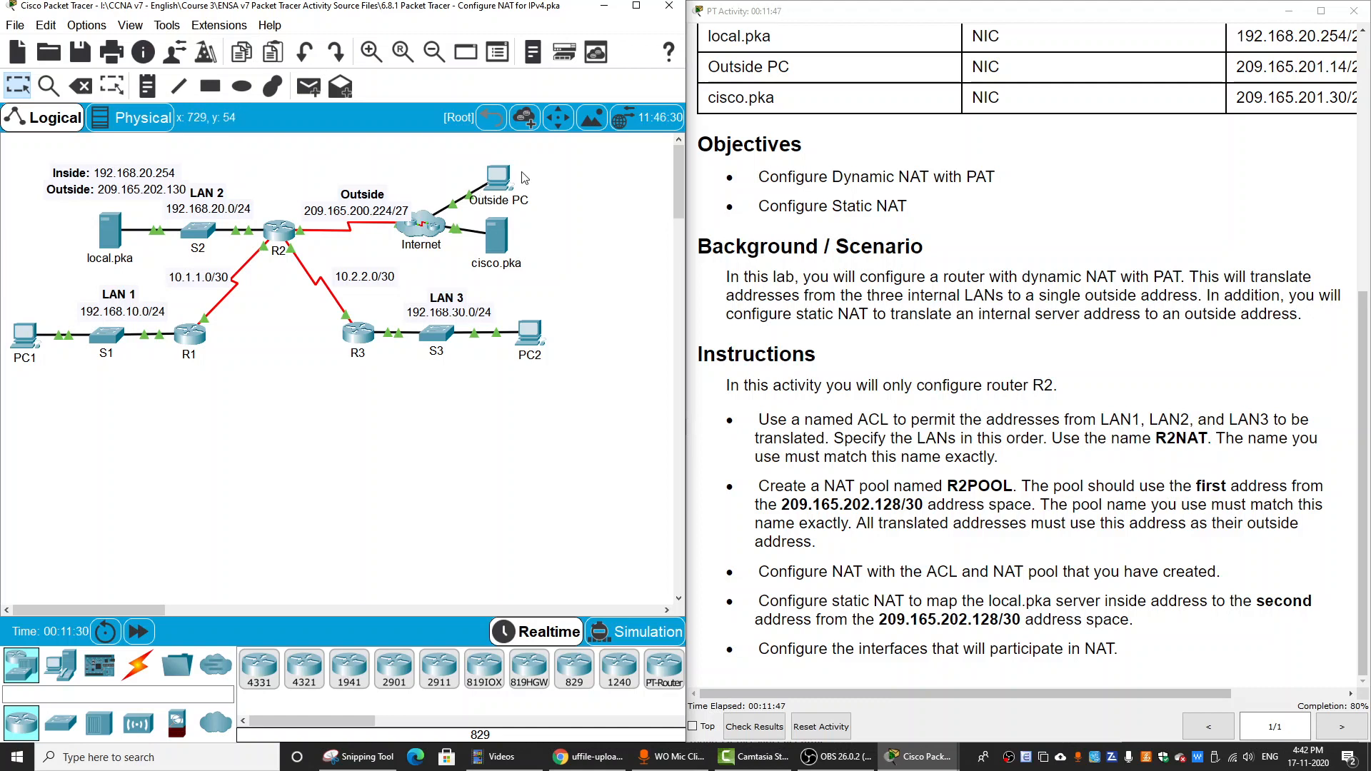
pyautogui.moveTo(178, 380)
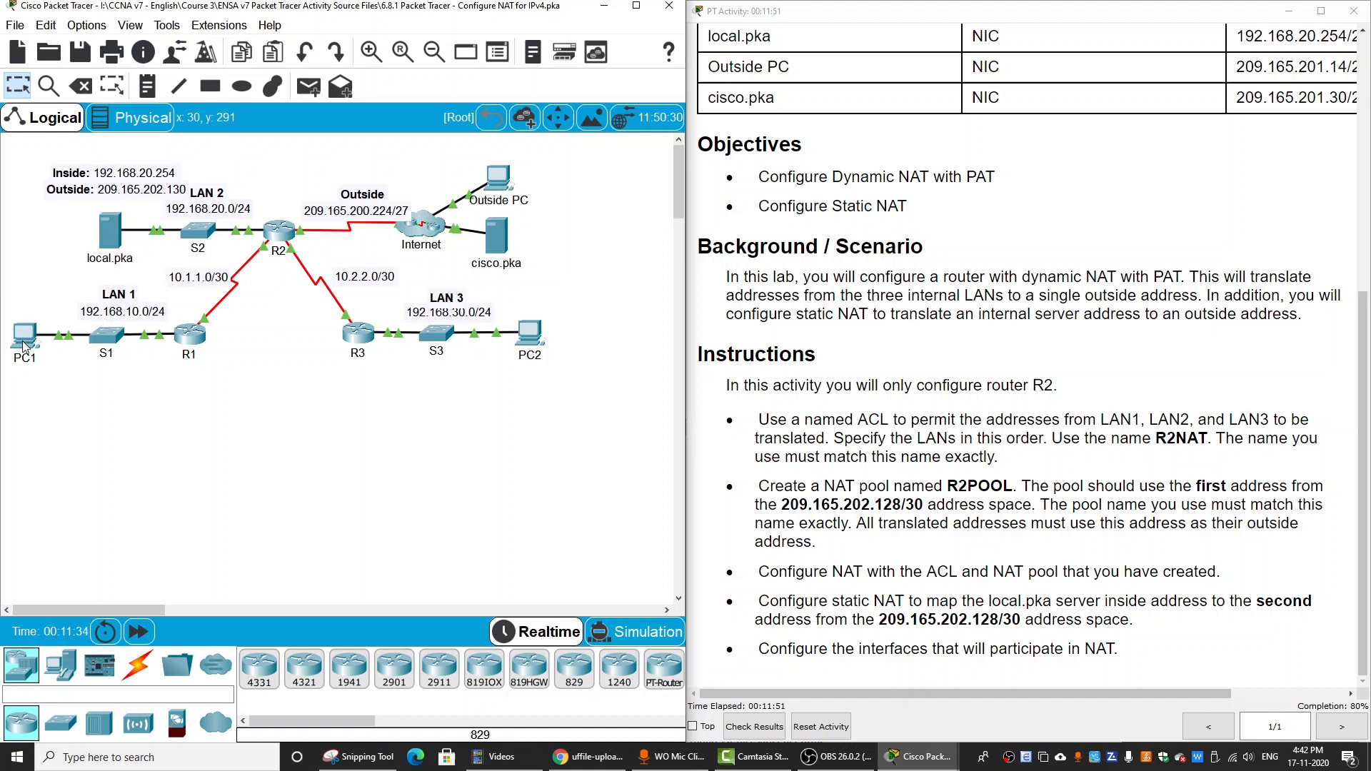
pyautogui.moveTo(500, 245)
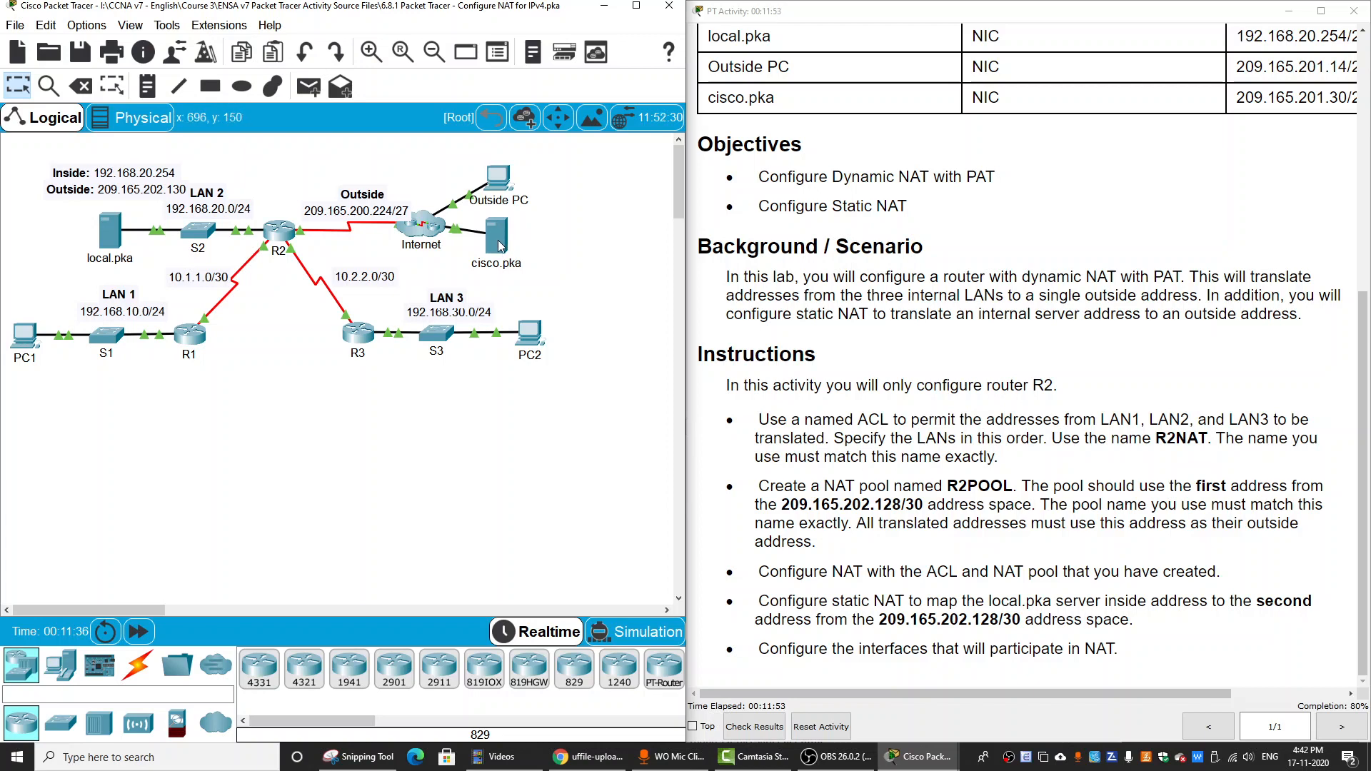
pyautogui.moveTo(24, 350)
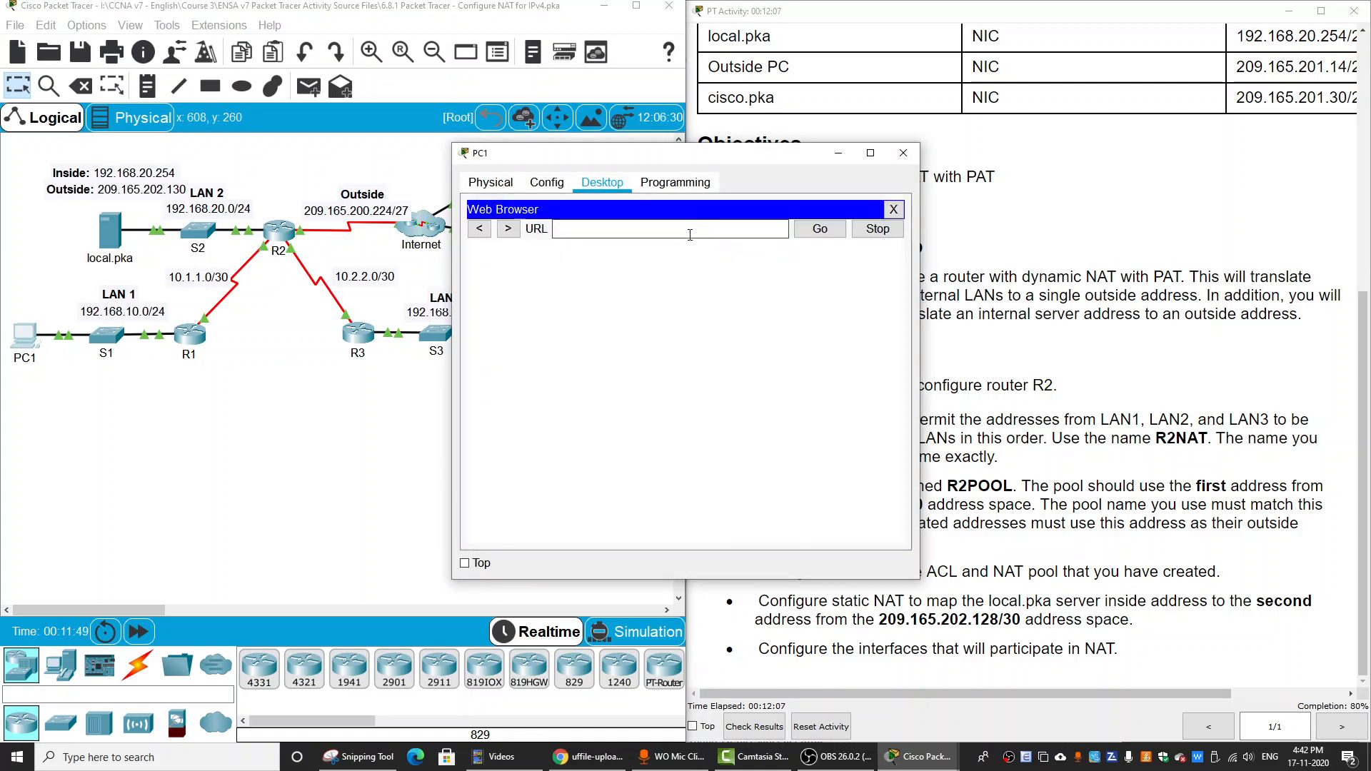
pyautogui.write('cisco')
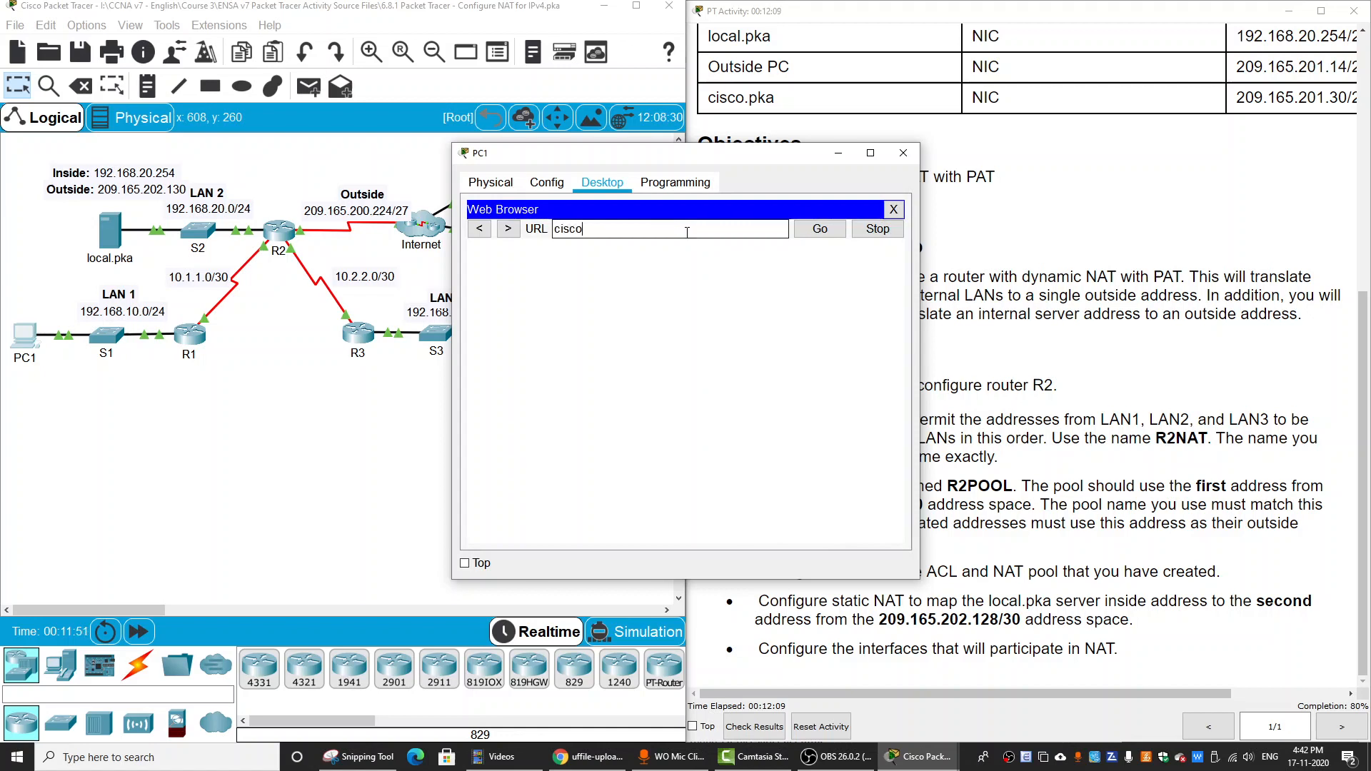
pyautogui.write('http://cisco.pka')
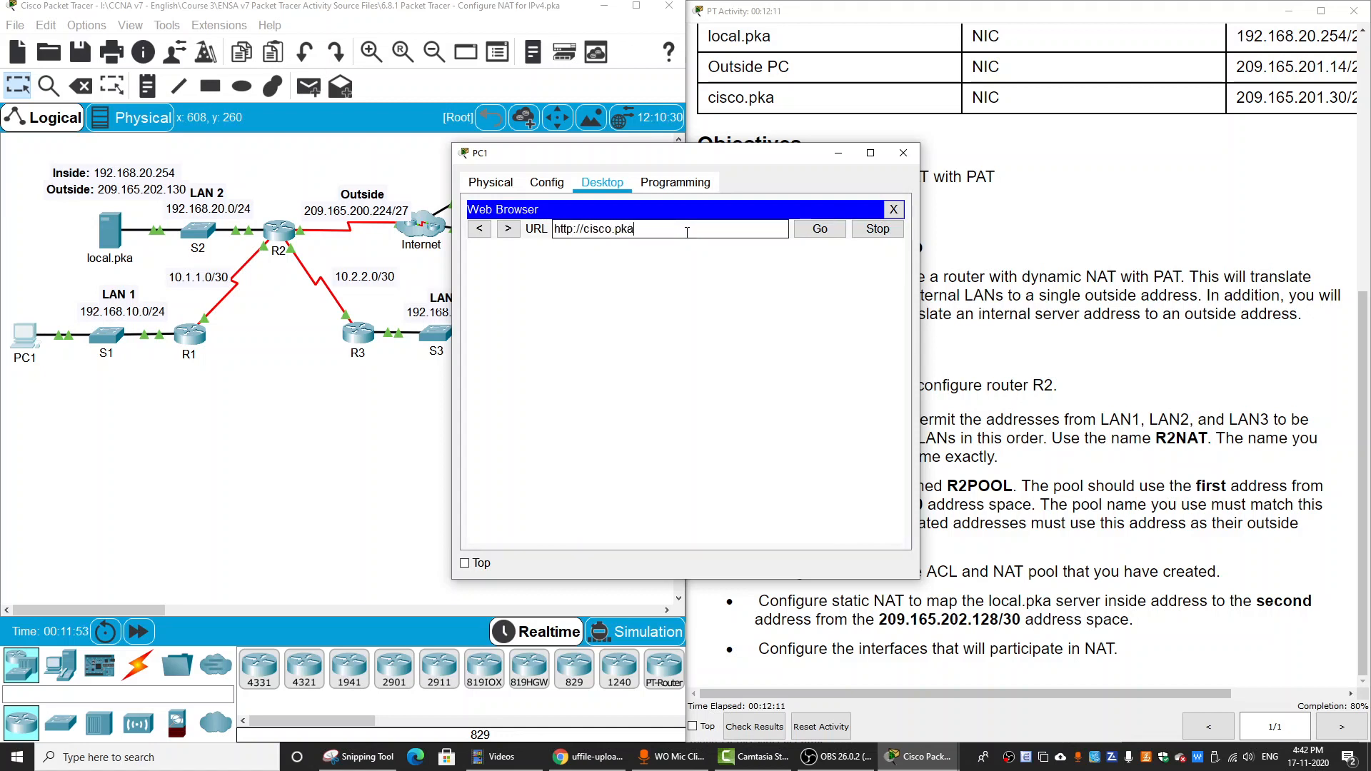
pyautogui.moveTo(477, 153); pyautogui.dragTo(818, 123)
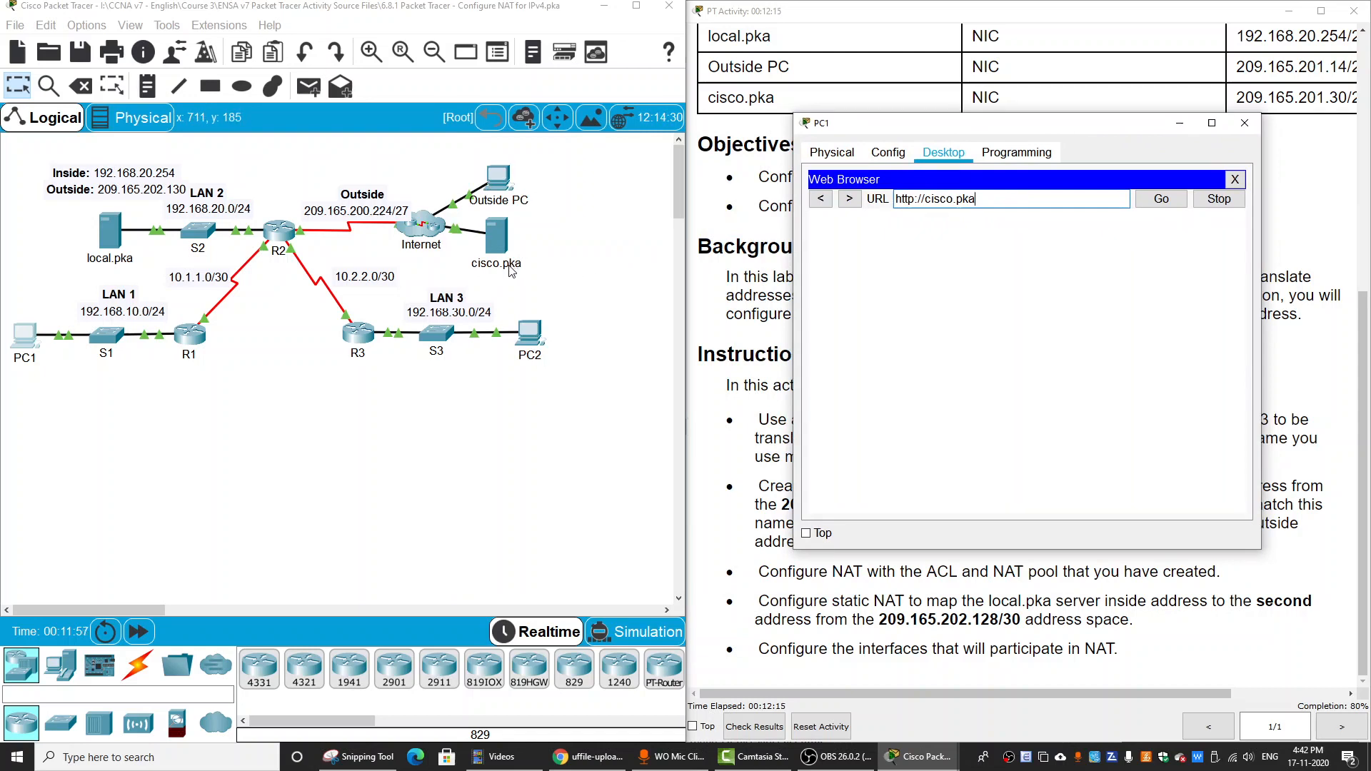
pyautogui.moveTo(276, 254)
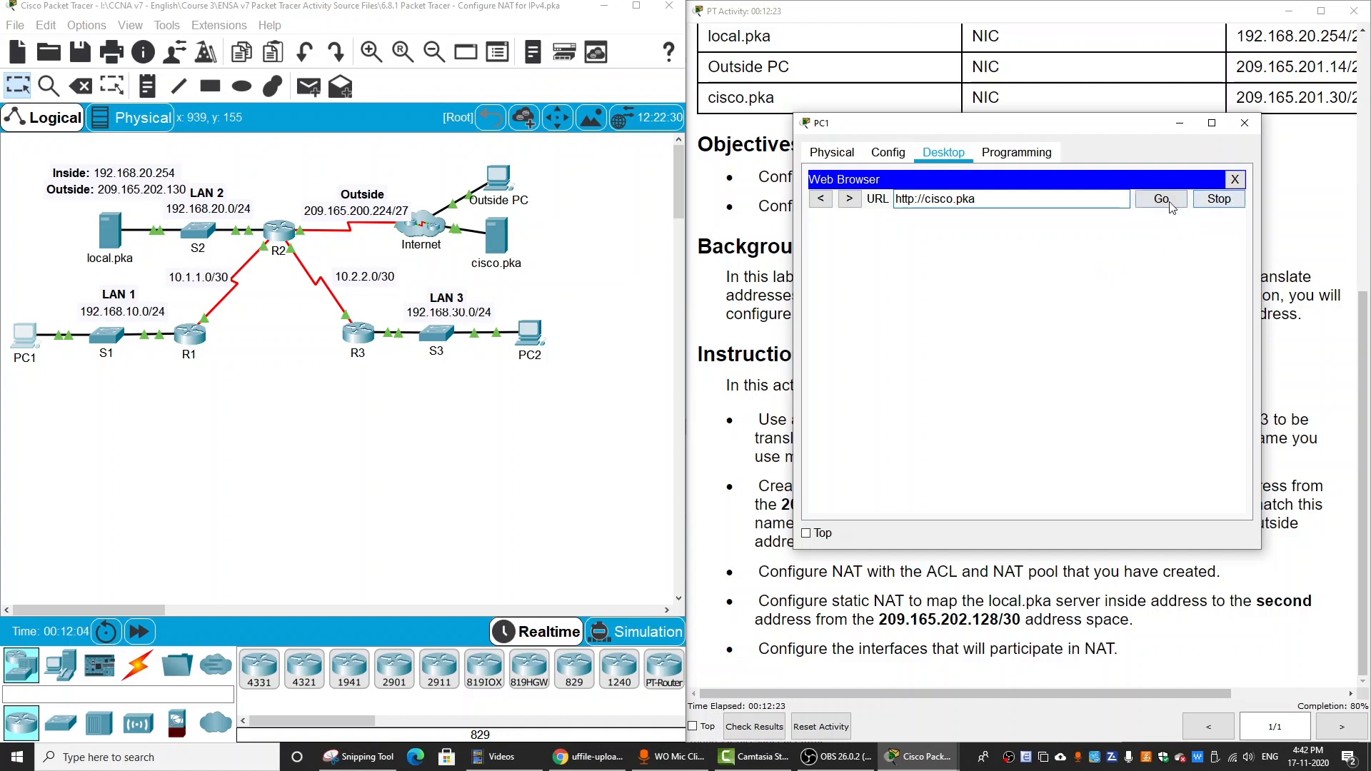
pyautogui.click(1234, 180)
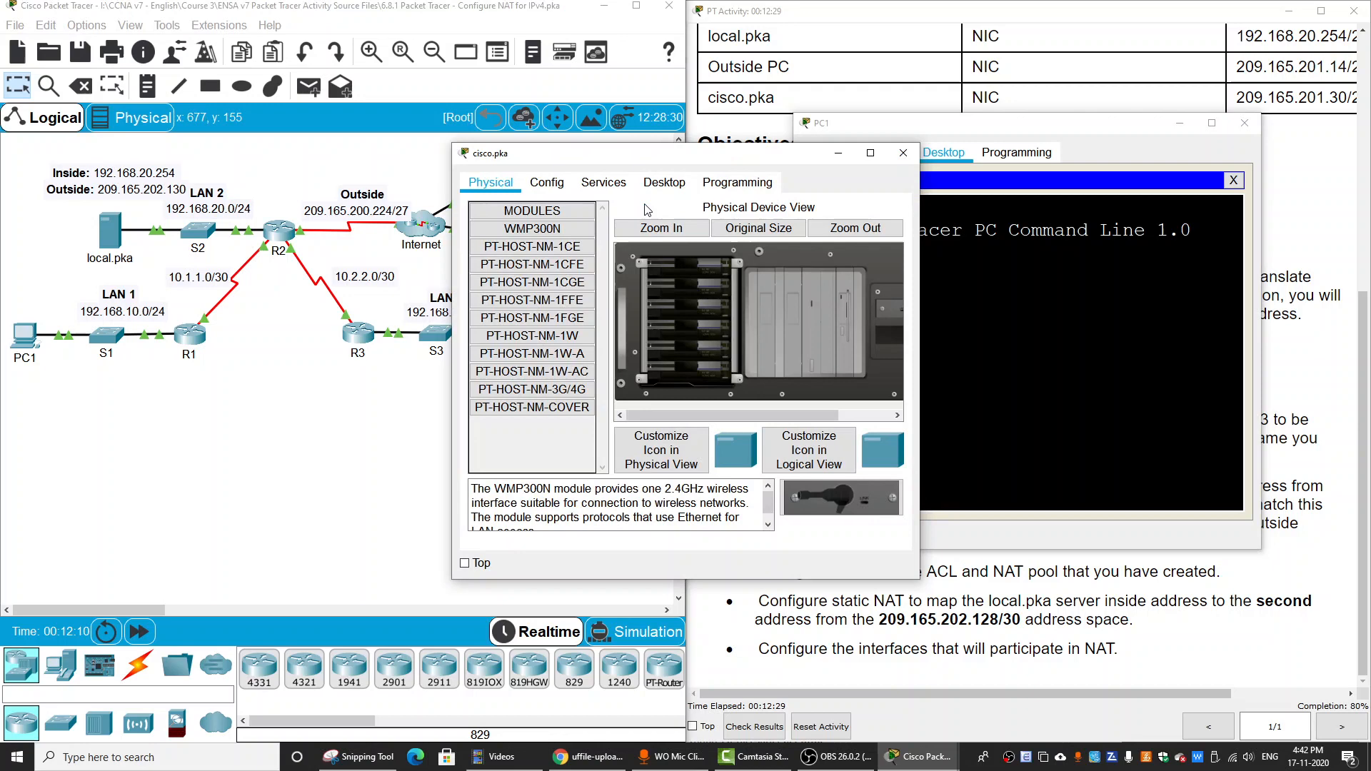
pyautogui.click(665, 183)
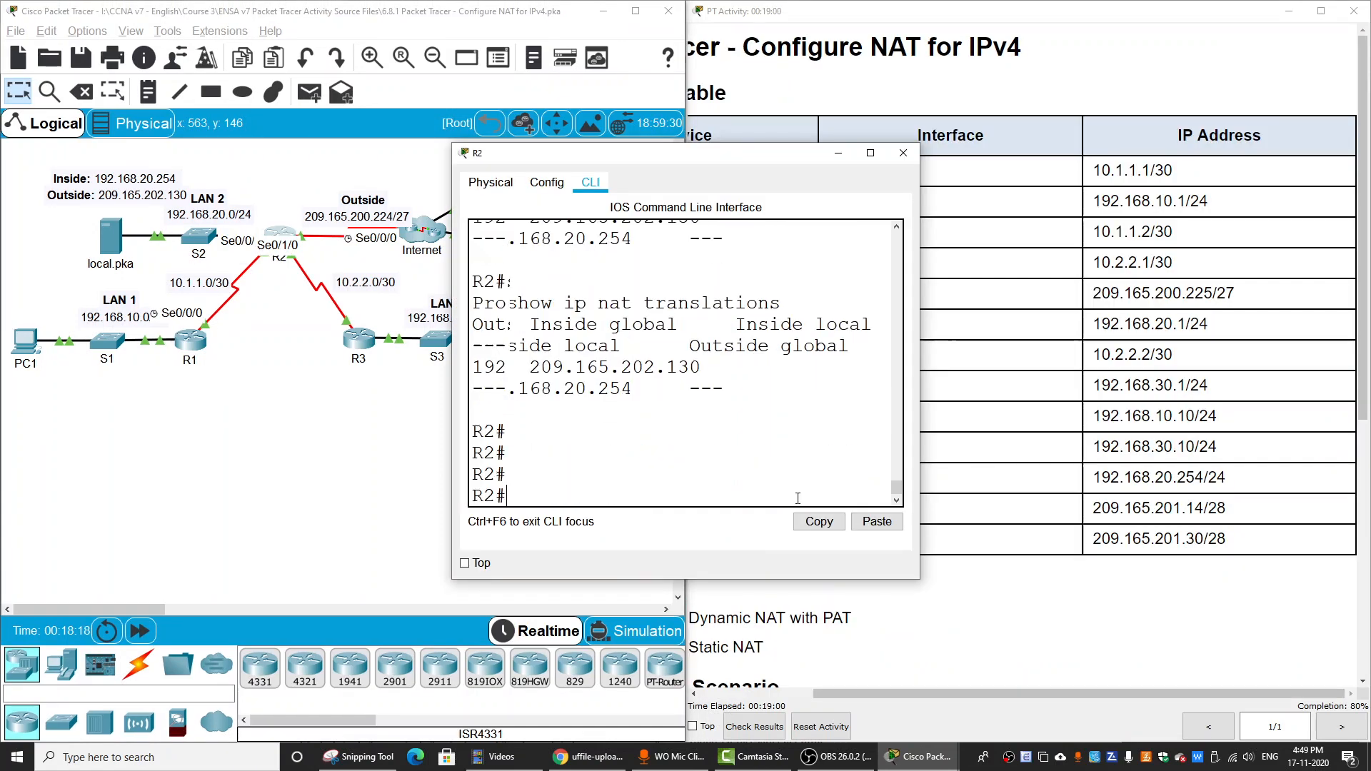
# - Start a show command in R2's CLI to check NAT translations
pyautogui.write('sh')
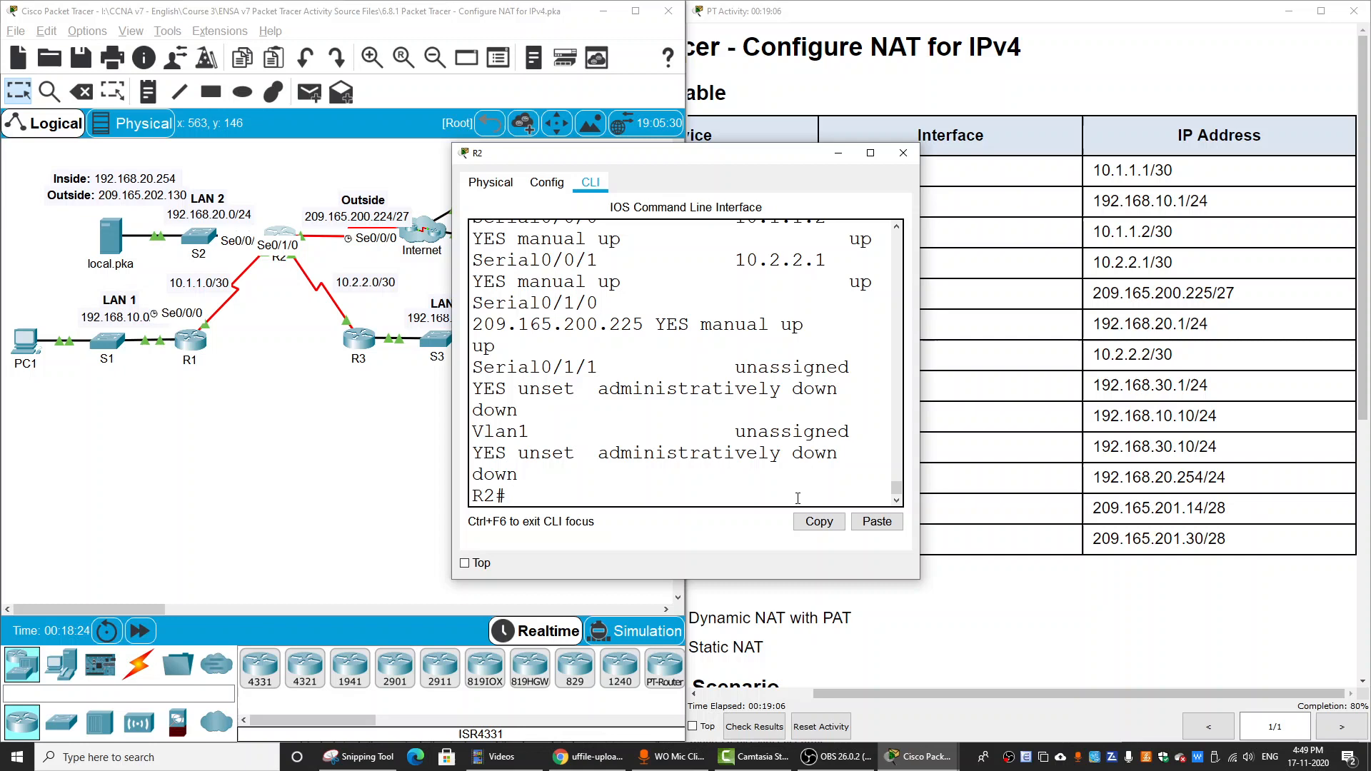
pyautogui.click(870, 152)
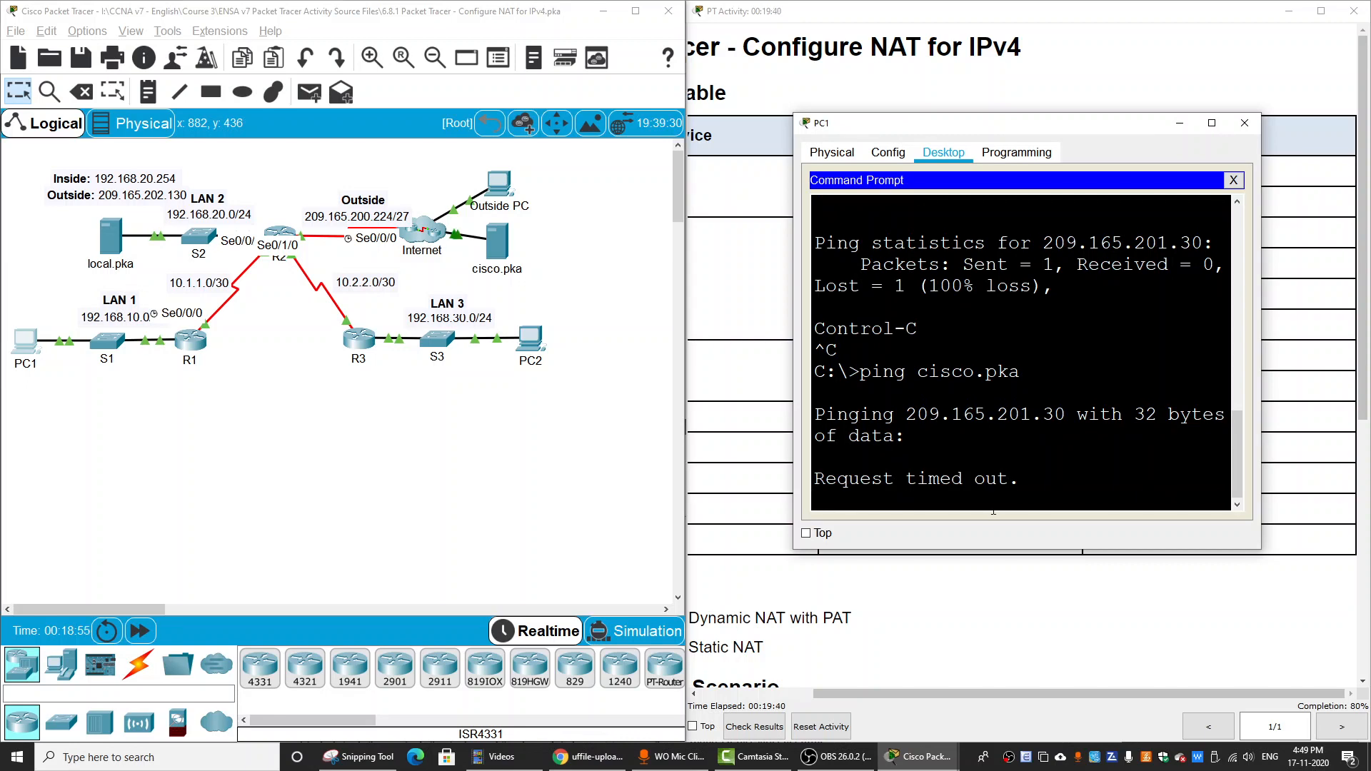
pyautogui.moveTo(503, 251)
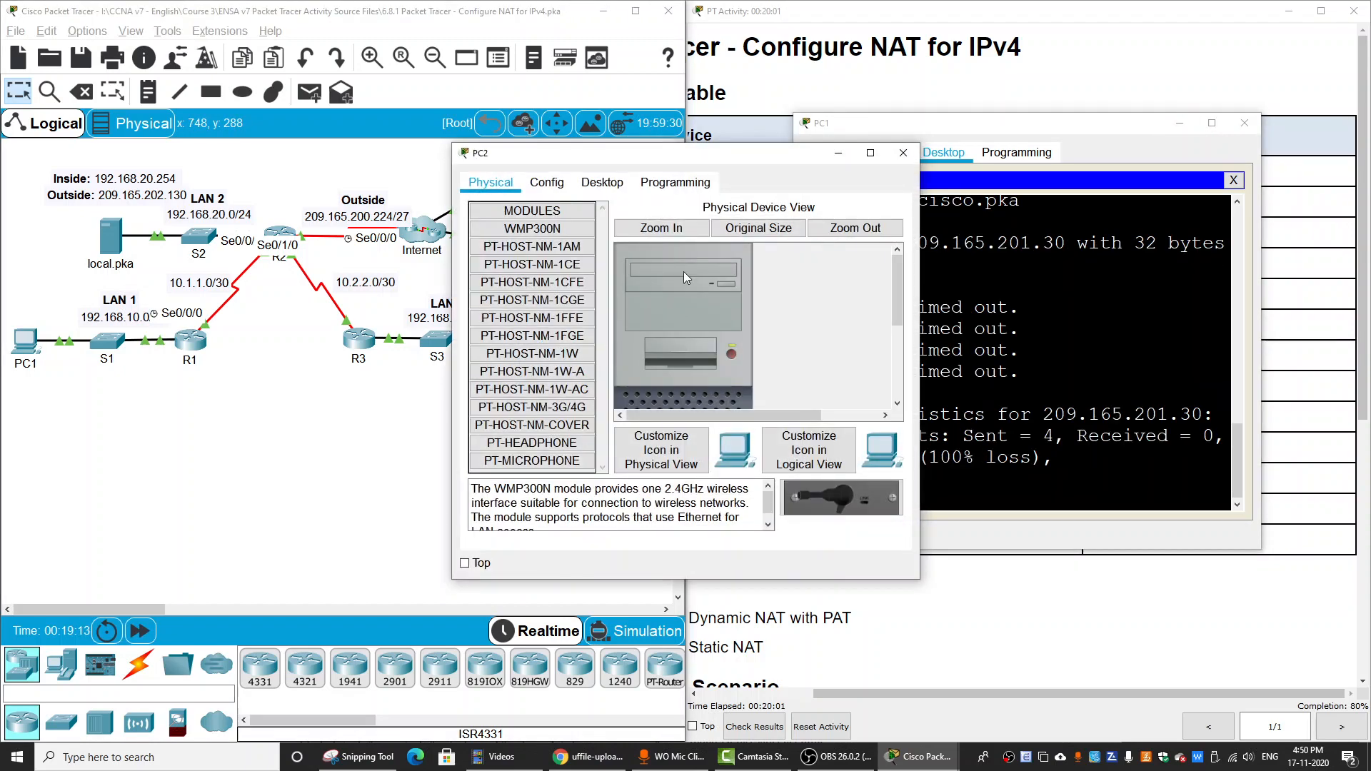
# - Ping cisco.pka from PC2's command prompt; all requests time out
pyautogui.click(601, 183)
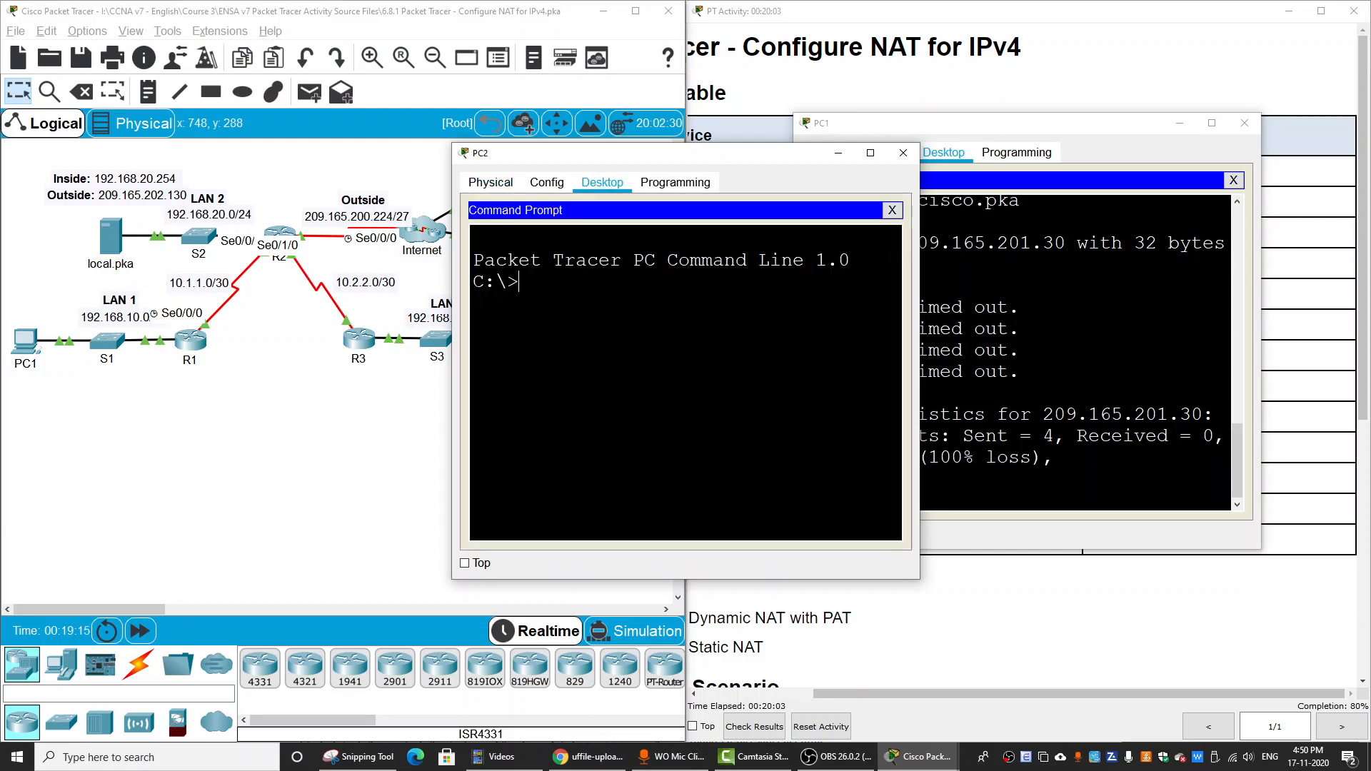
pyautogui.write('ping')
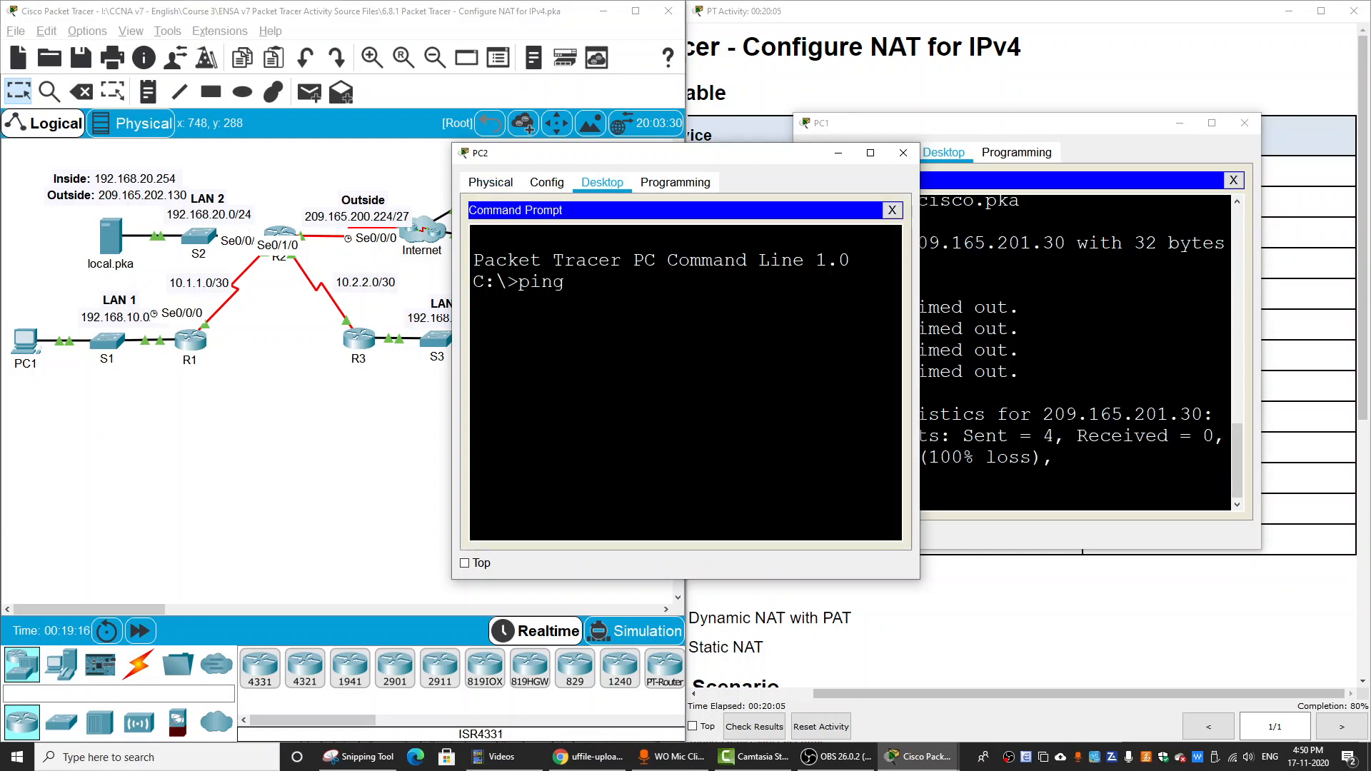
pyautogui.write('cisco.pka')
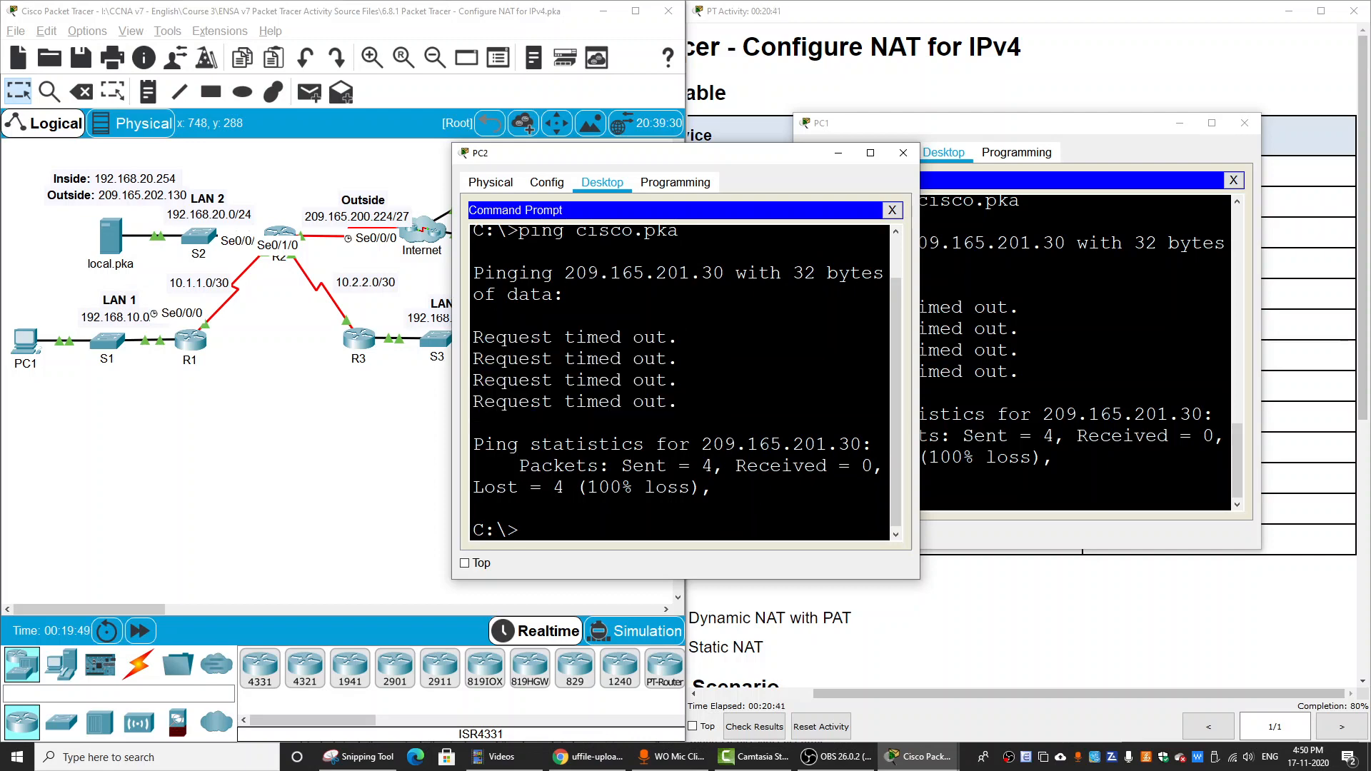
pyautogui.moveTo(853, 171)
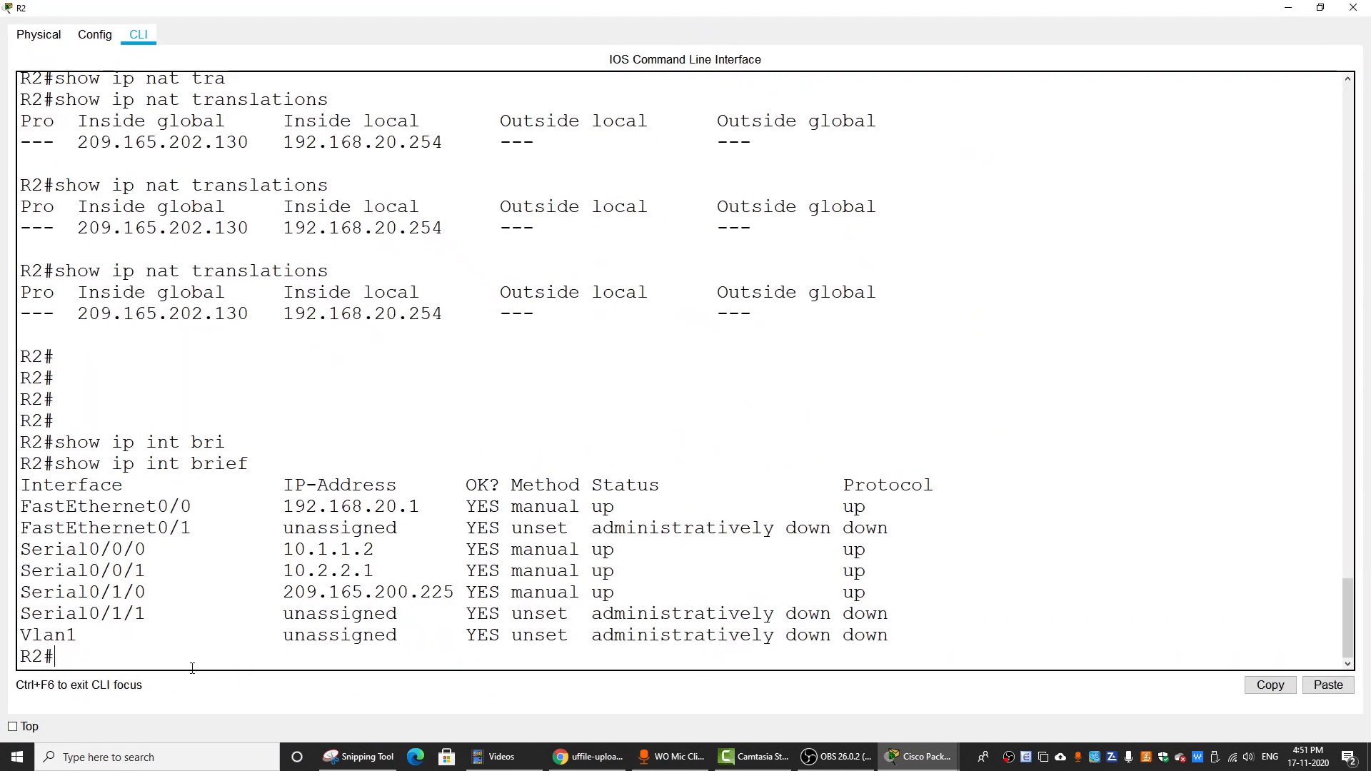
# - Run show run on R2 and mark the nat inside lines on FastEthernet0/0 and Serial0/0/1
pyautogui.write('show run')
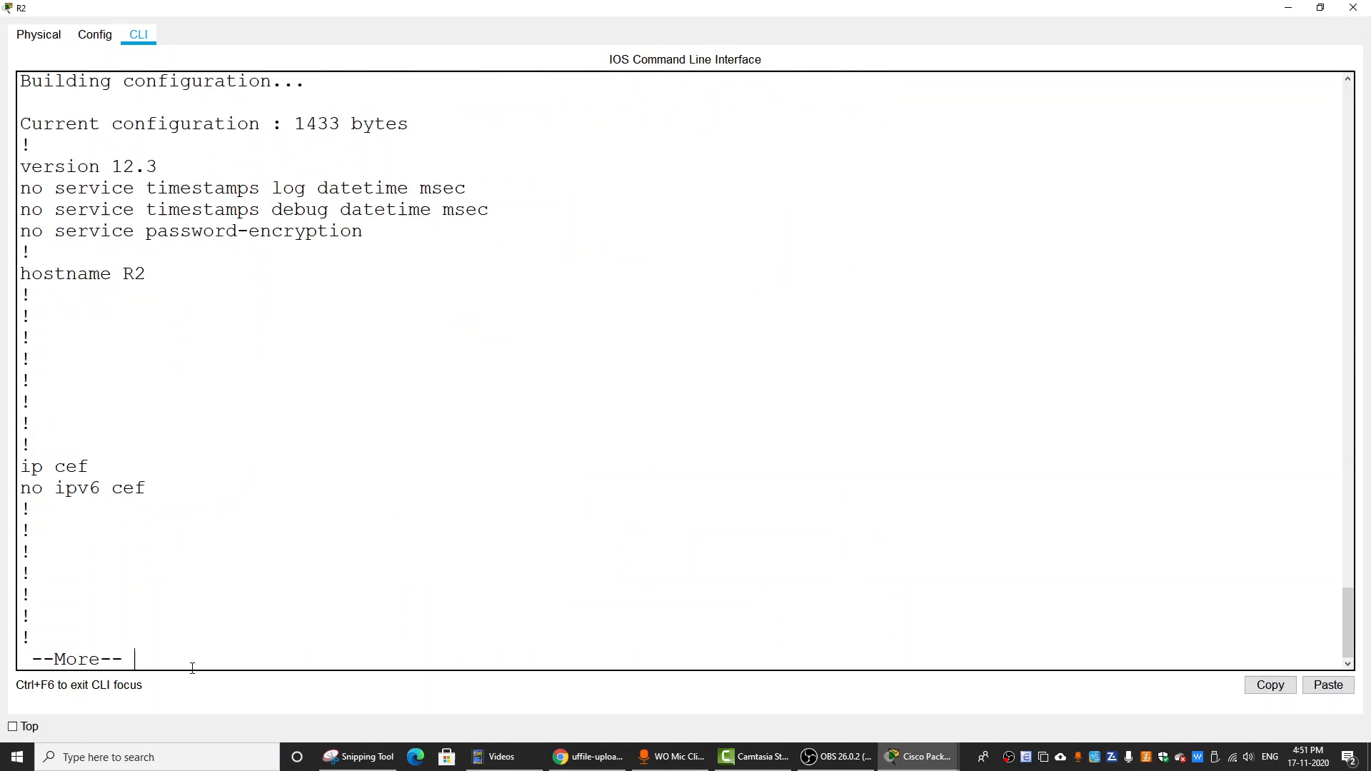
pyautogui.press('space')
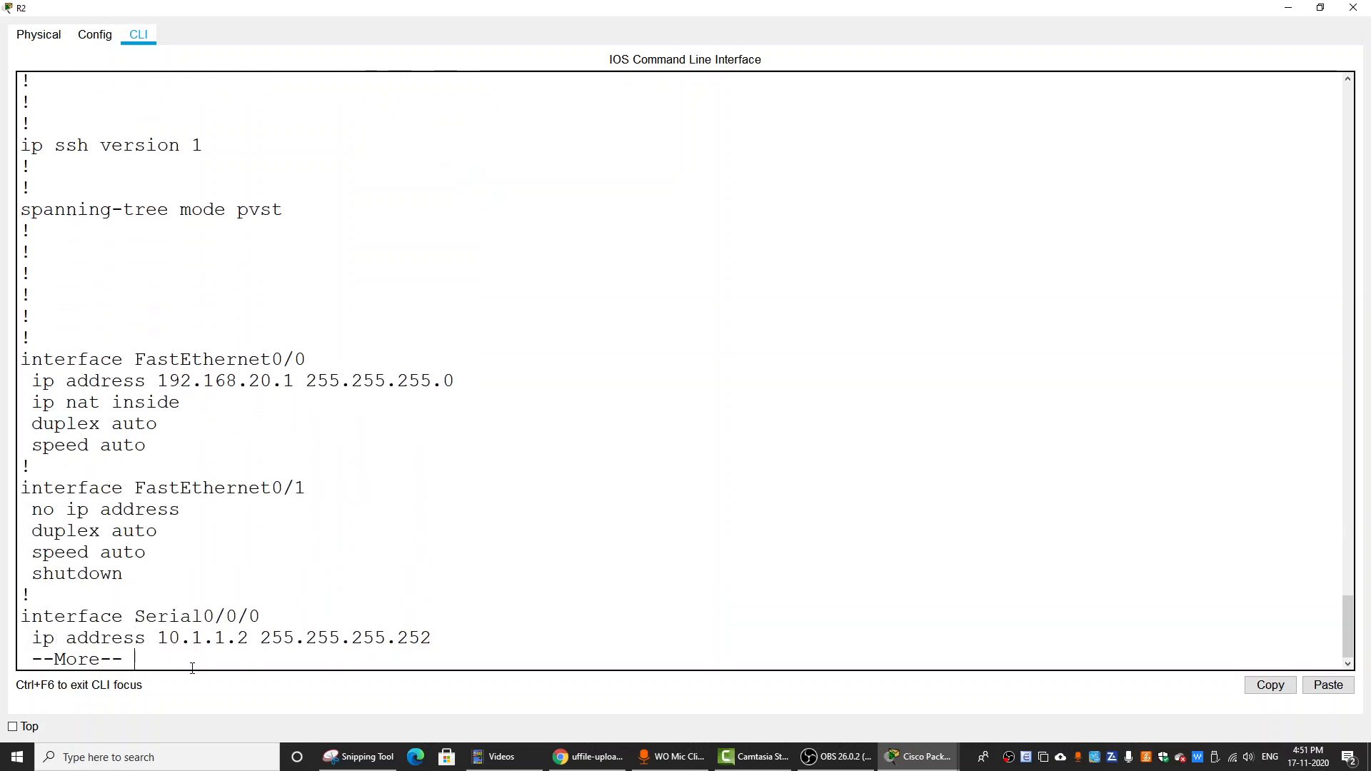
pyautogui.press('space')
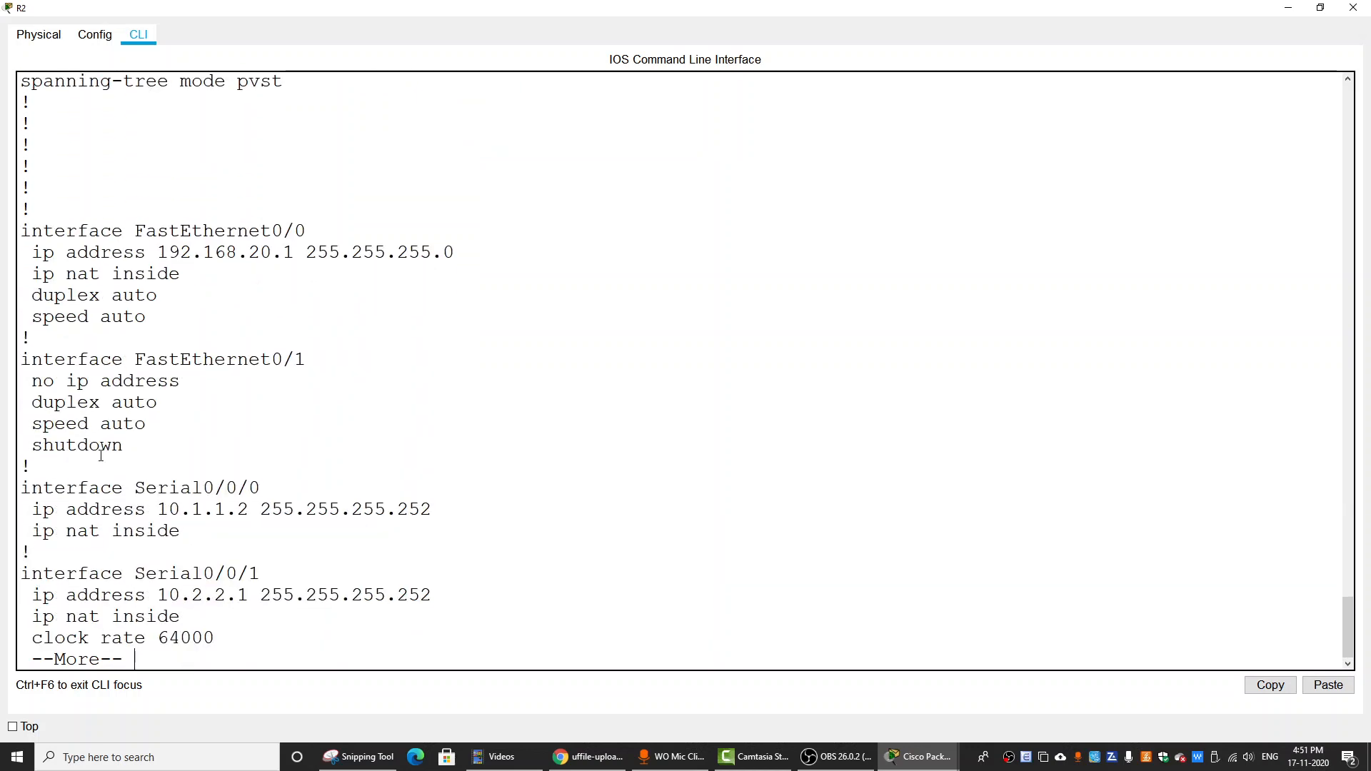
pyautogui.moveTo(30, 251); pyautogui.dragTo(180, 274)
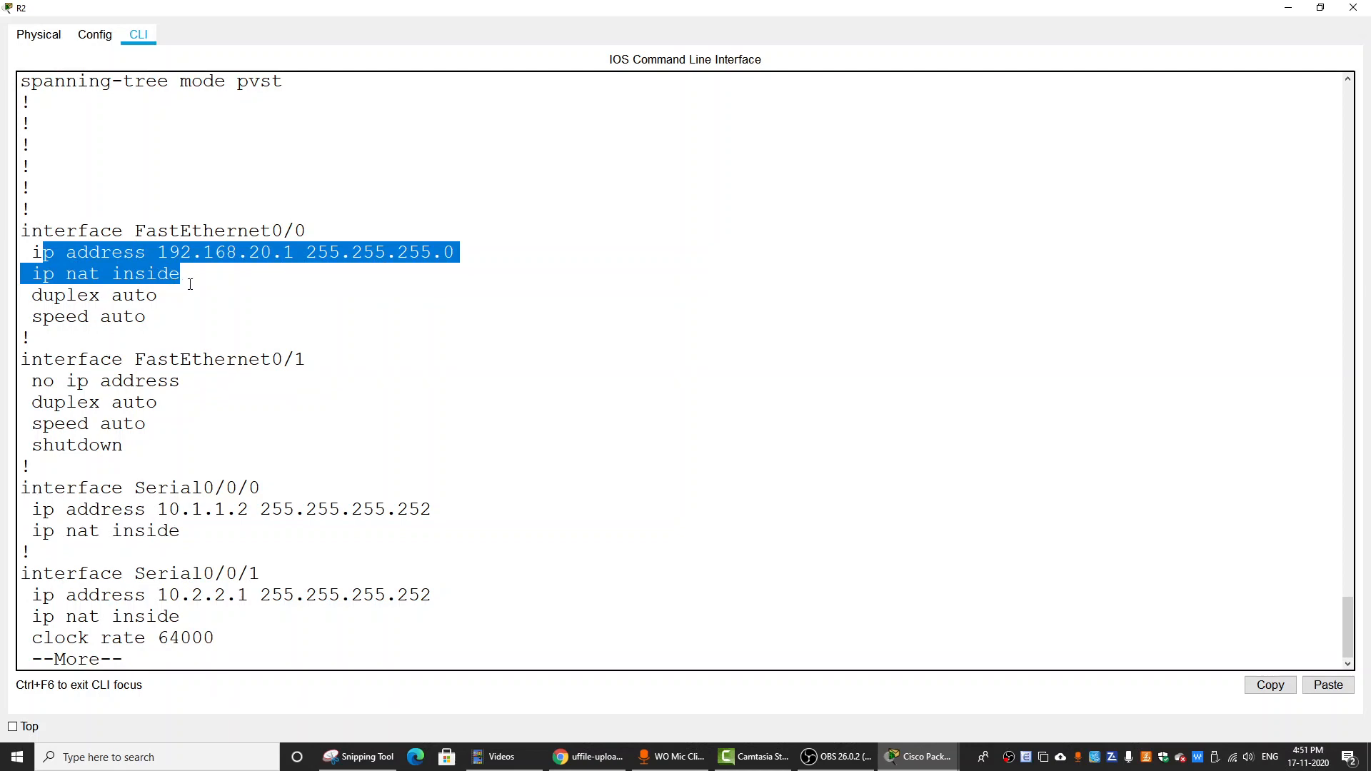
pyautogui.click(71, 520)
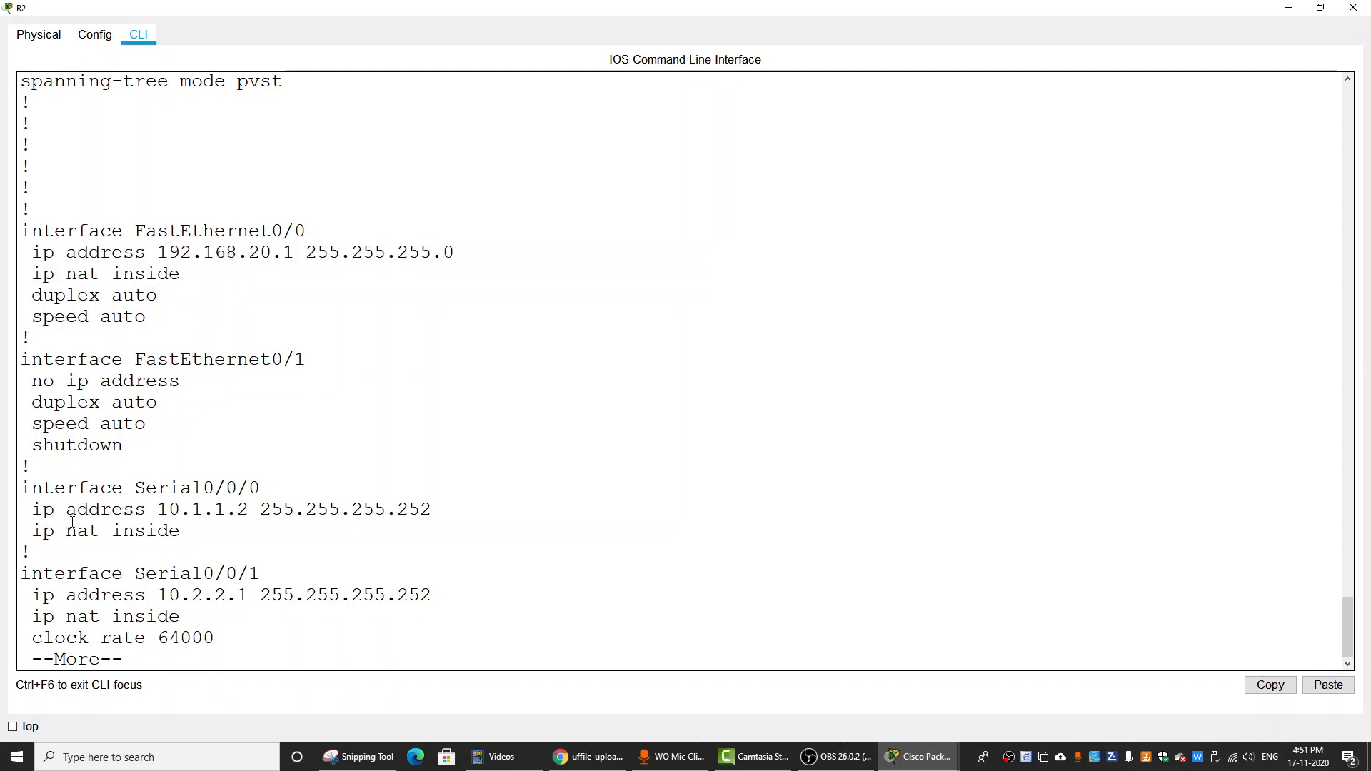
pyautogui.moveTo(34, 532); pyautogui.dragTo(180, 532)
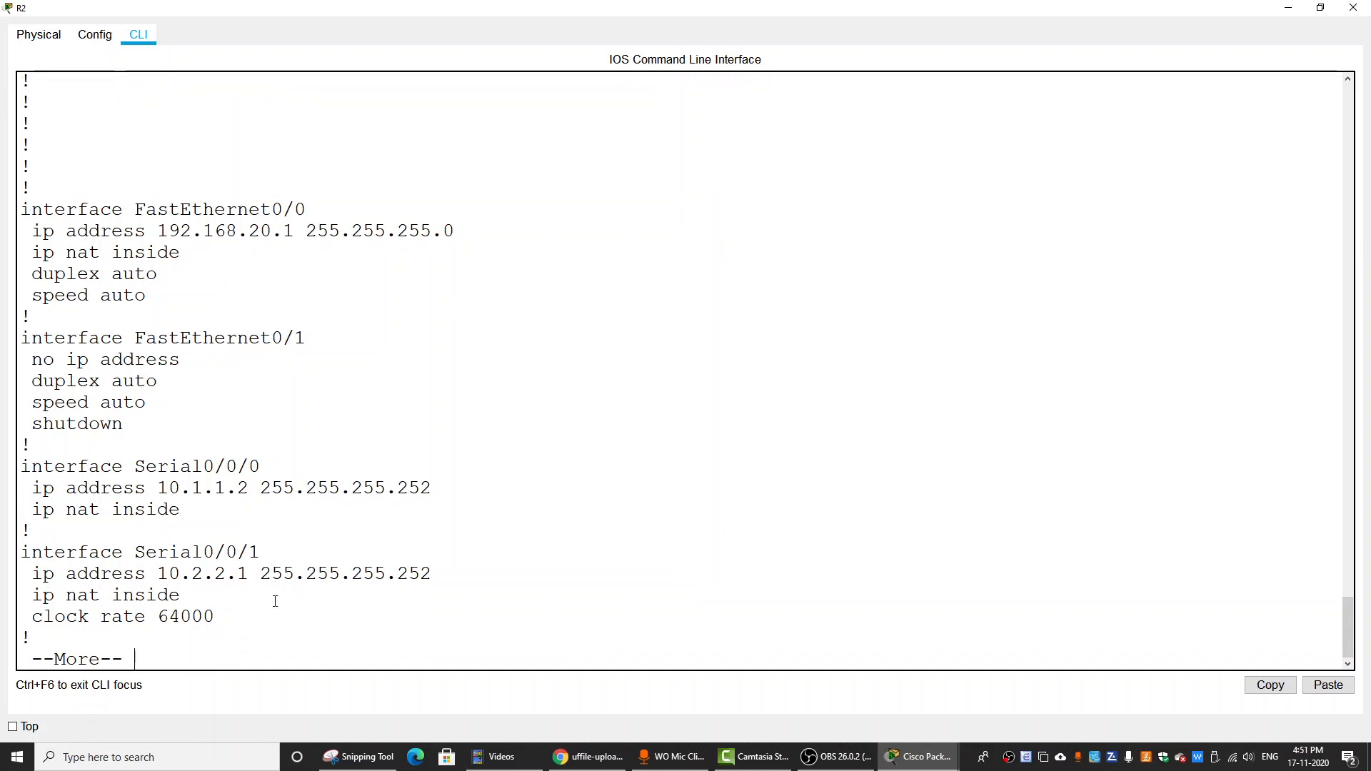
pyautogui.press('space')
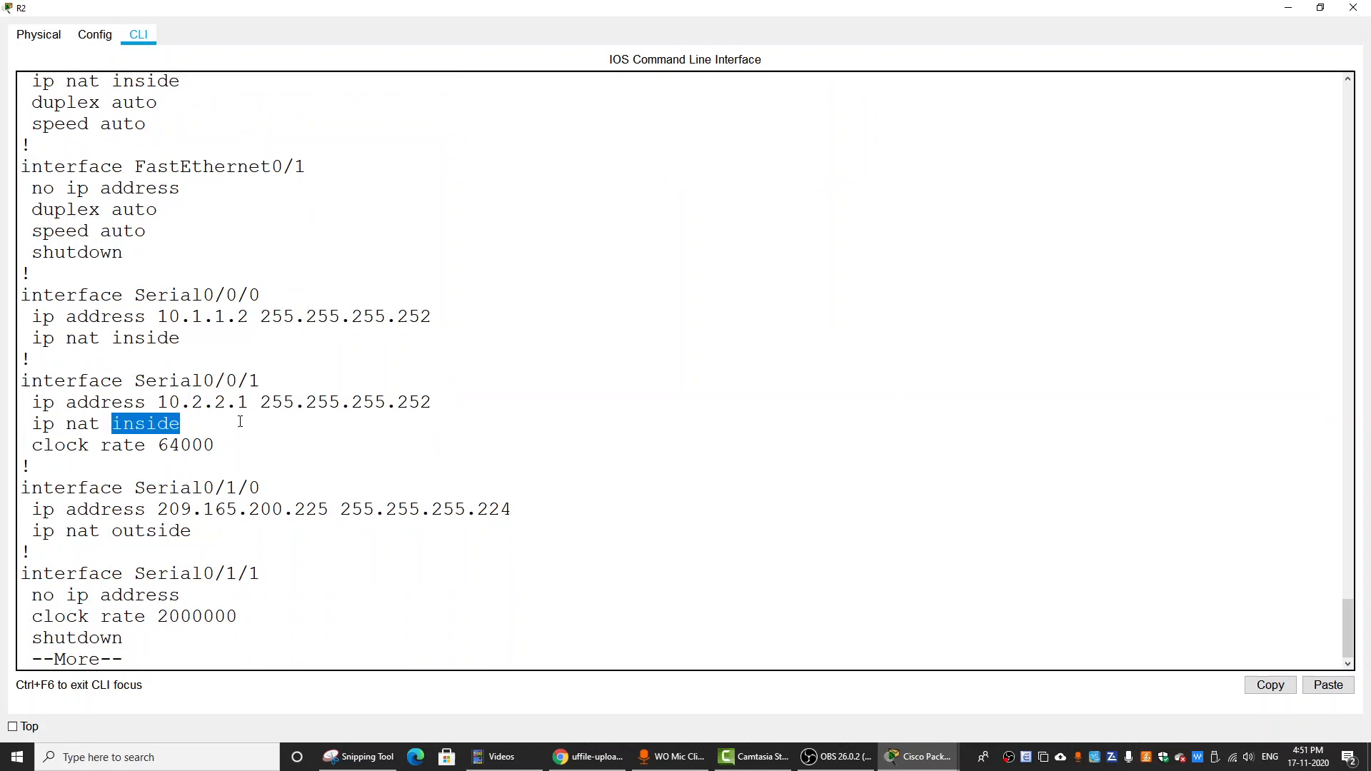
pyautogui.doubleClick(146, 530)
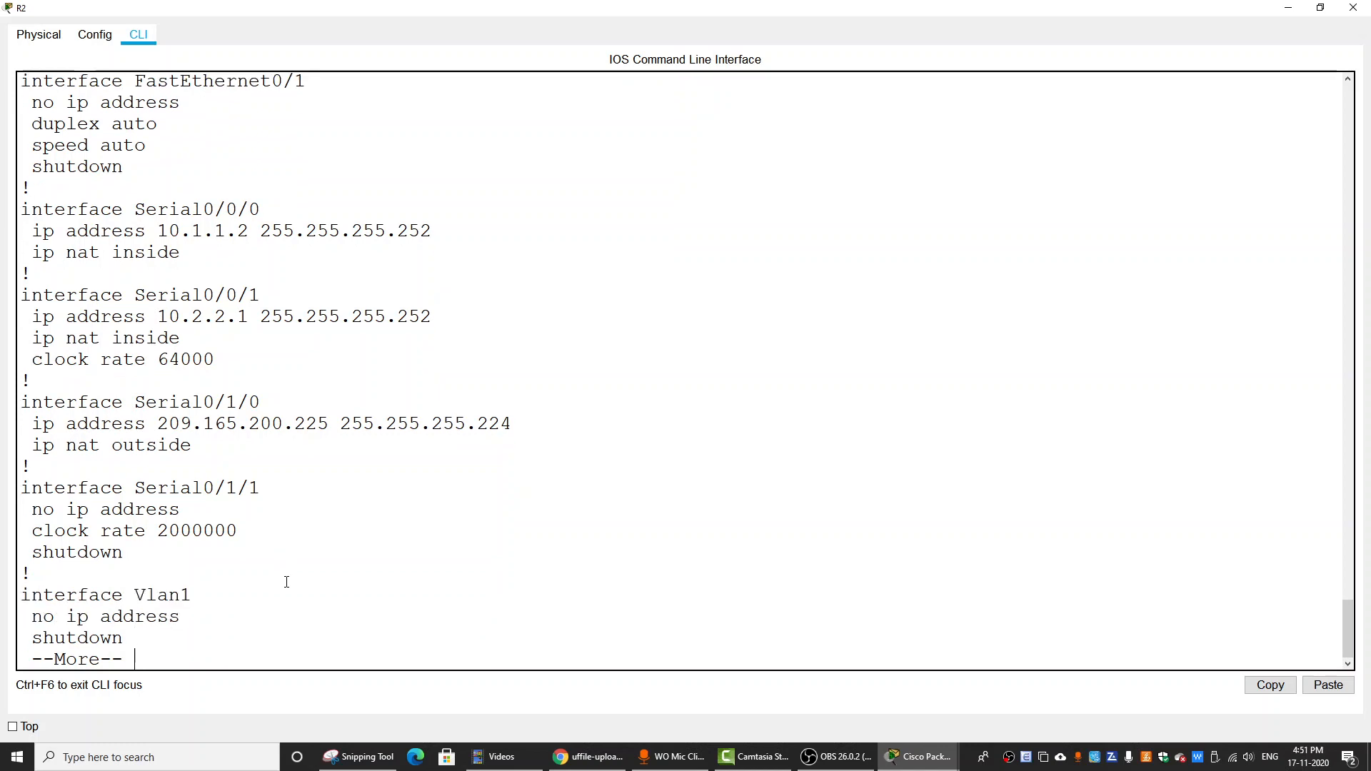
# - Compare R2NAT in the NAT source rule against the access list name R2LAN, exposing the mismatch
pyautogui.press('space')
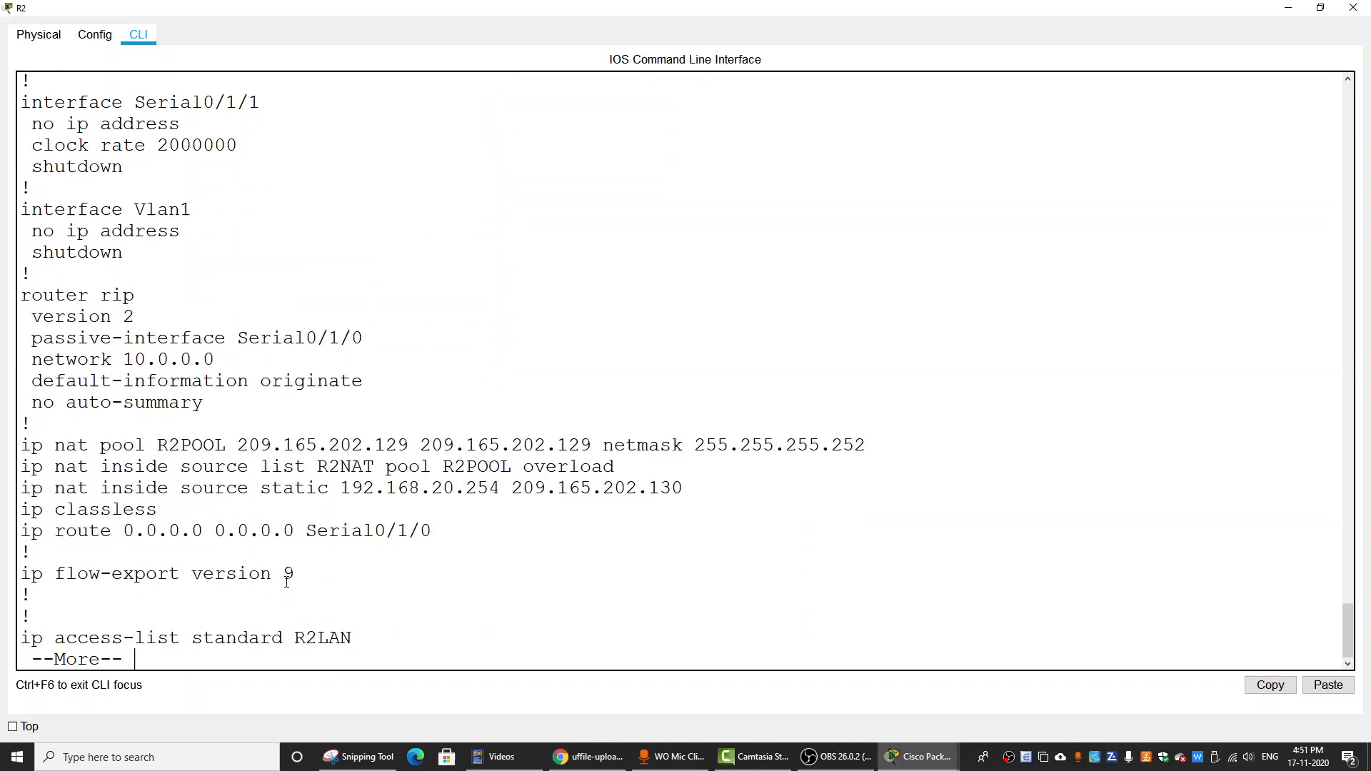
pyautogui.press('Space')
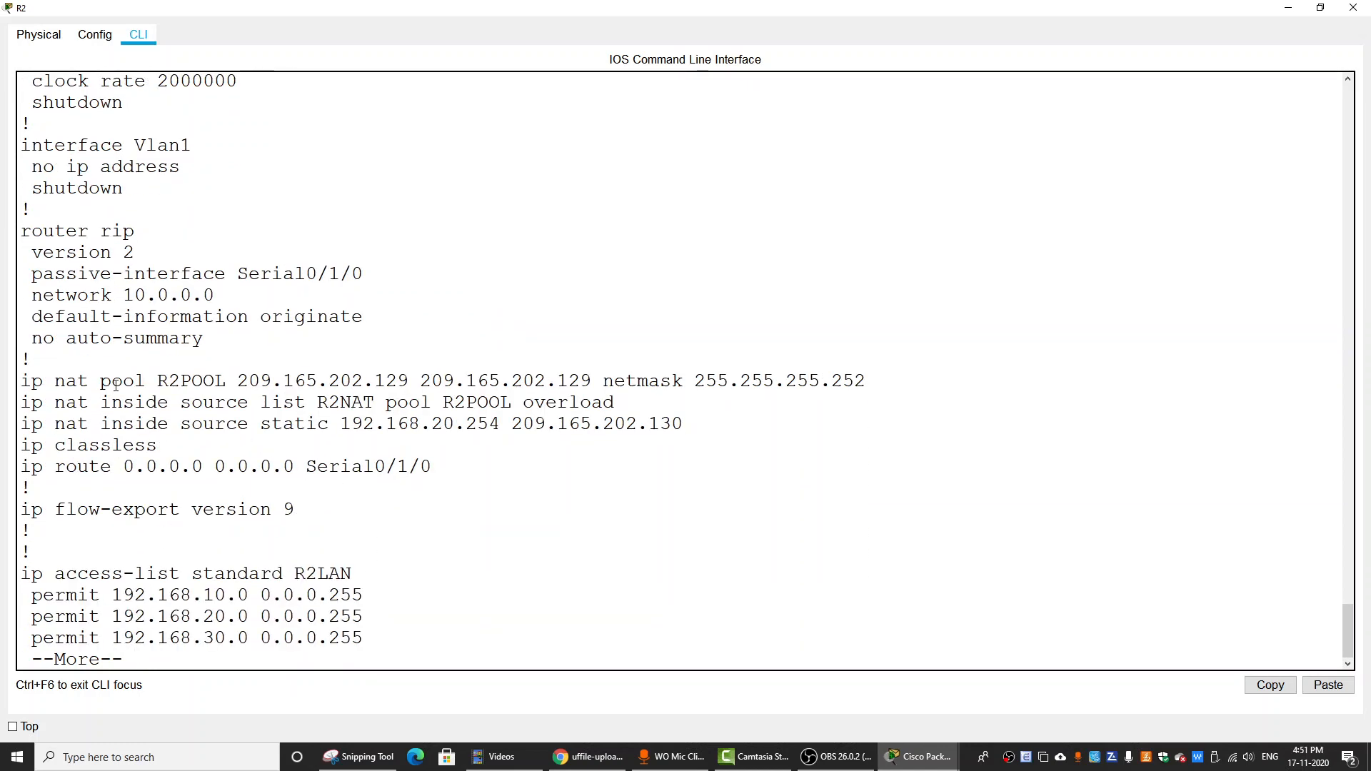
pyautogui.moveTo(114, 380); pyautogui.dragTo(384, 403)
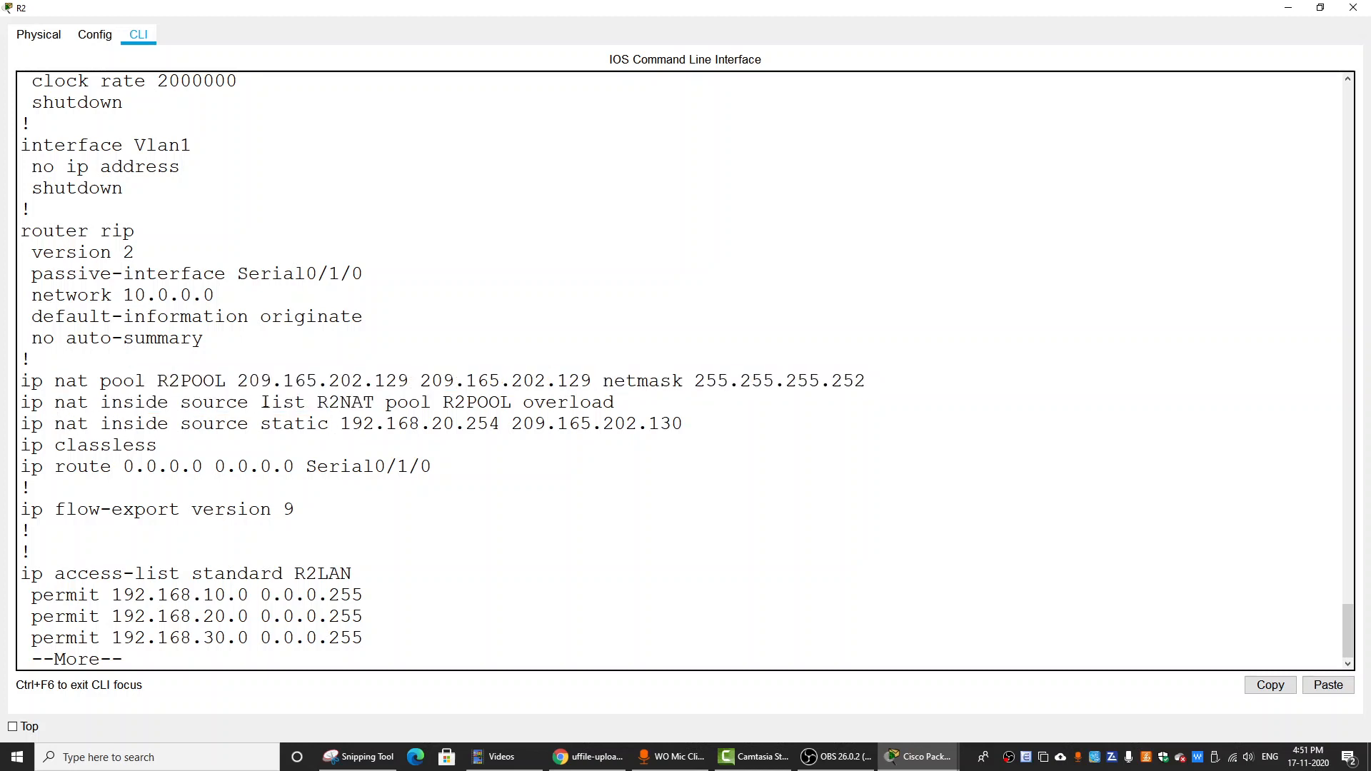
pyautogui.doubleClick(349, 403)
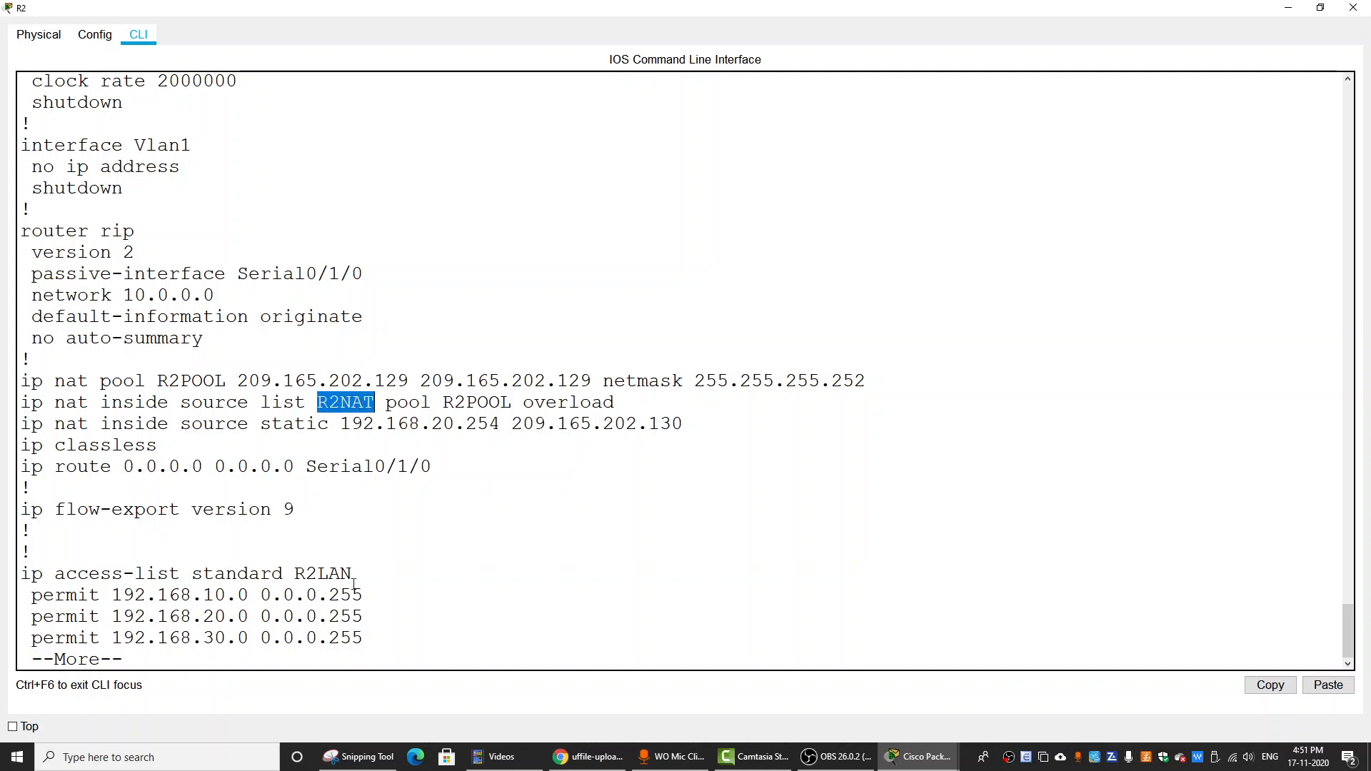
pyautogui.doubleClick(322, 575)
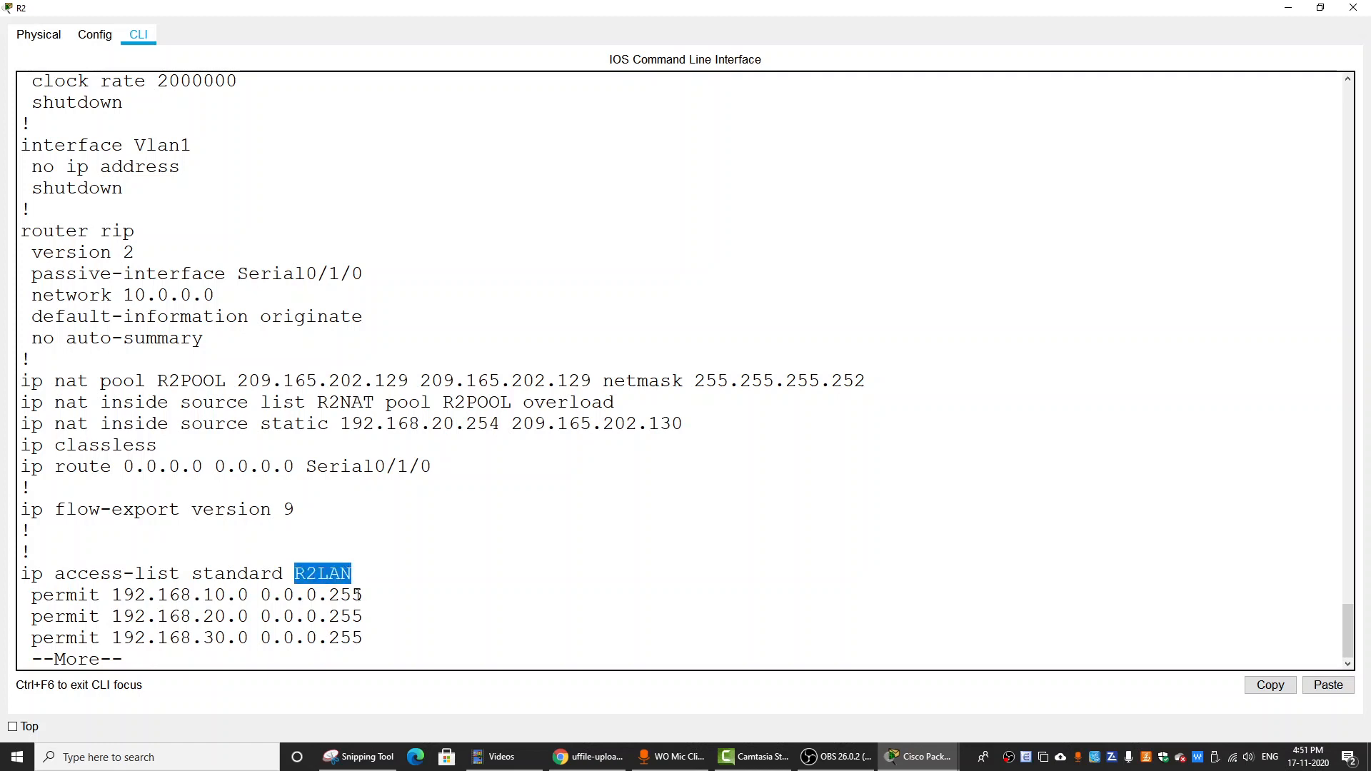
pyautogui.click(311, 574)
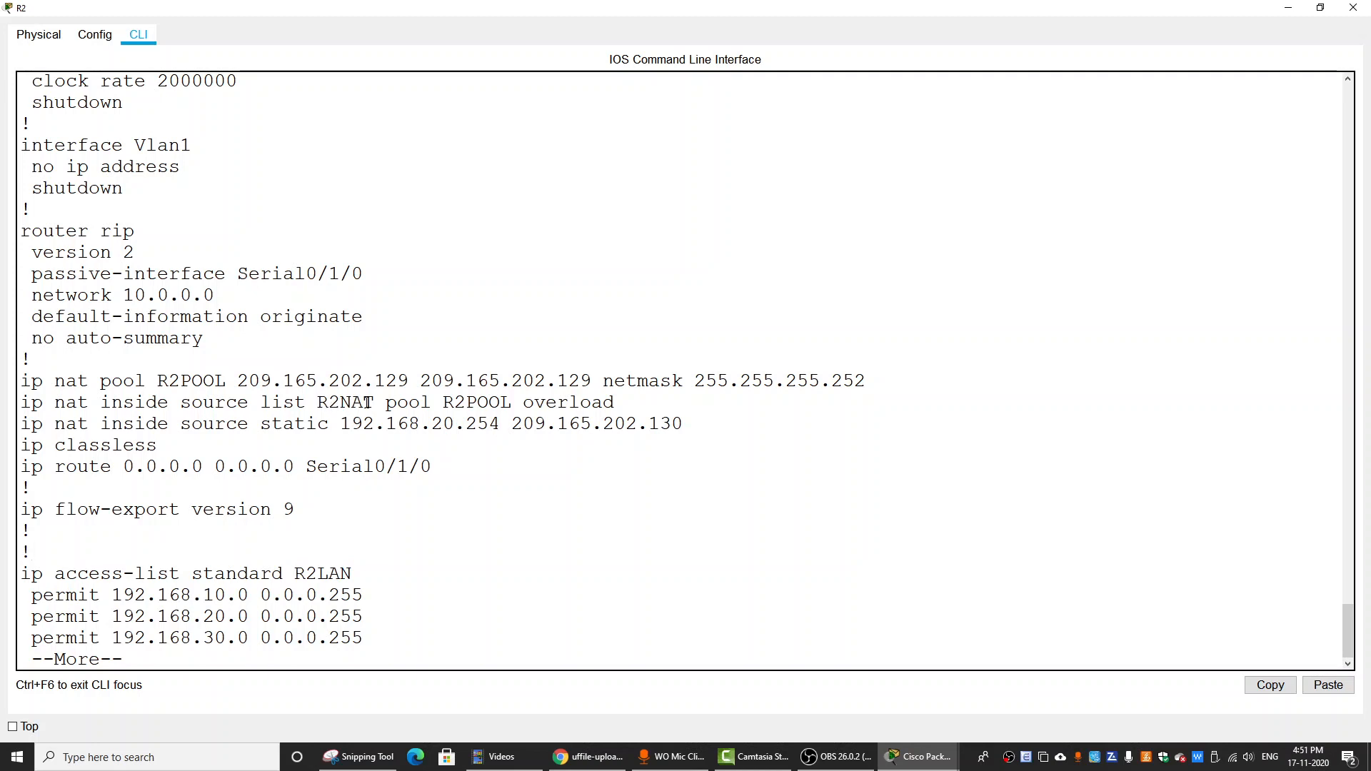
pyautogui.doubleClick(345, 402)
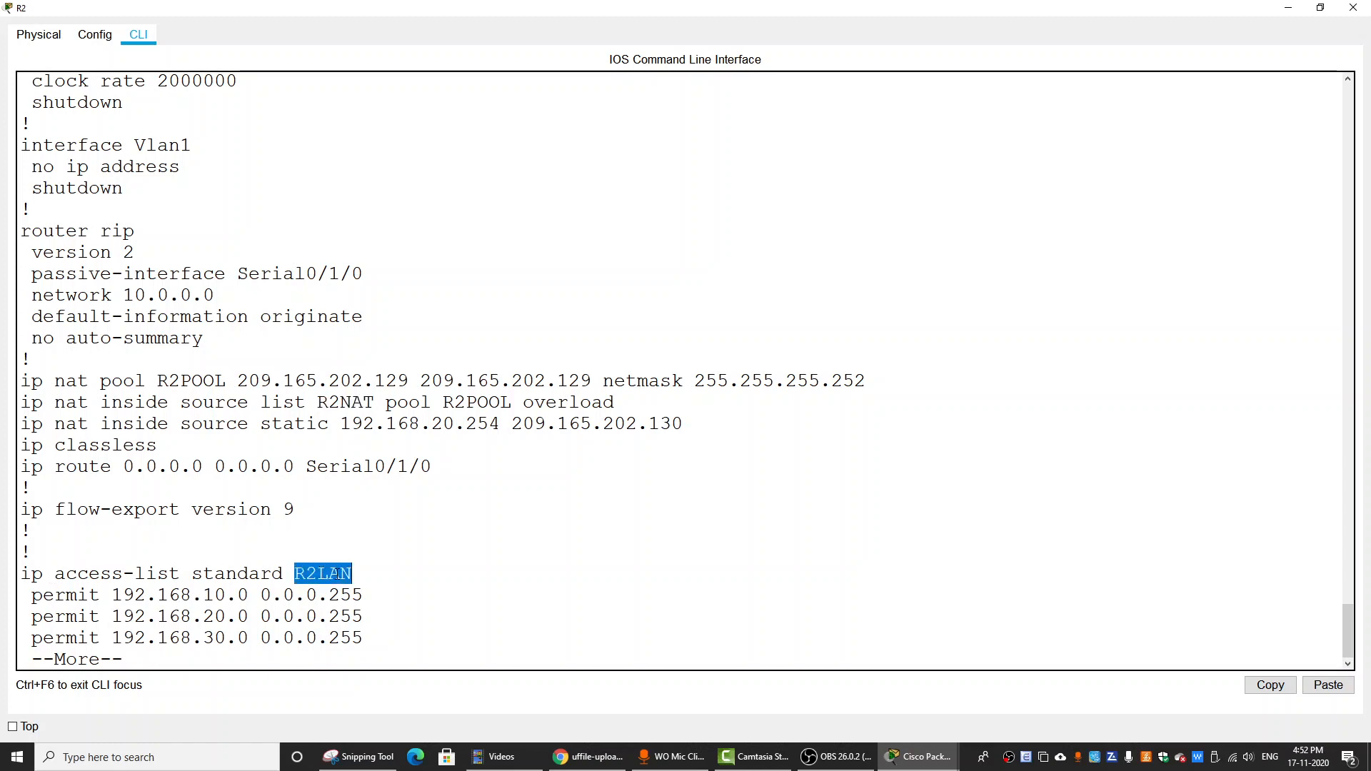
pyautogui.moveTo(324, 574)
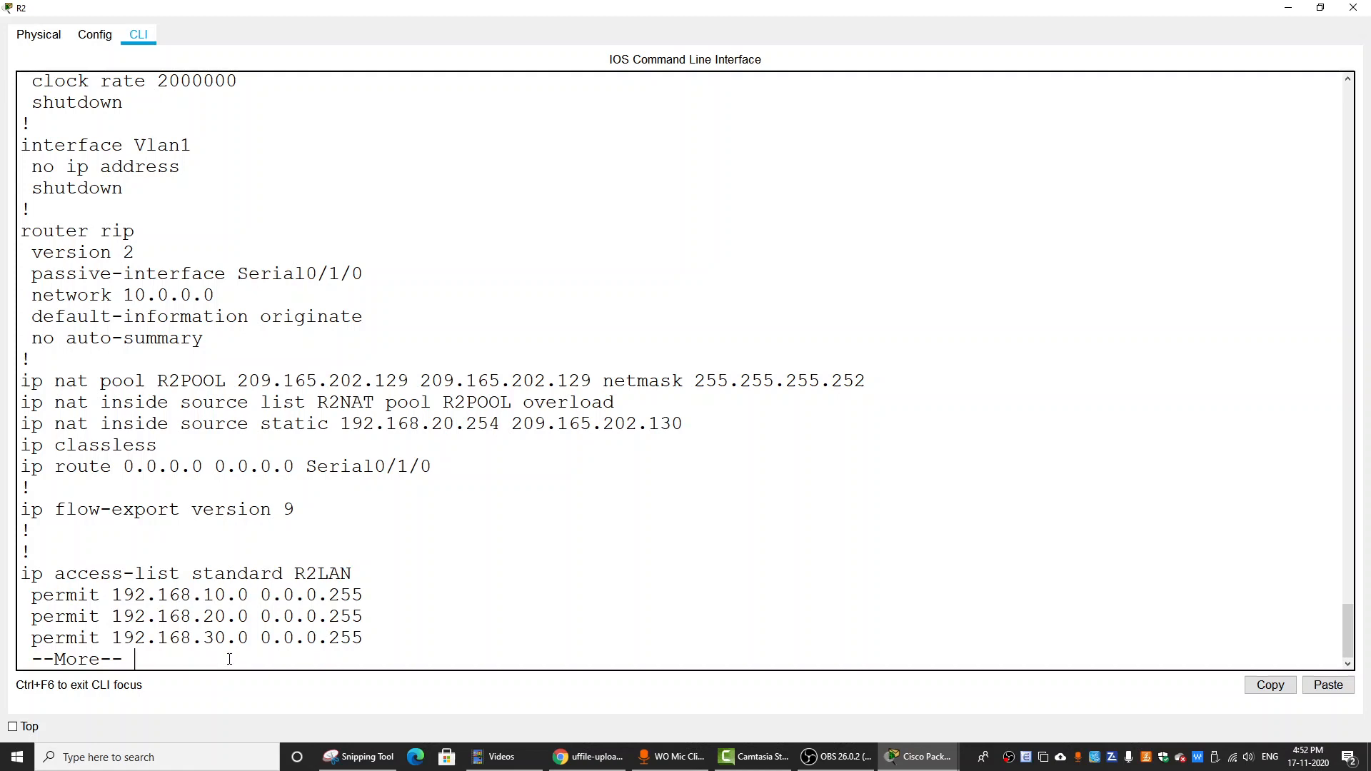
pyautogui.press('space')
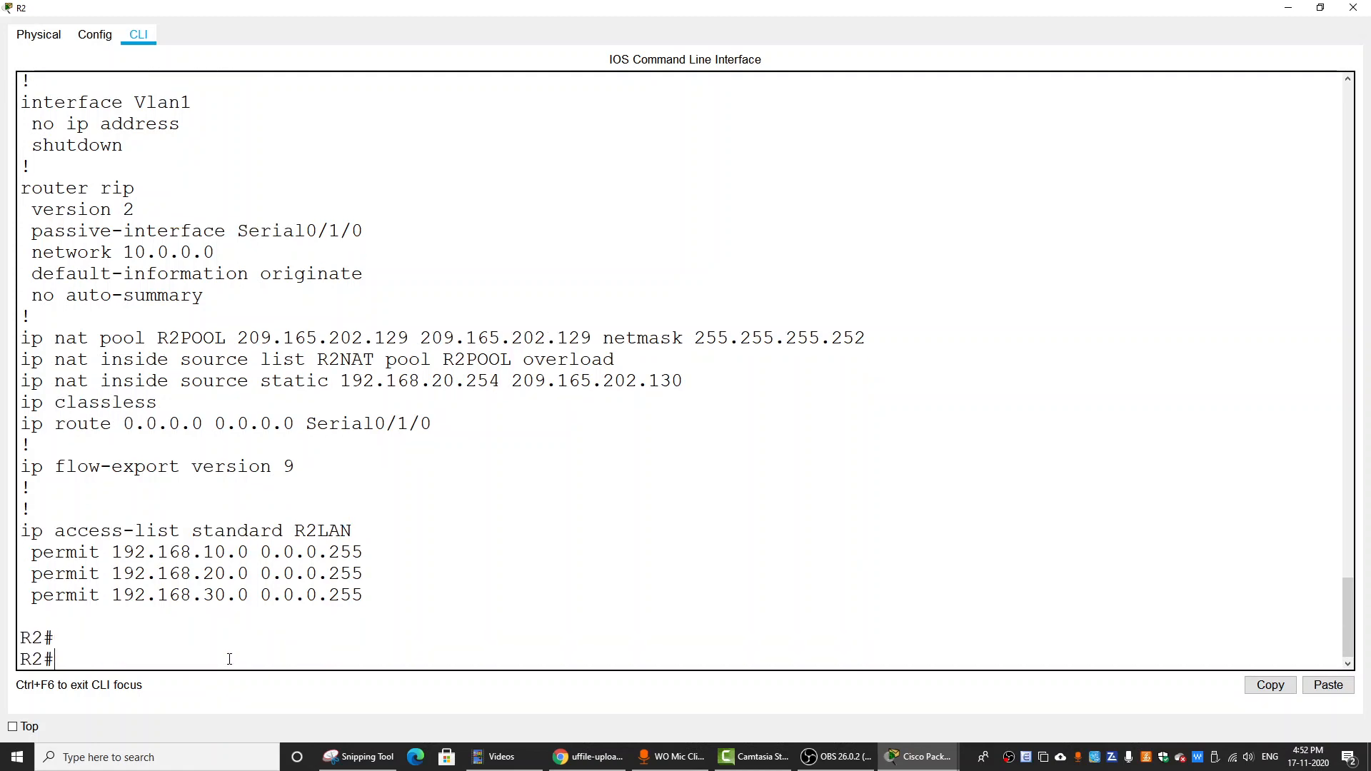
# - In config mode, remove standard access list R2LAN and create standard access list R2NAT
pyautogui.write('conf t')
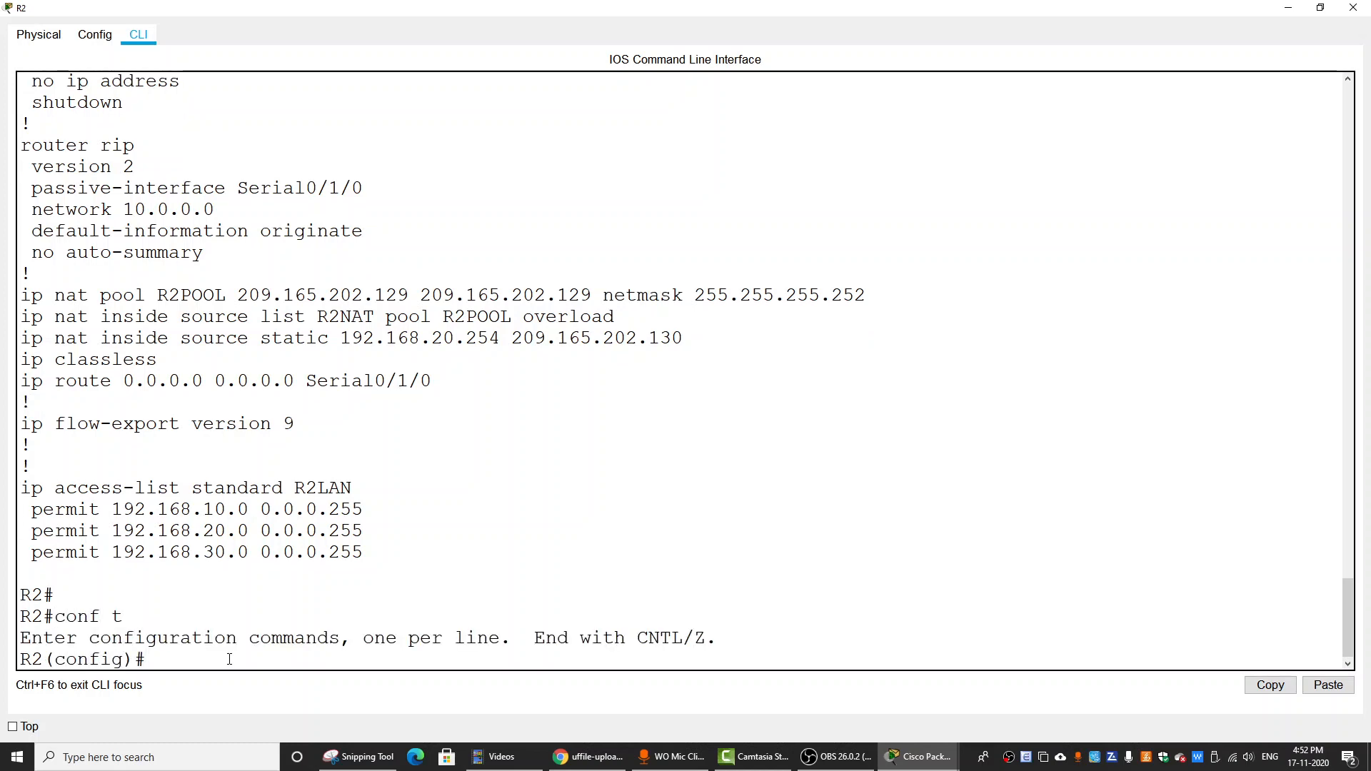
pyautogui.write('i')
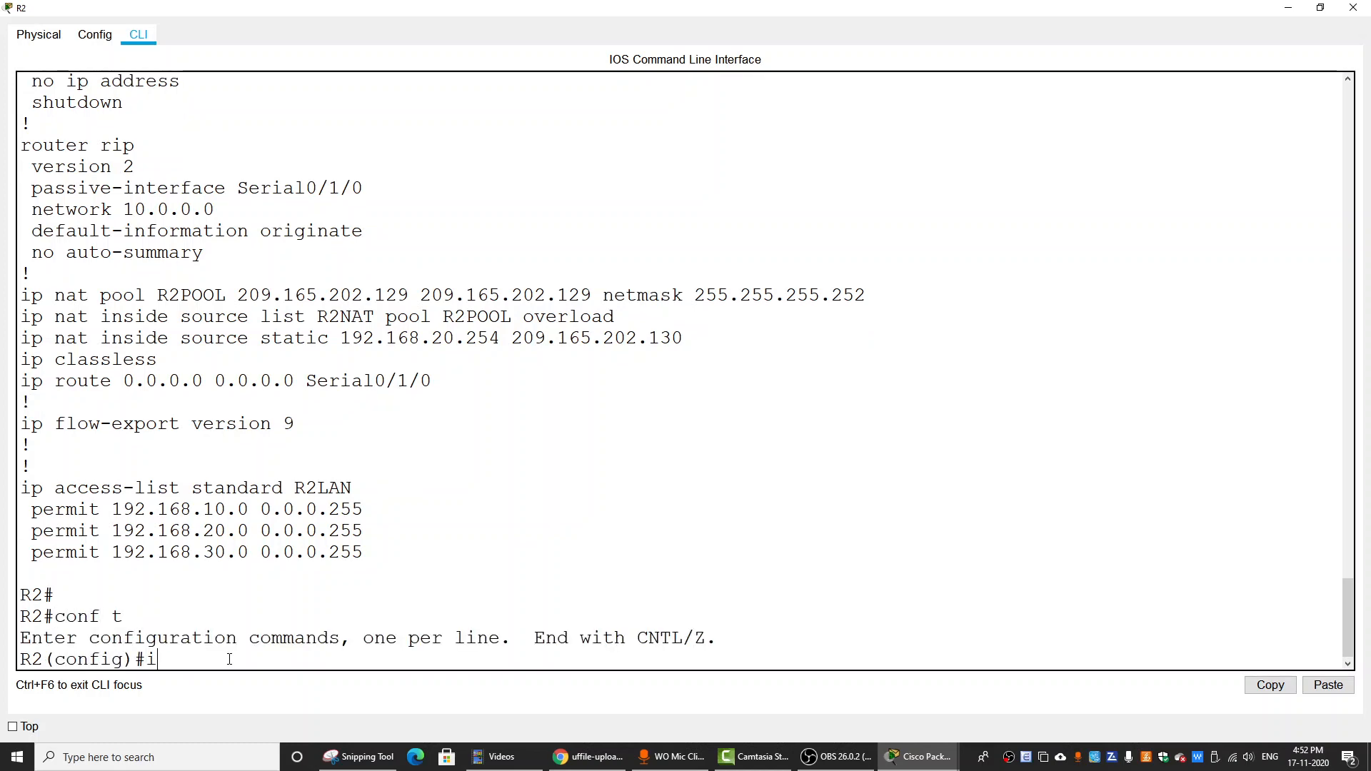
pyautogui.write('no ip access-list standard')
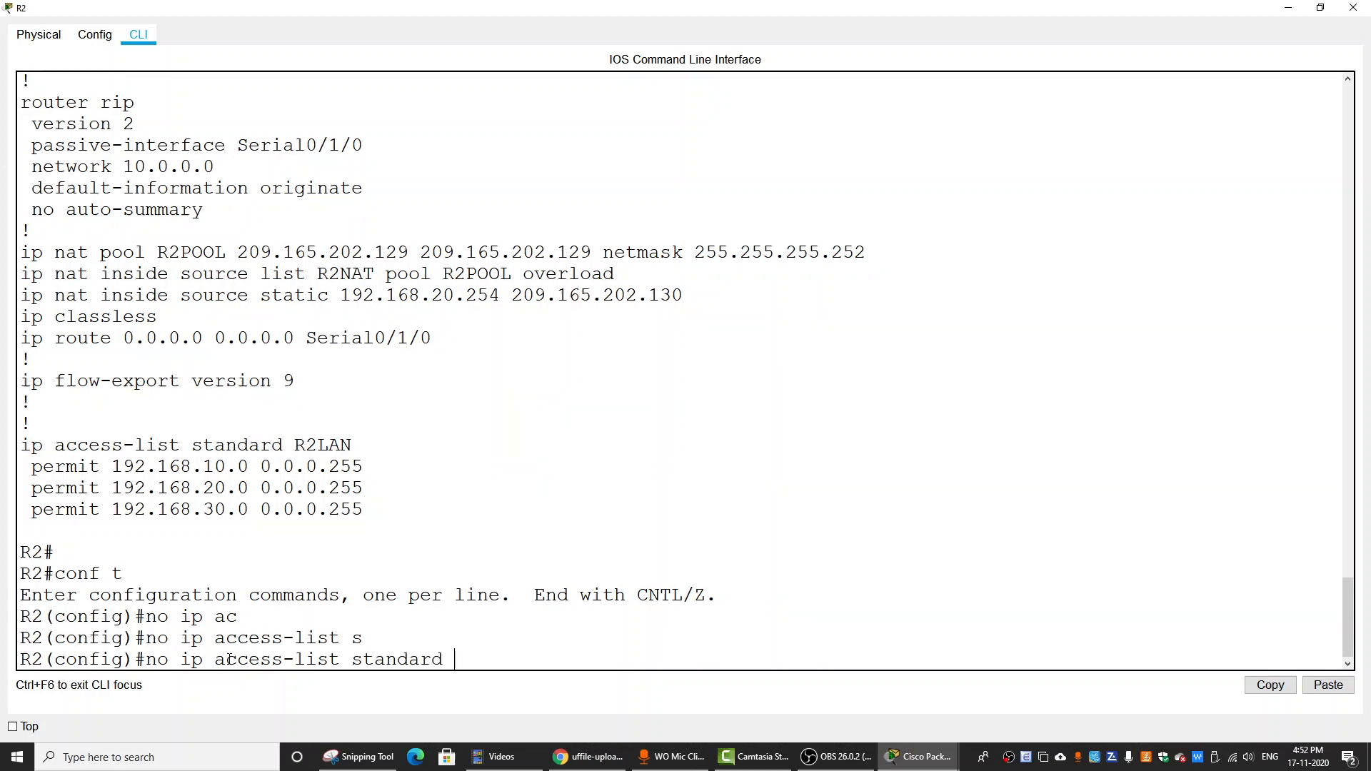
pyautogui.write('R2LAN')
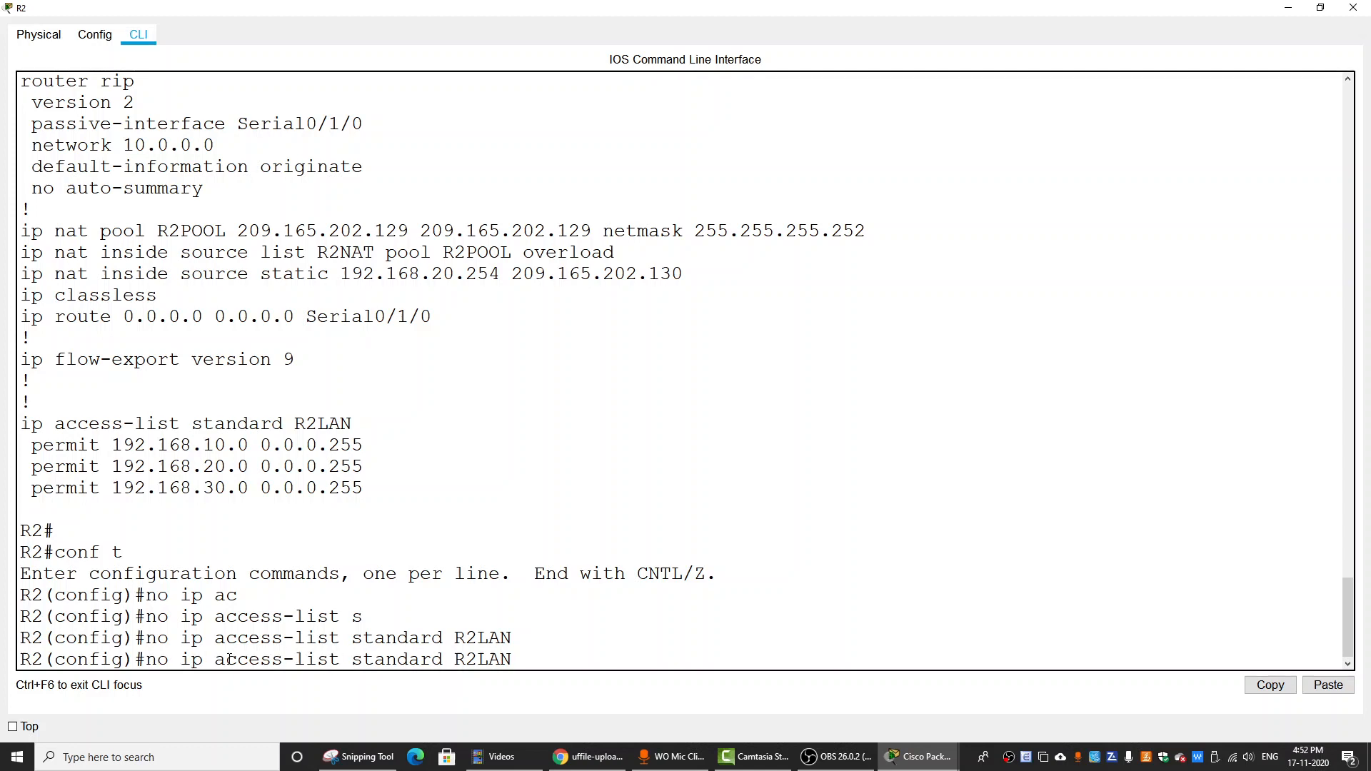
pyautogui.write('ip access-list standard R2LAN')
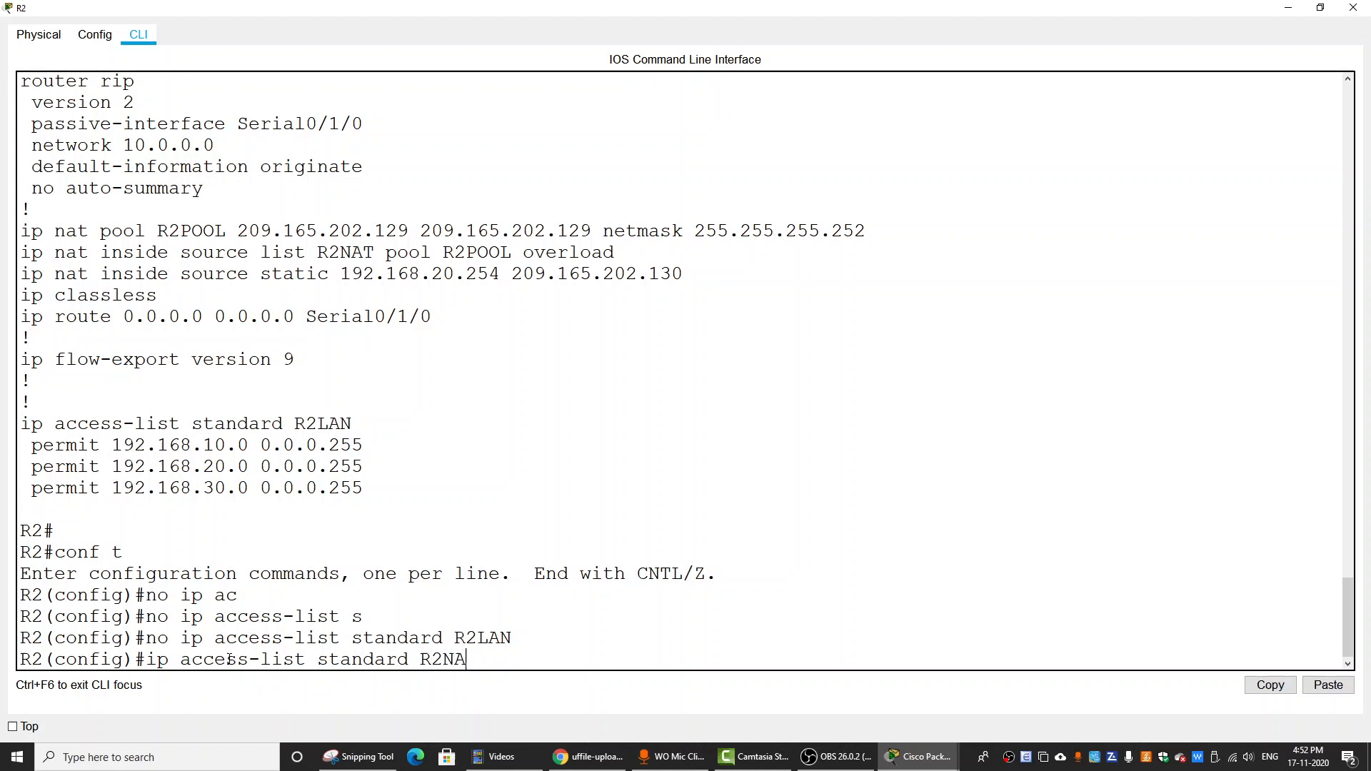
pyautogui.press('Enter')
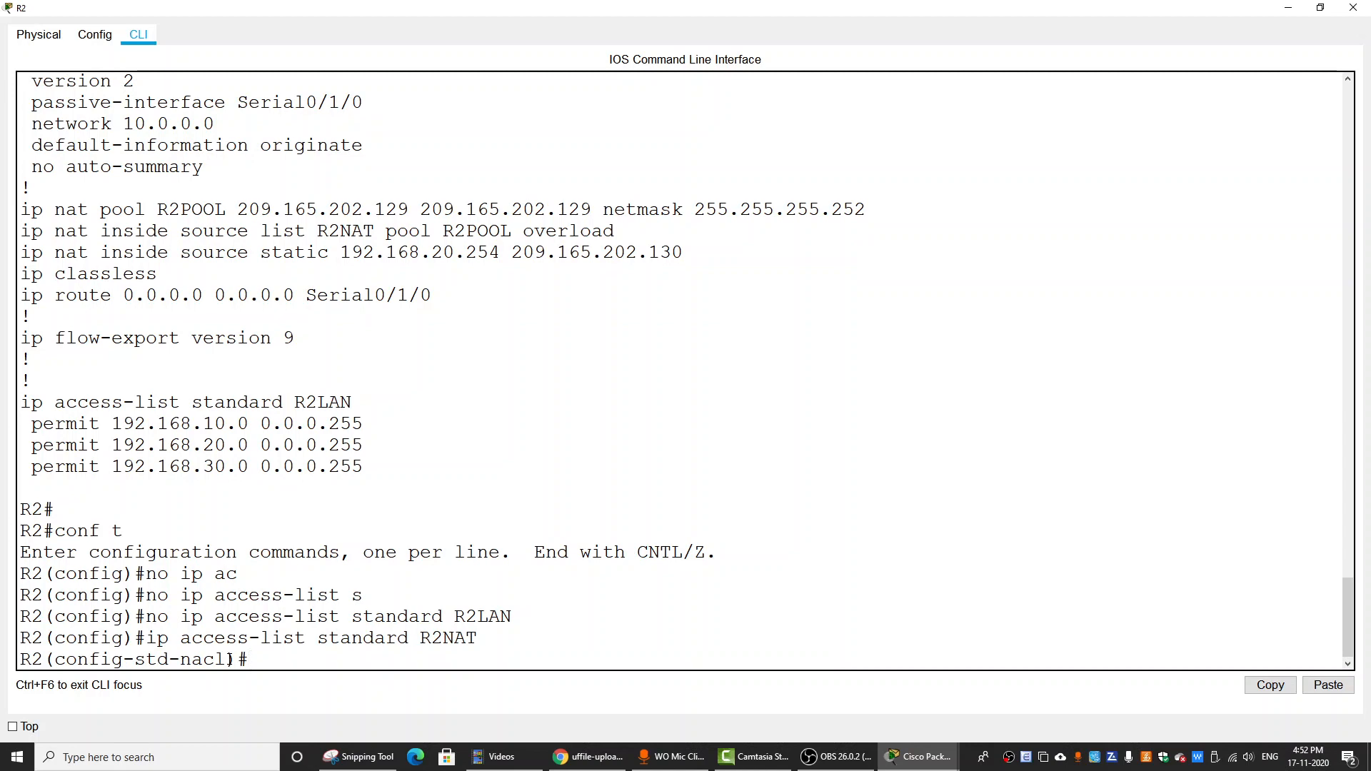
# - Add permit statements for the 192.168.10.0, 20.0 and 30.0 networks, then start a show command
pyautogui.write('per')
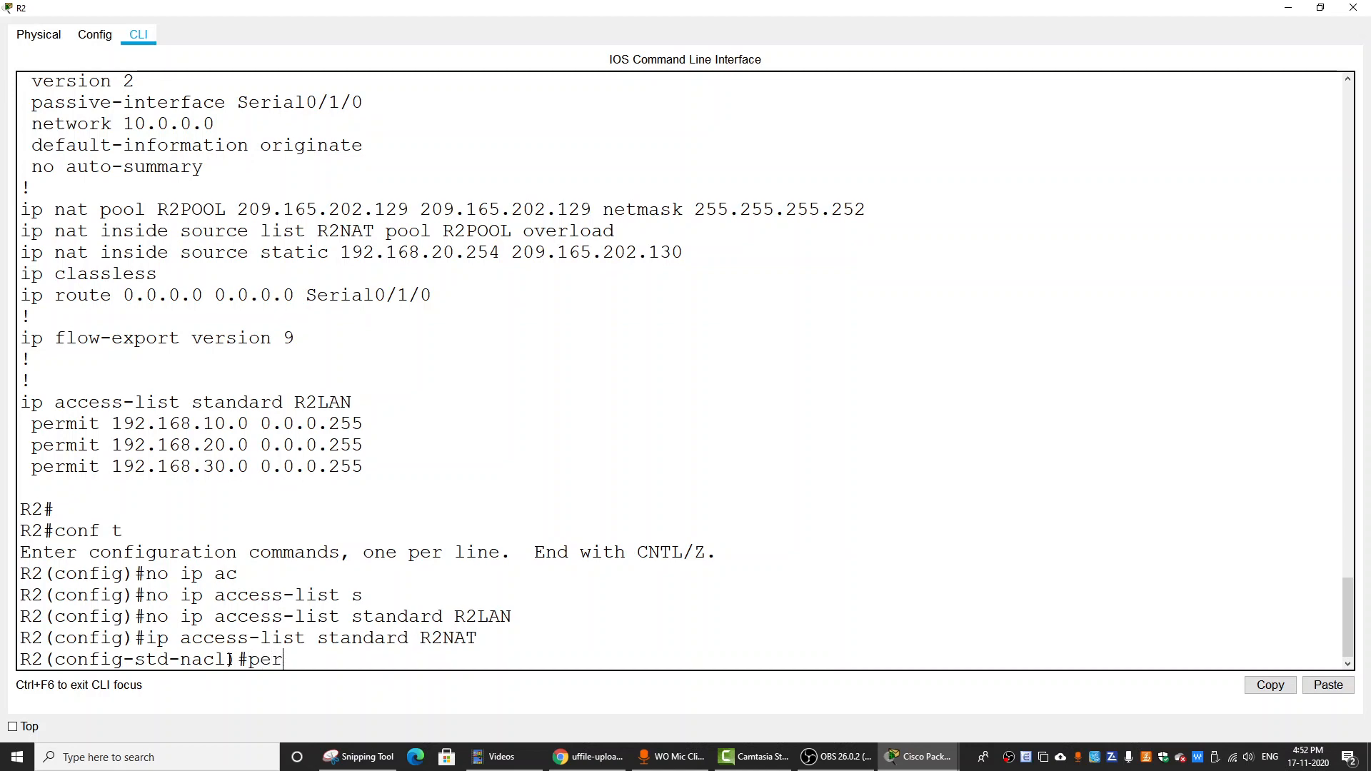
pyautogui.write('mit')
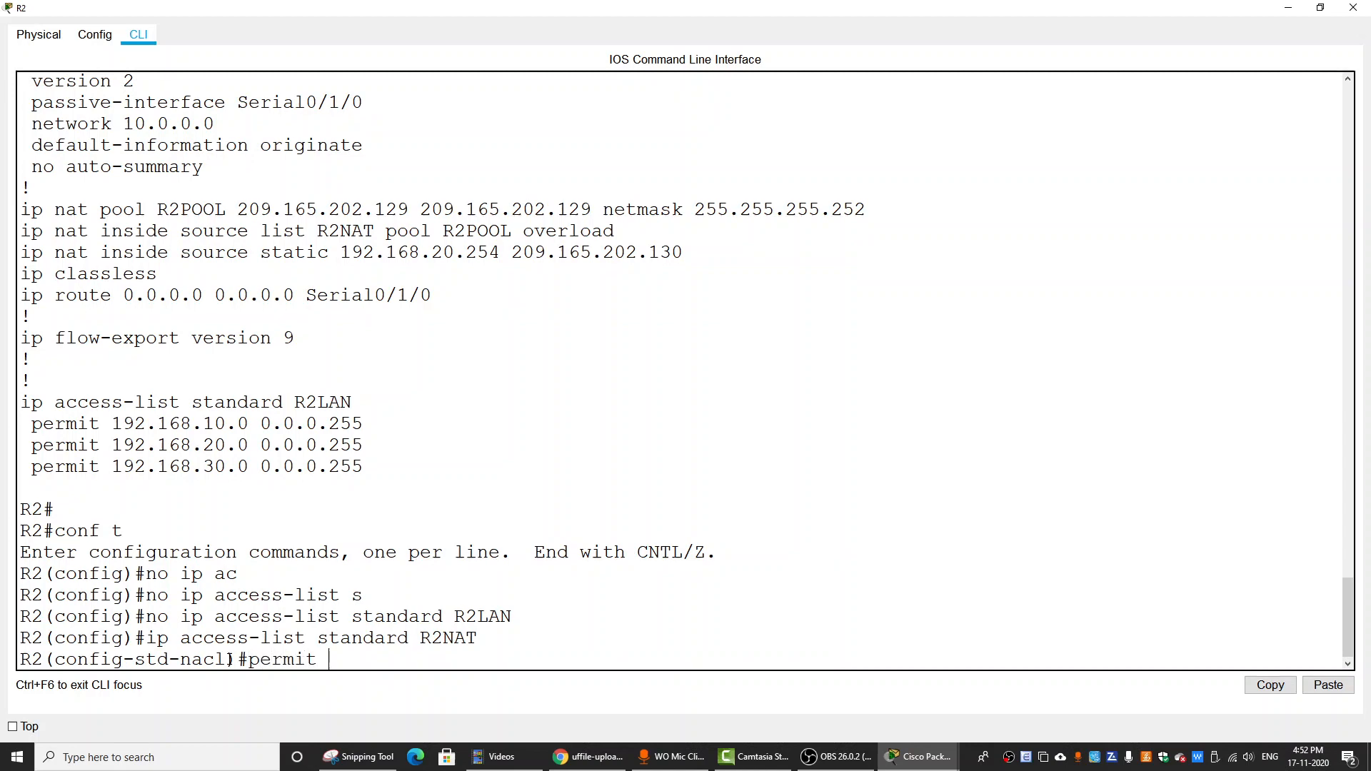
pyautogui.write('192.168.10.0 0.0.0.255')
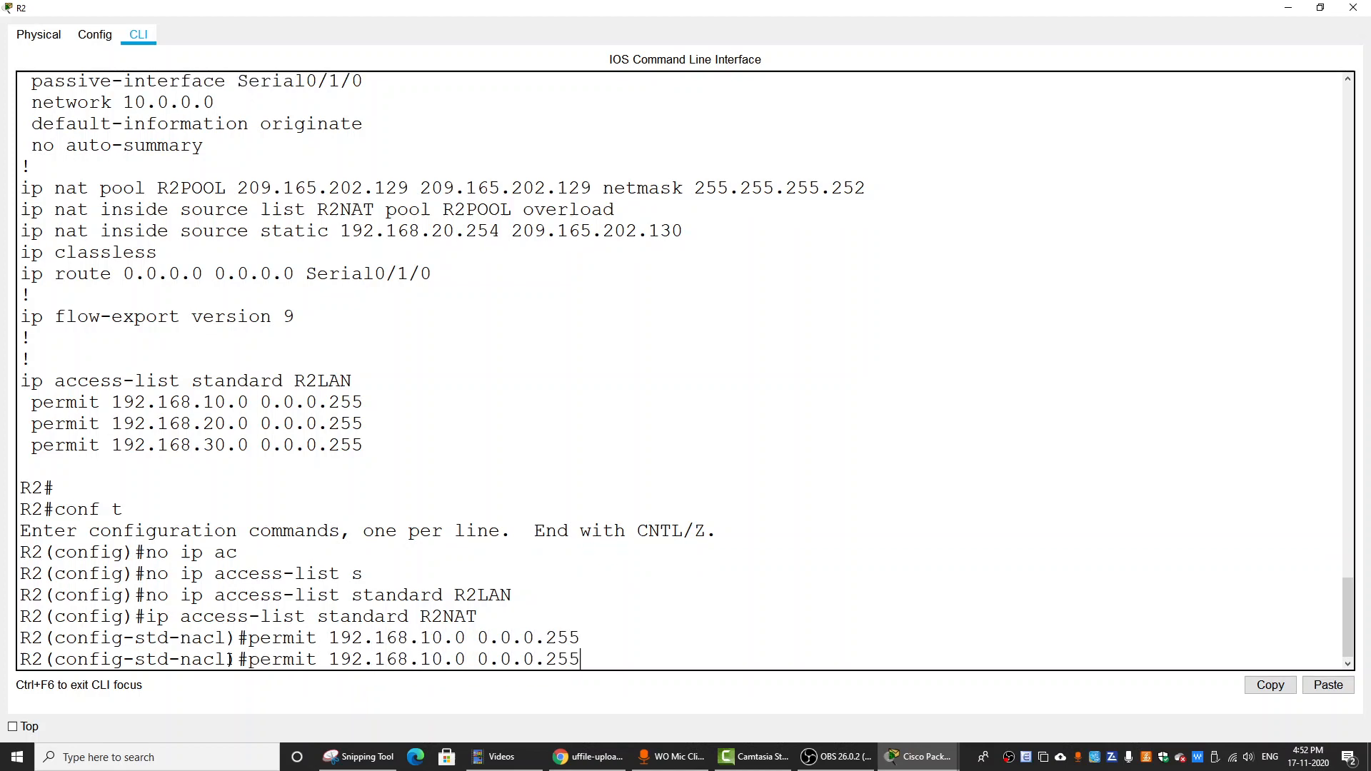
pyautogui.write('2')
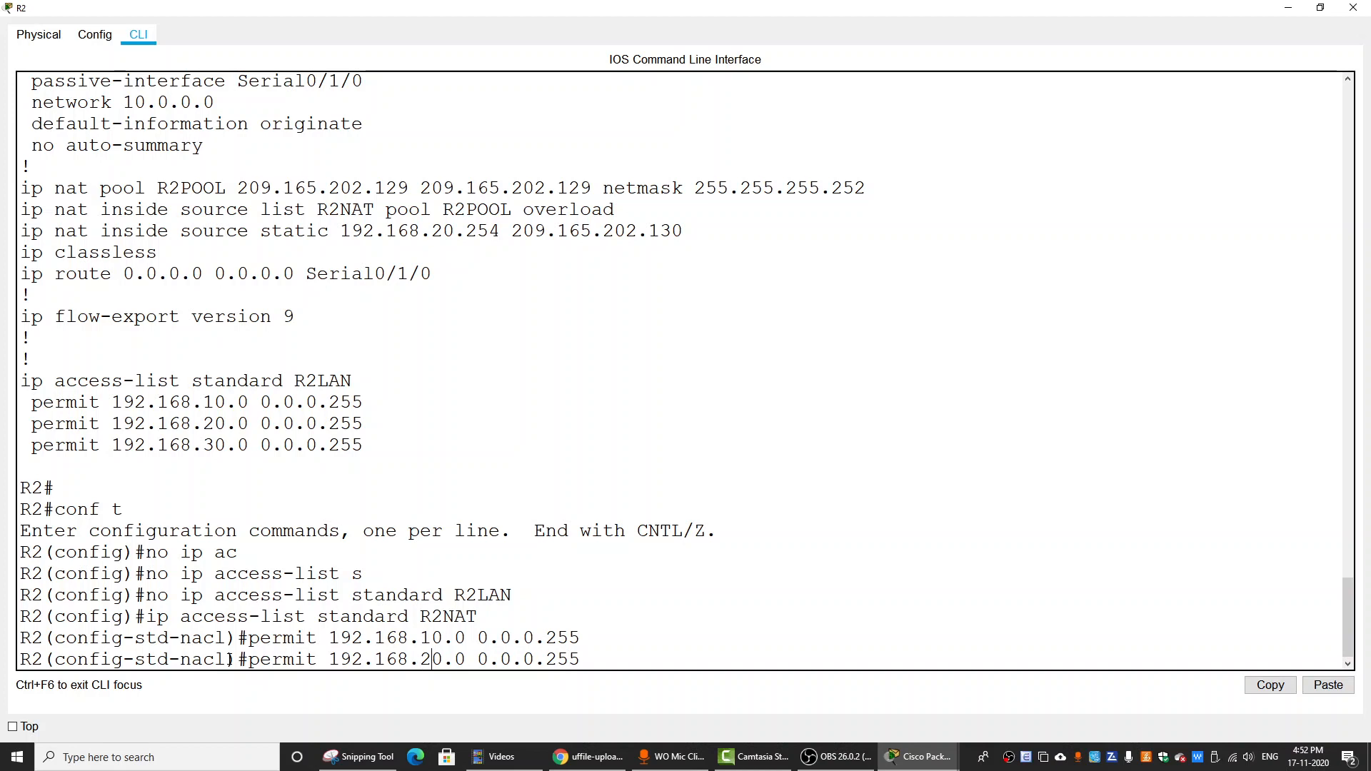
pyautogui.scroll(-3)
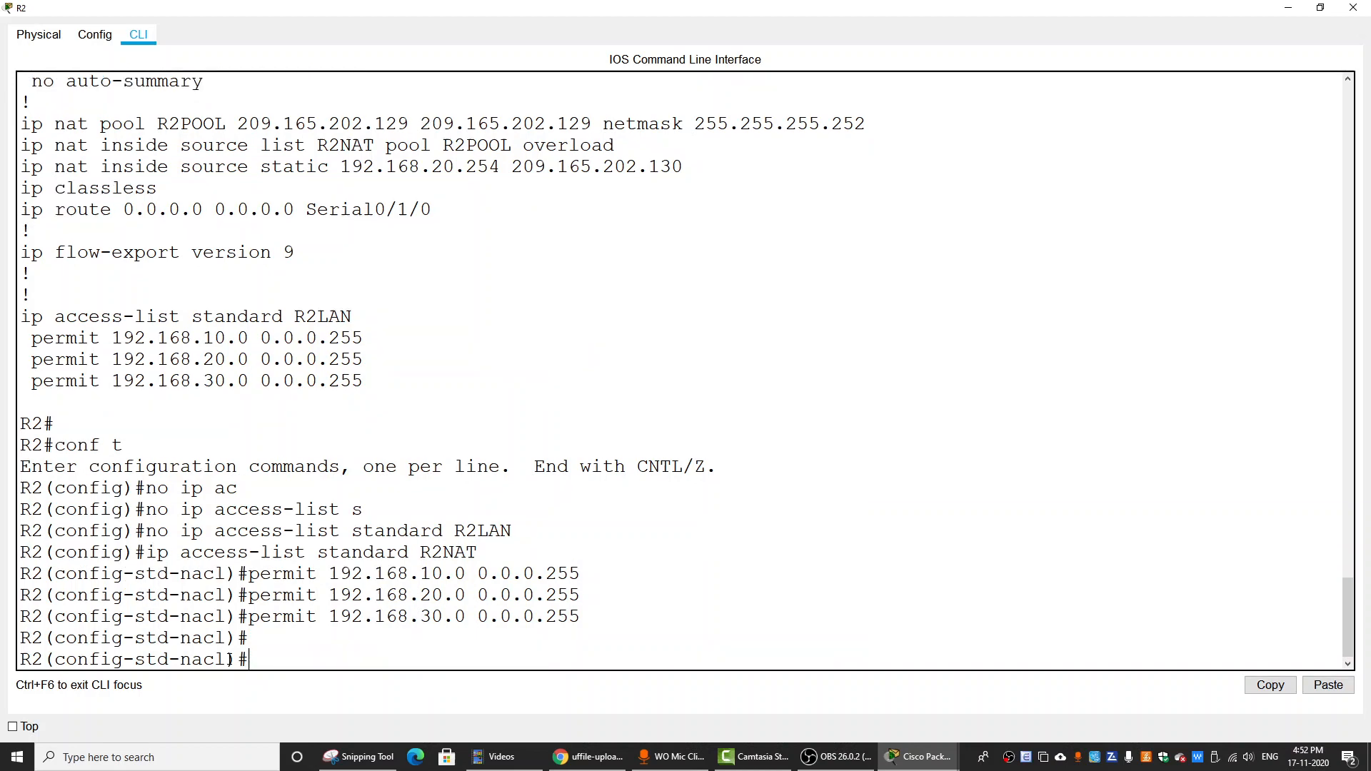
pyautogui.press('Enter')
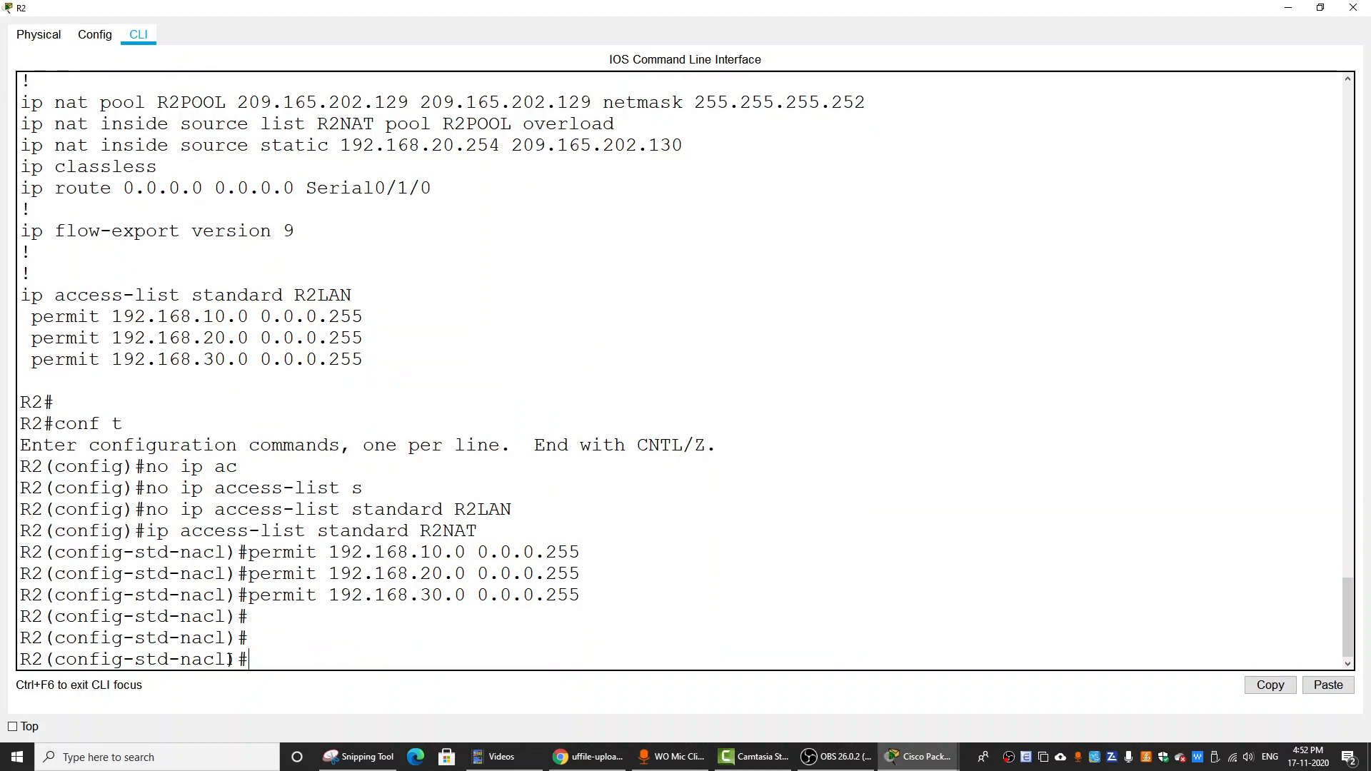
pyautogui.write('do show')
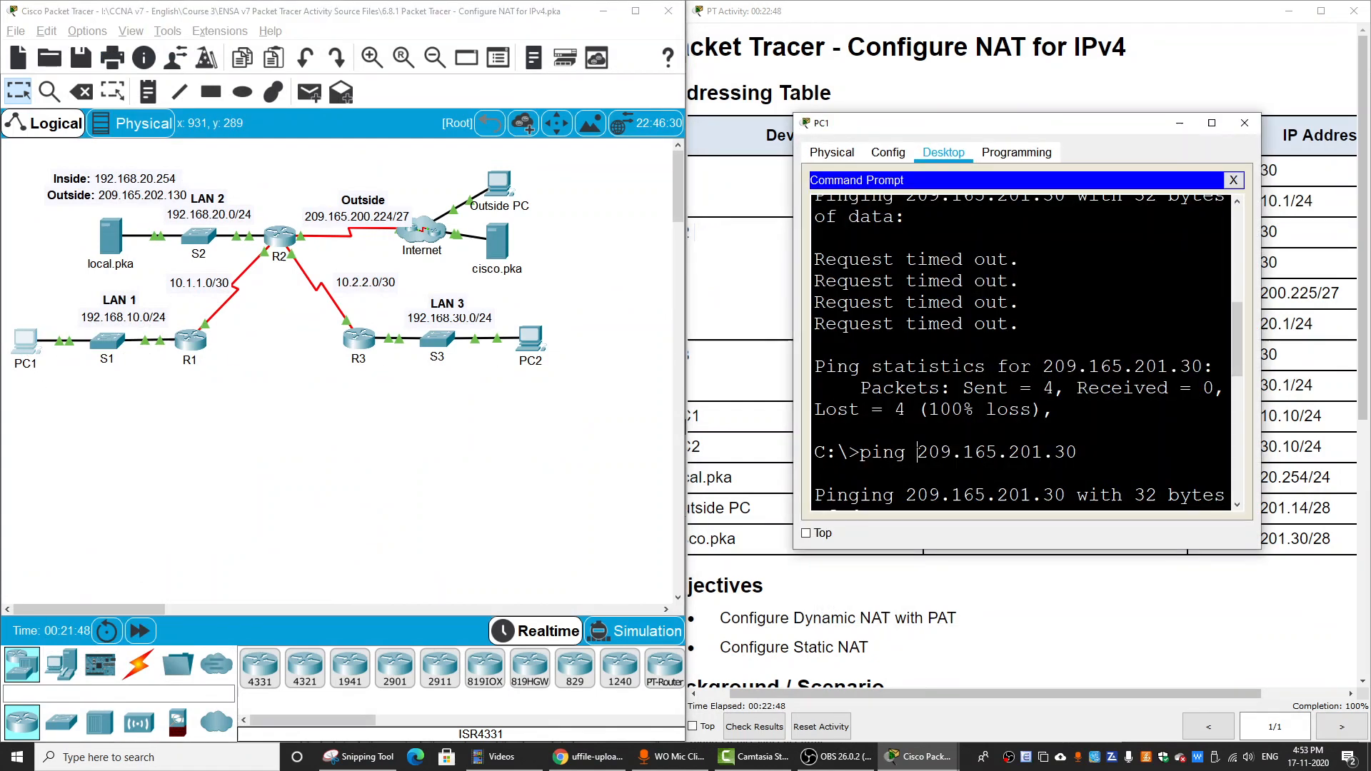
pyautogui.write('ping cisco.pka')
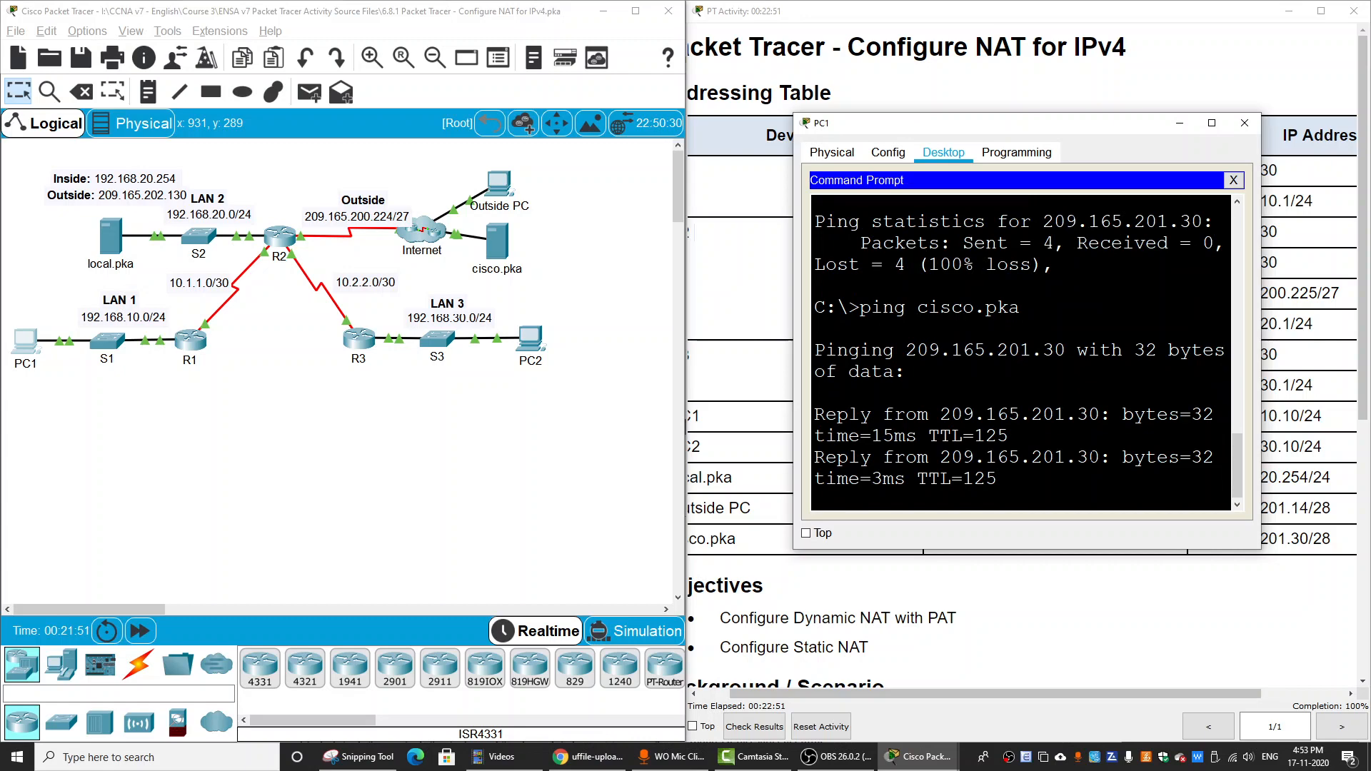
pyautogui.click(1233, 180)
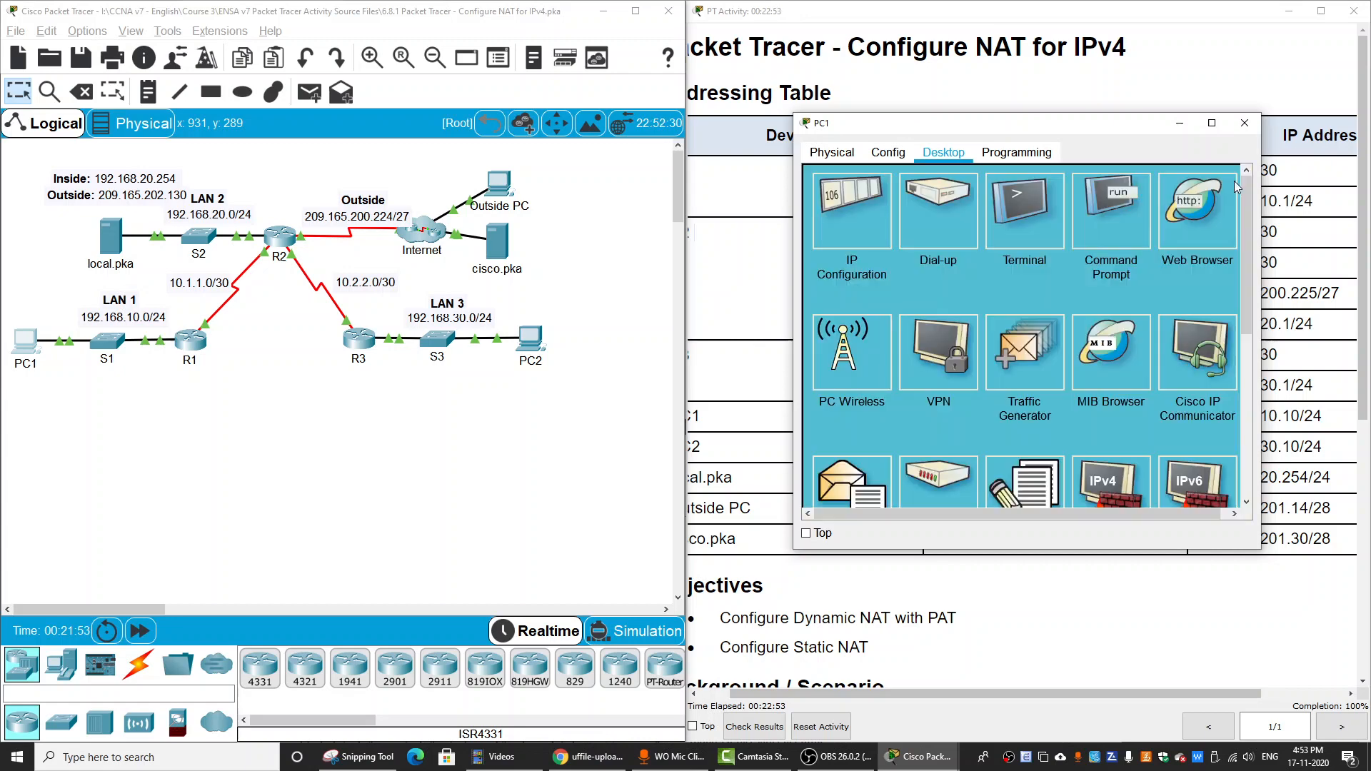
pyautogui.click(1197, 210)
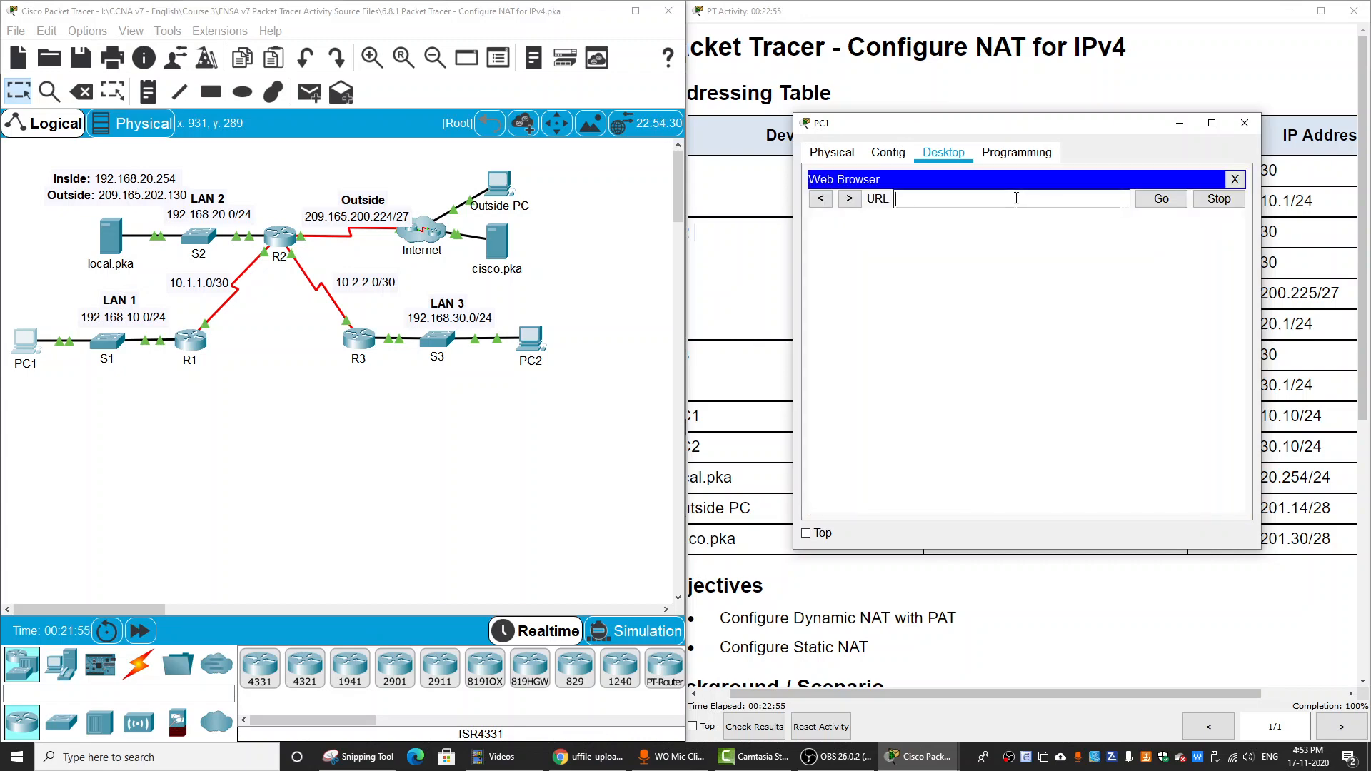
pyautogui.write('cisco')
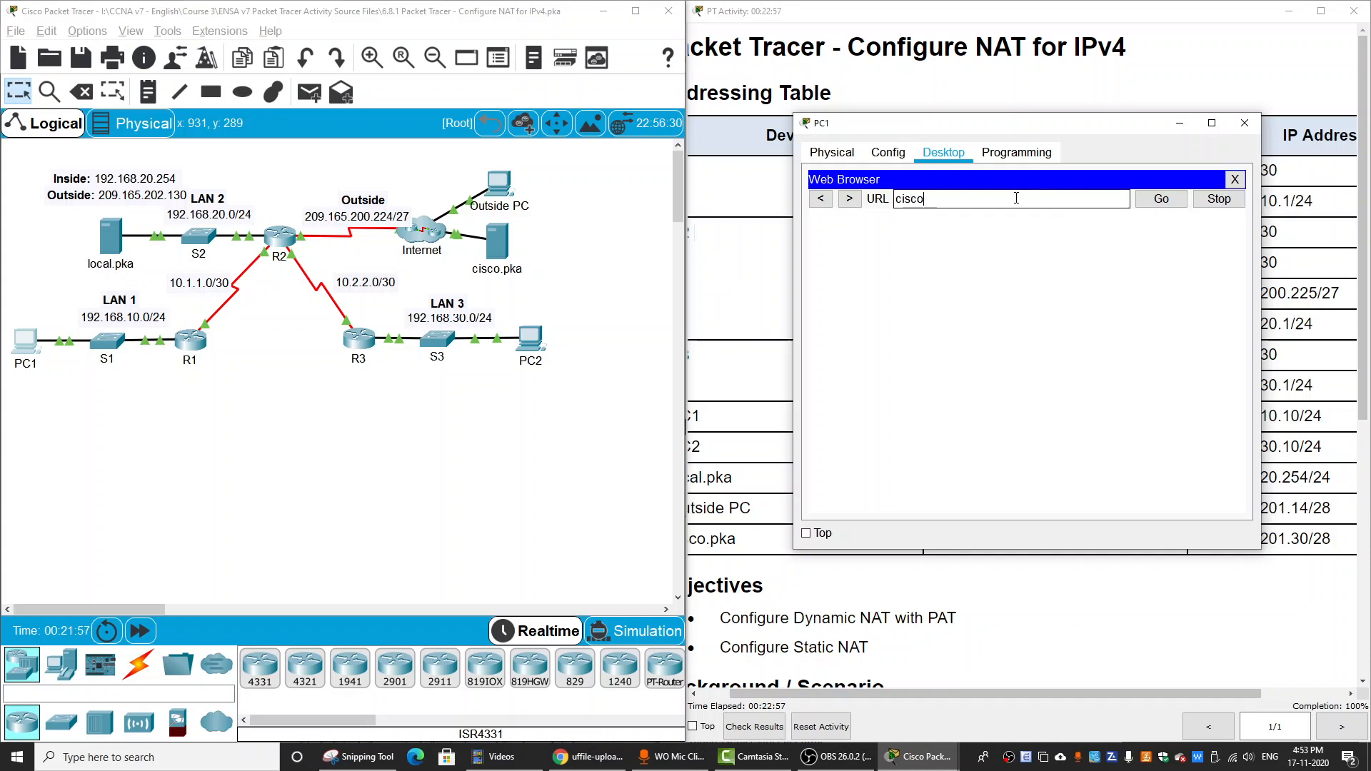
pyautogui.write('http://cisco.pka')
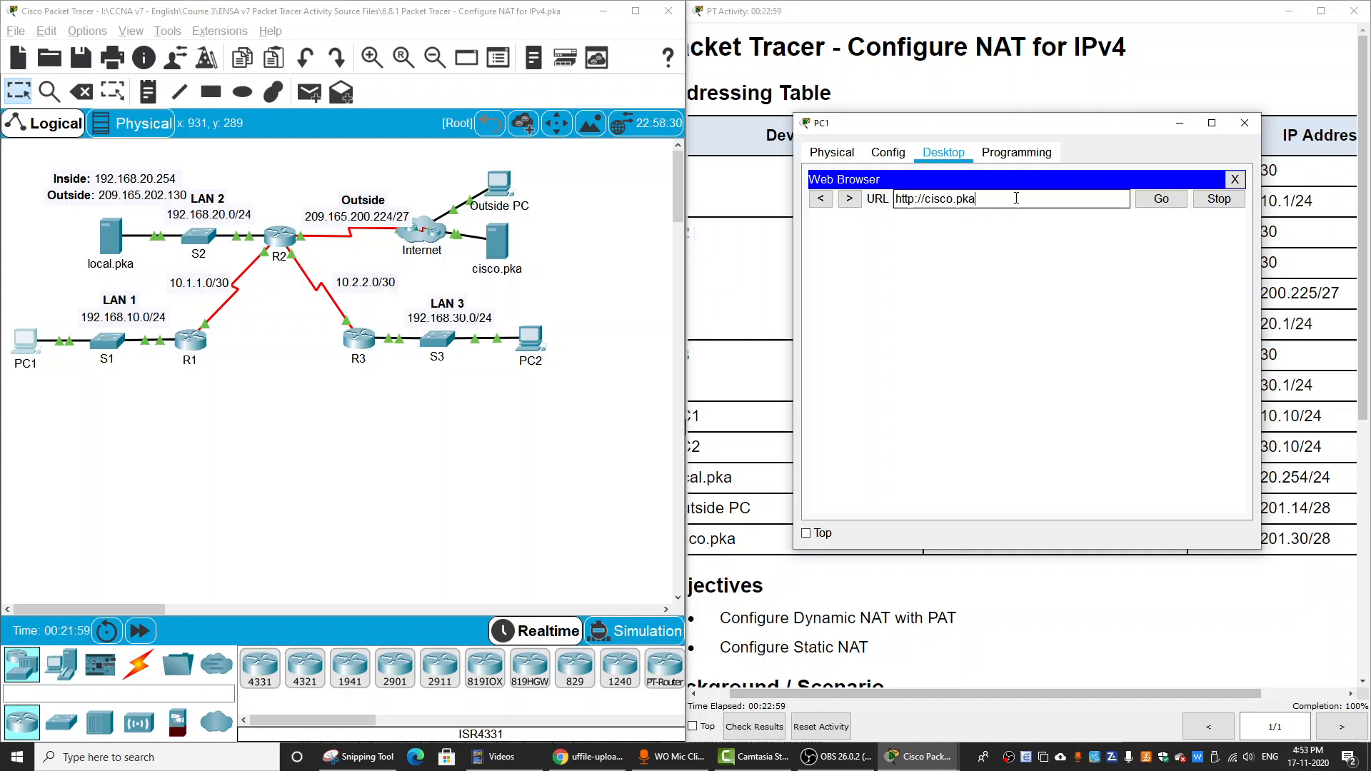
pyautogui.click(1160, 199)
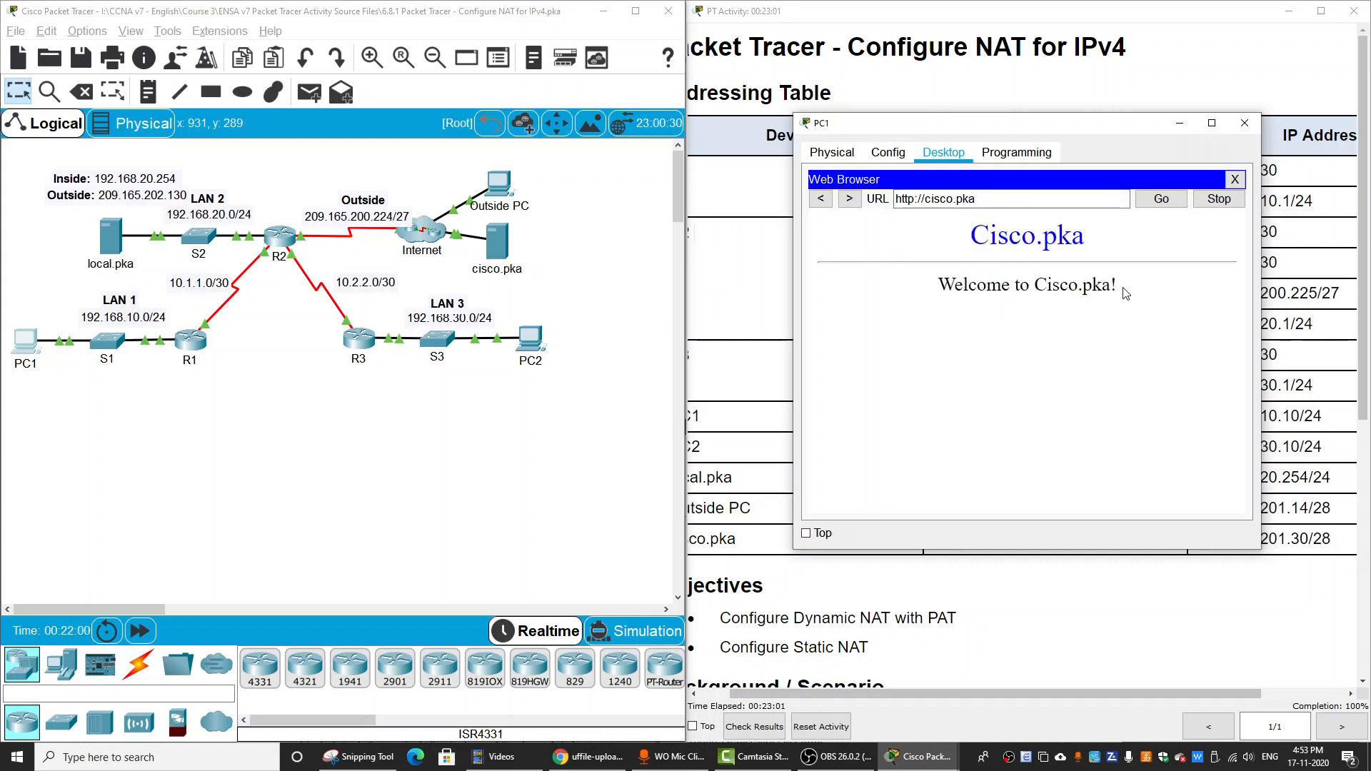
pyautogui.moveTo(293, 380)
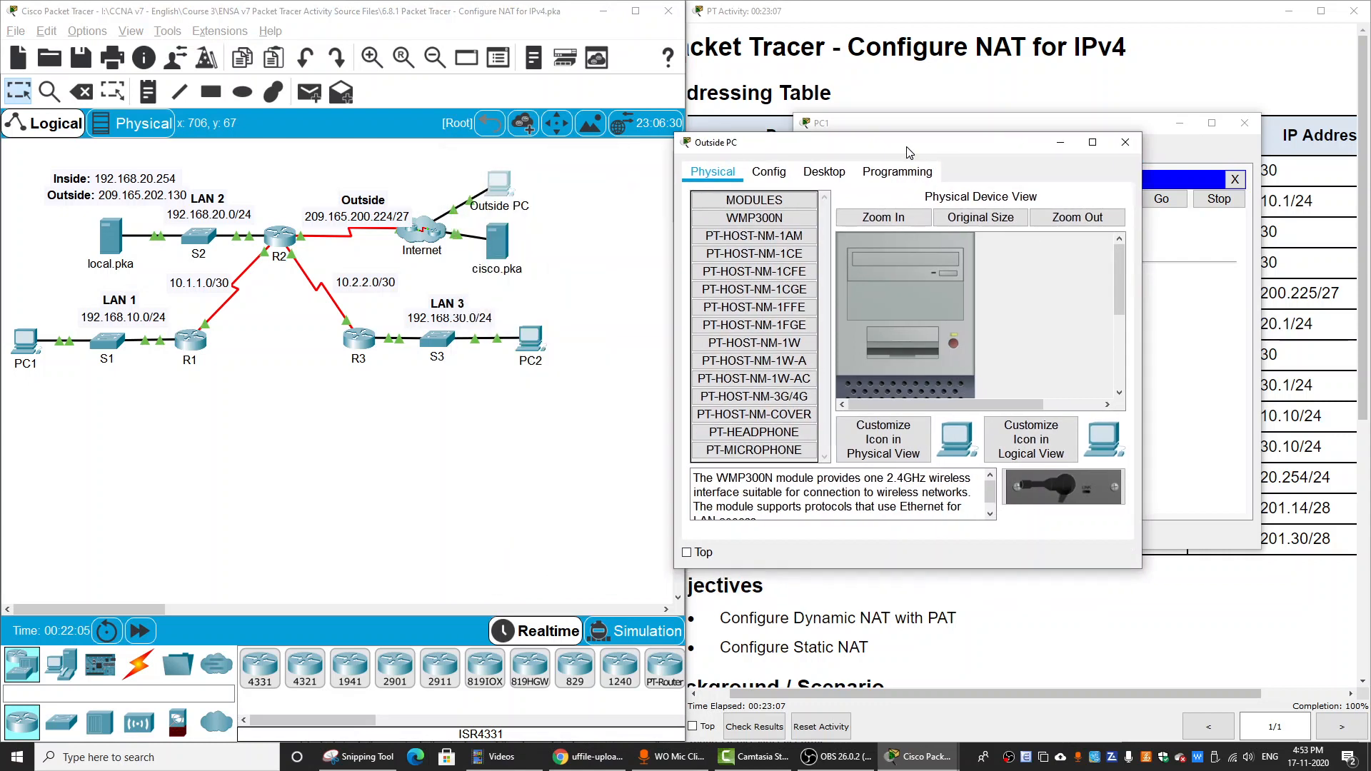
# - Load local.pka in Outside PC's web browser, showing the Welcome page, then bring up its command prompt
pyautogui.moveTo(907, 142); pyautogui.dragTo(936, 131)
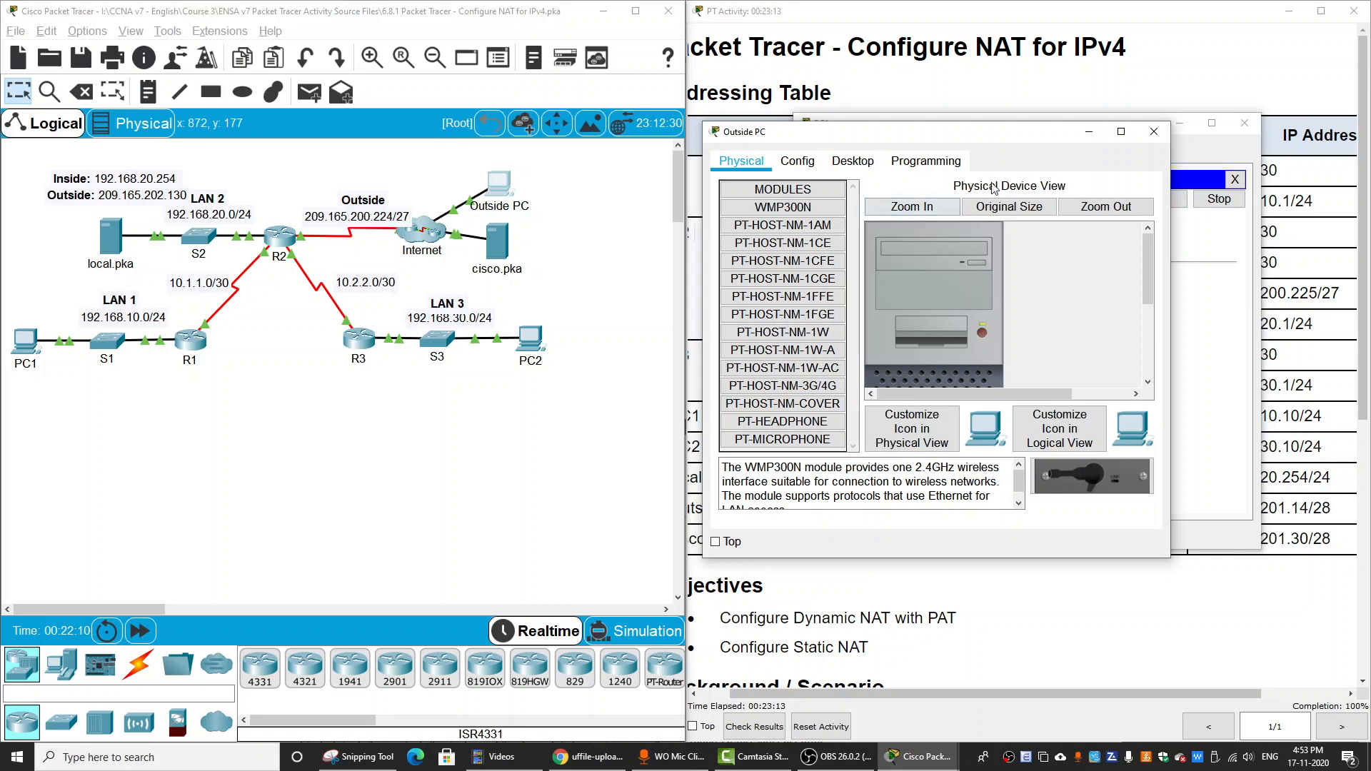
pyautogui.click(853, 160)
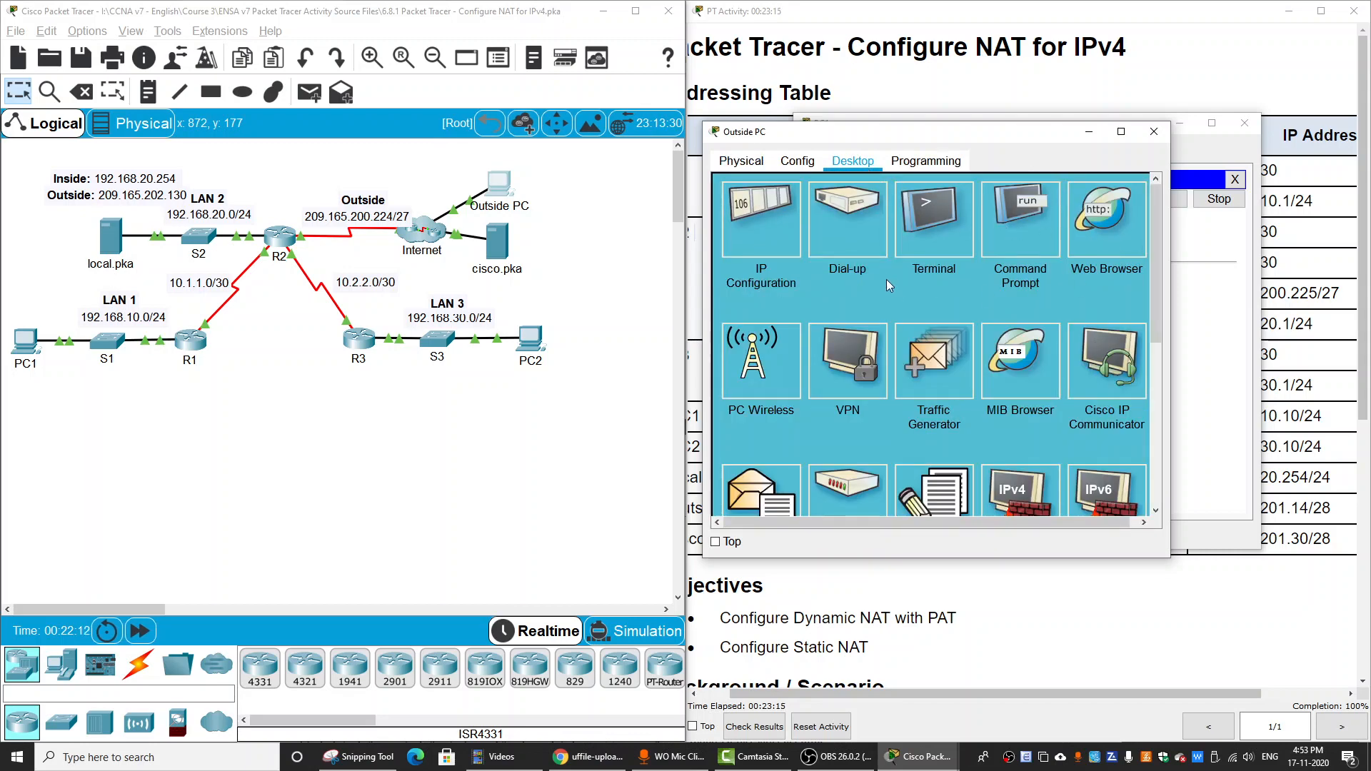
pyautogui.click(1105, 218)
pyautogui.write('local.pka')
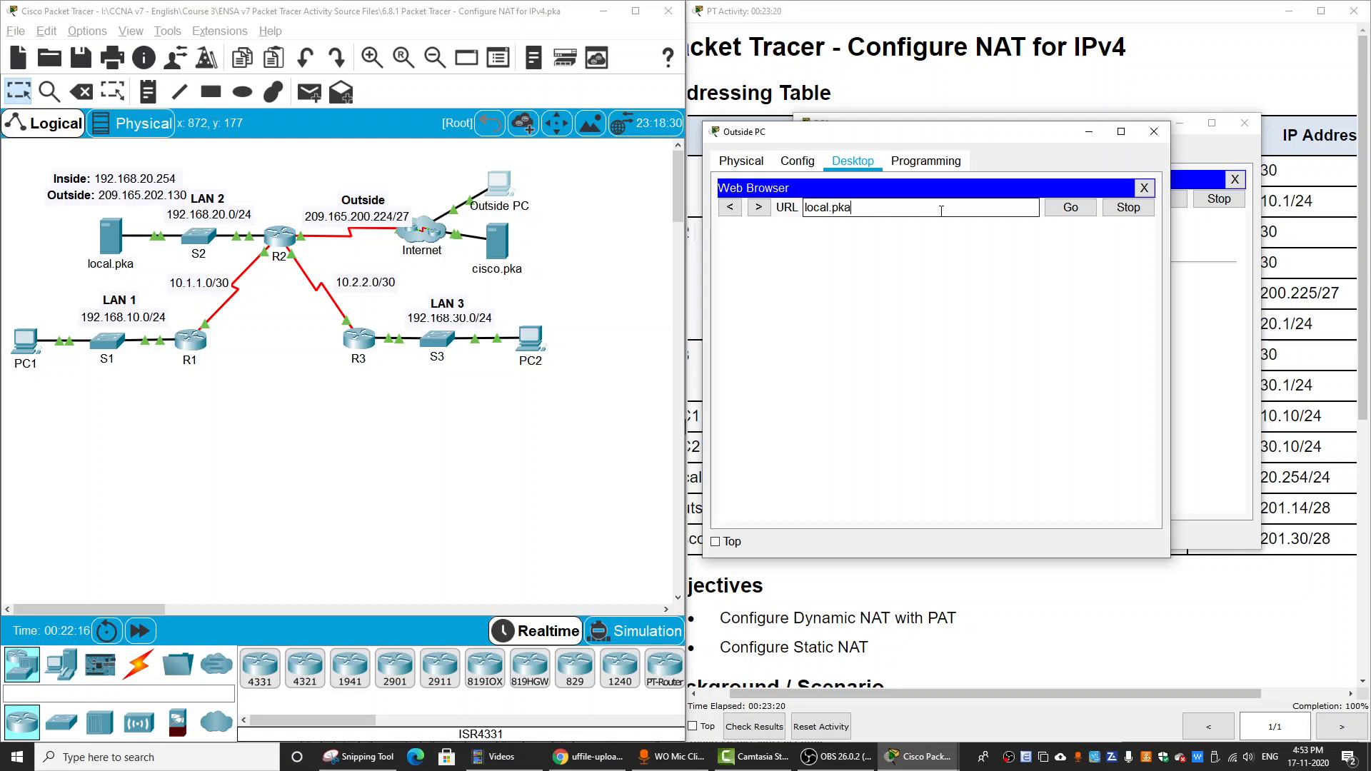
pyautogui.click(1070, 207)
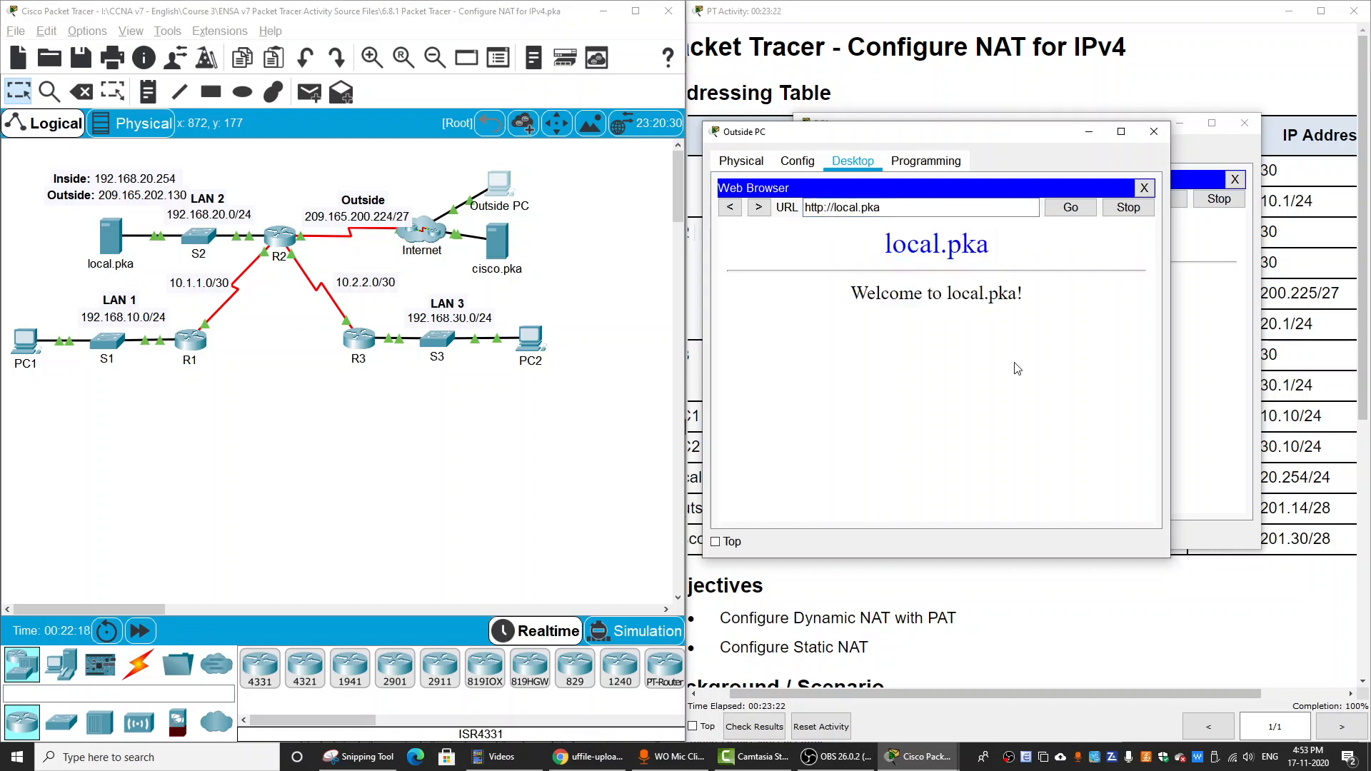
pyautogui.click(1142, 189)
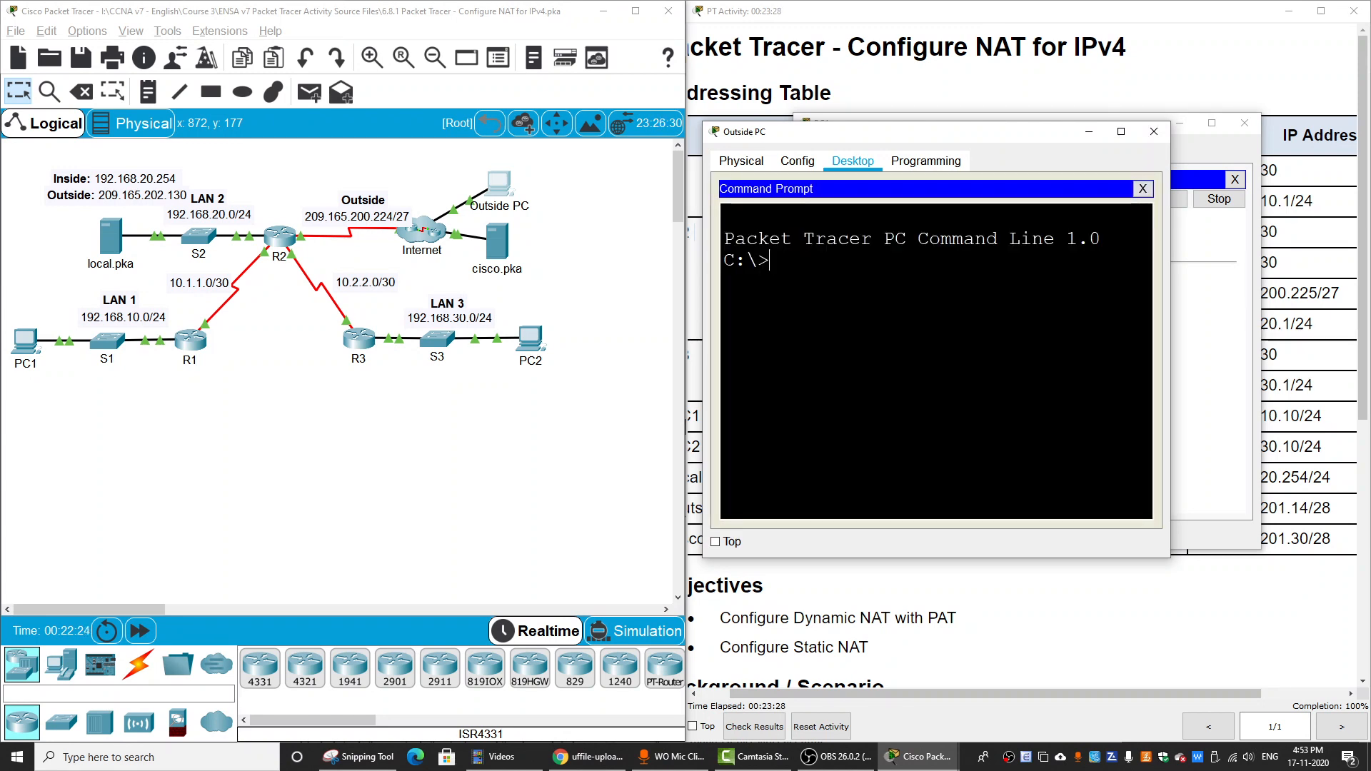
# - Begin a ping from Outside PC to local.pka's outside address, entering ping 209.165 so far
pyautogui.write('ping')
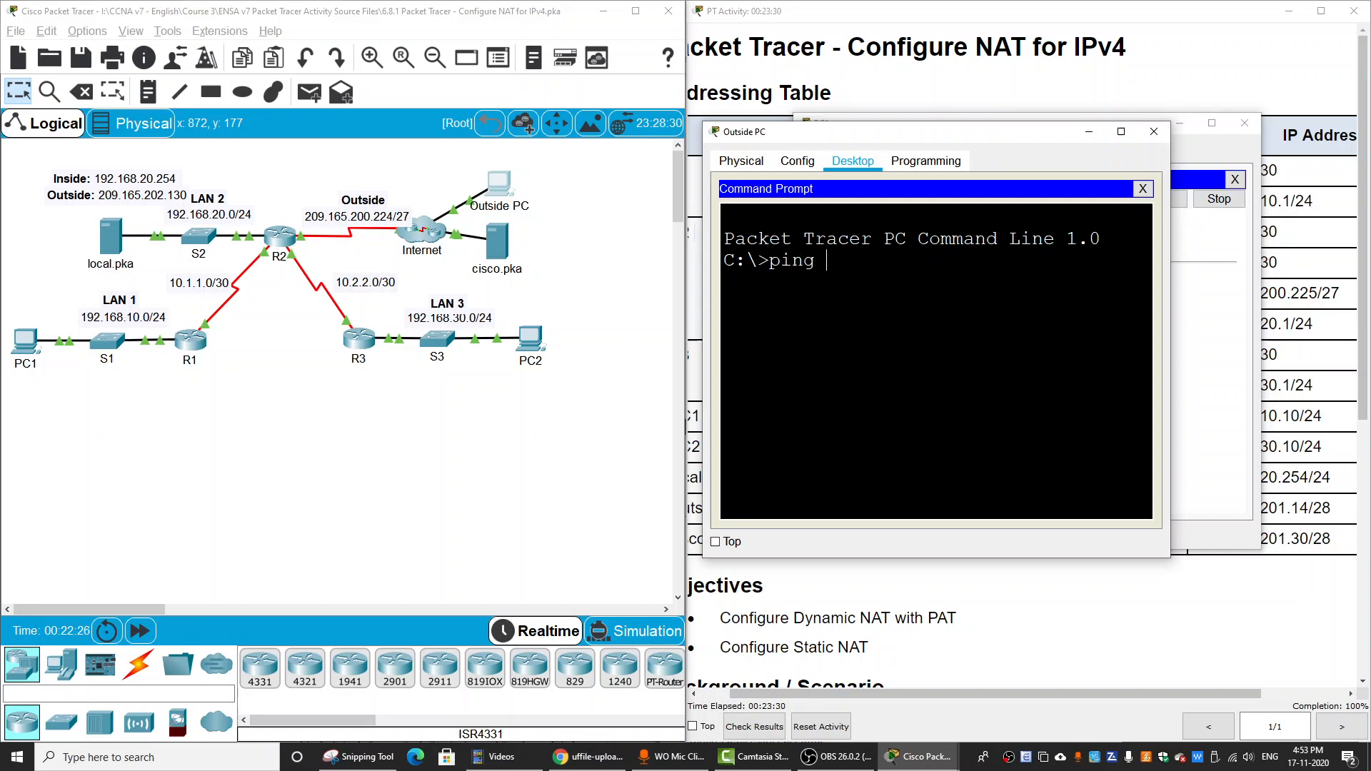
pyautogui.write('209.')
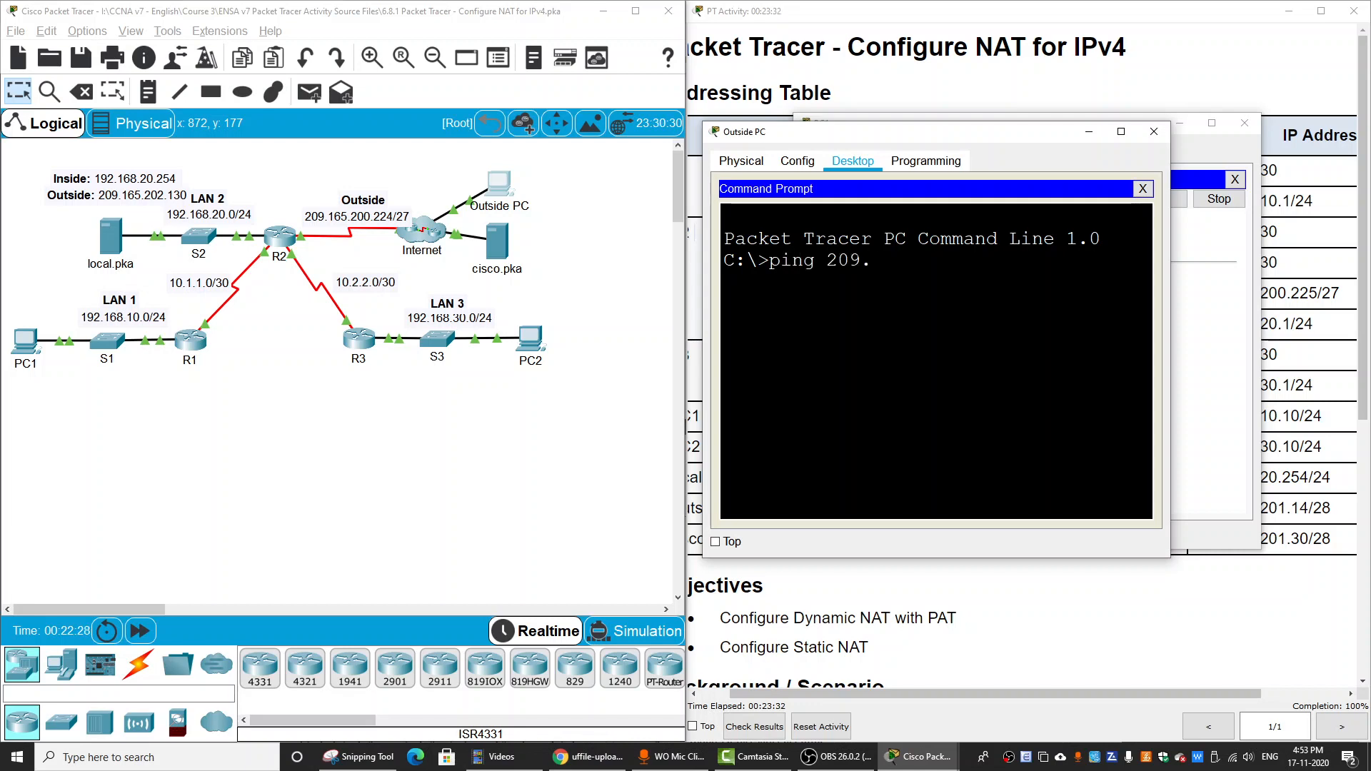
pyautogui.write('165')
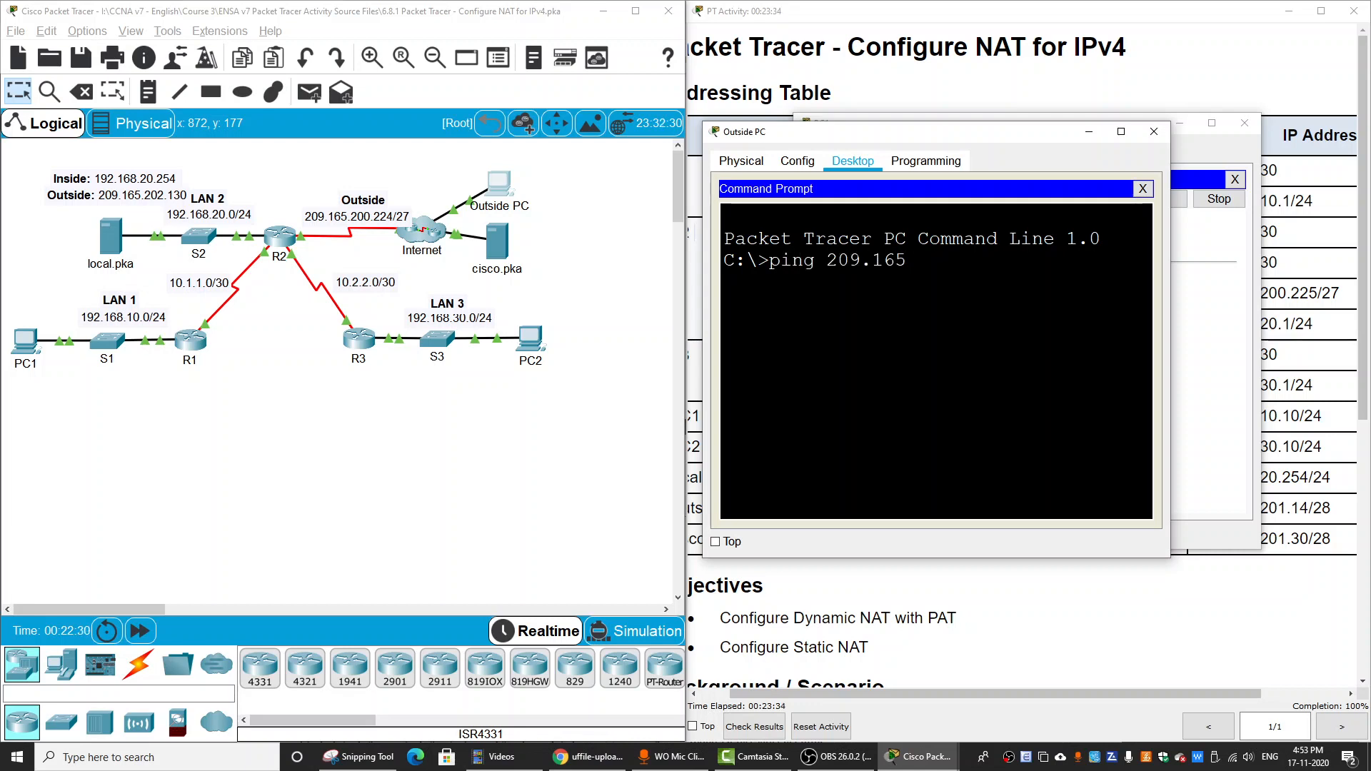